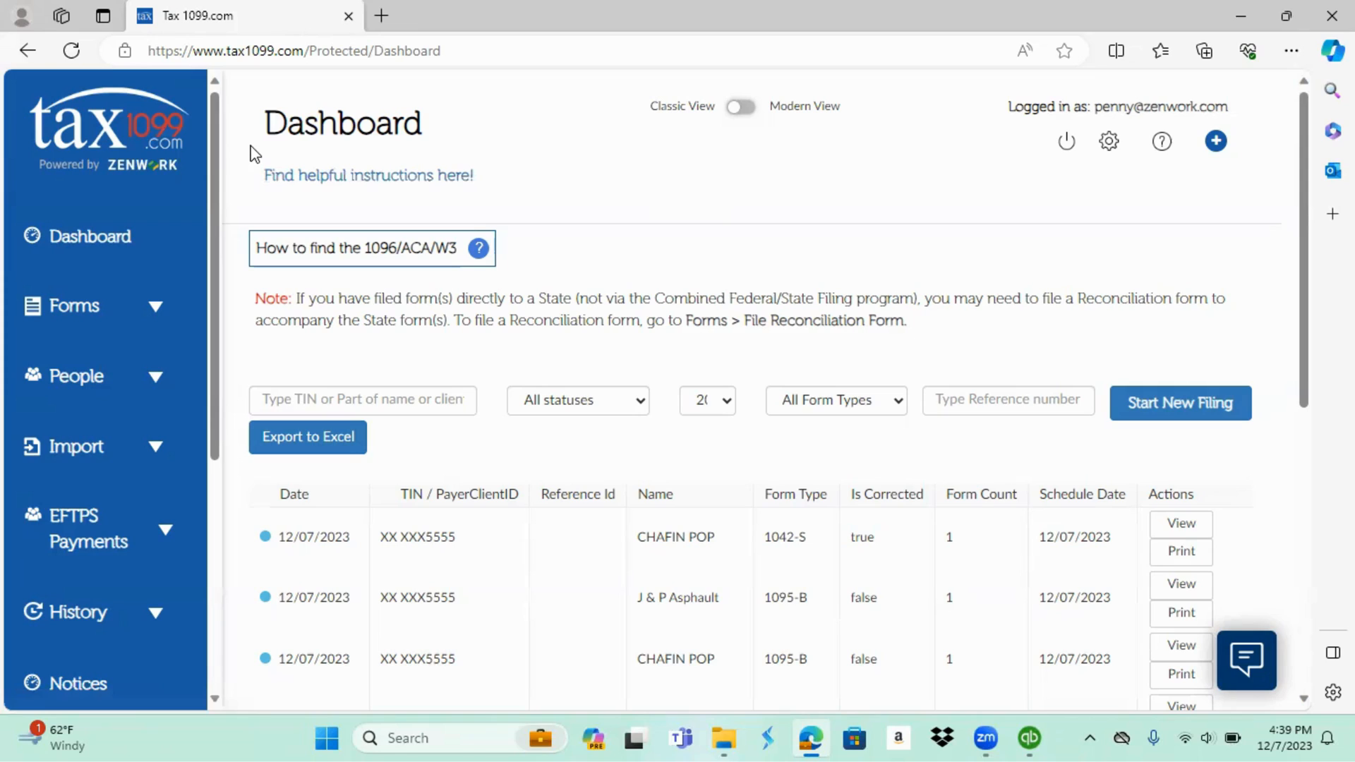
mouse_move(215, 162)
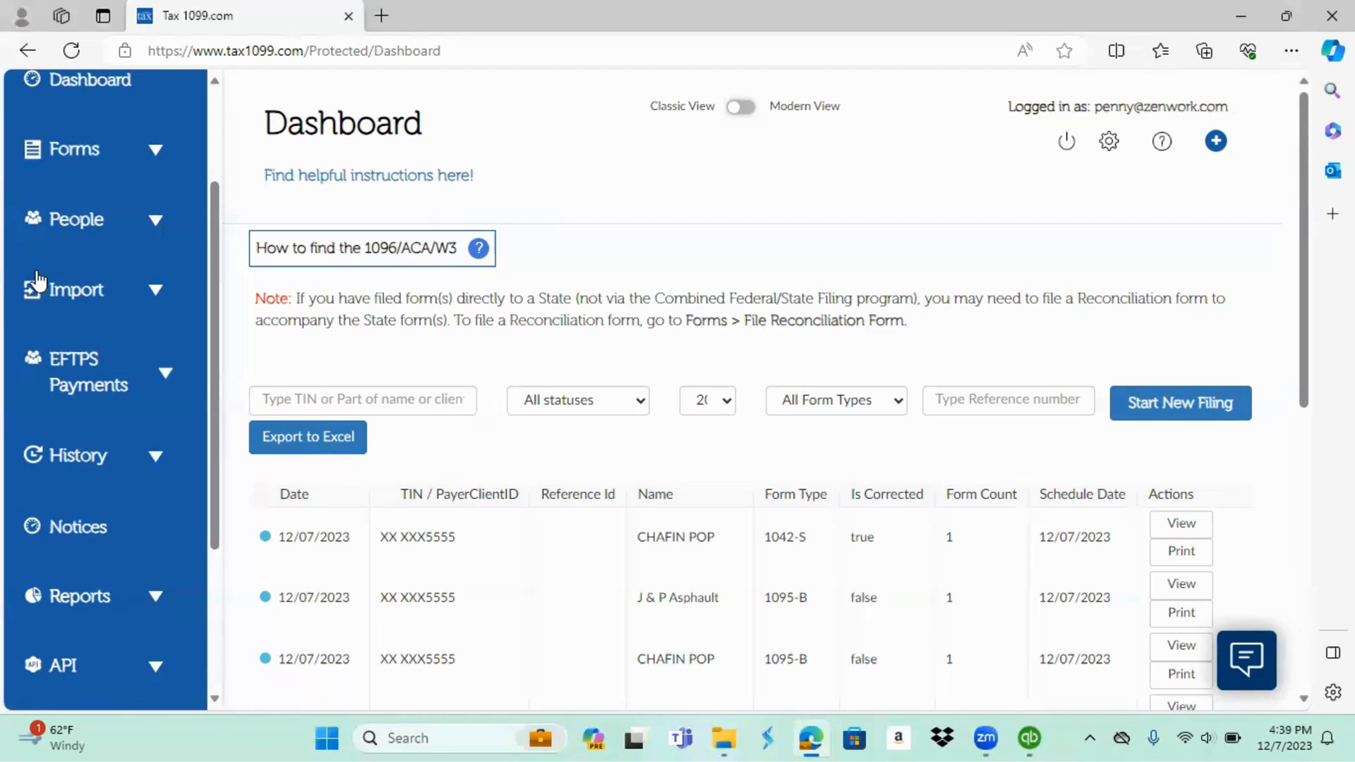
Reach the QuickBooks Desktop import page from the sidebar's Import sources
click(76, 290)
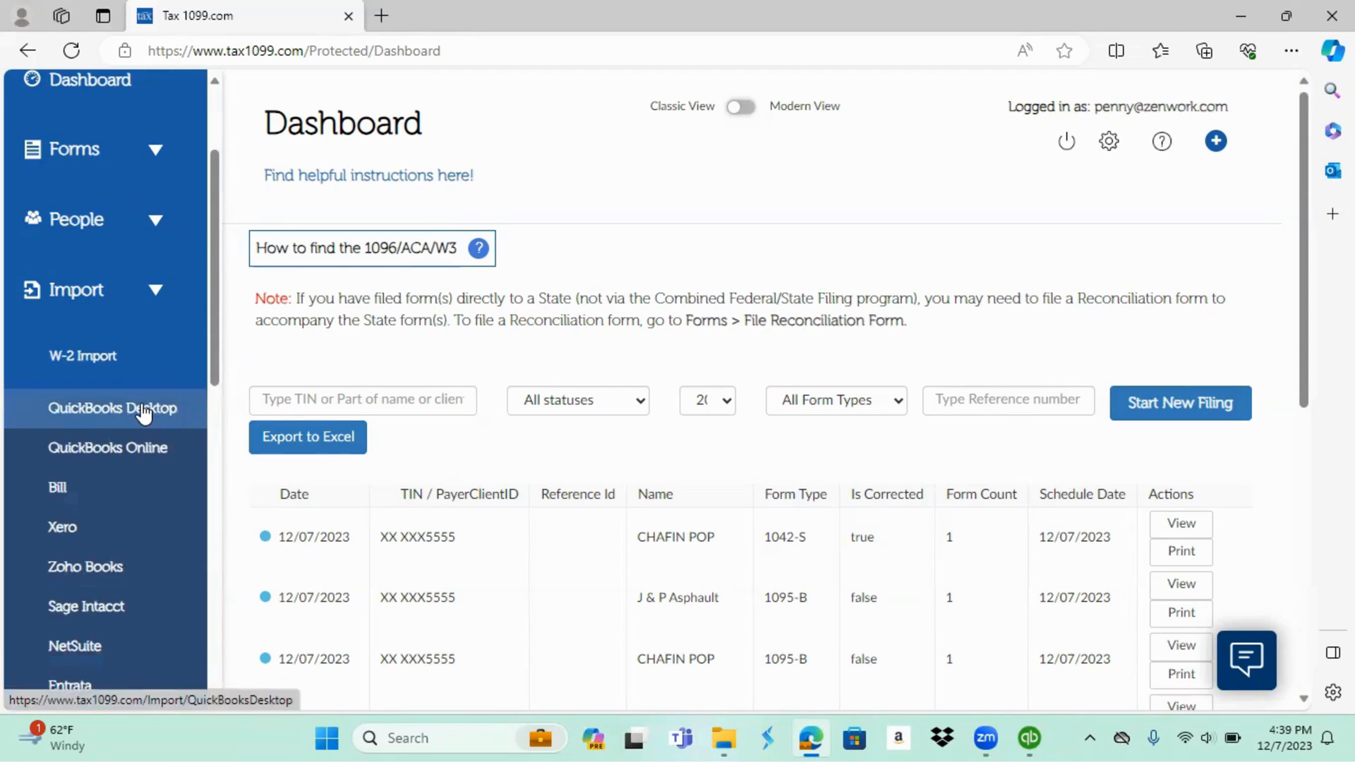
click(112, 408)
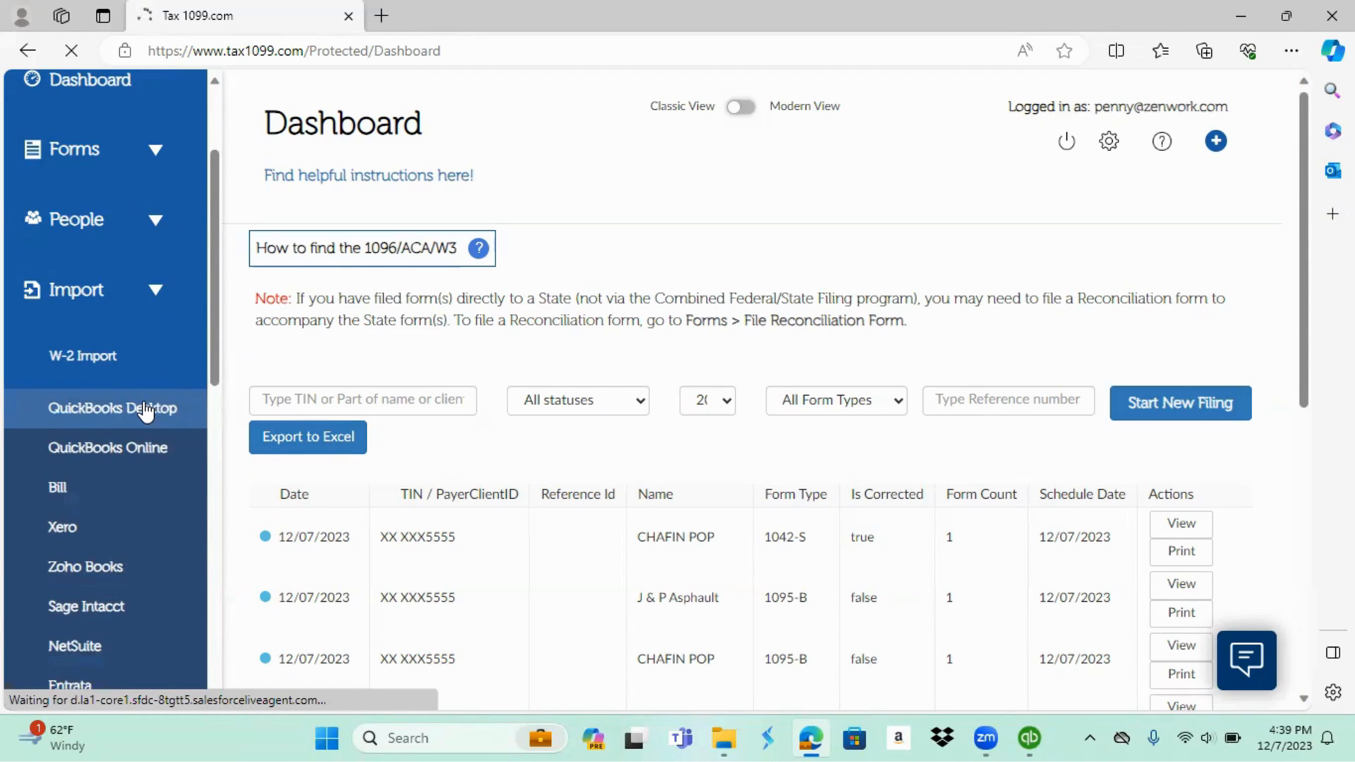
click(112, 408)
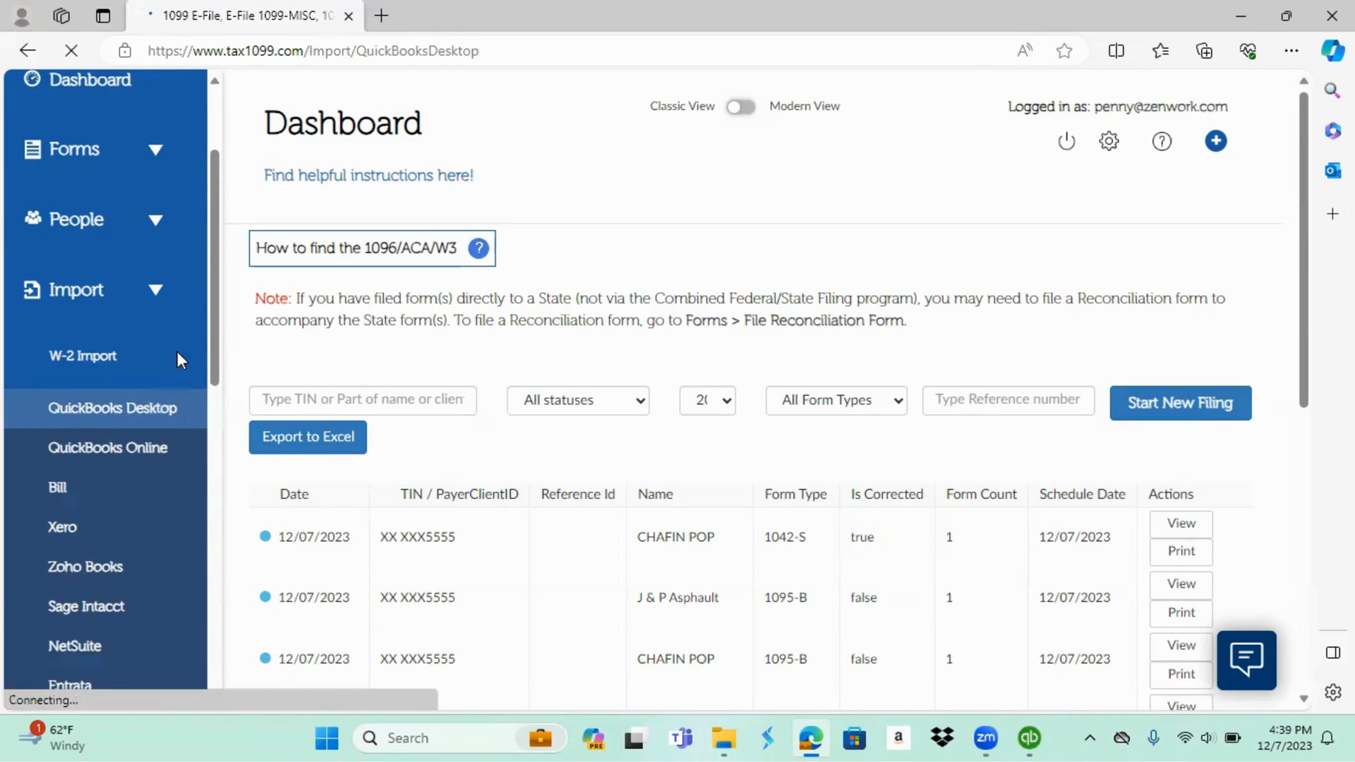
Exit the Workflow Questions popup as an existing client who knows the process
click(111, 407)
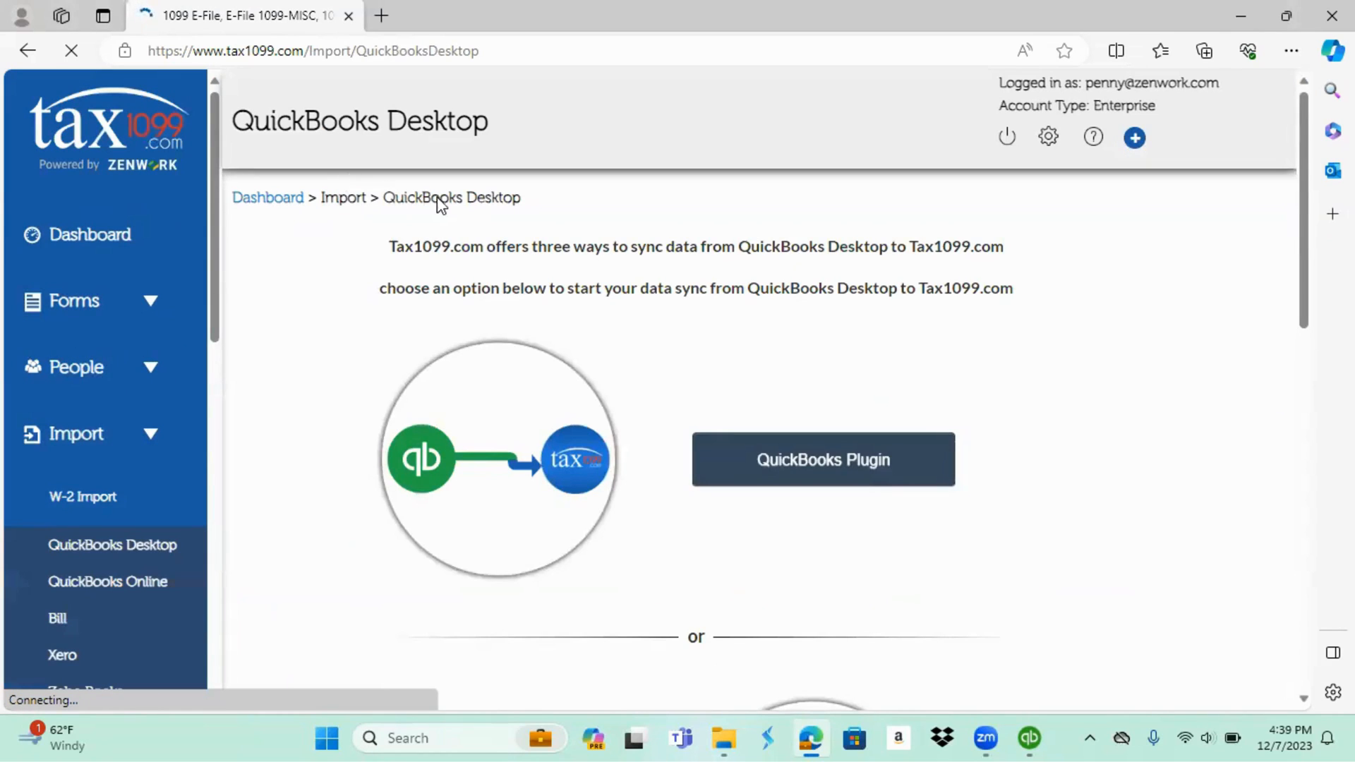
mouse_move(787, 275)
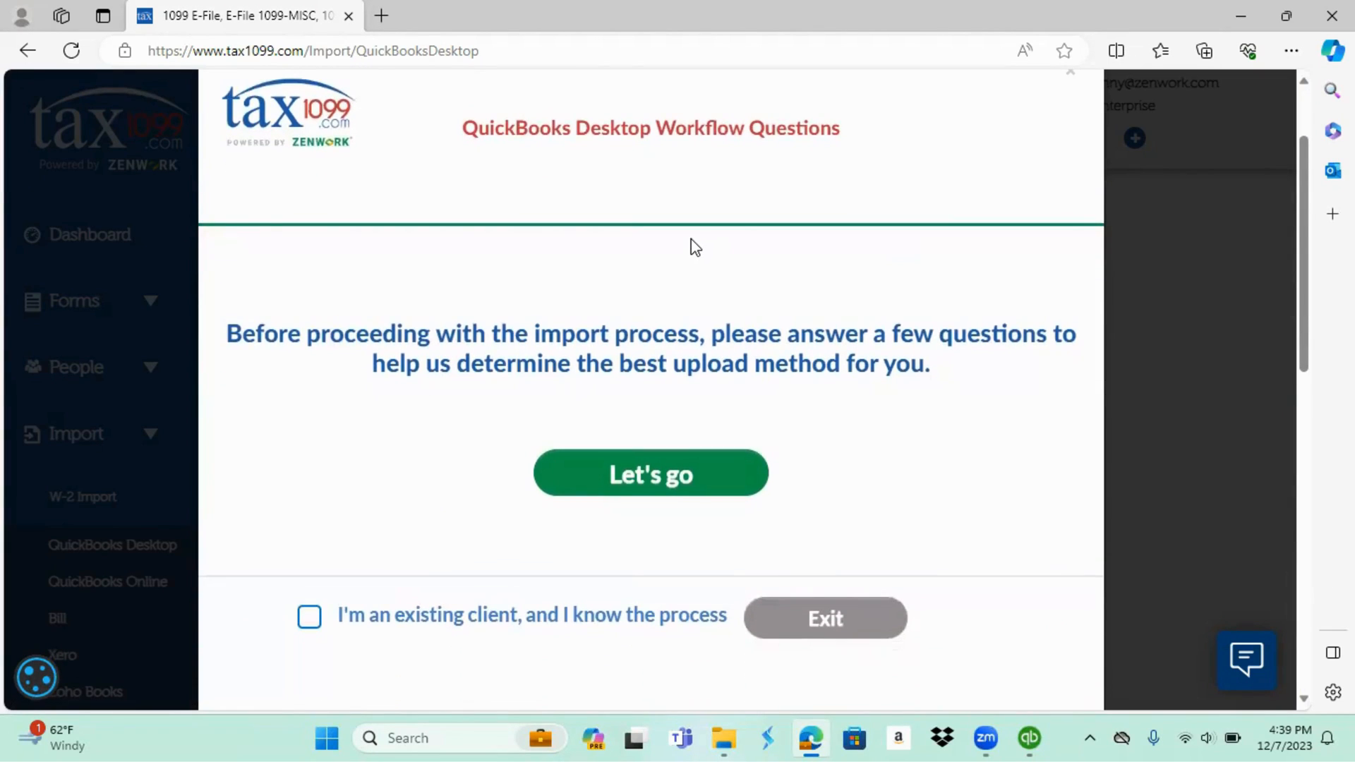
mouse_move(711, 224)
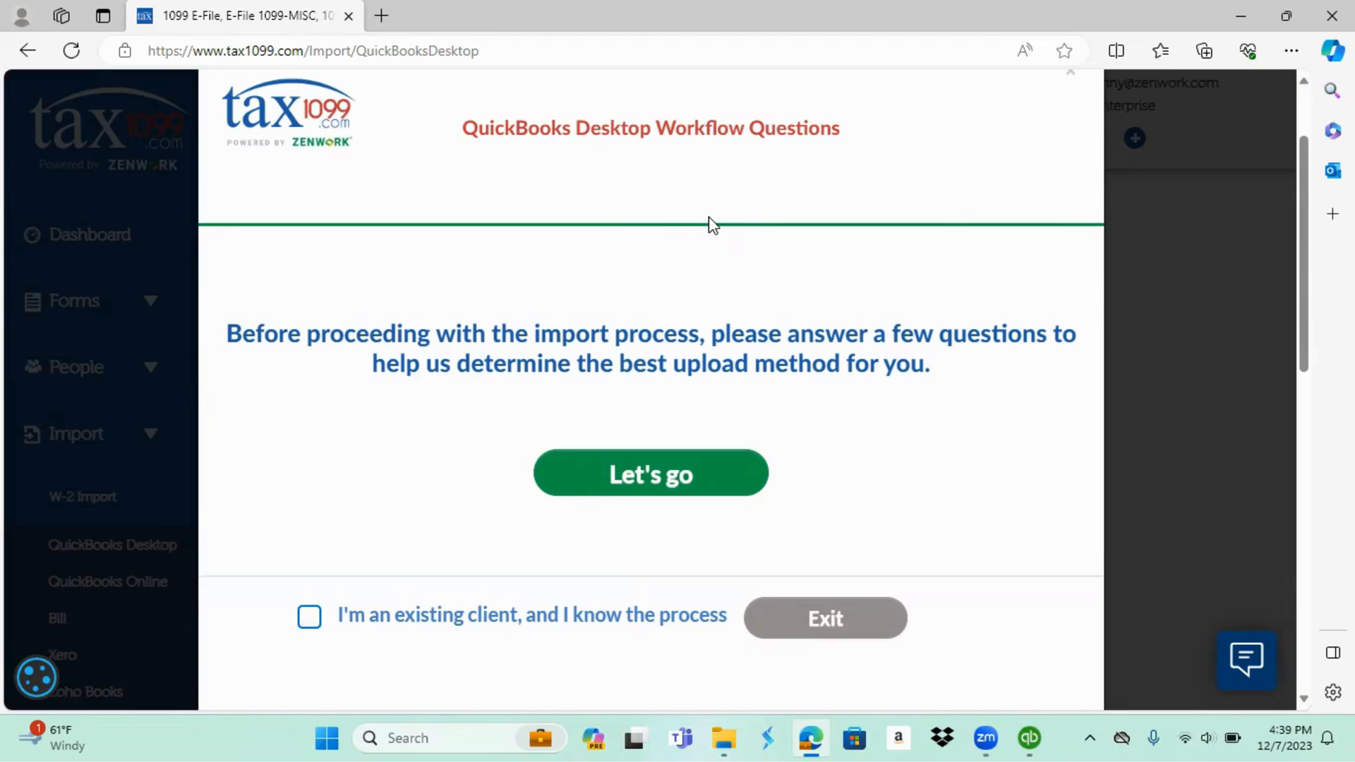
mouse_move(336, 565)
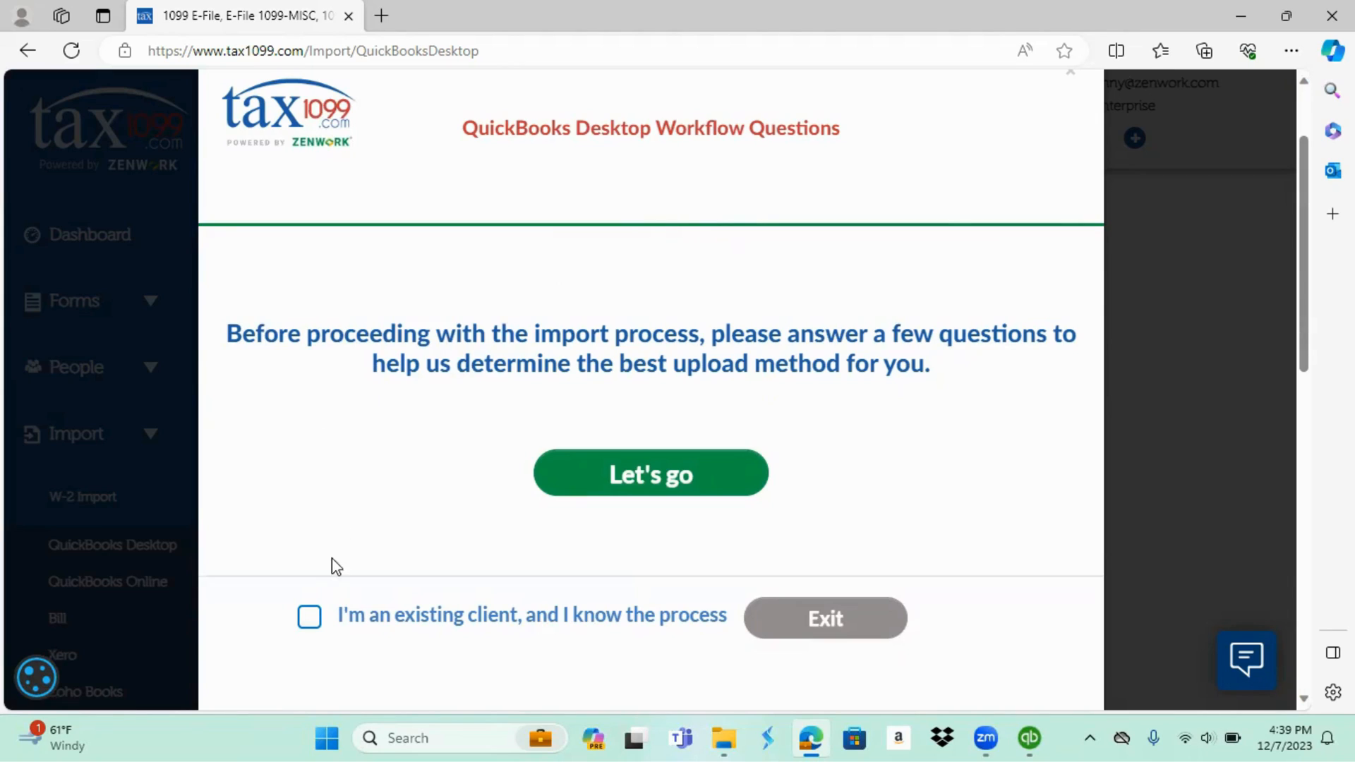
mouse_move(313, 401)
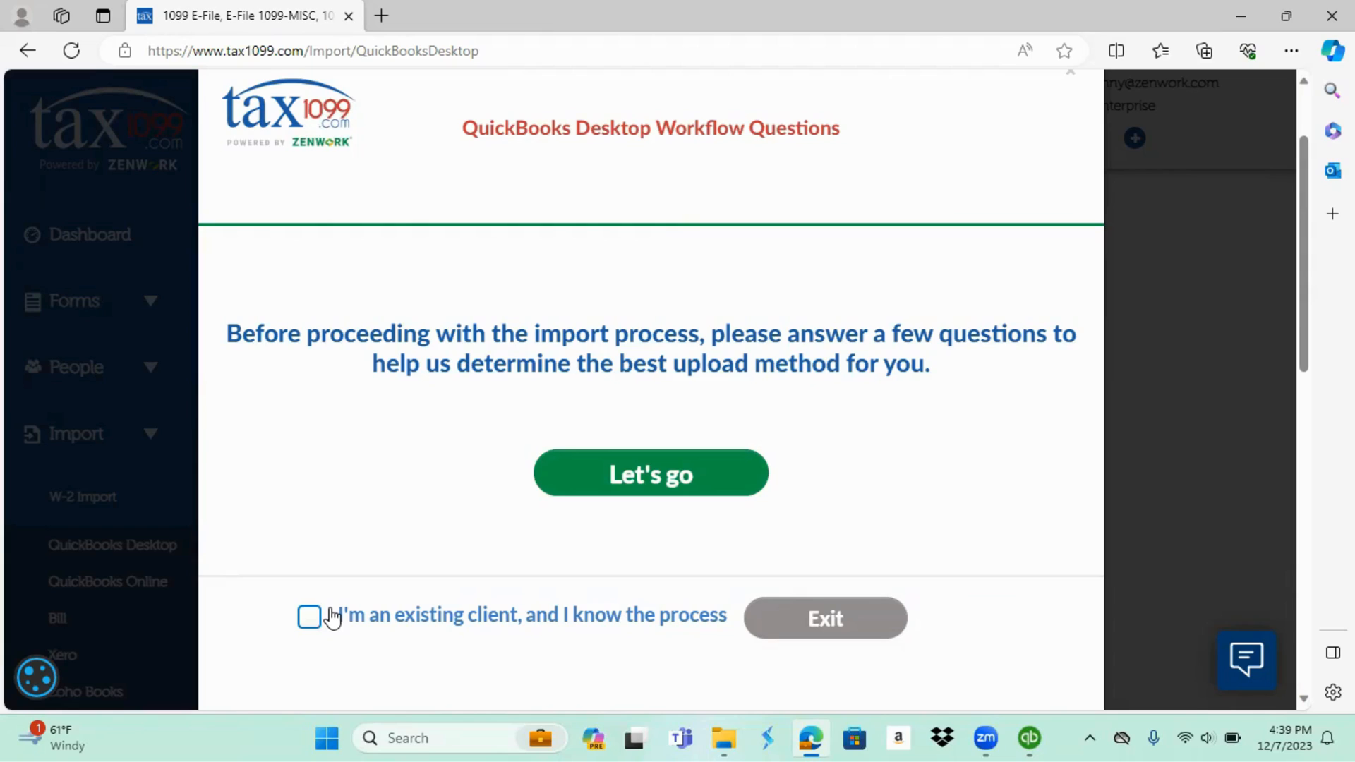
click(309, 616)
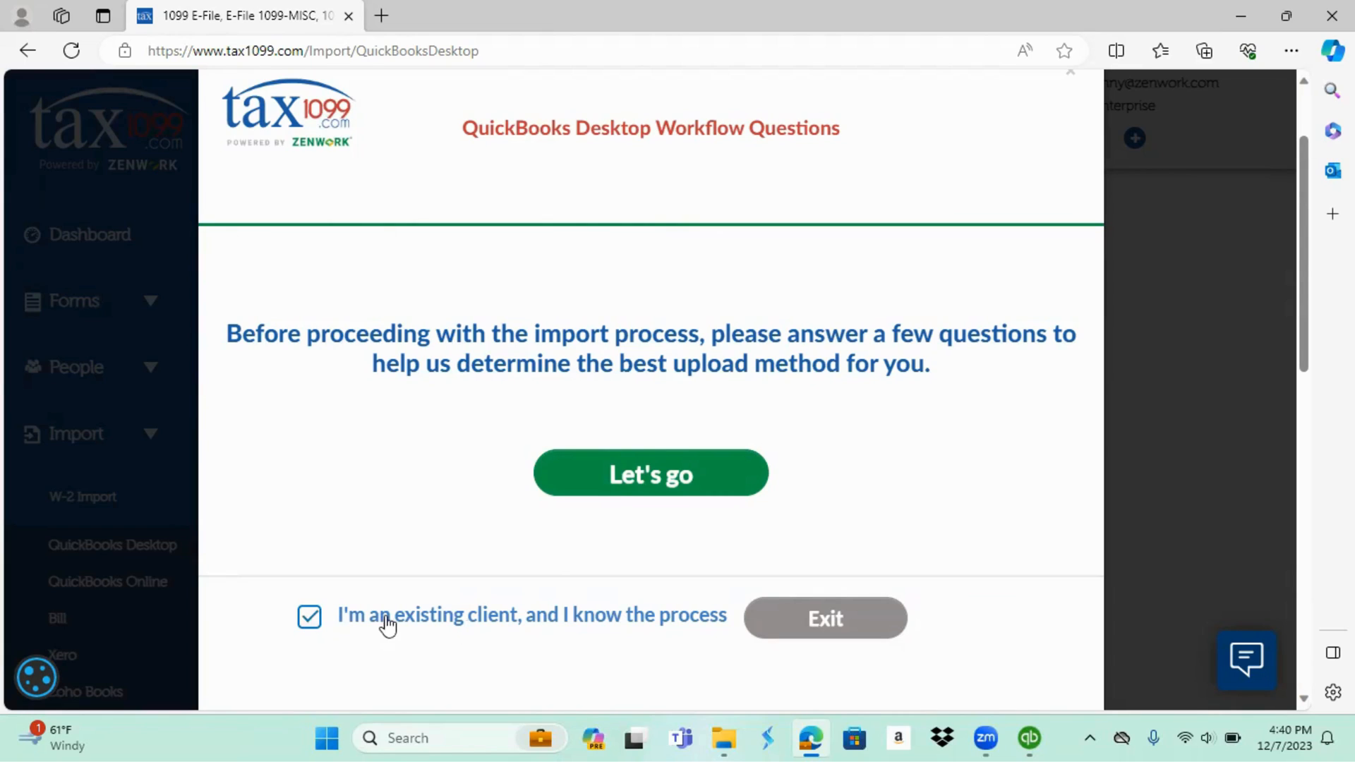
mouse_move(841, 628)
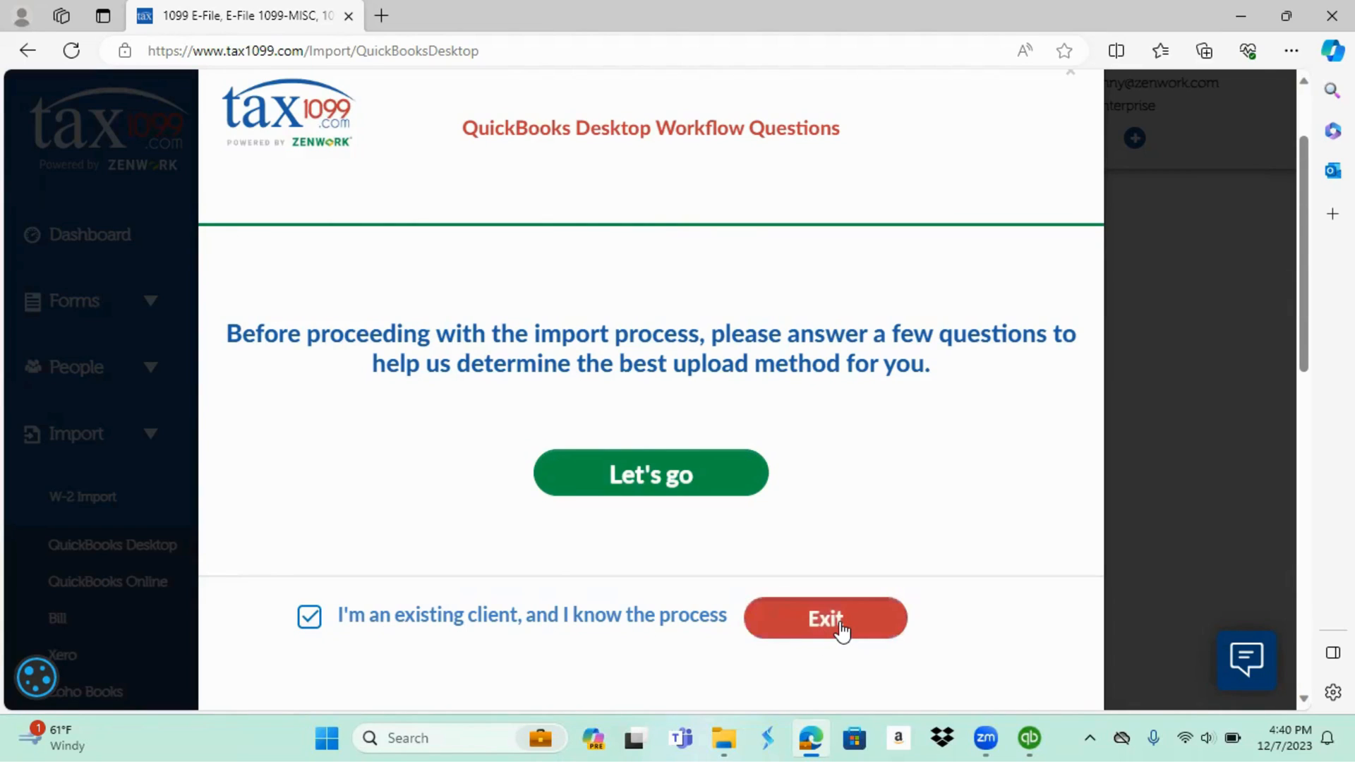
click(826, 618)
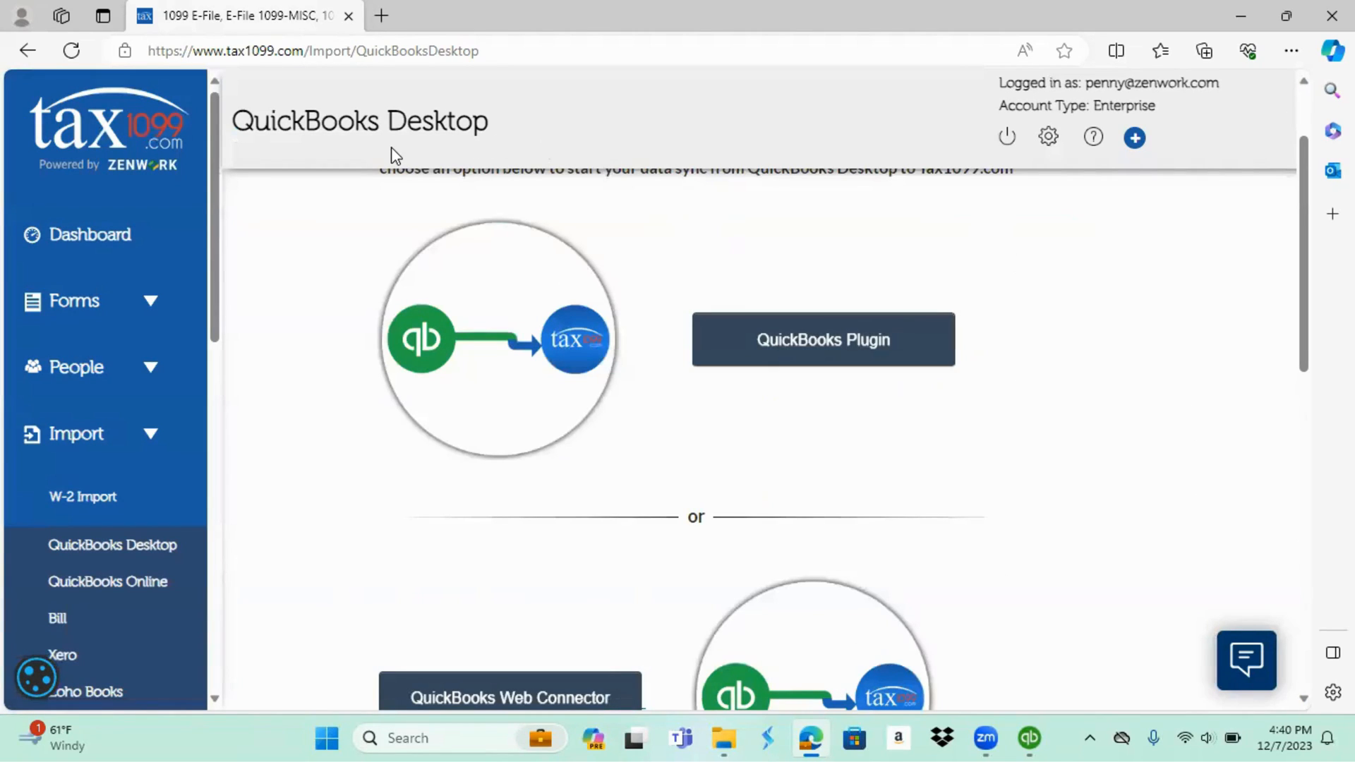
mouse_move(1128, 289)
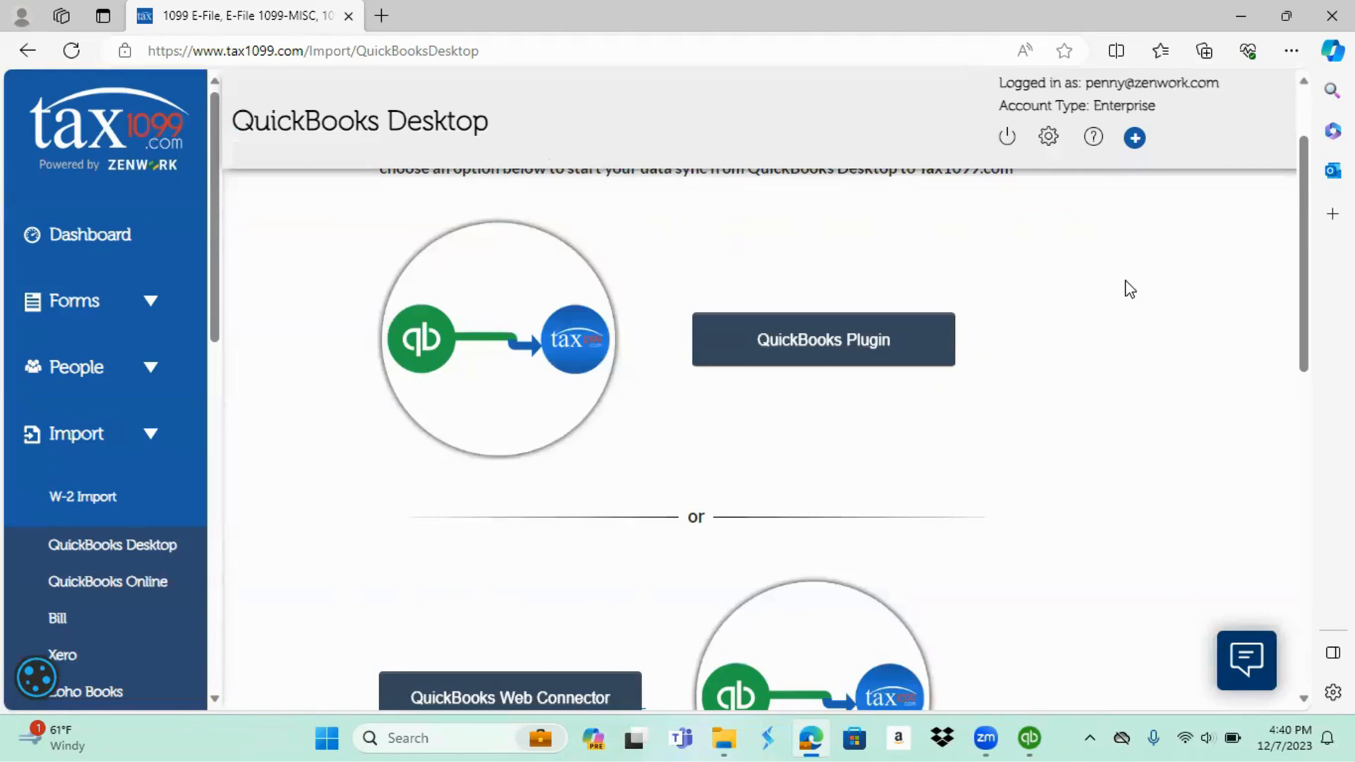
Pick the QuickBooks Web Connector as the sync method for QuickBooks Desktop data
scroll(down, 3)
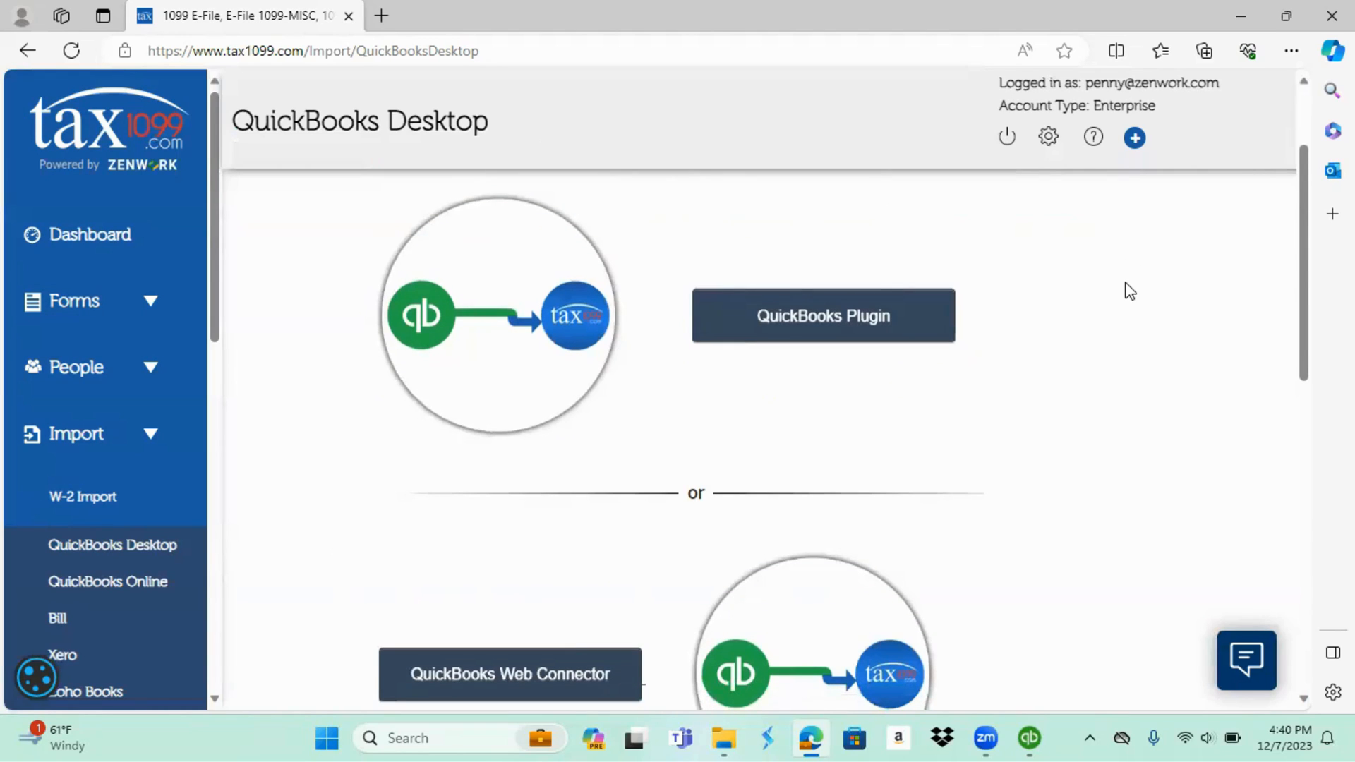
scroll(down, 3)
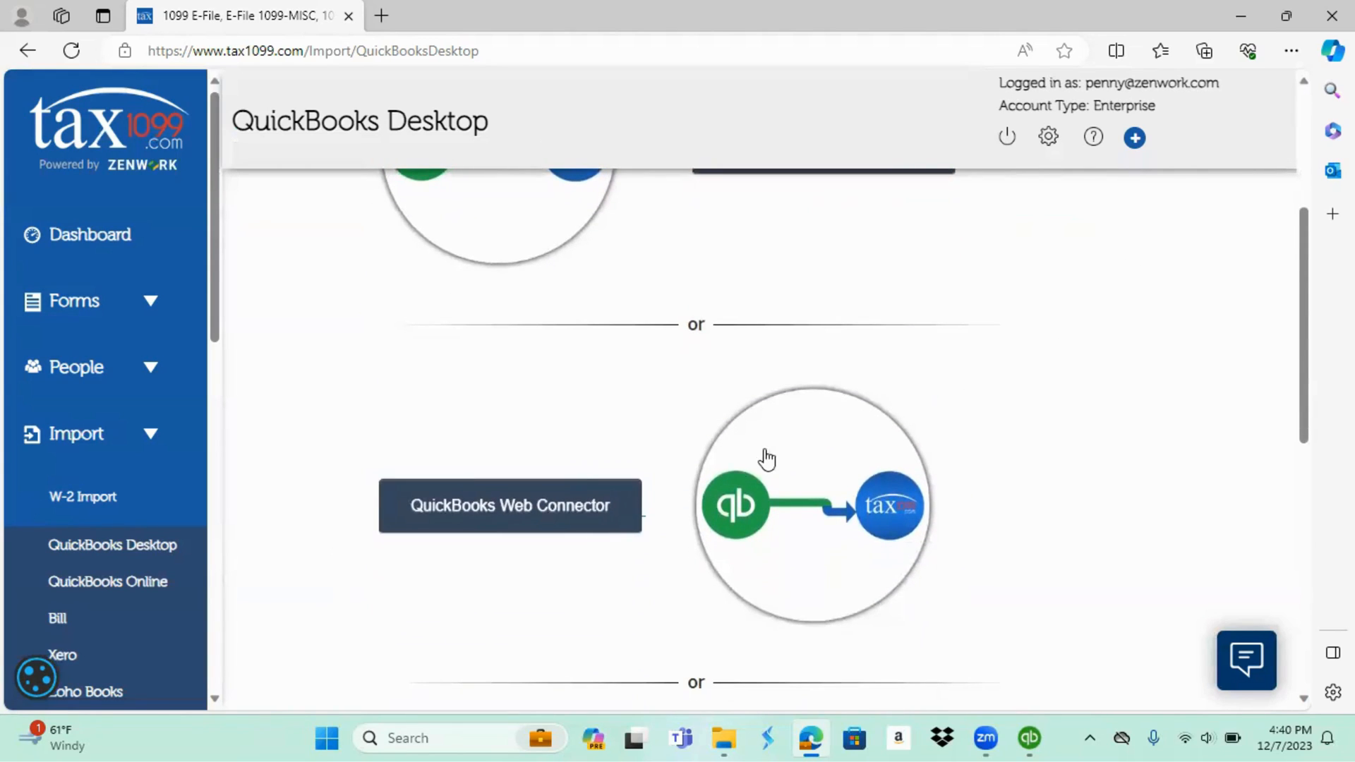
mouse_move(505, 523)
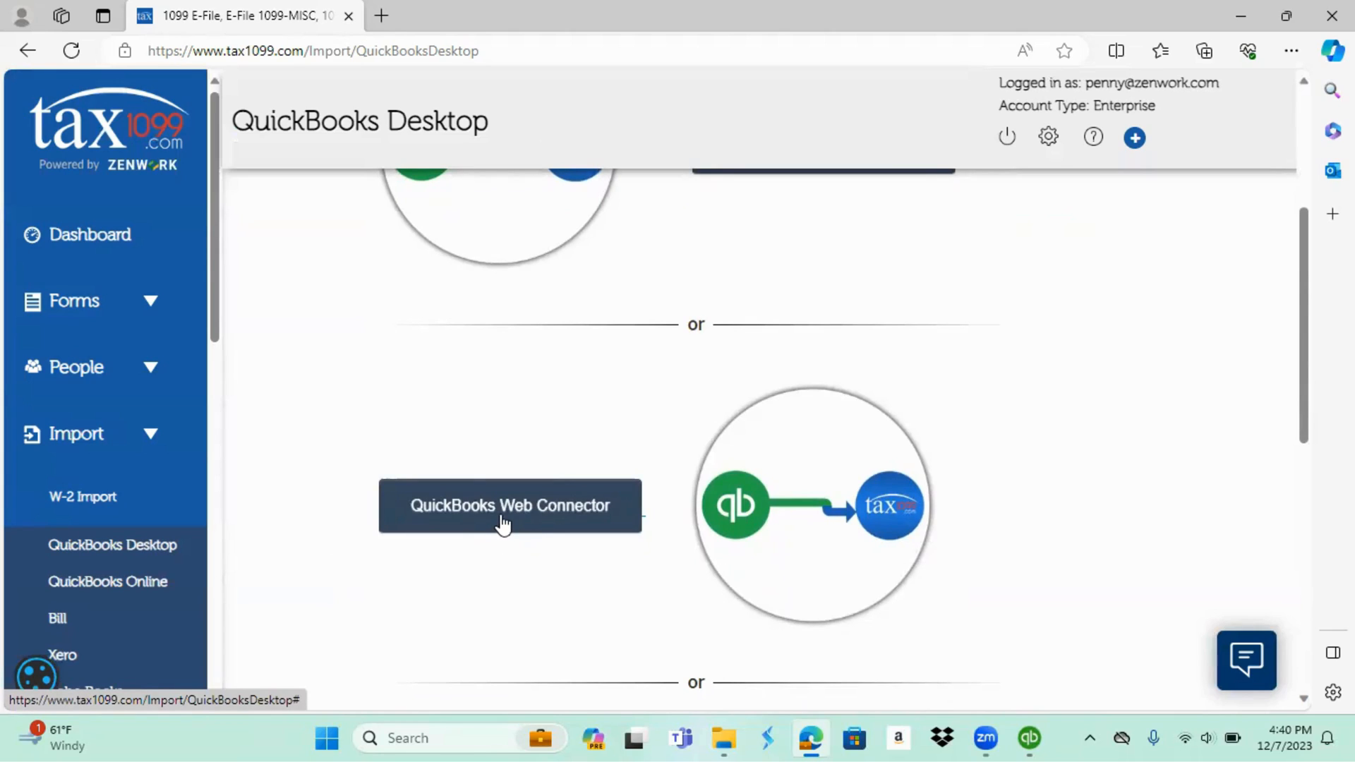
mouse_move(517, 510)
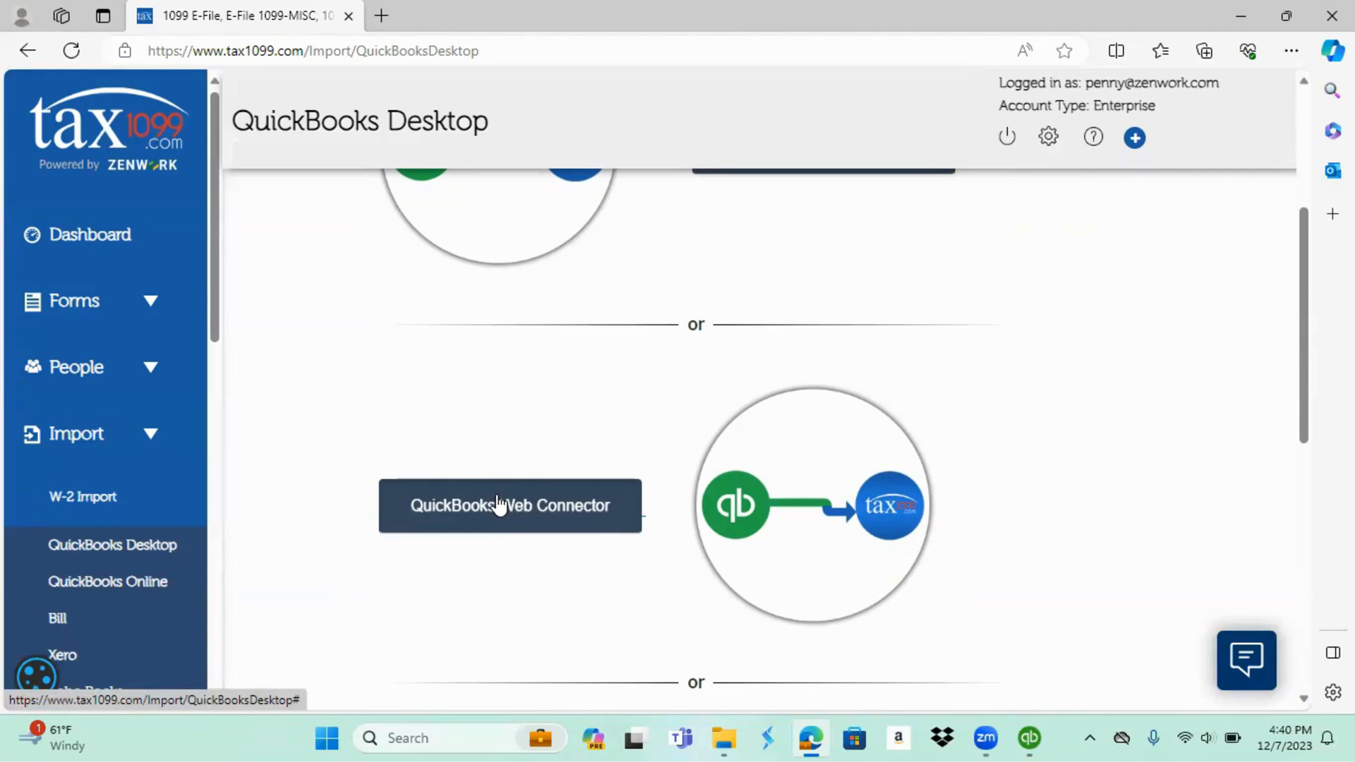
click(509, 505)
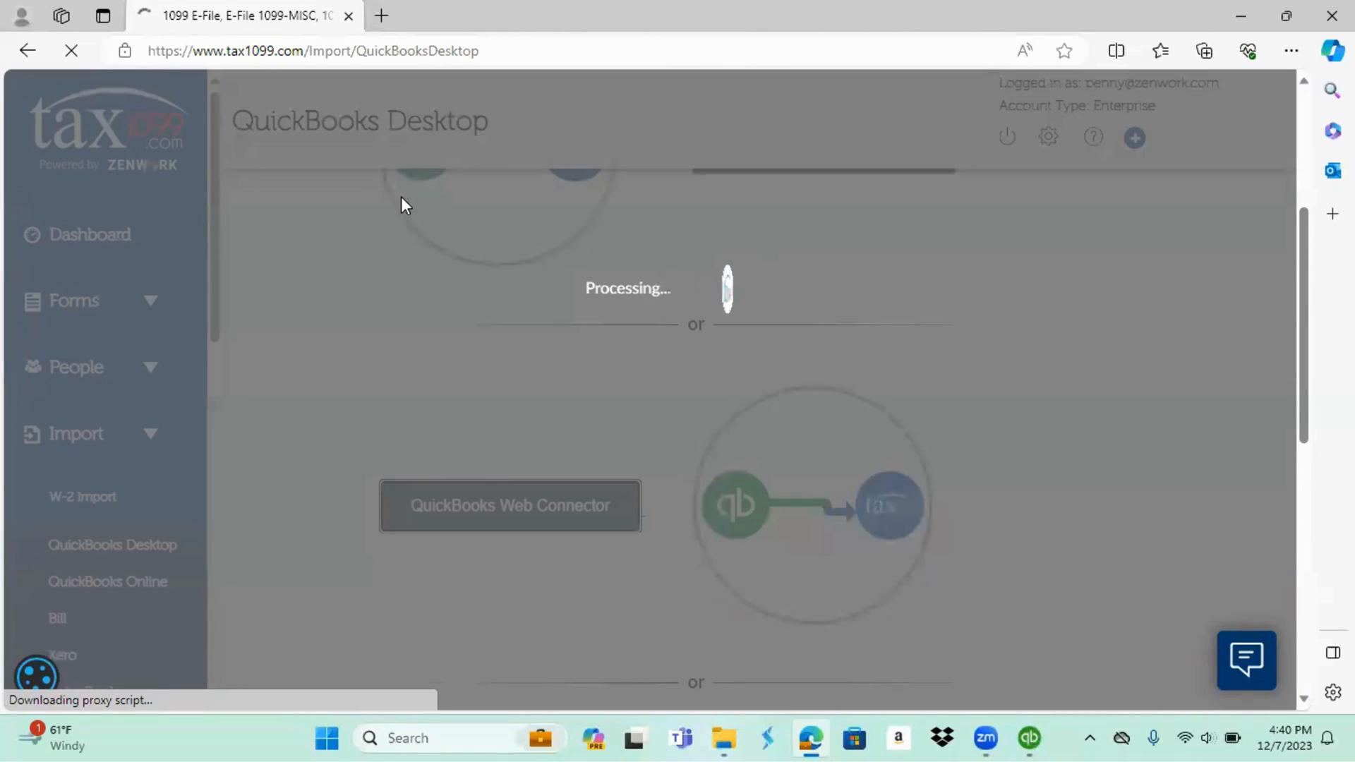
Review the Web Connector setup instructions by scrolling through them and back
click(509, 505)
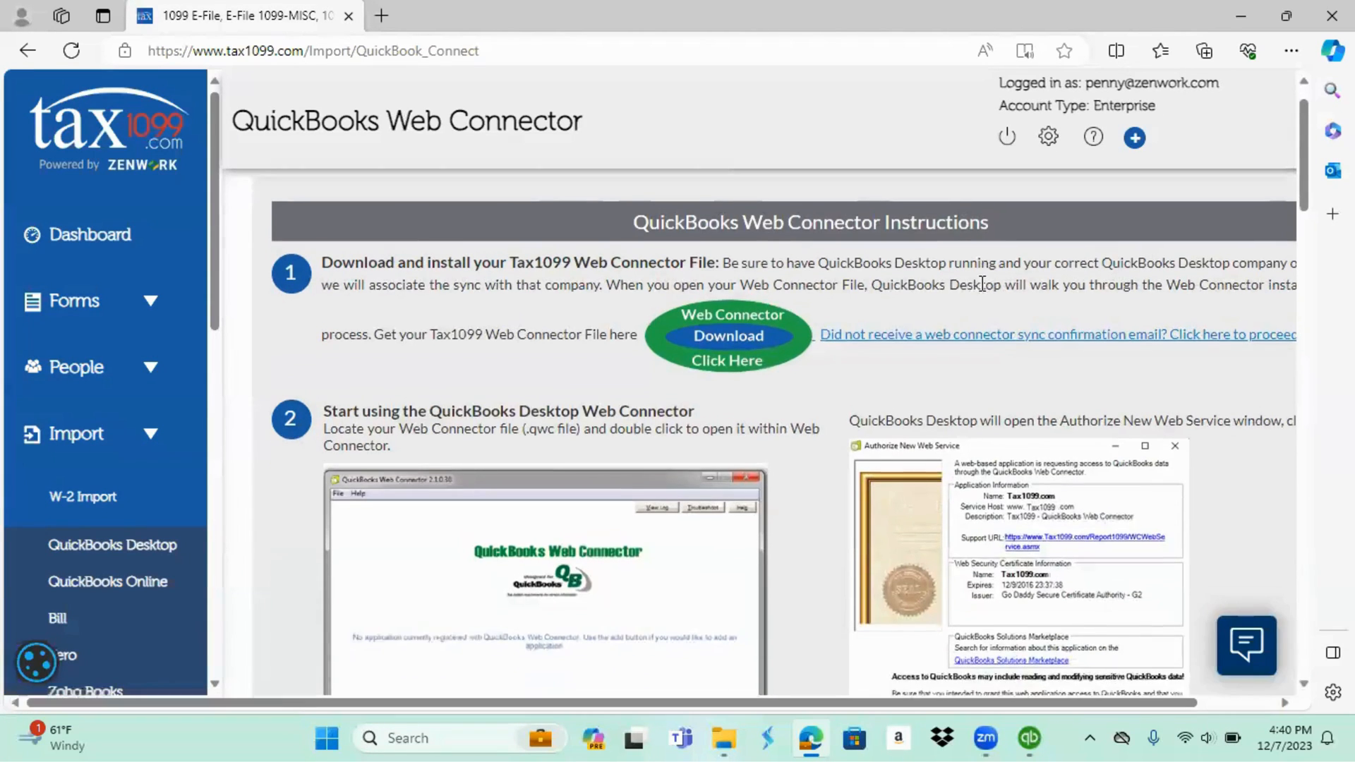
scroll(down, 3)
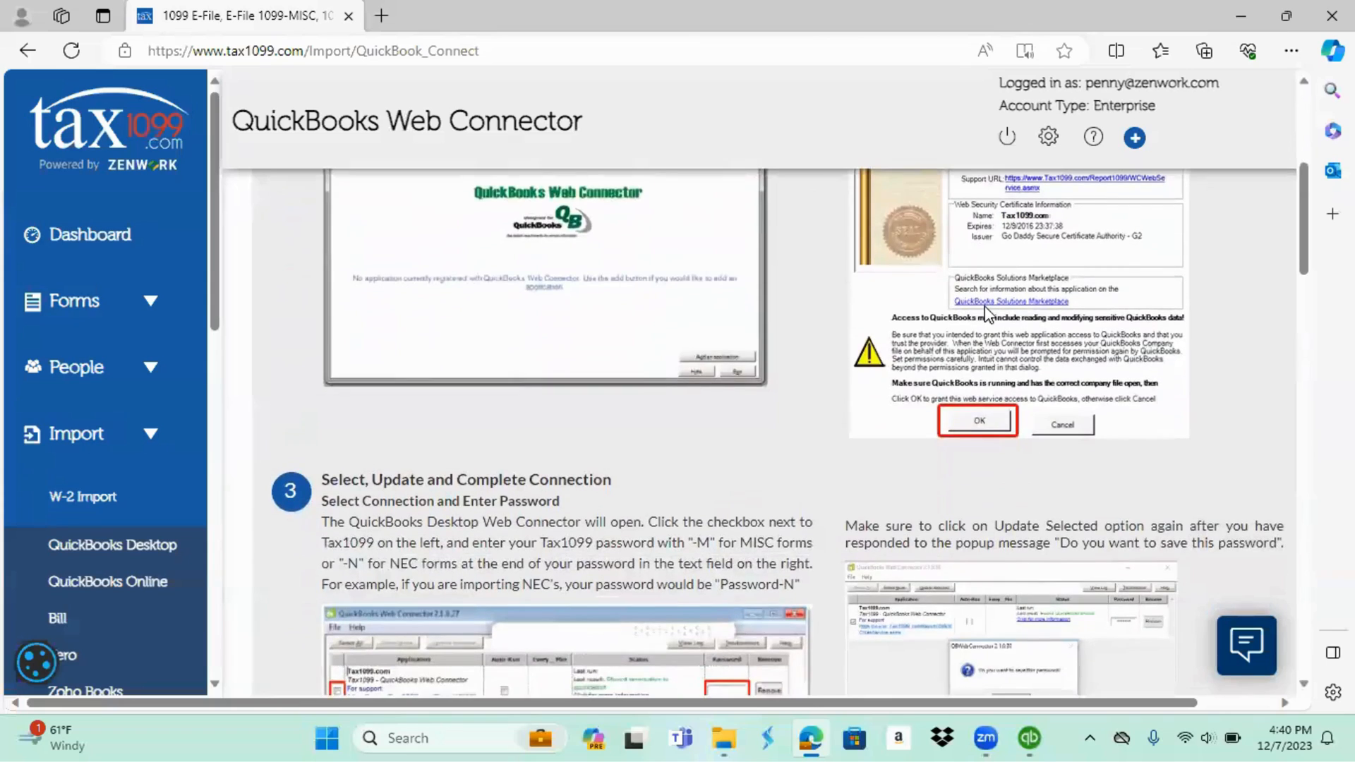
scroll(down, 3)
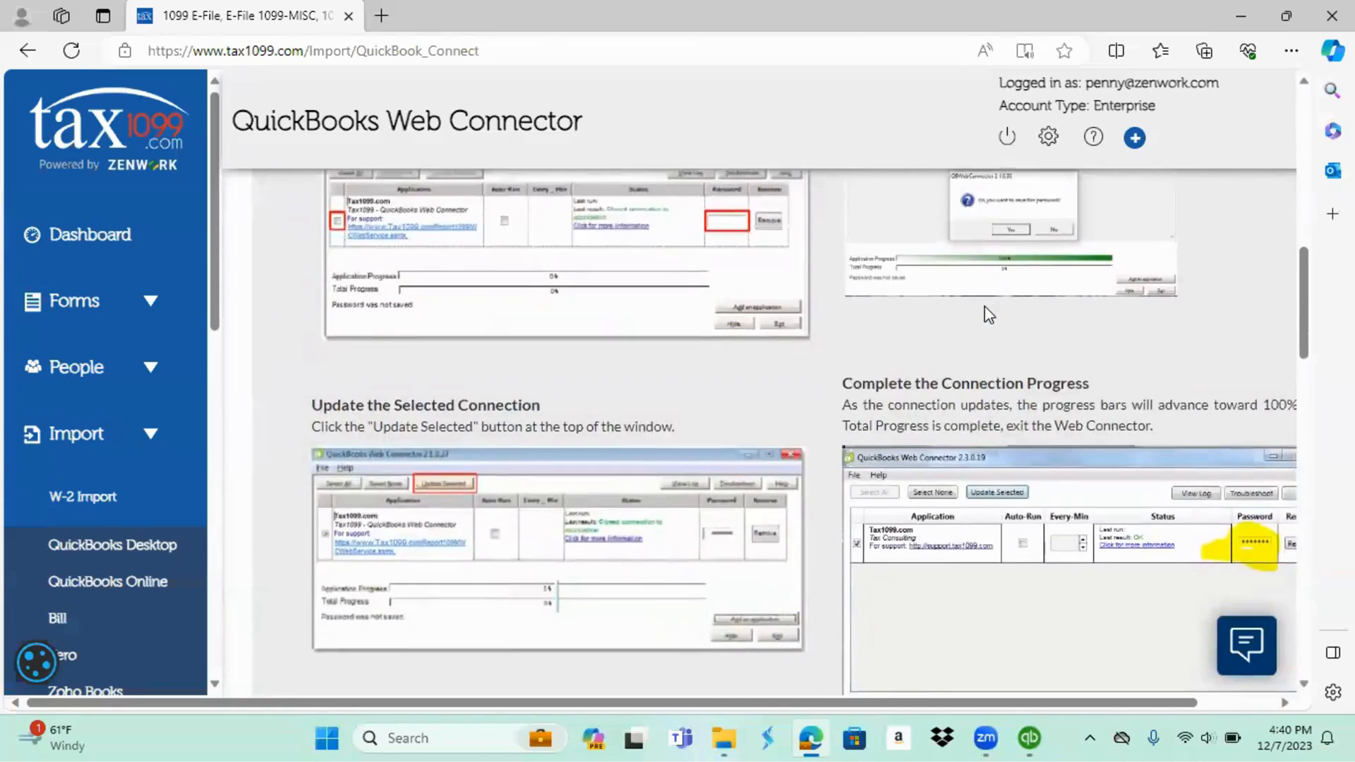
scroll(down, 3)
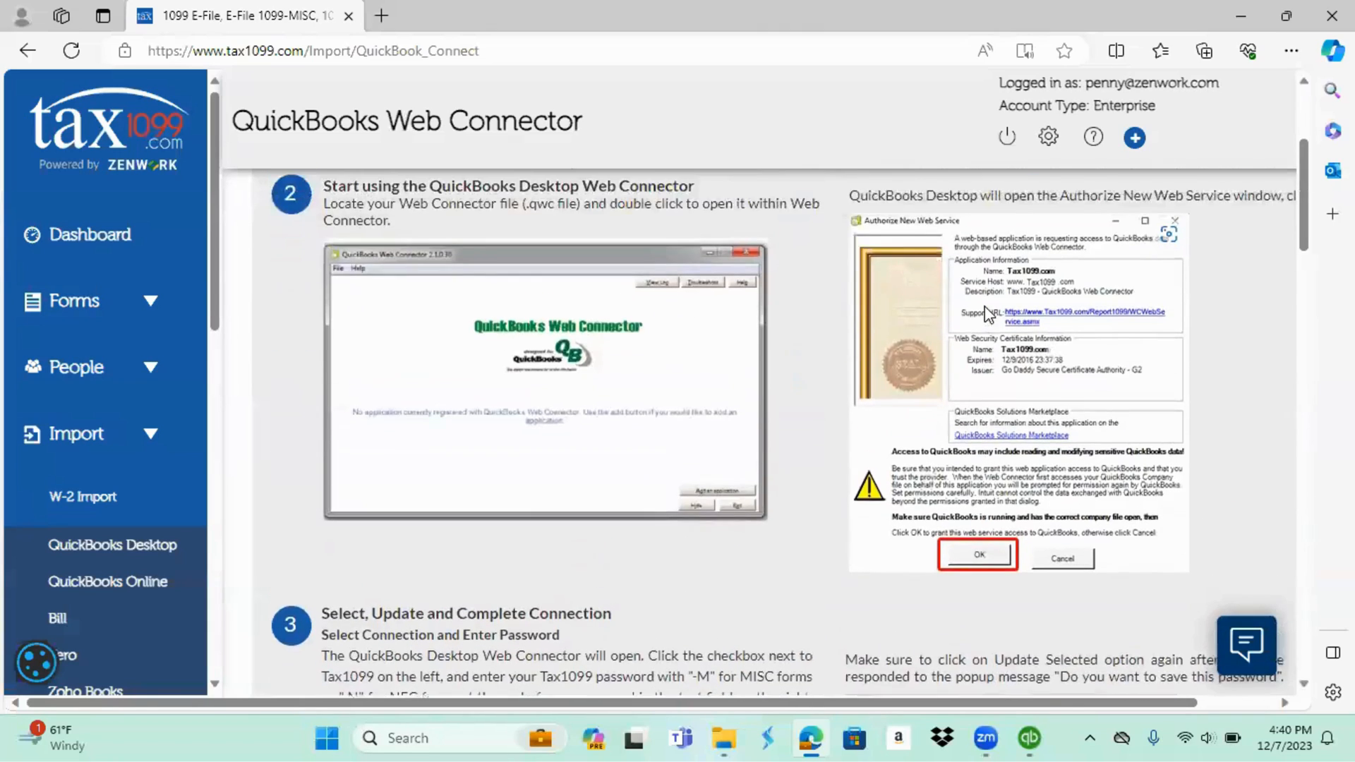
scroll(up, 3)
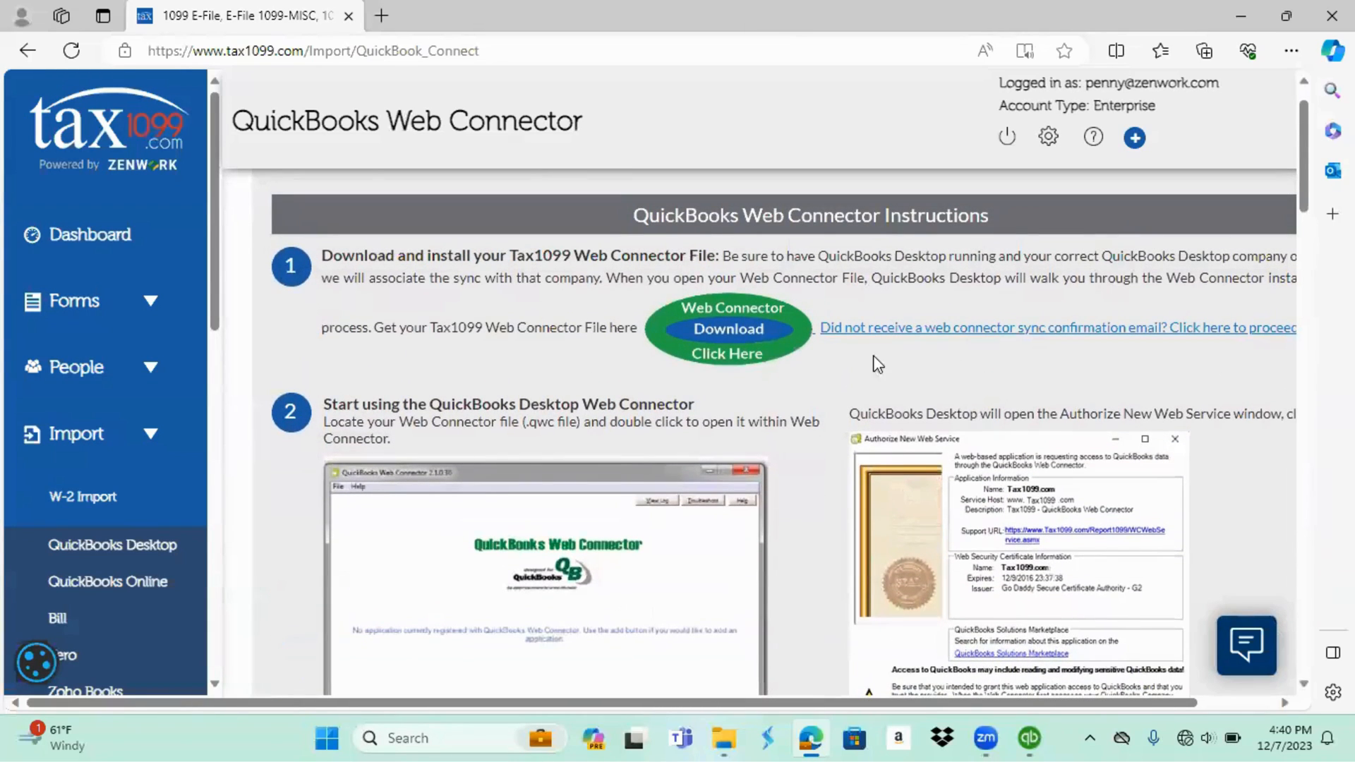
mouse_move(750, 333)
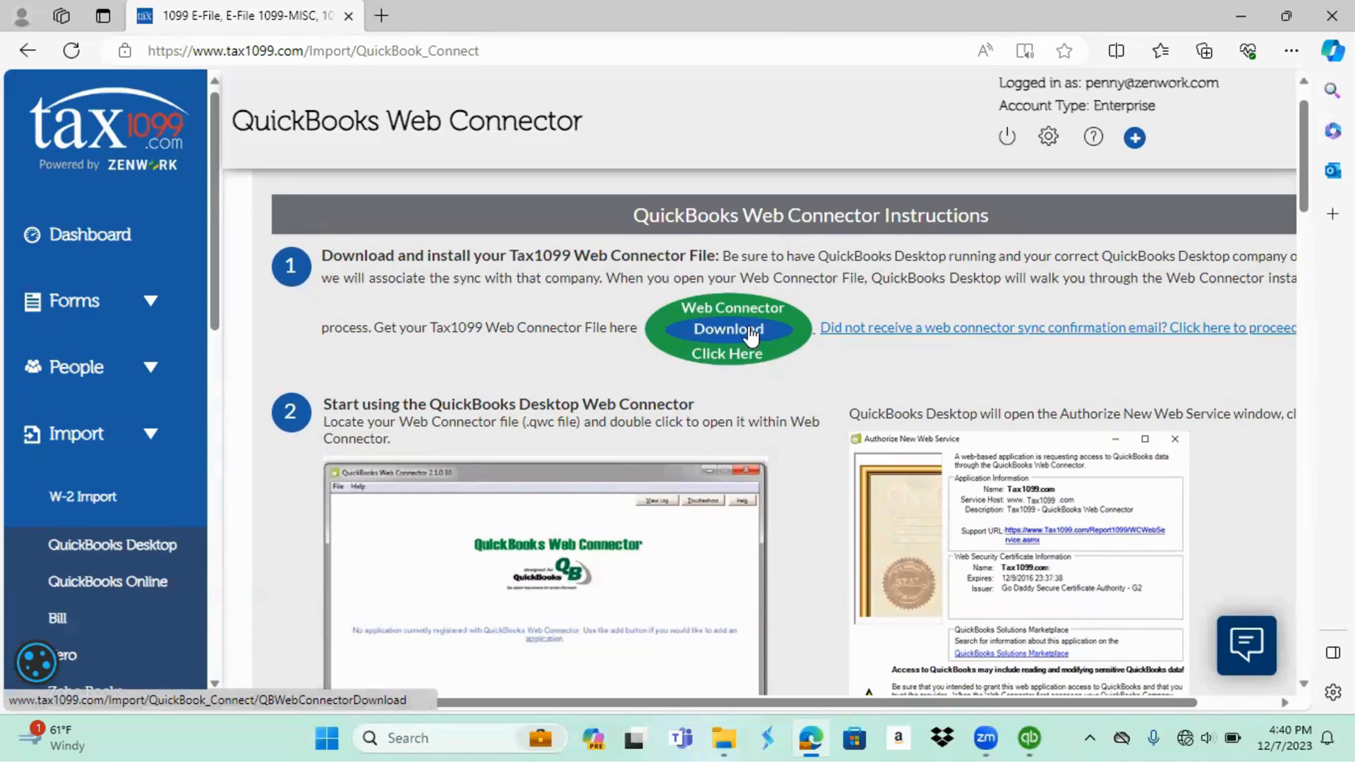
mouse_move(800, 354)
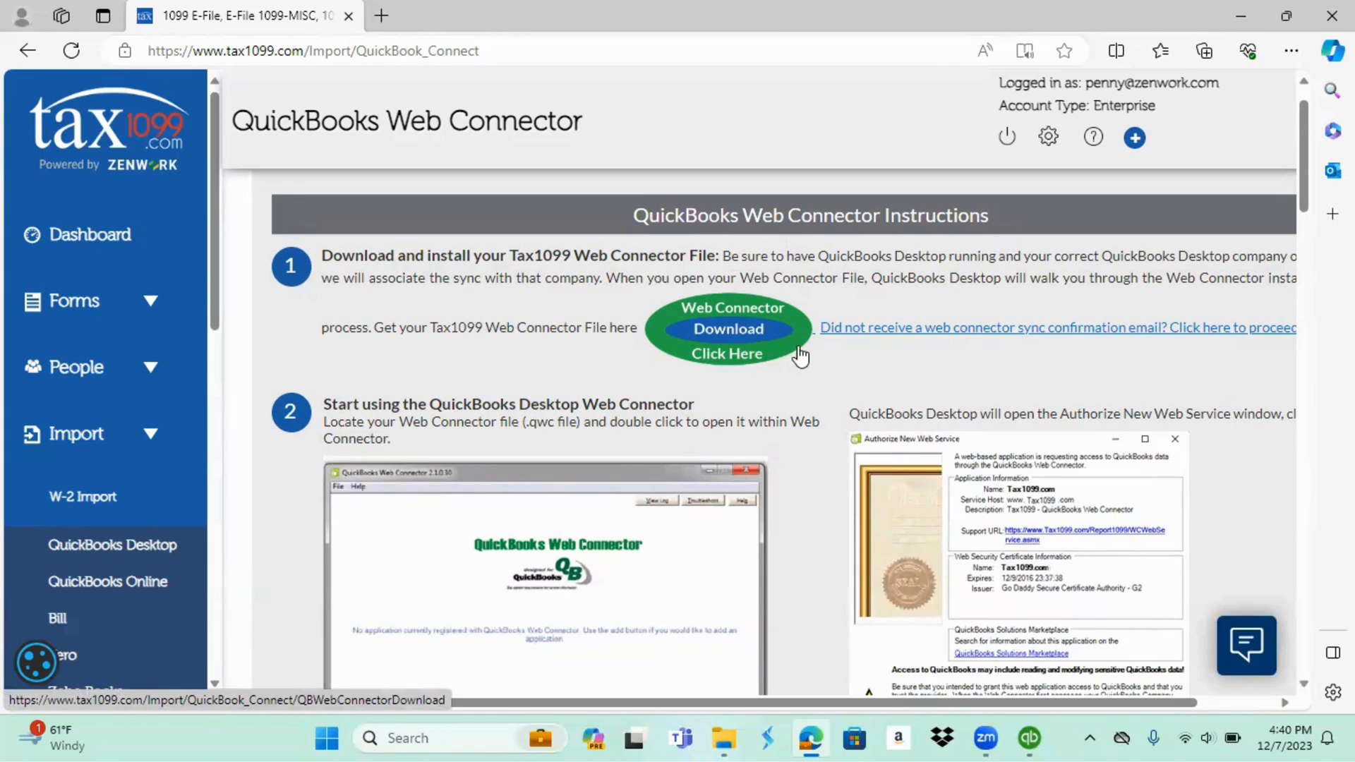
mouse_move(715, 332)
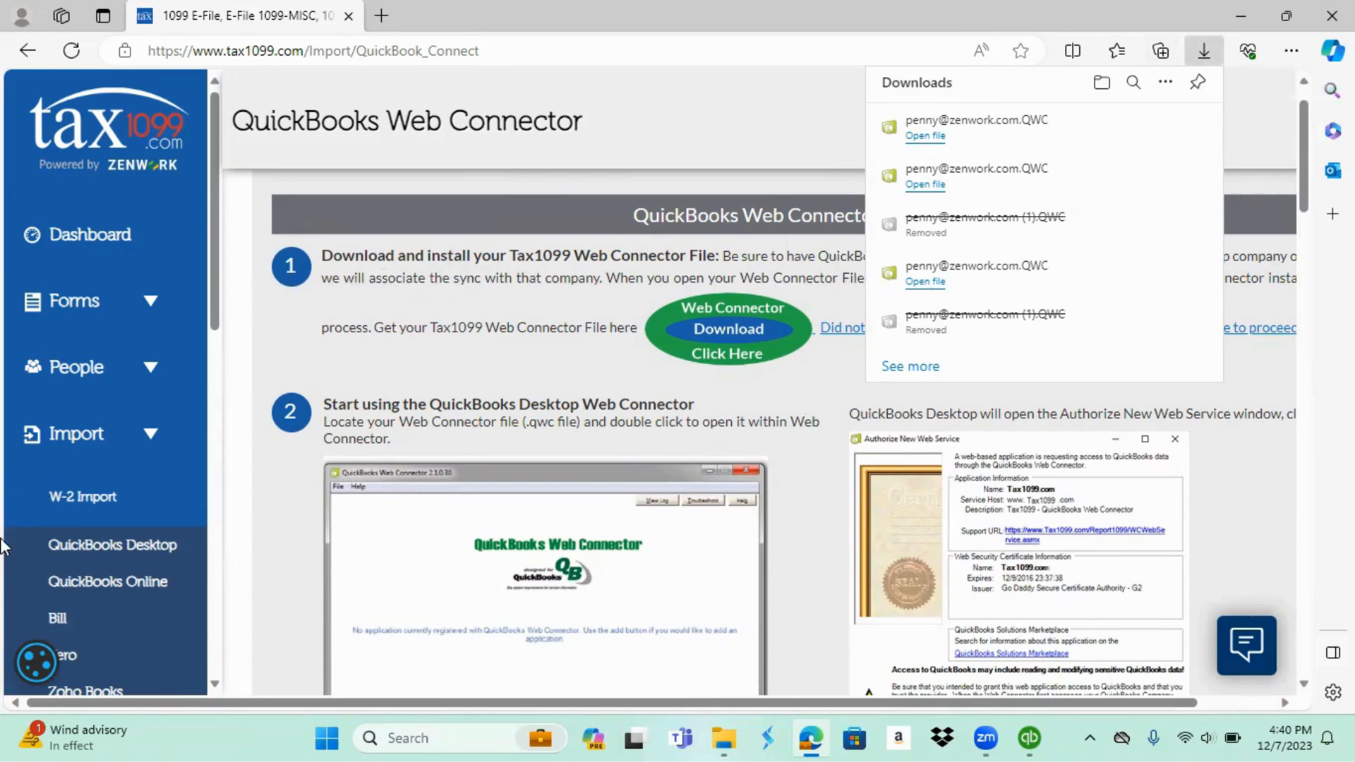
mouse_move(172, 695)
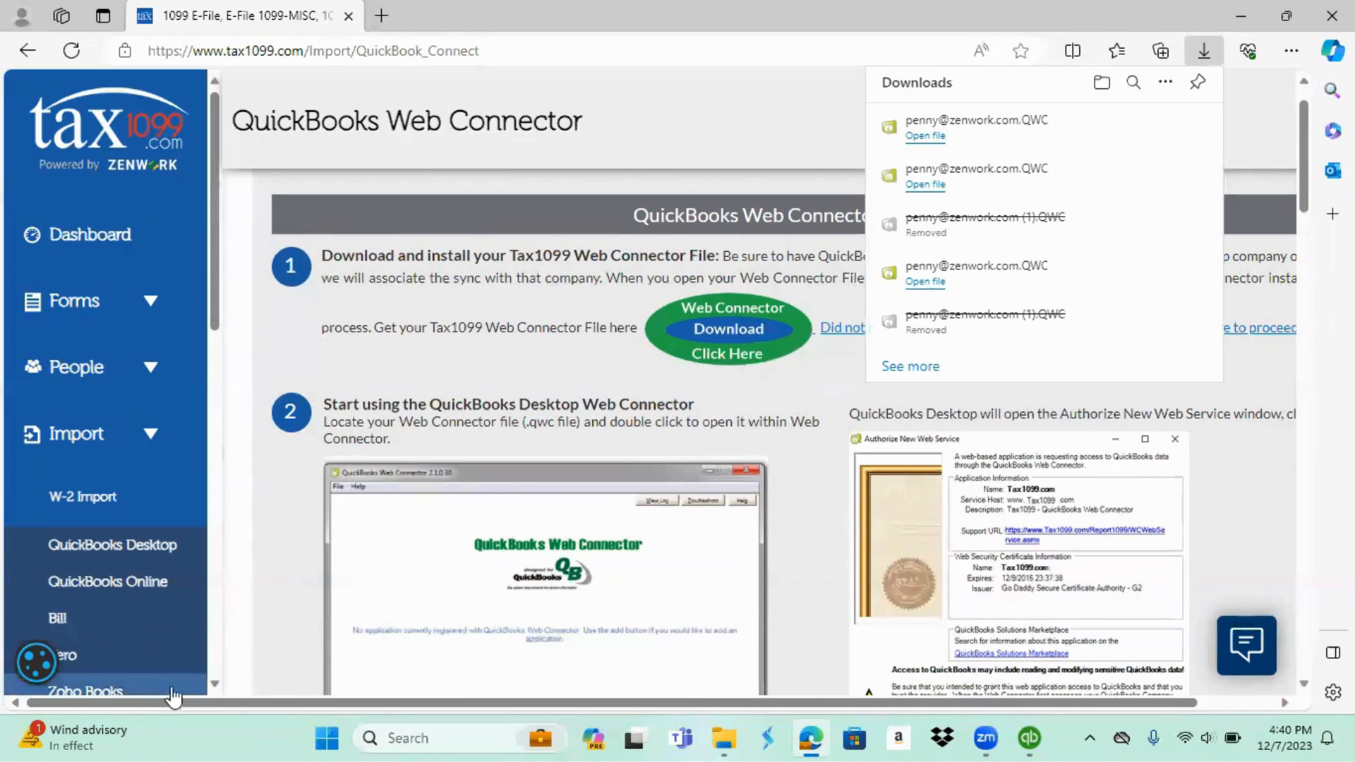
mouse_move(642, 166)
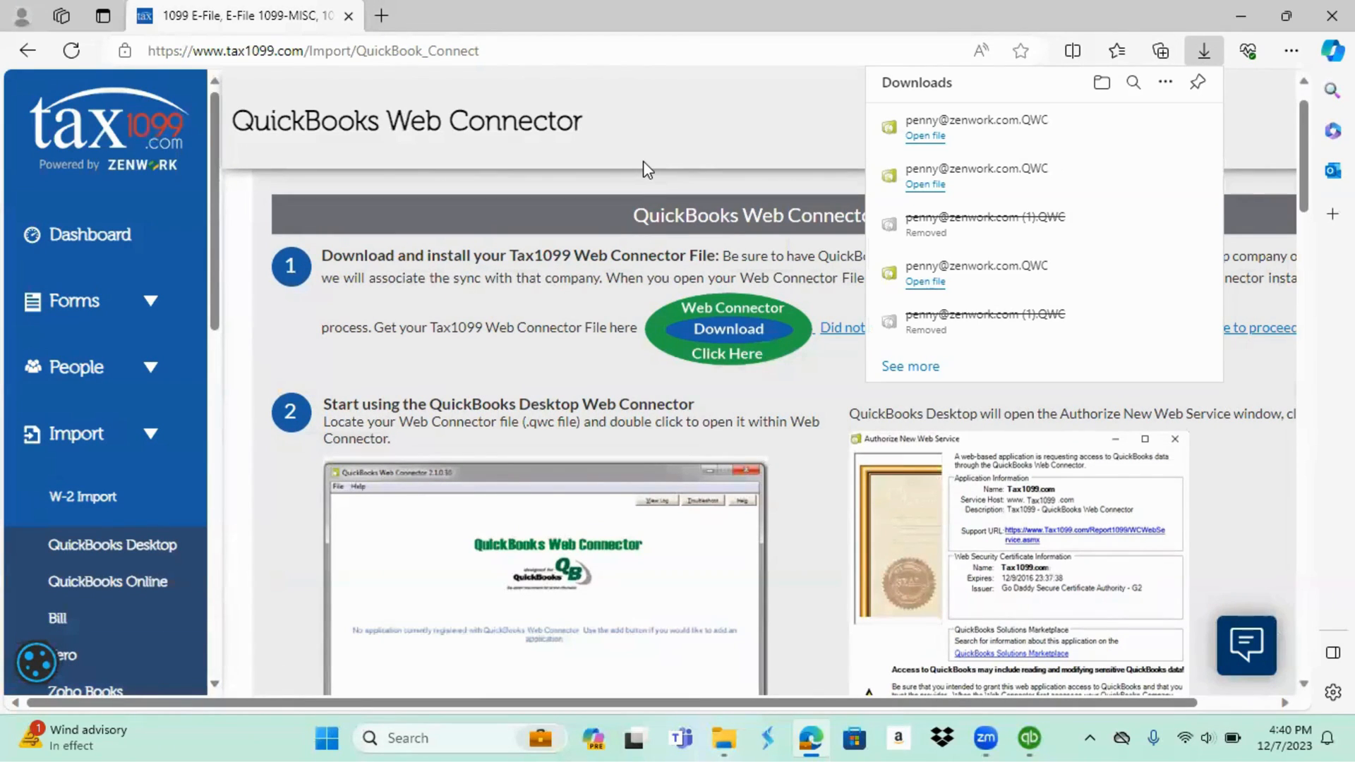
mouse_move(794, 223)
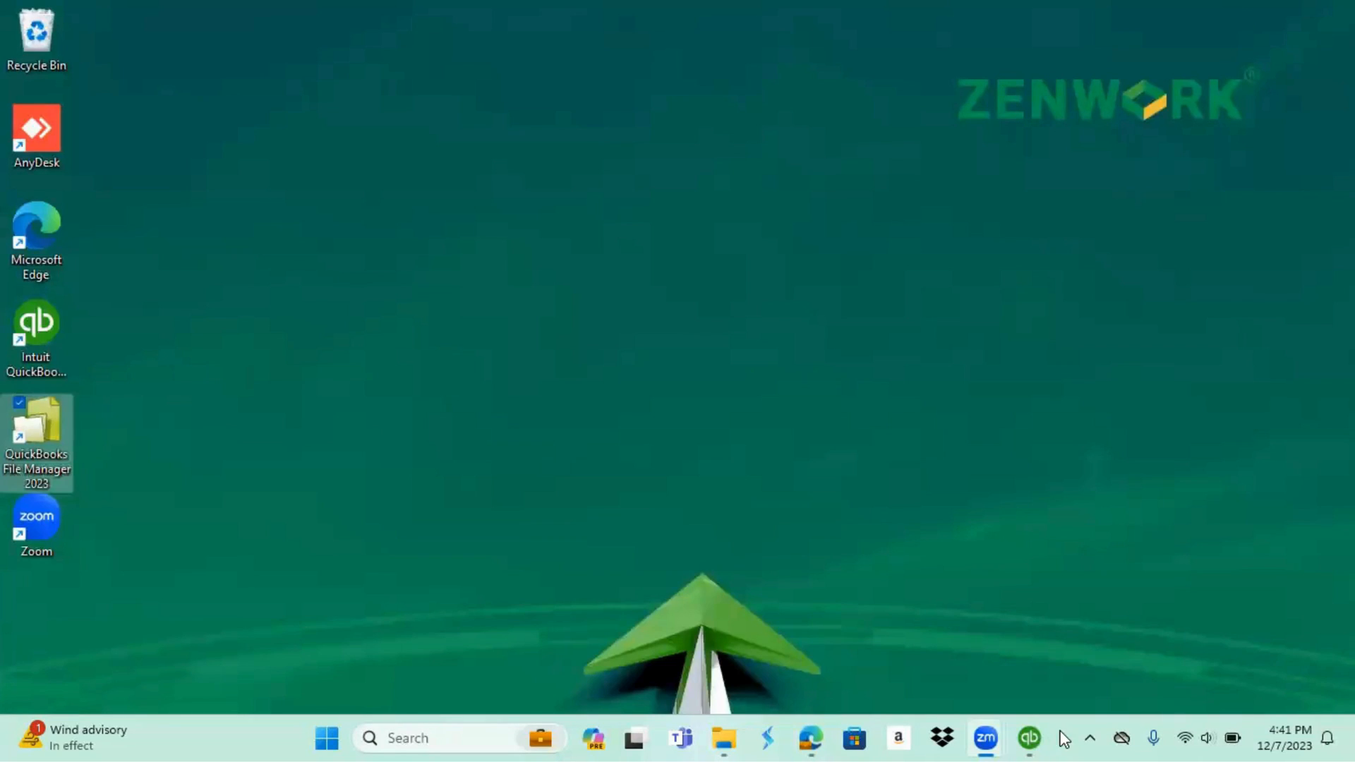
Switch to QuickBooks Desktop and choose Vendors > 1099 Forms > Print/E-file 1099 Forms
click(1029, 737)
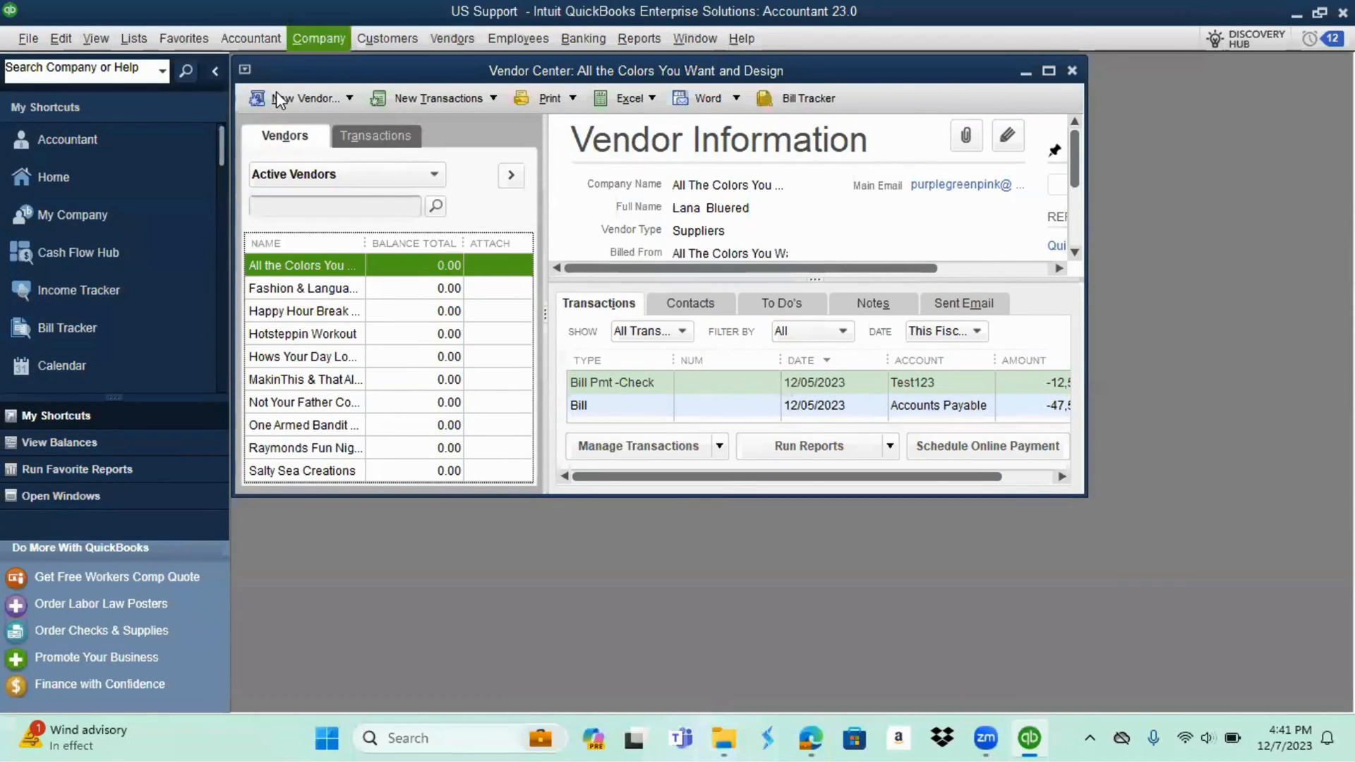
click(452, 38)
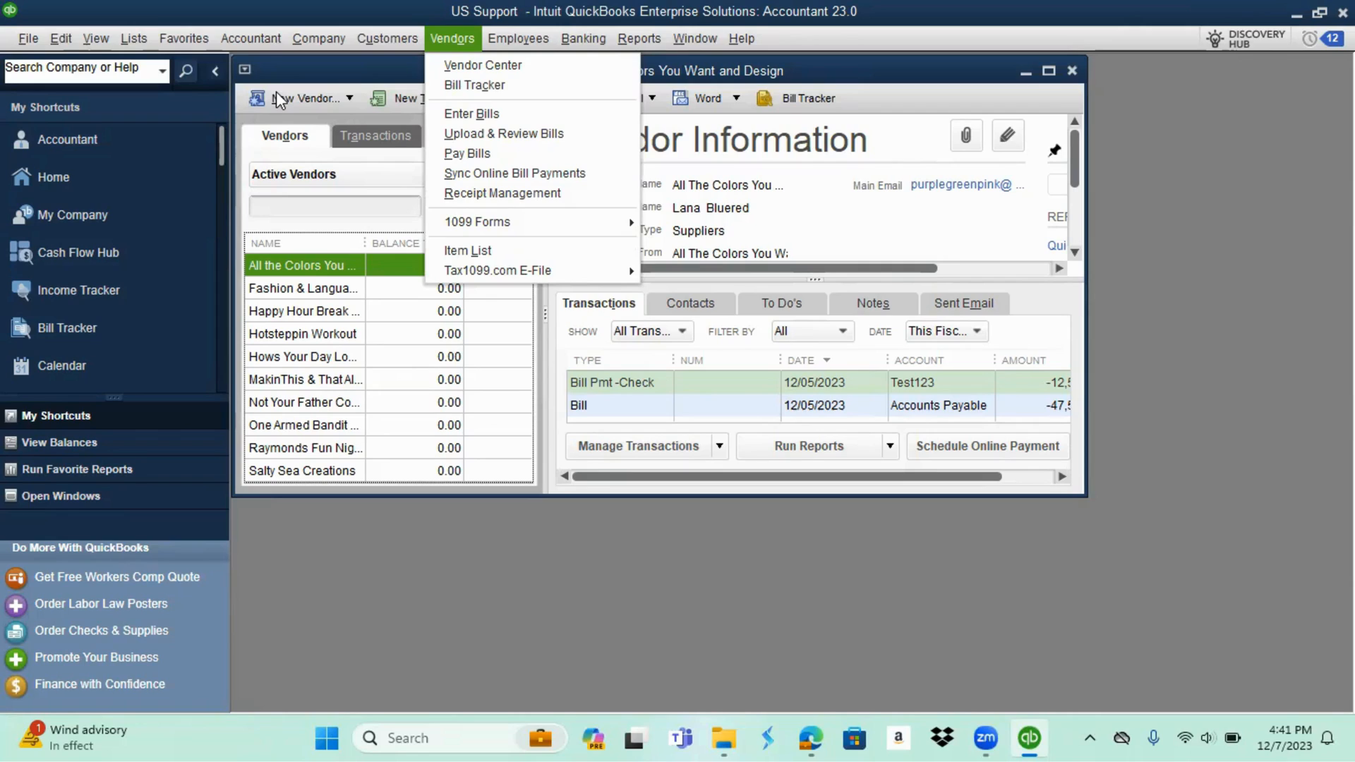
mouse_move(477, 222)
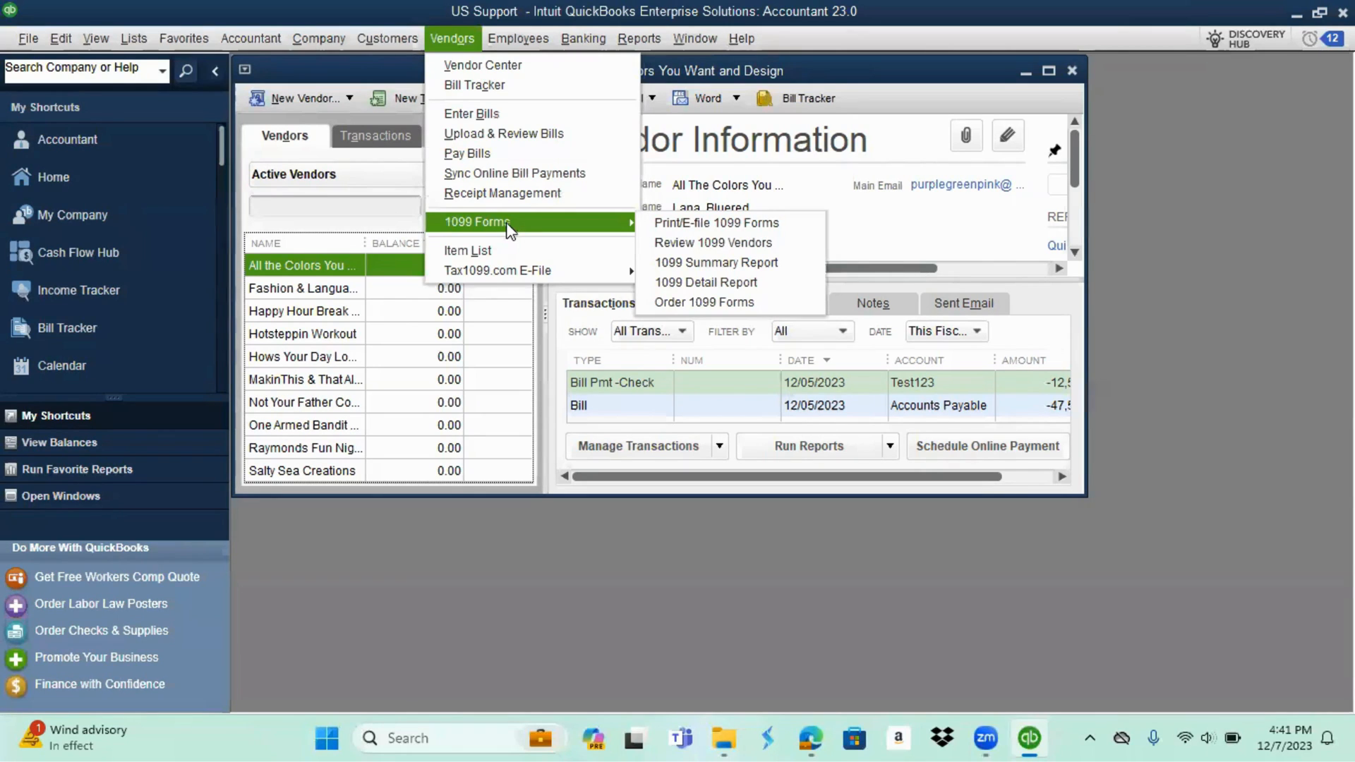
mouse_move(713, 223)
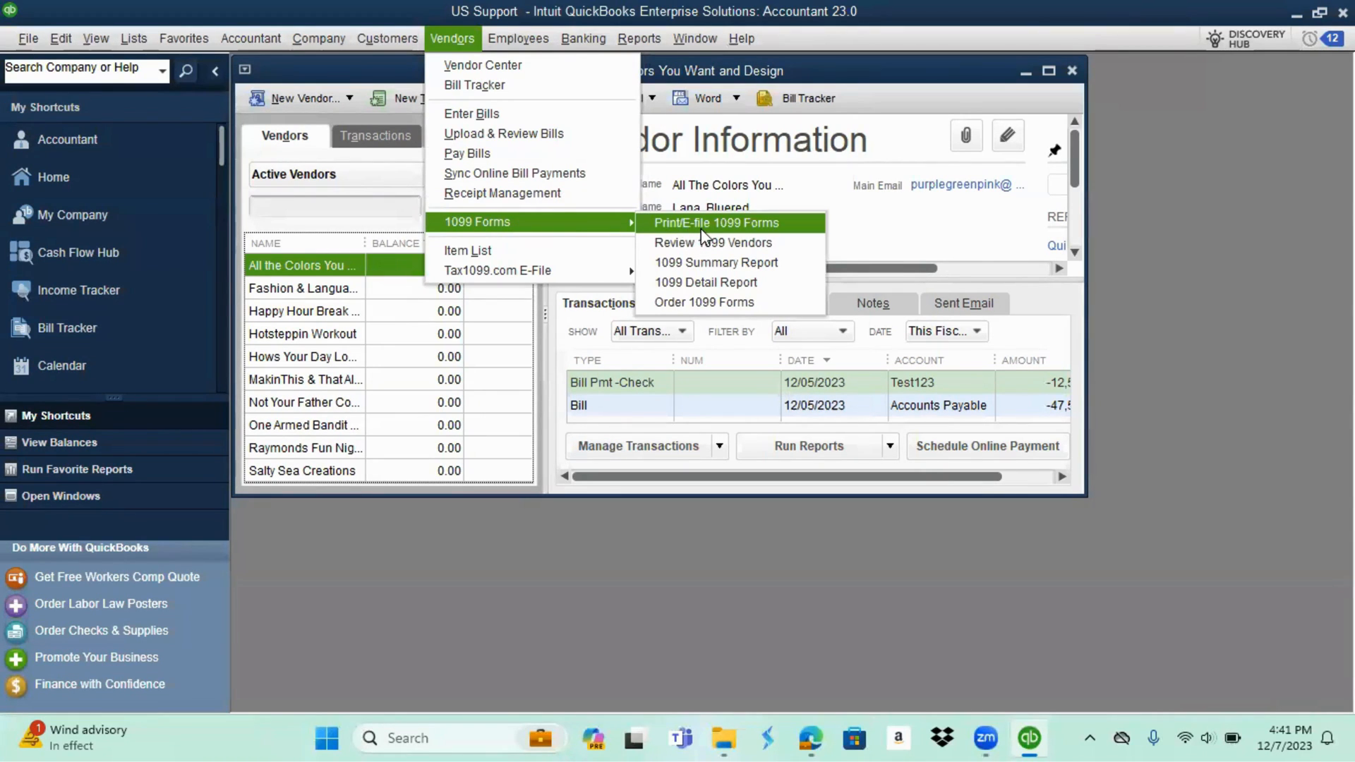
click(710, 223)
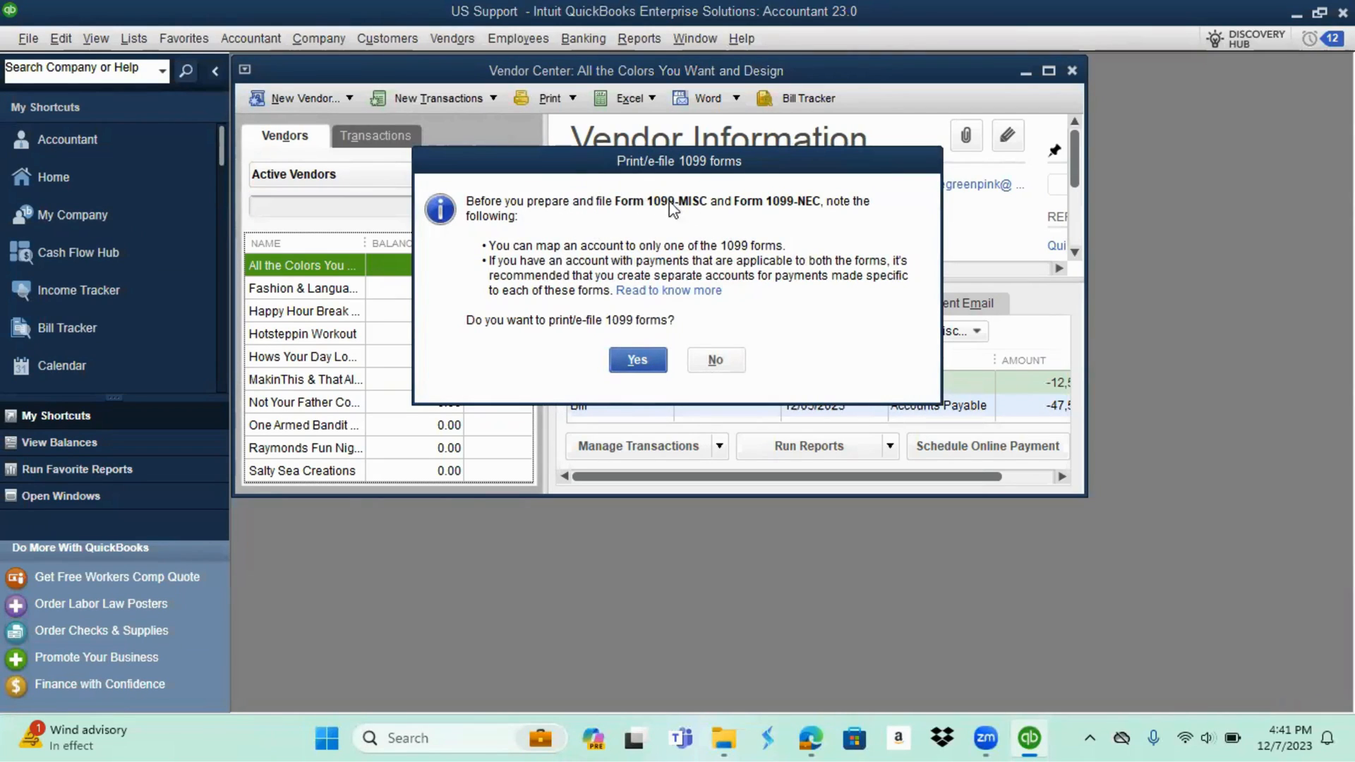
mouse_move(693, 189)
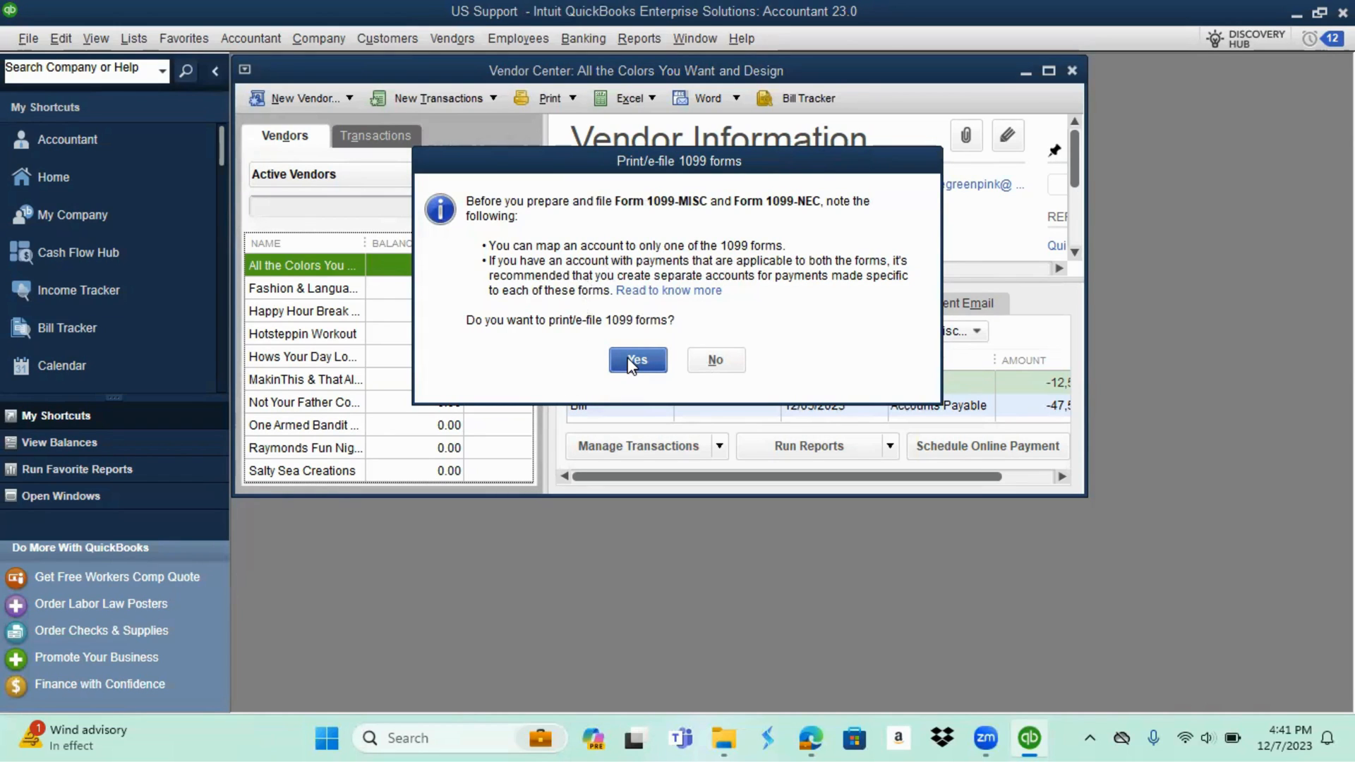
Confirm the notice, get started on Form 1099-NEC and continue with all ten vendors selected
click(637, 360)
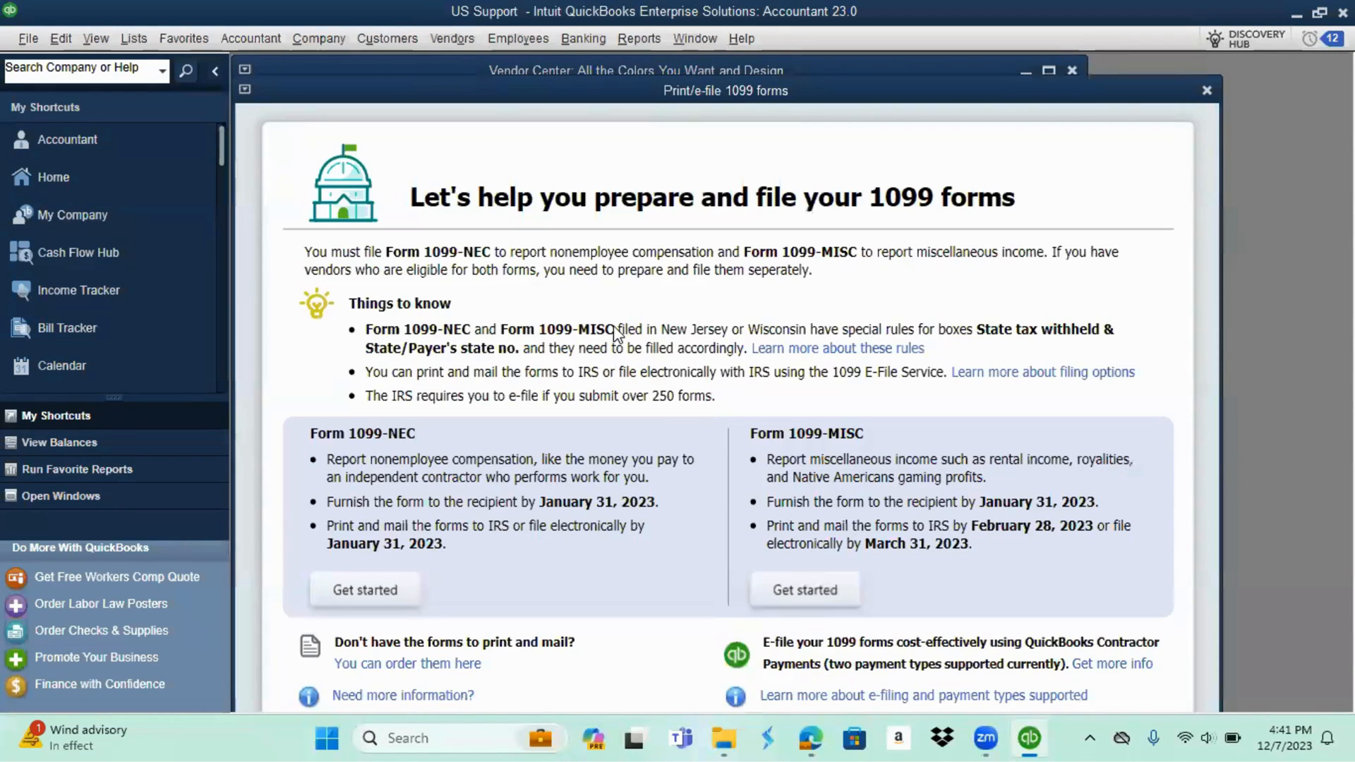
mouse_move(765, 278)
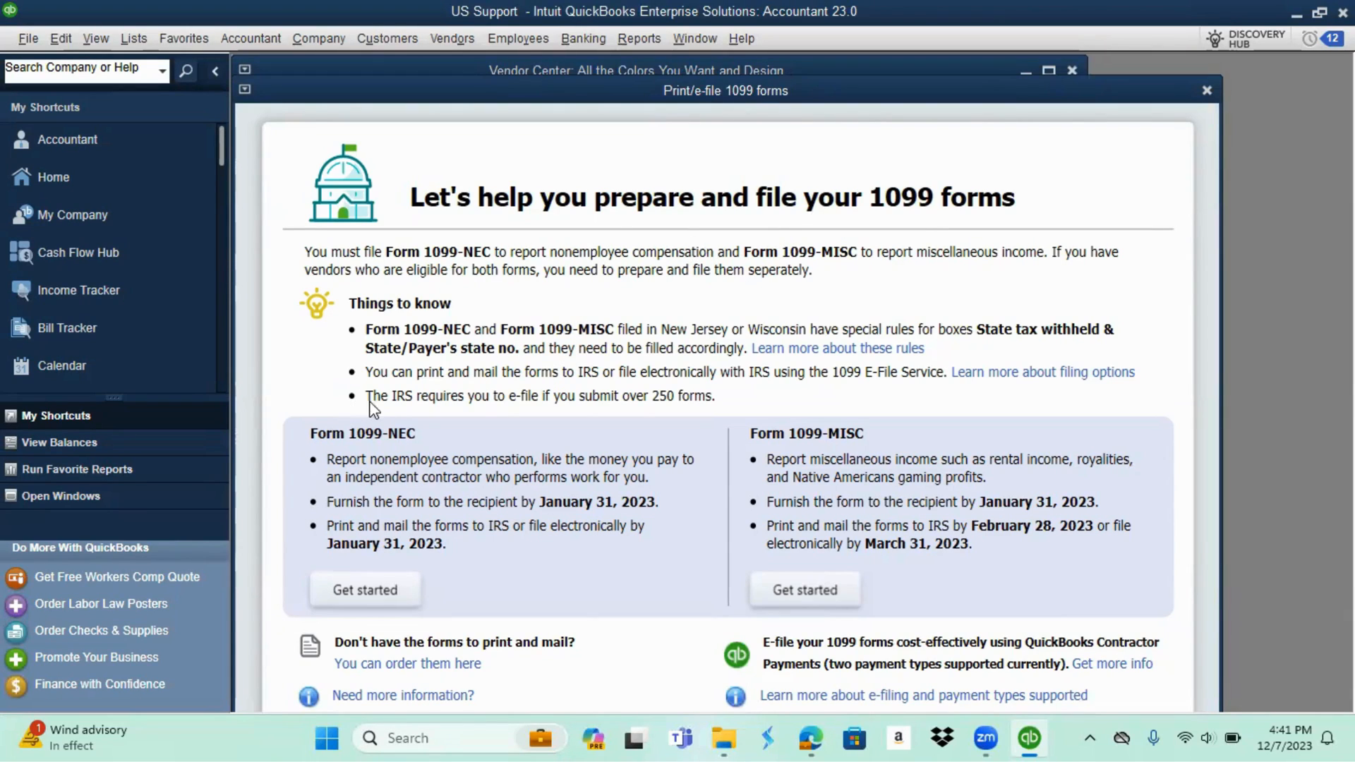
mouse_move(383, 555)
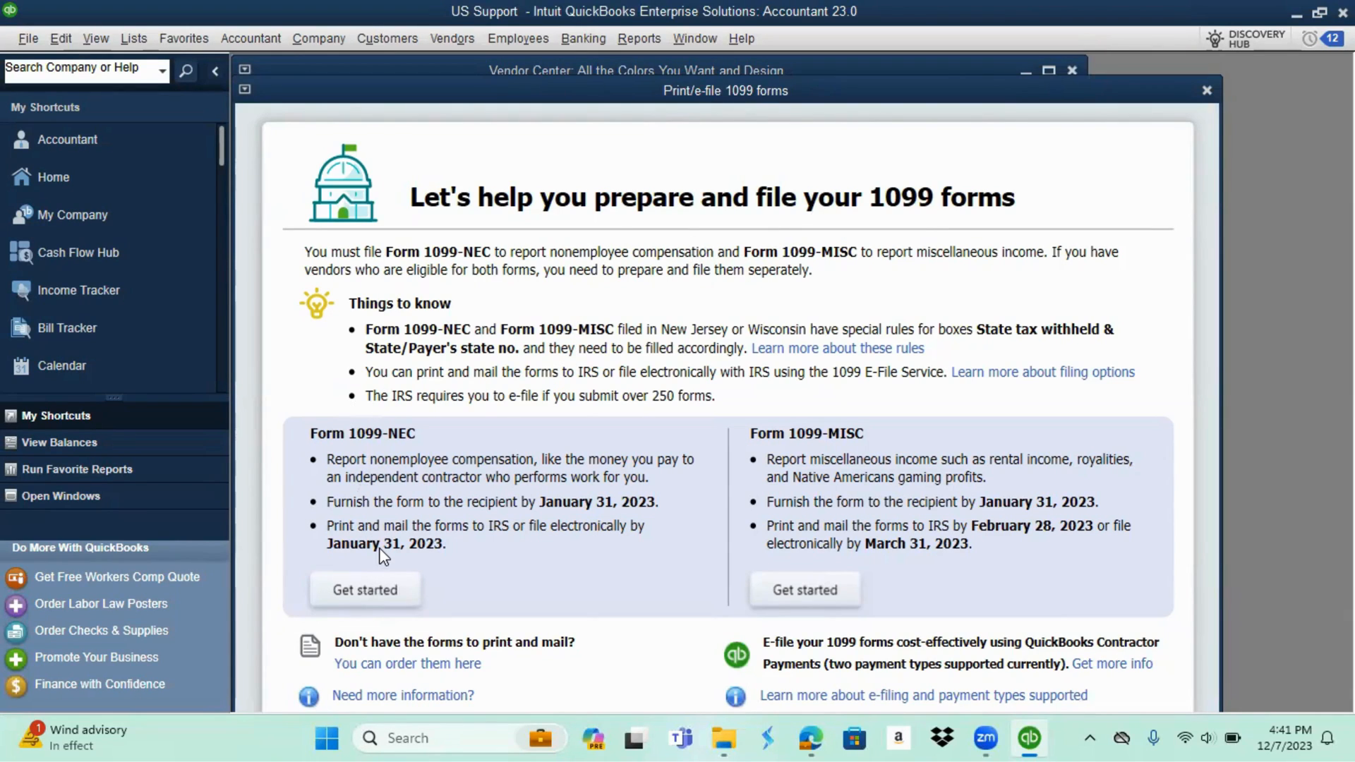
mouse_move(384, 568)
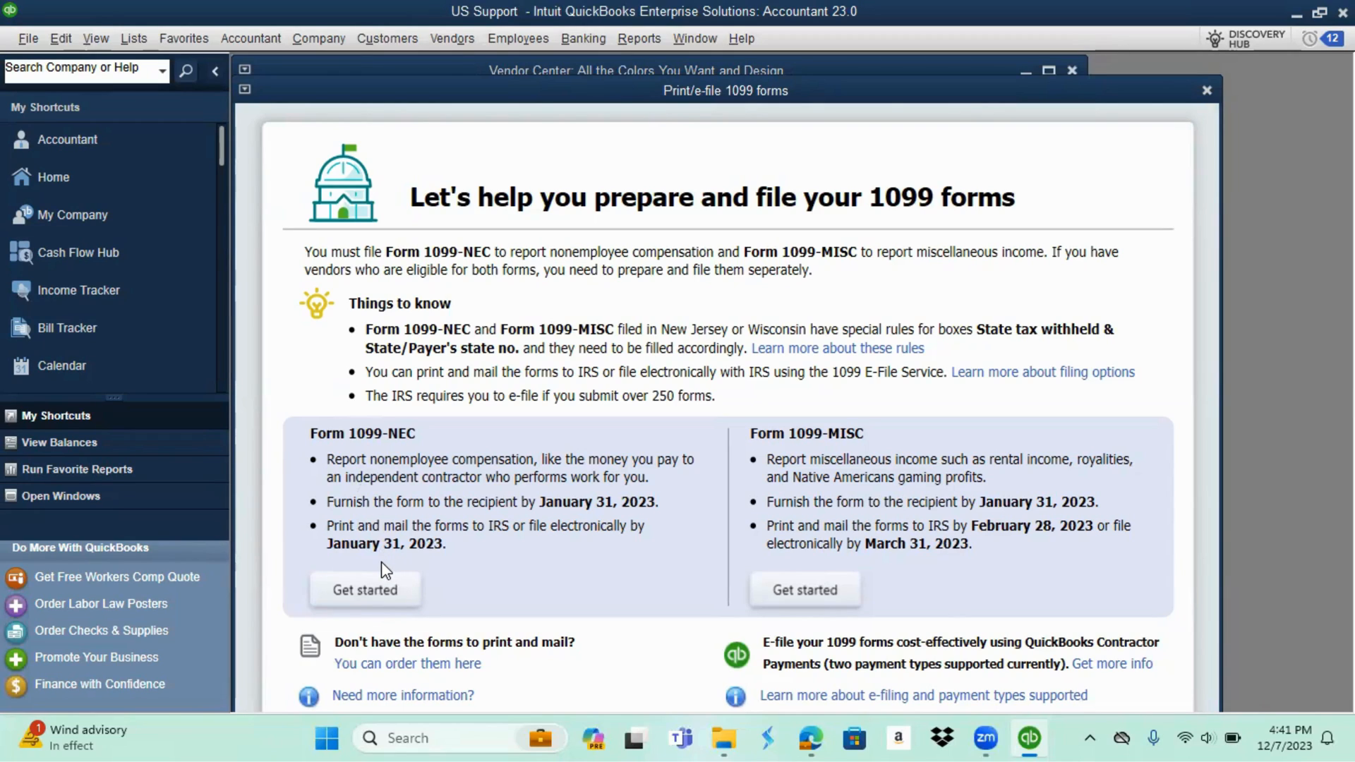
click(365, 589)
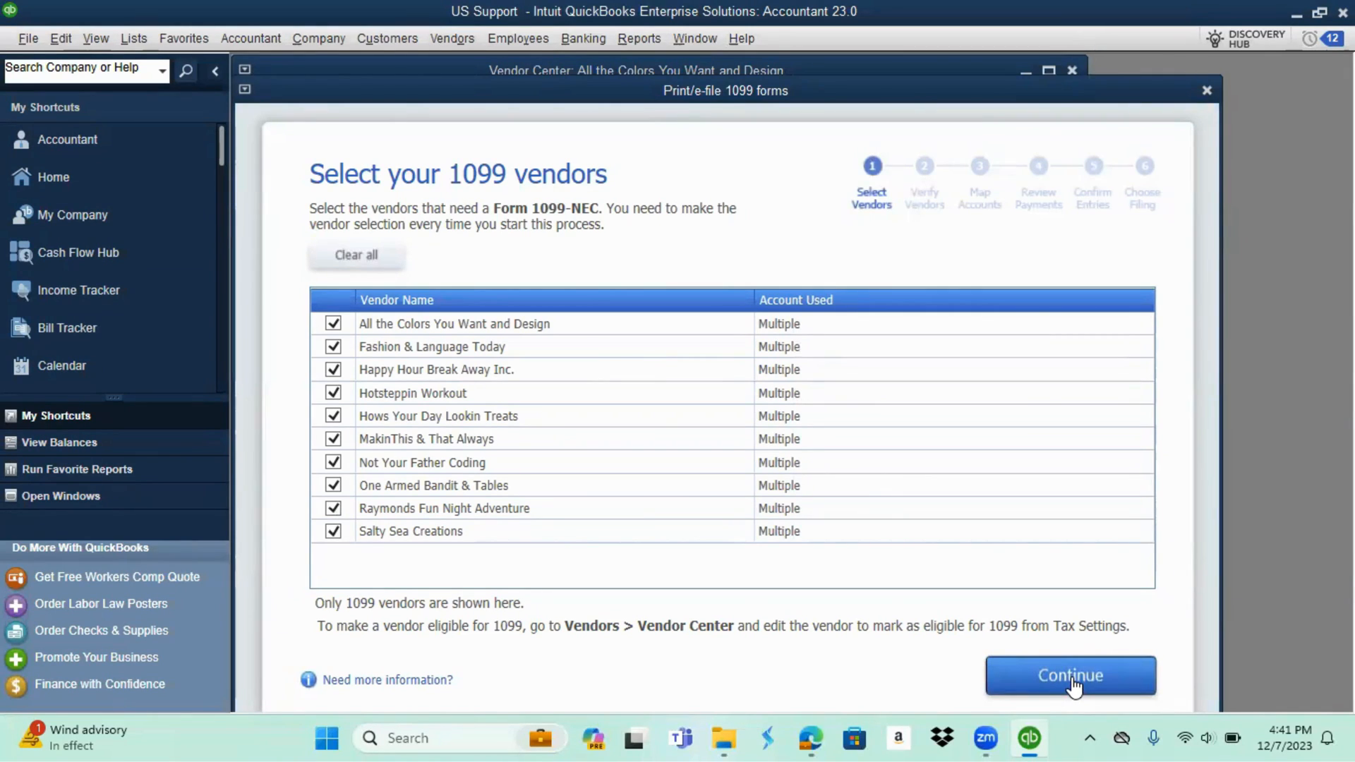
click(1070, 676)
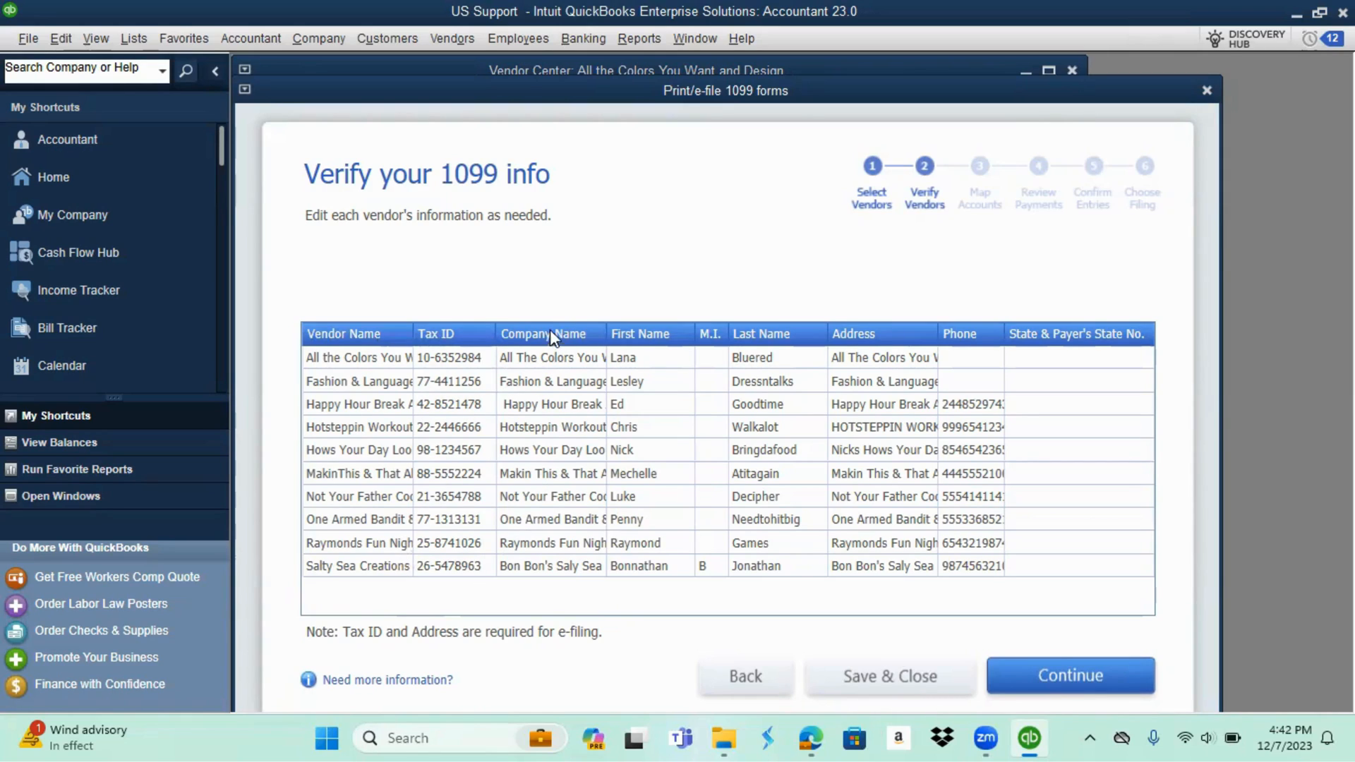
mouse_move(894, 690)
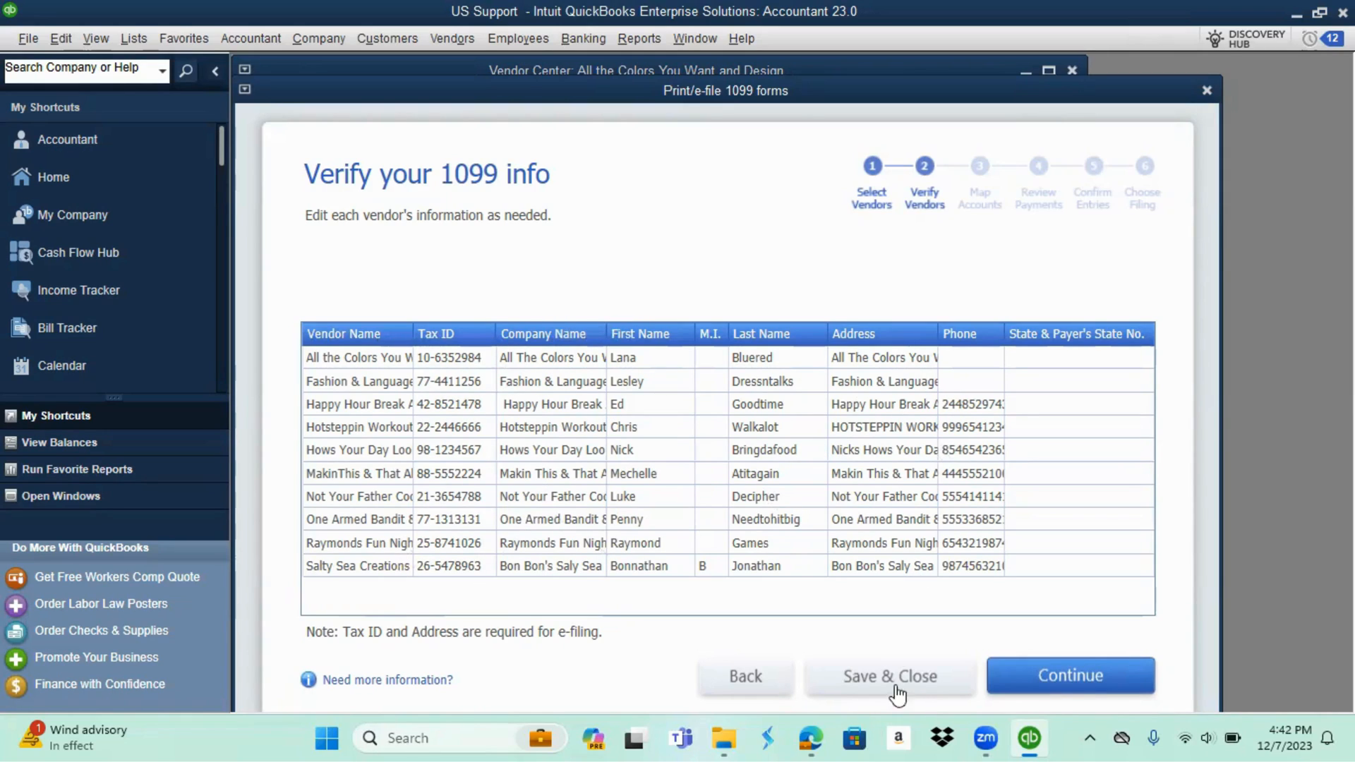
mouse_move(965, 345)
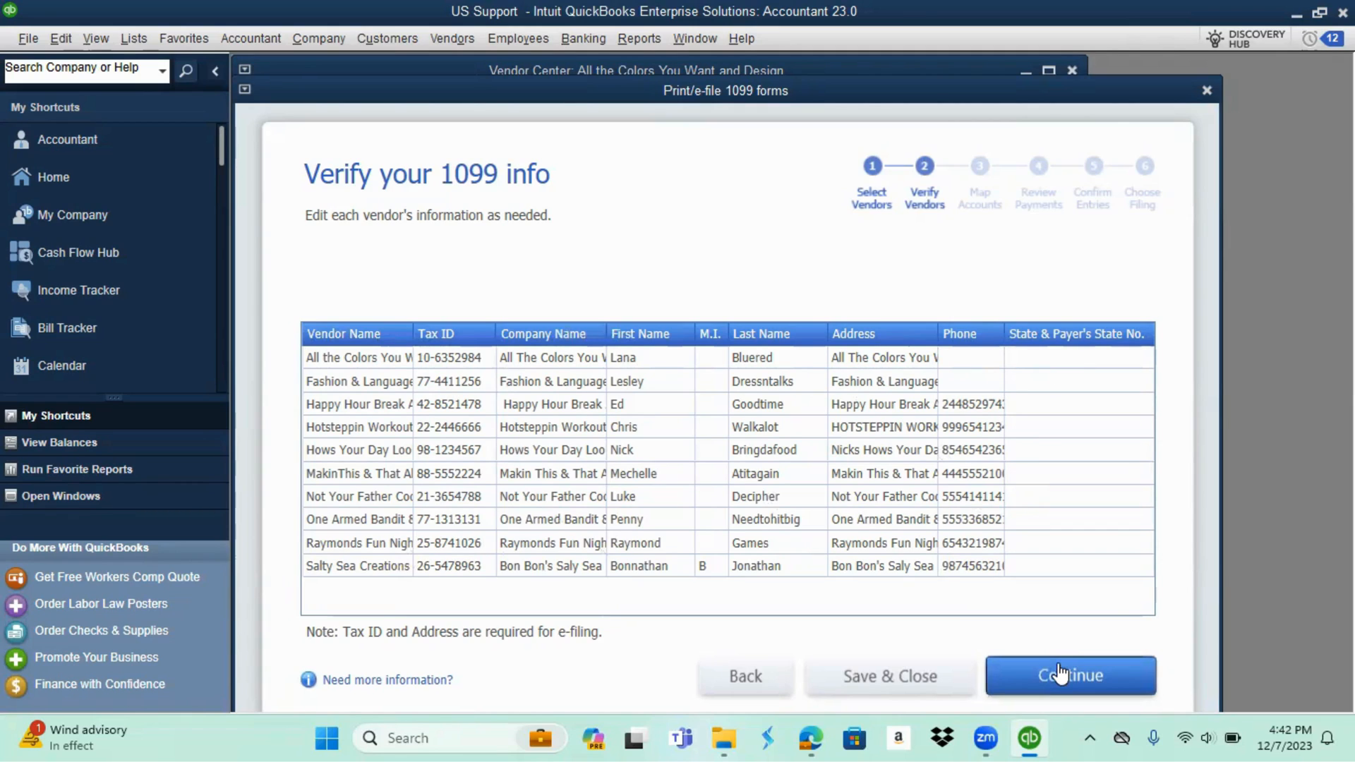
Advance to account mapping and keep Travel Expense on NEC Box 1: Nonemployee Compensation
click(1070, 676)
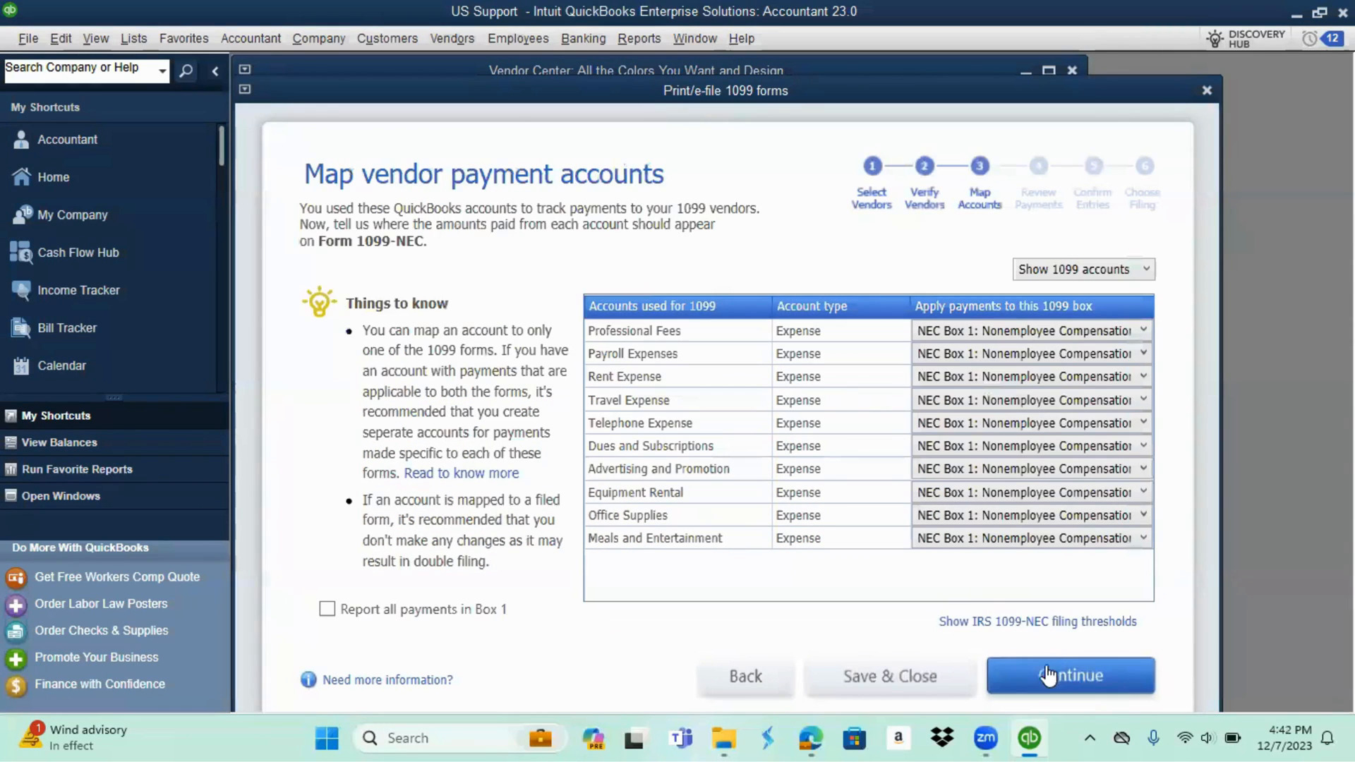
mouse_move(622, 159)
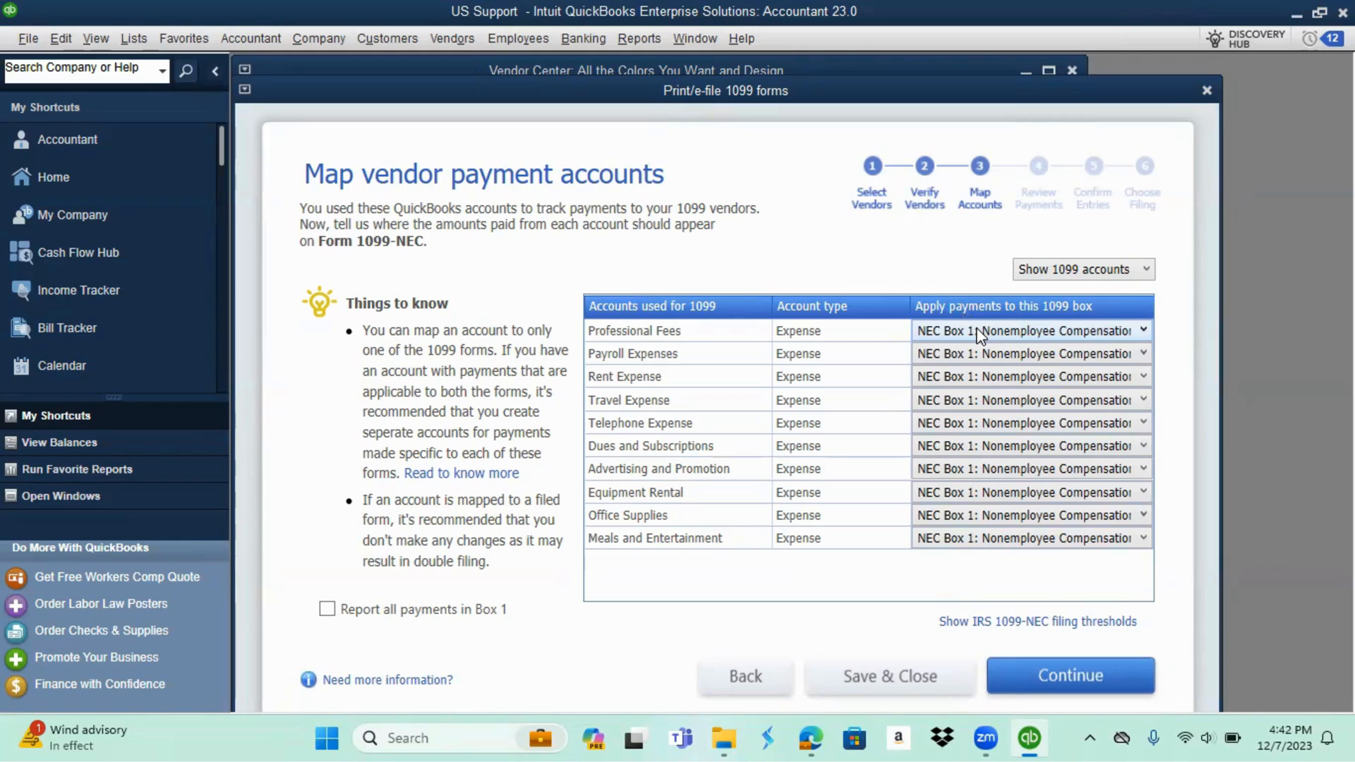
mouse_move(996, 336)
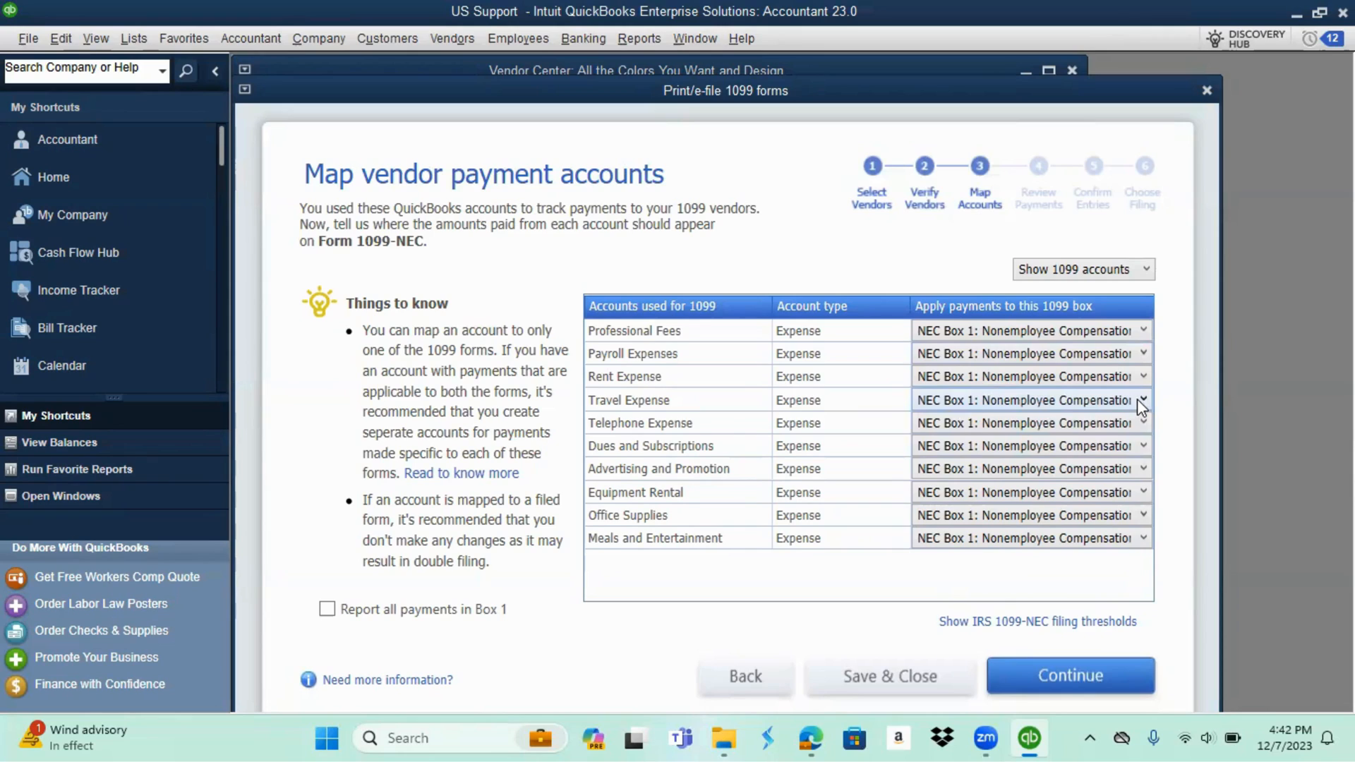
click(1141, 400)
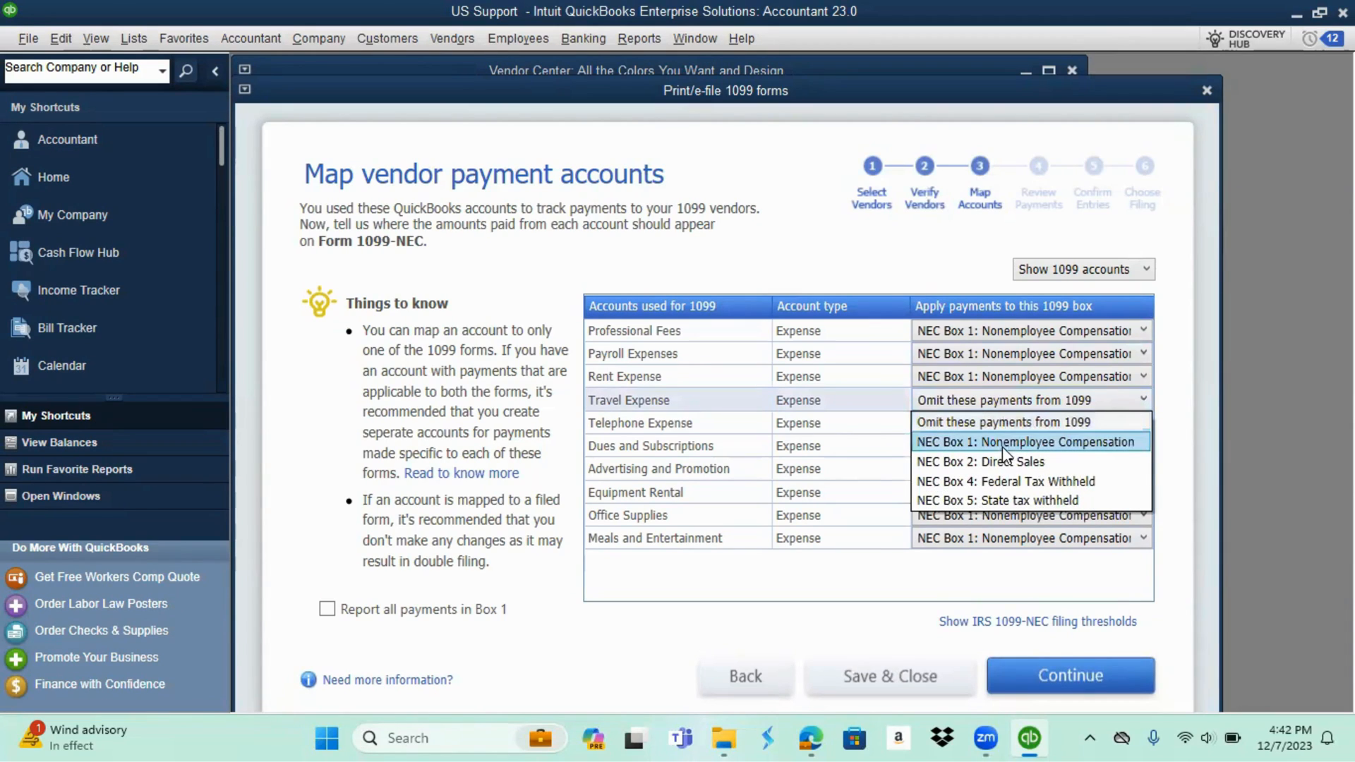
click(1029, 442)
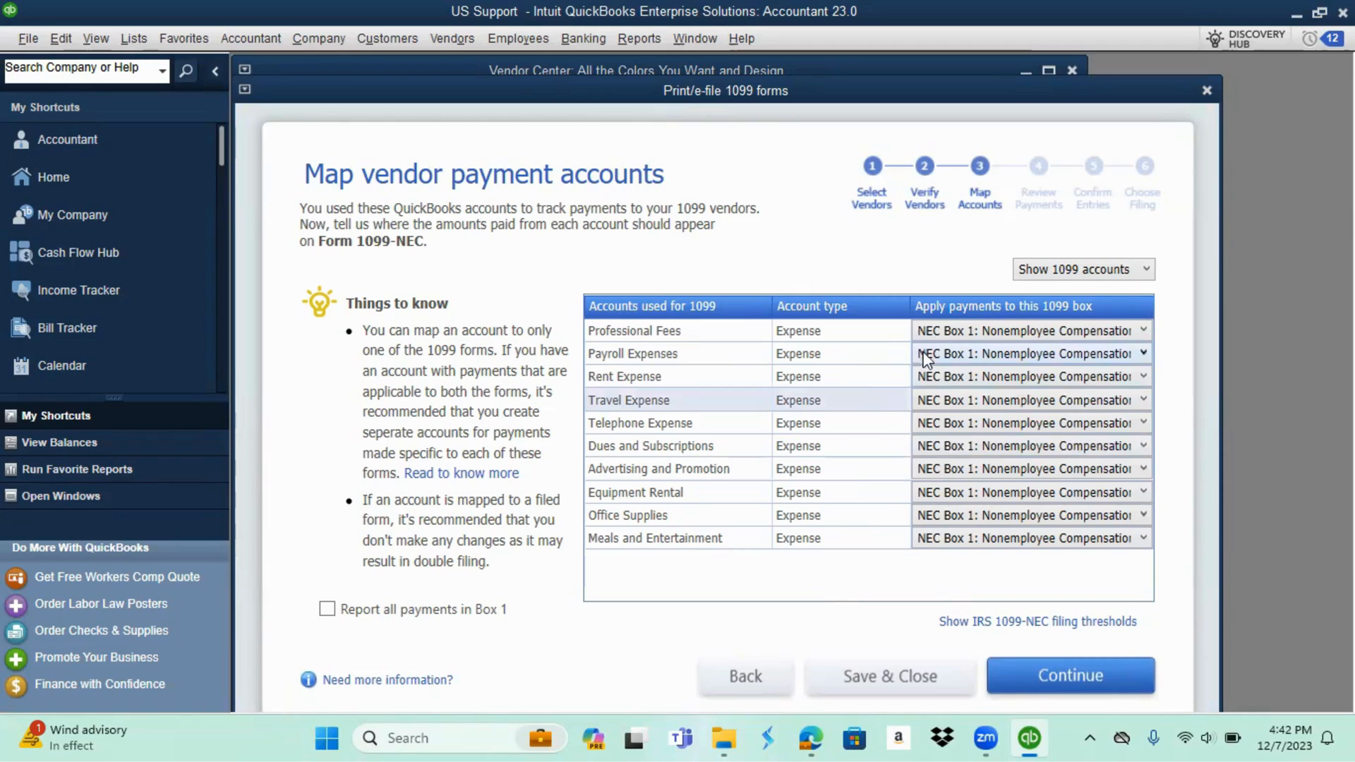
mouse_move(645, 555)
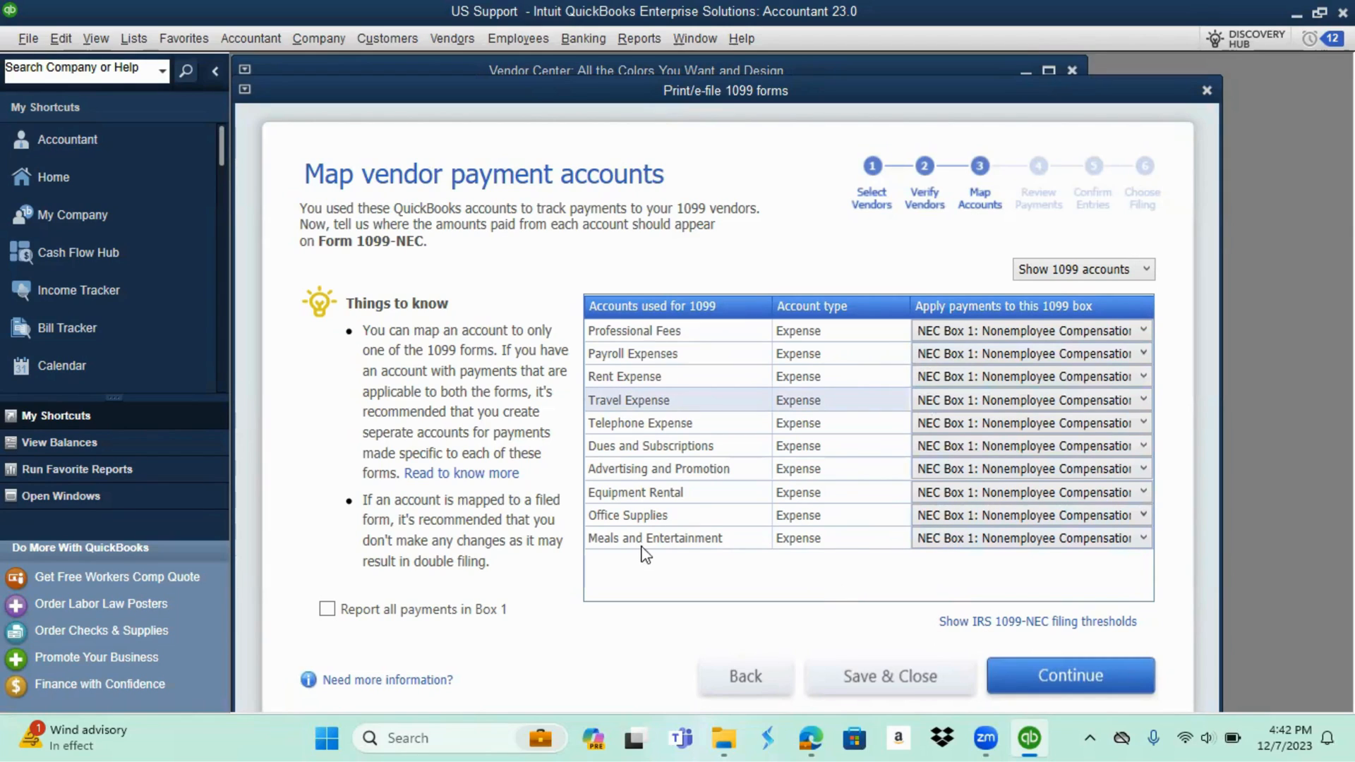
mouse_move(1045, 677)
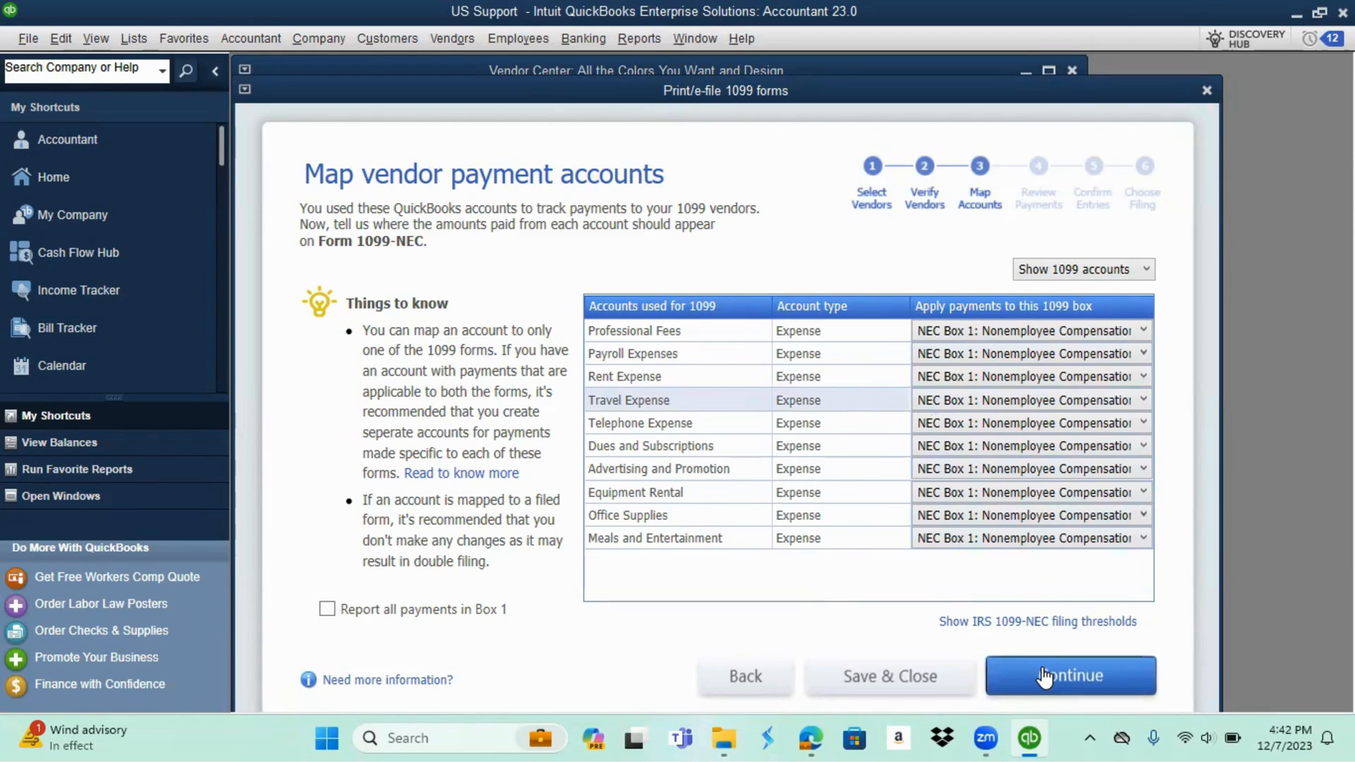
View the included payments report re-dated to start January 1, 2023 and end in 2023
click(1070, 676)
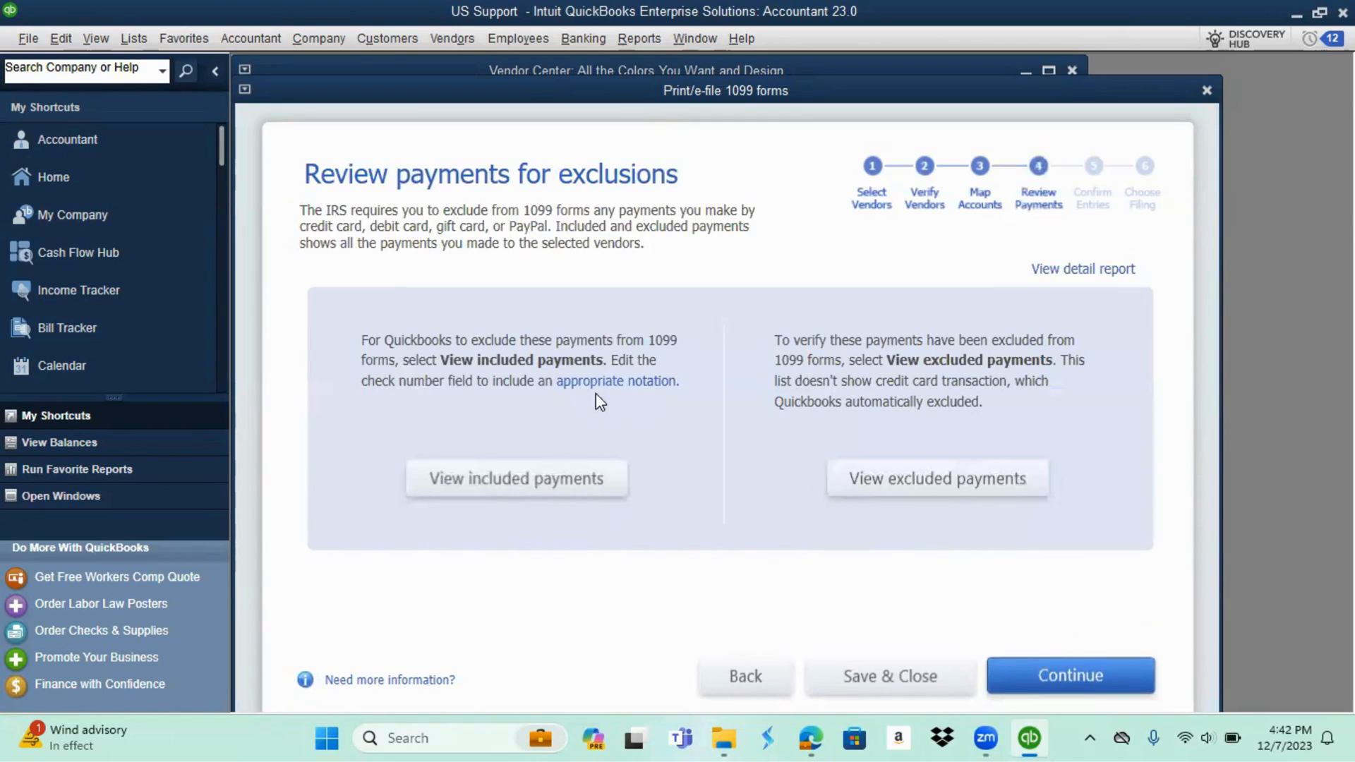
click(516, 479)
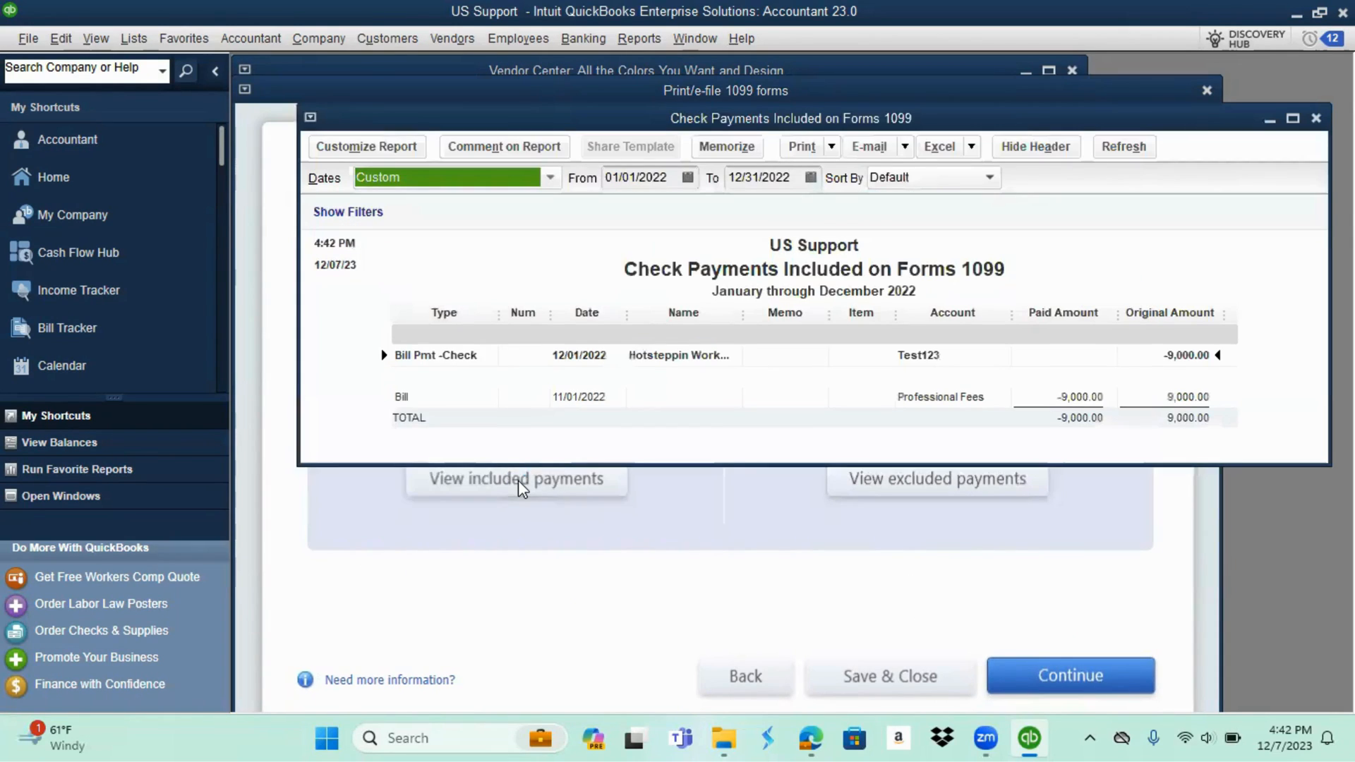
mouse_move(800, 213)
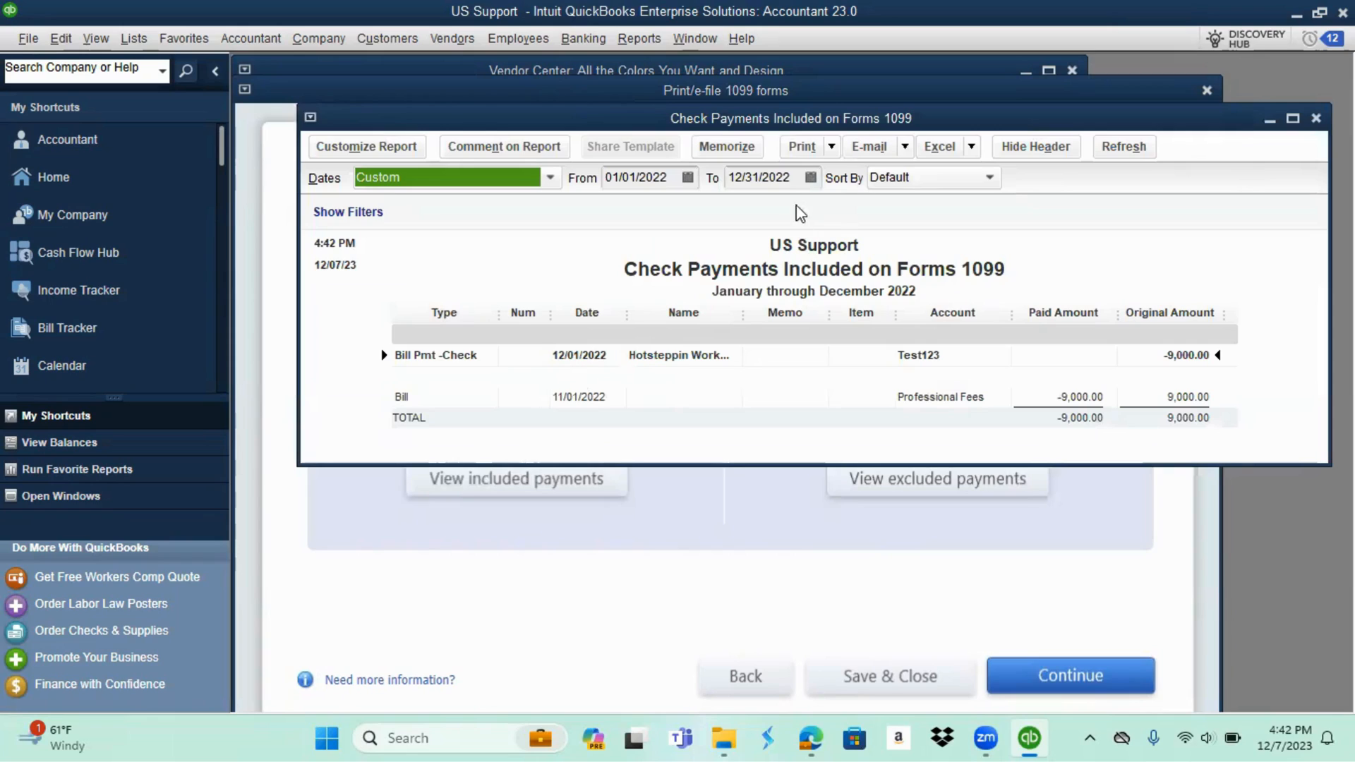
click(688, 177)
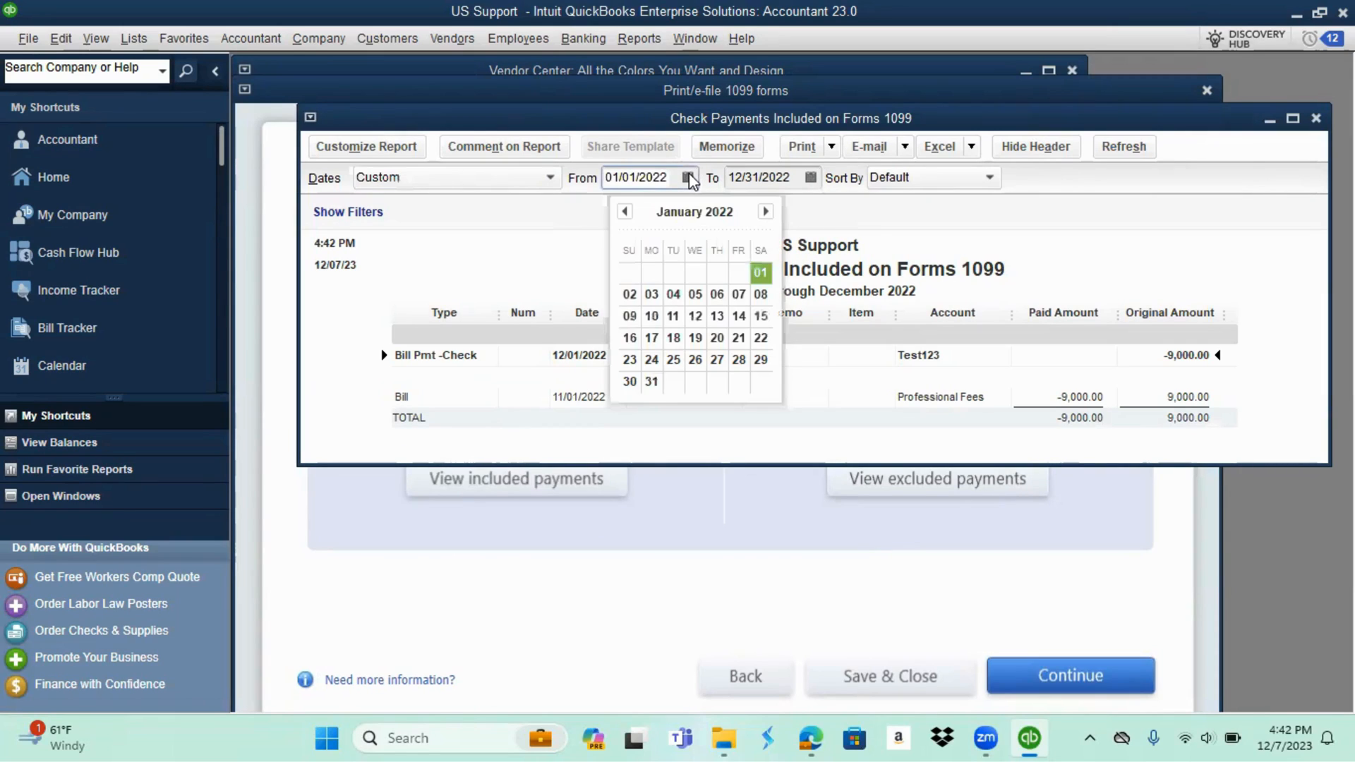
click(766, 212)
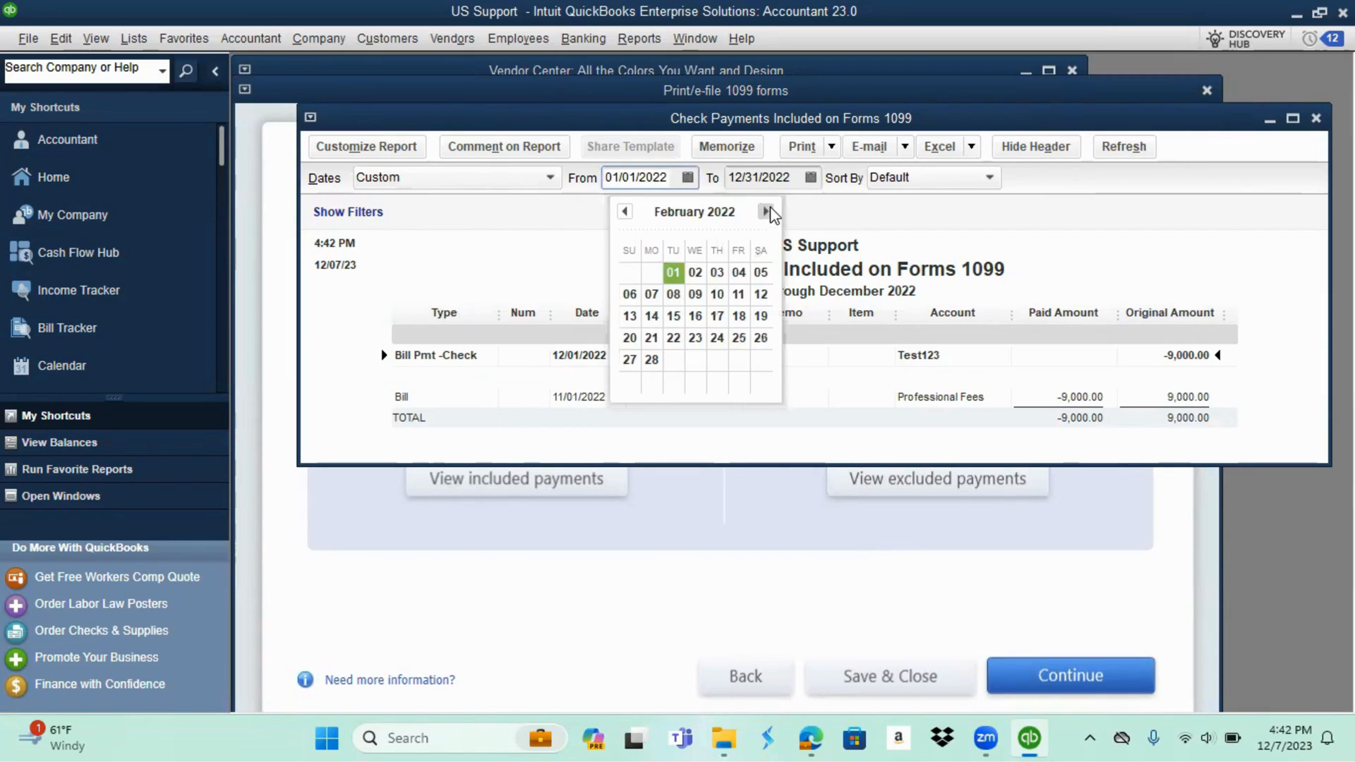
mouse_move(641, 211)
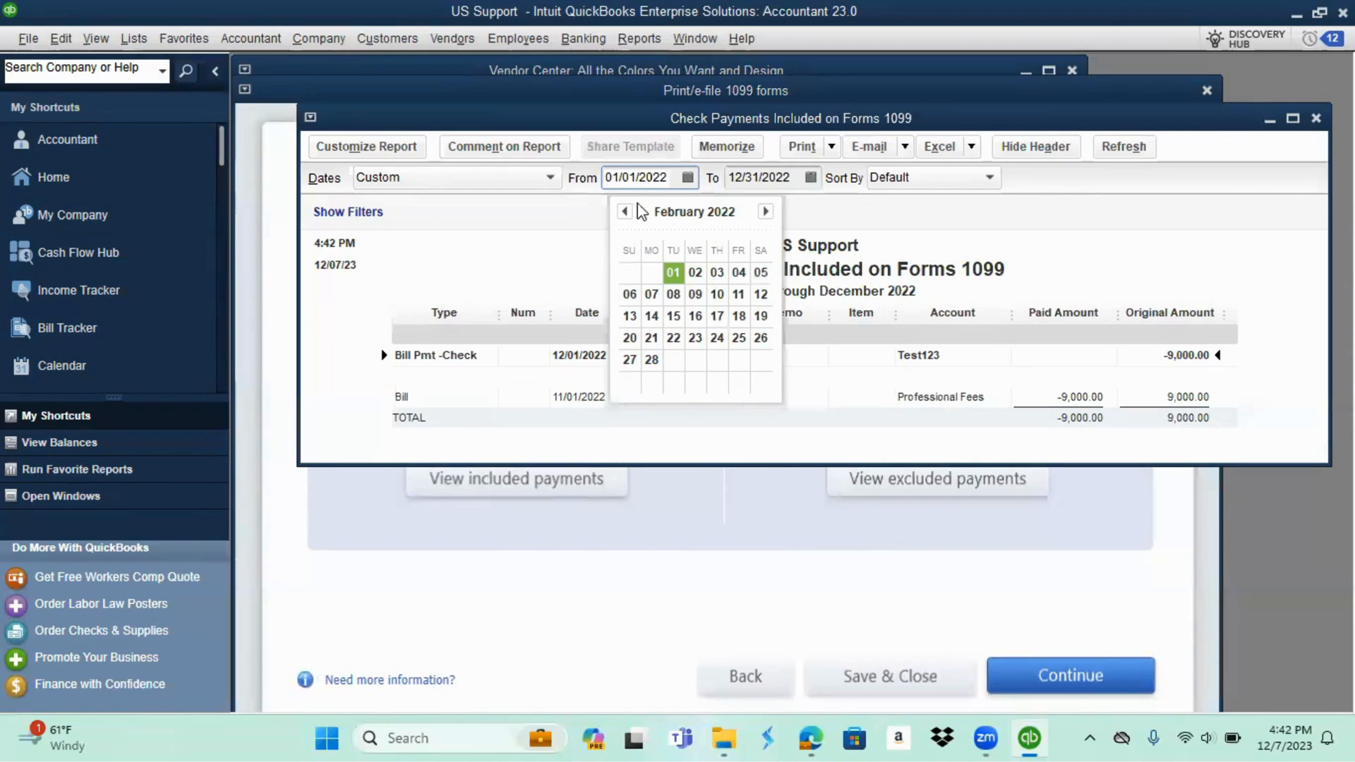
click(766, 212)
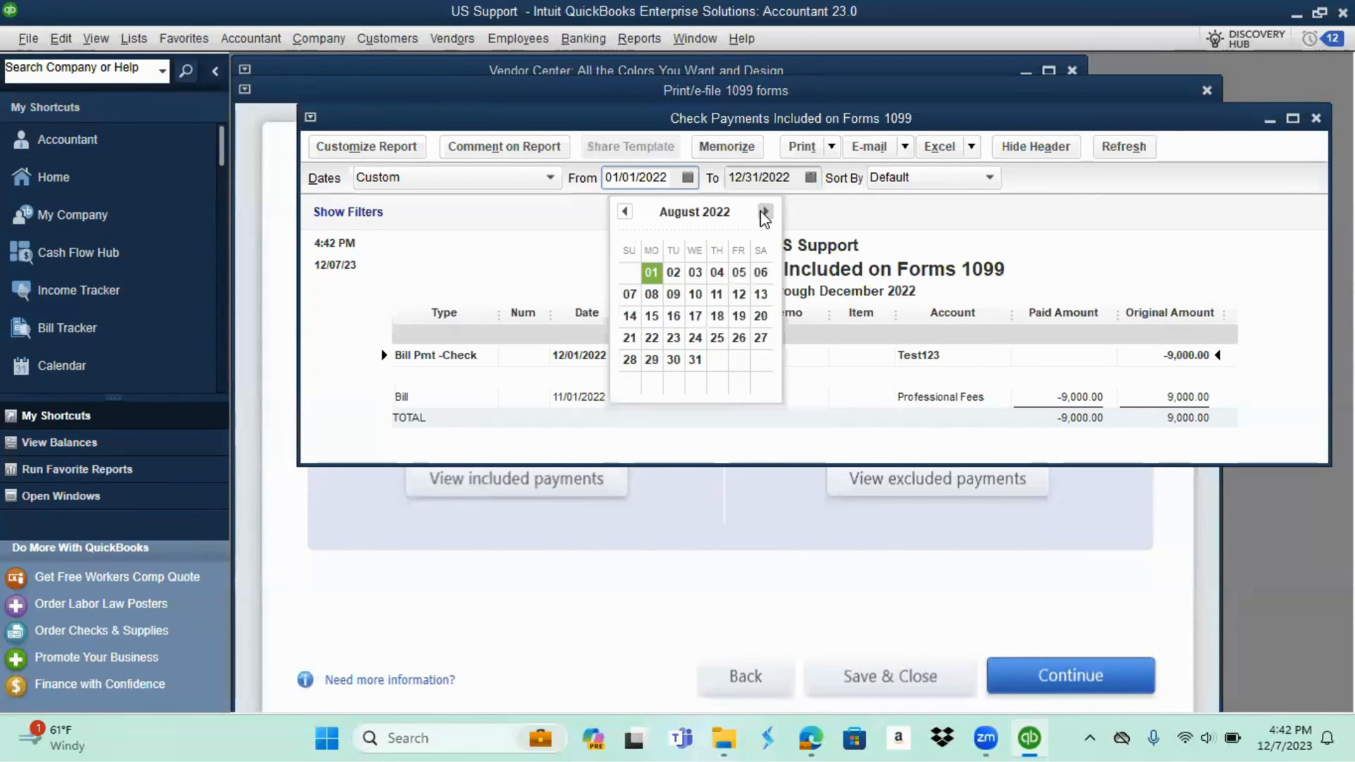
click(764, 212)
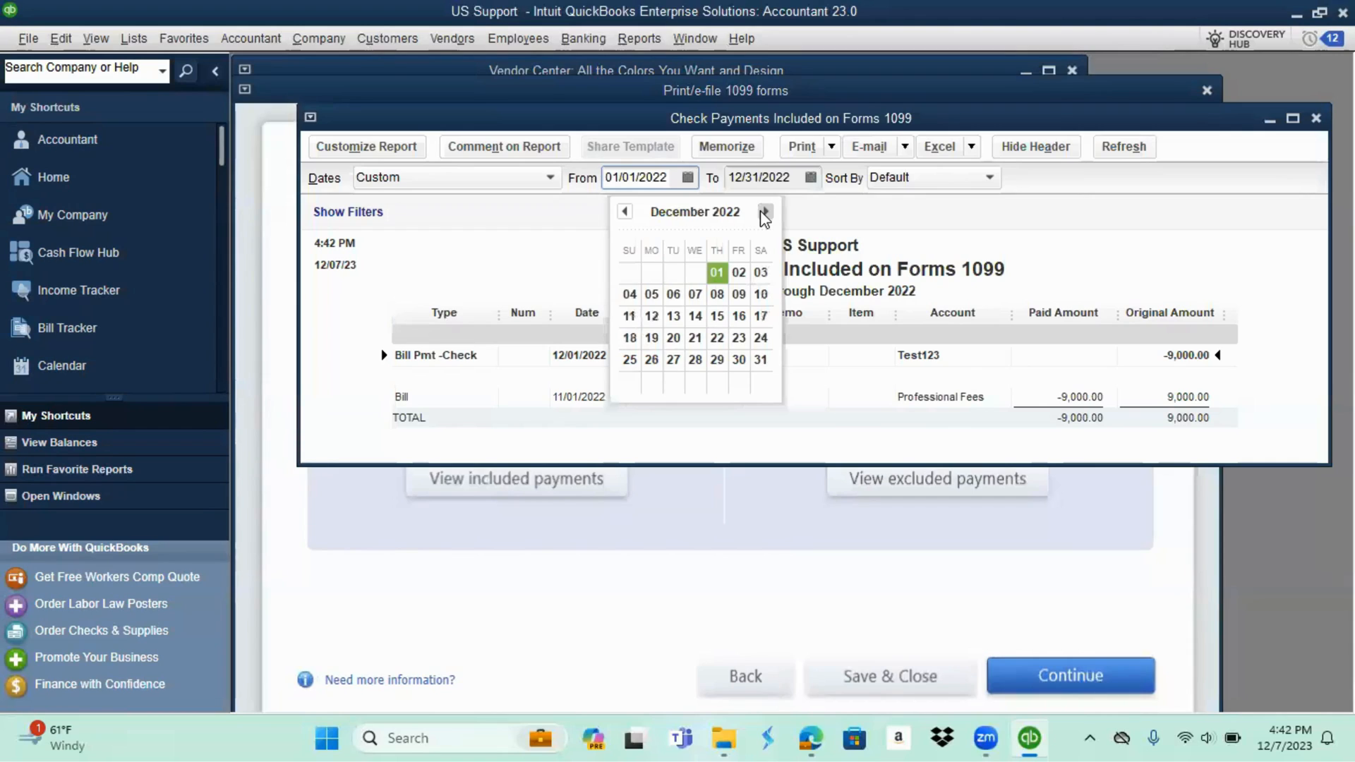
click(765, 212)
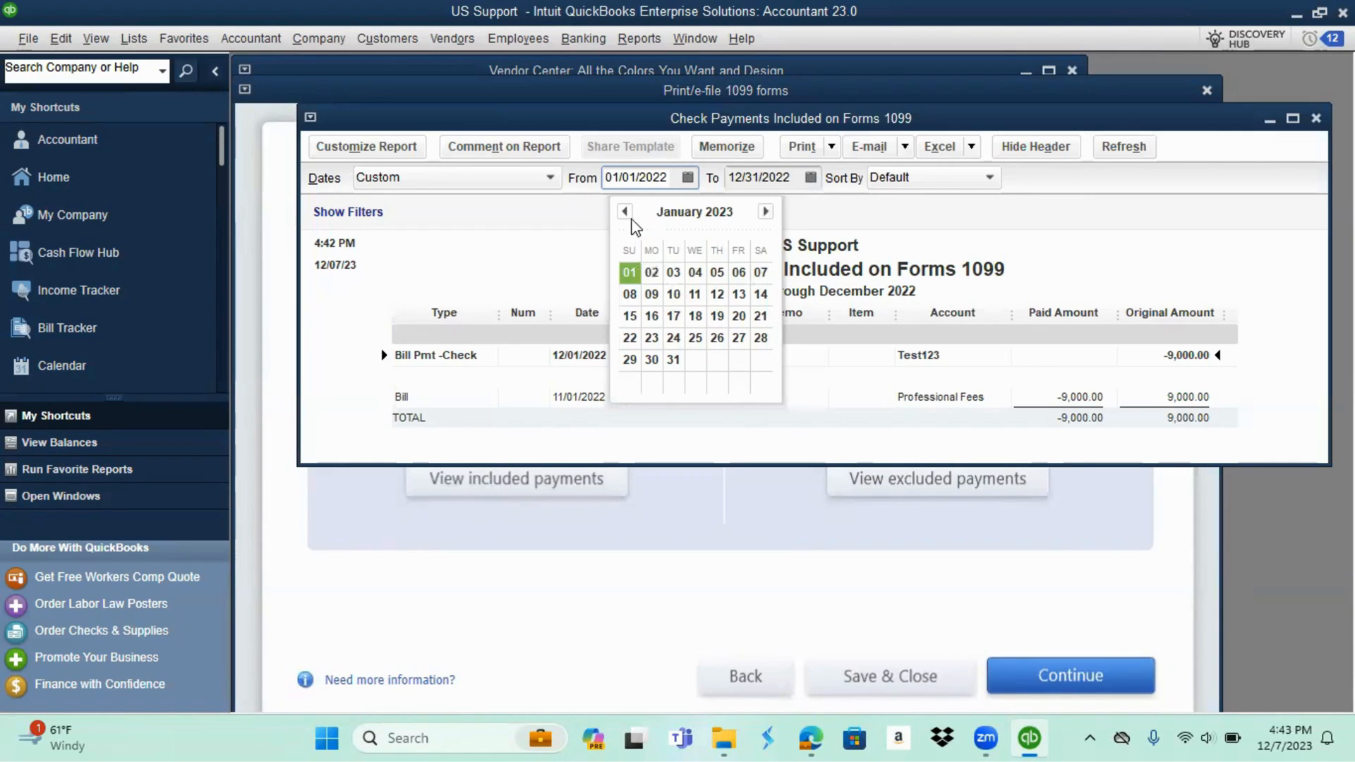
mouse_move(695, 251)
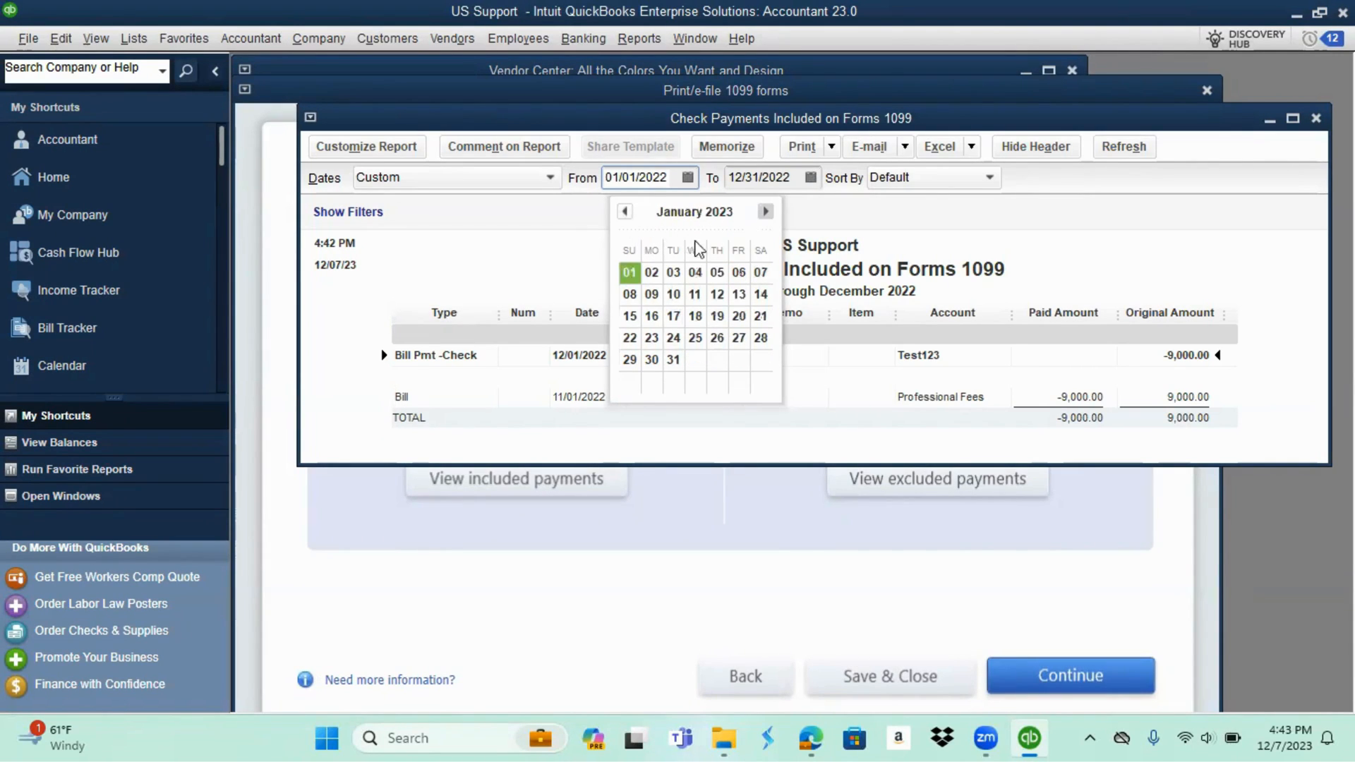
click(629, 272)
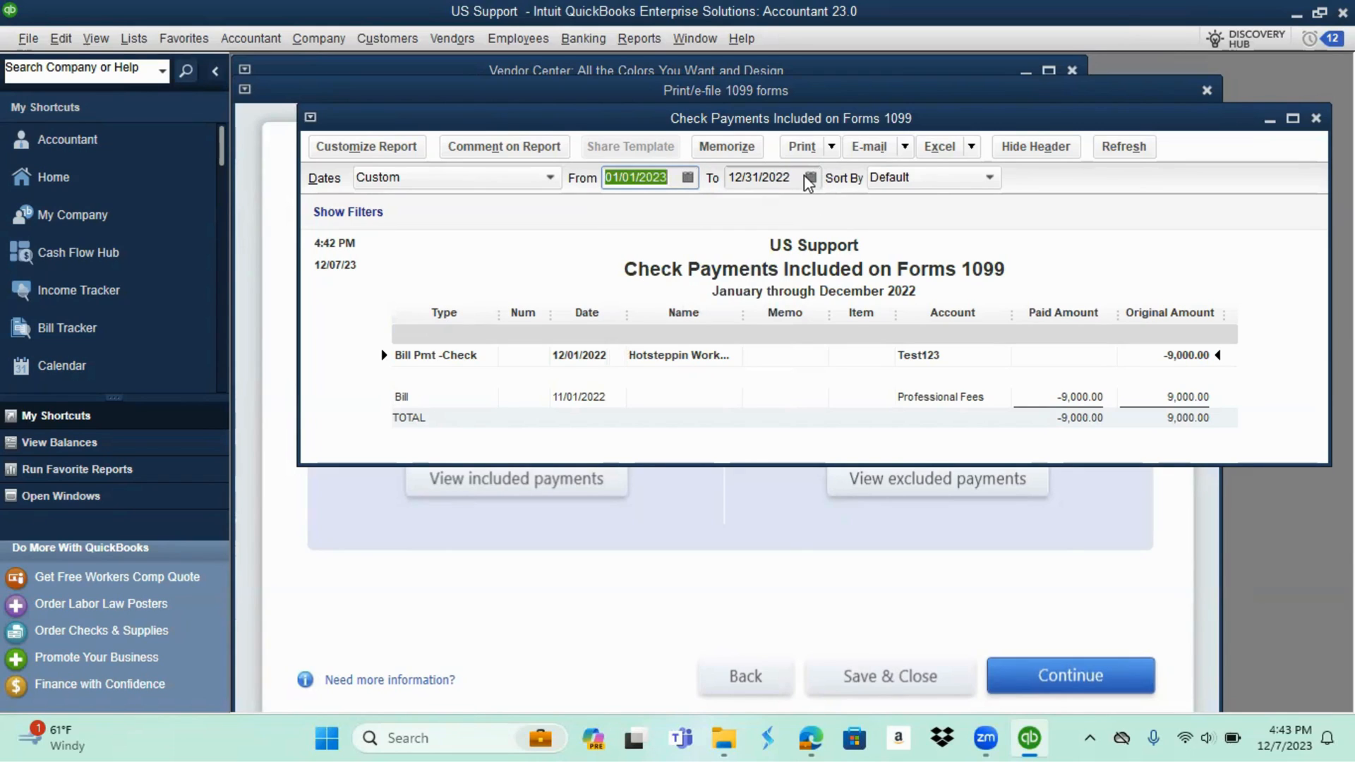
click(764, 177)
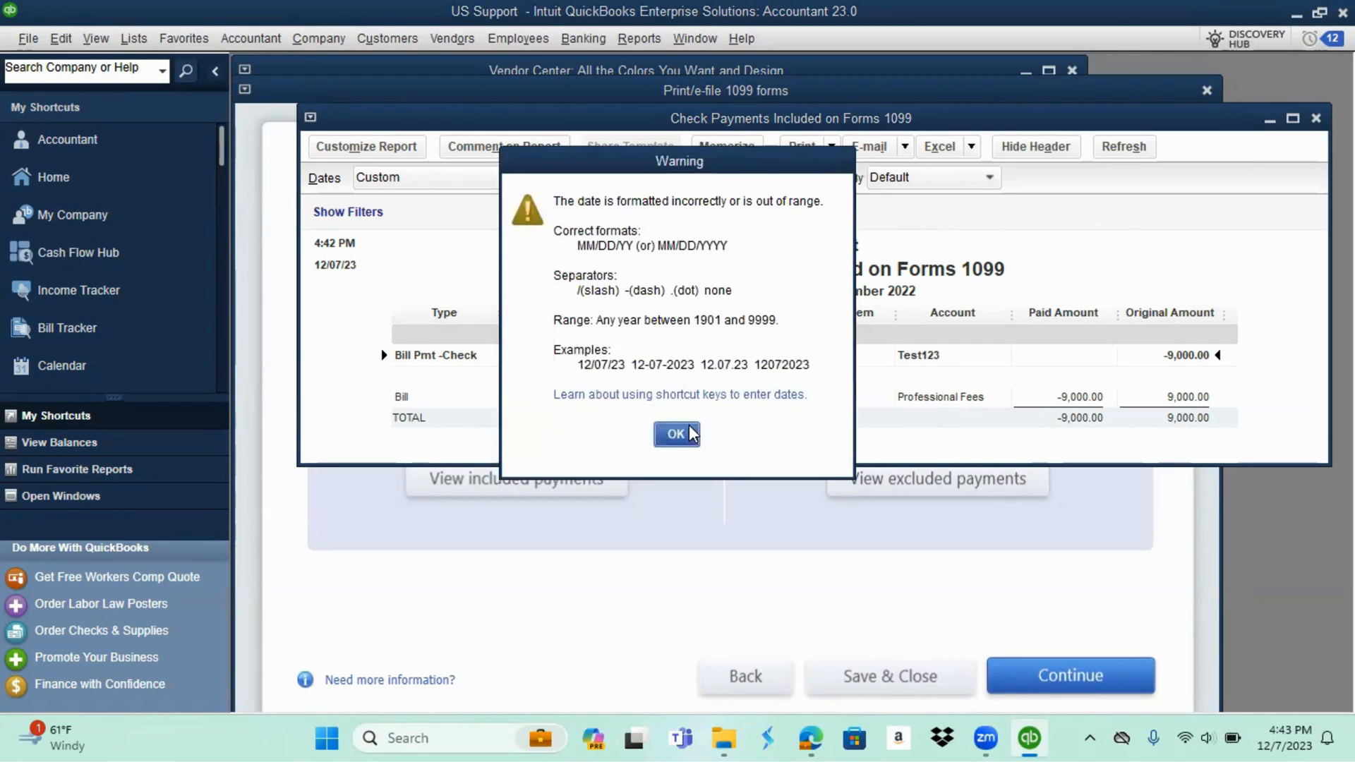
click(676, 434)
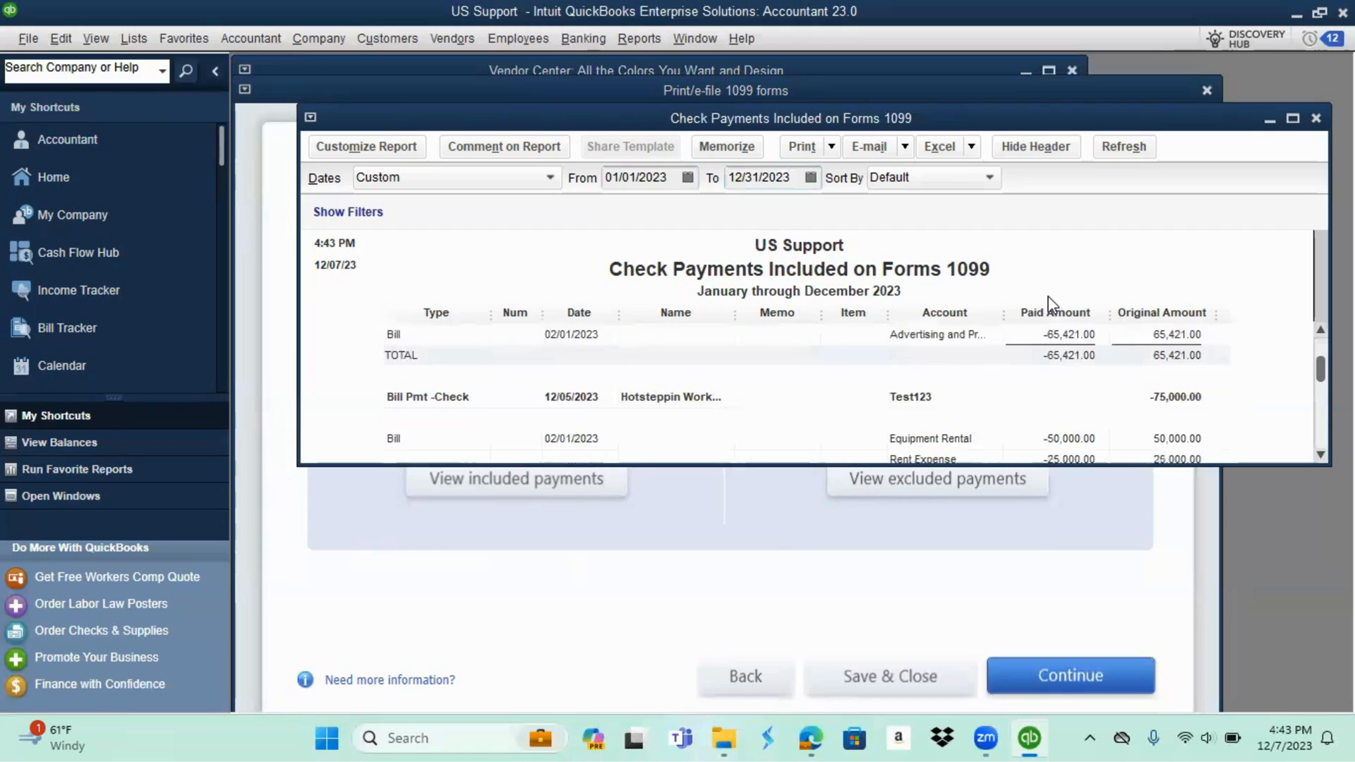
Close the included-payments report and memorize the modified version
scroll(down, 3)
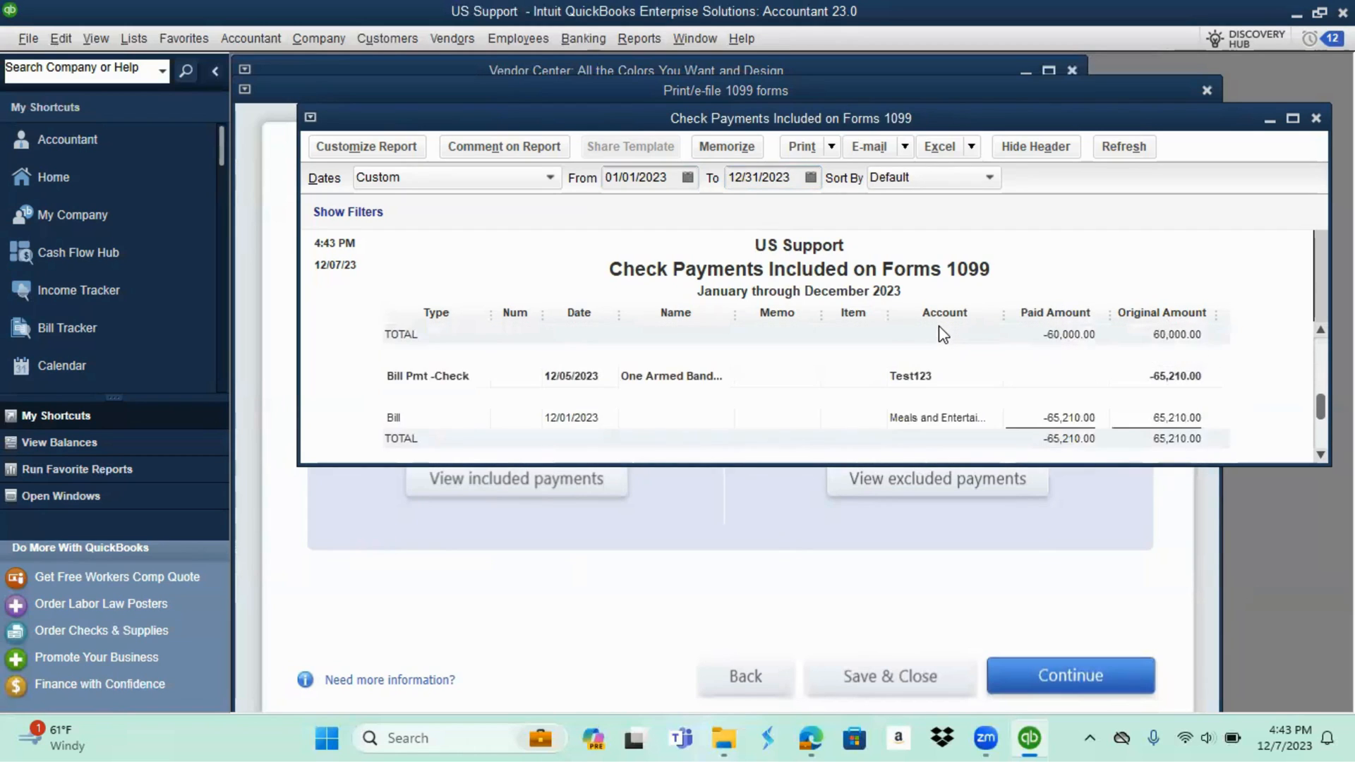
scroll(down, 3)
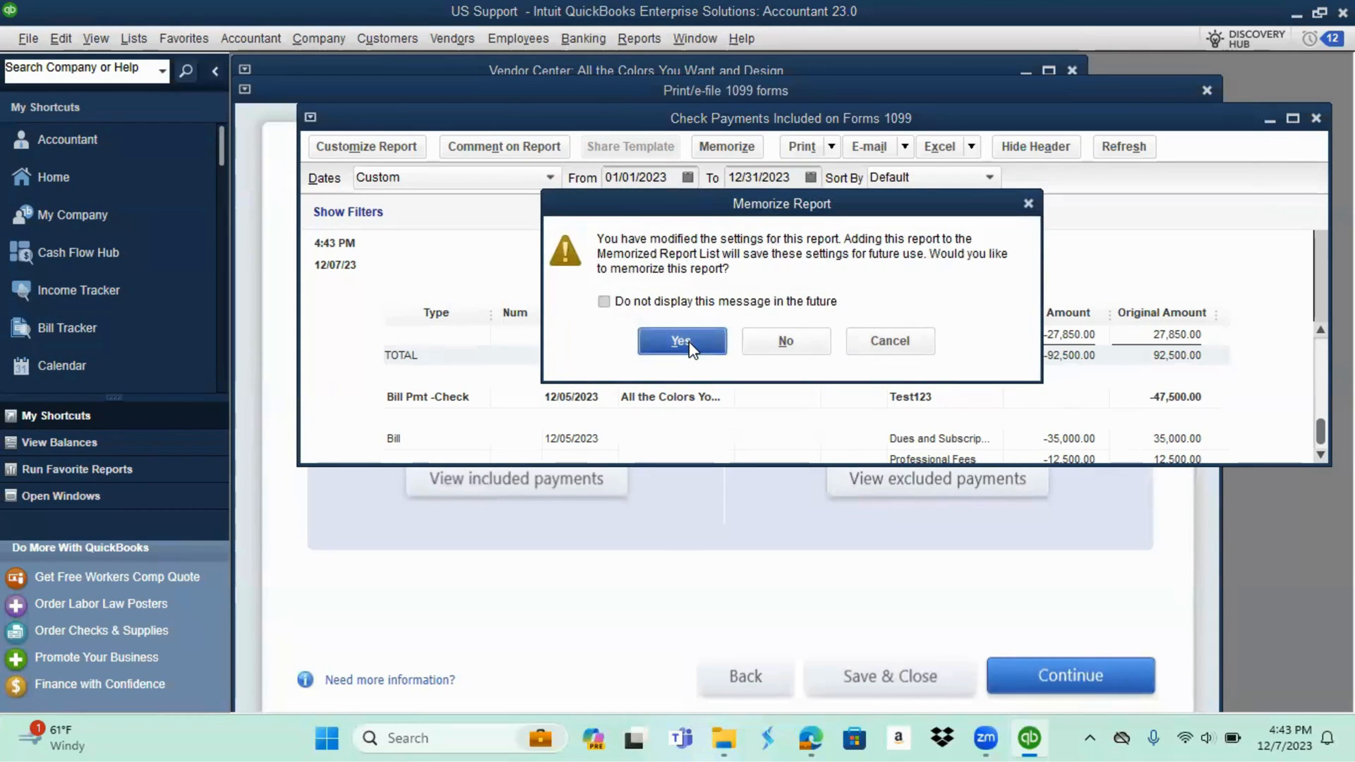
click(681, 341)
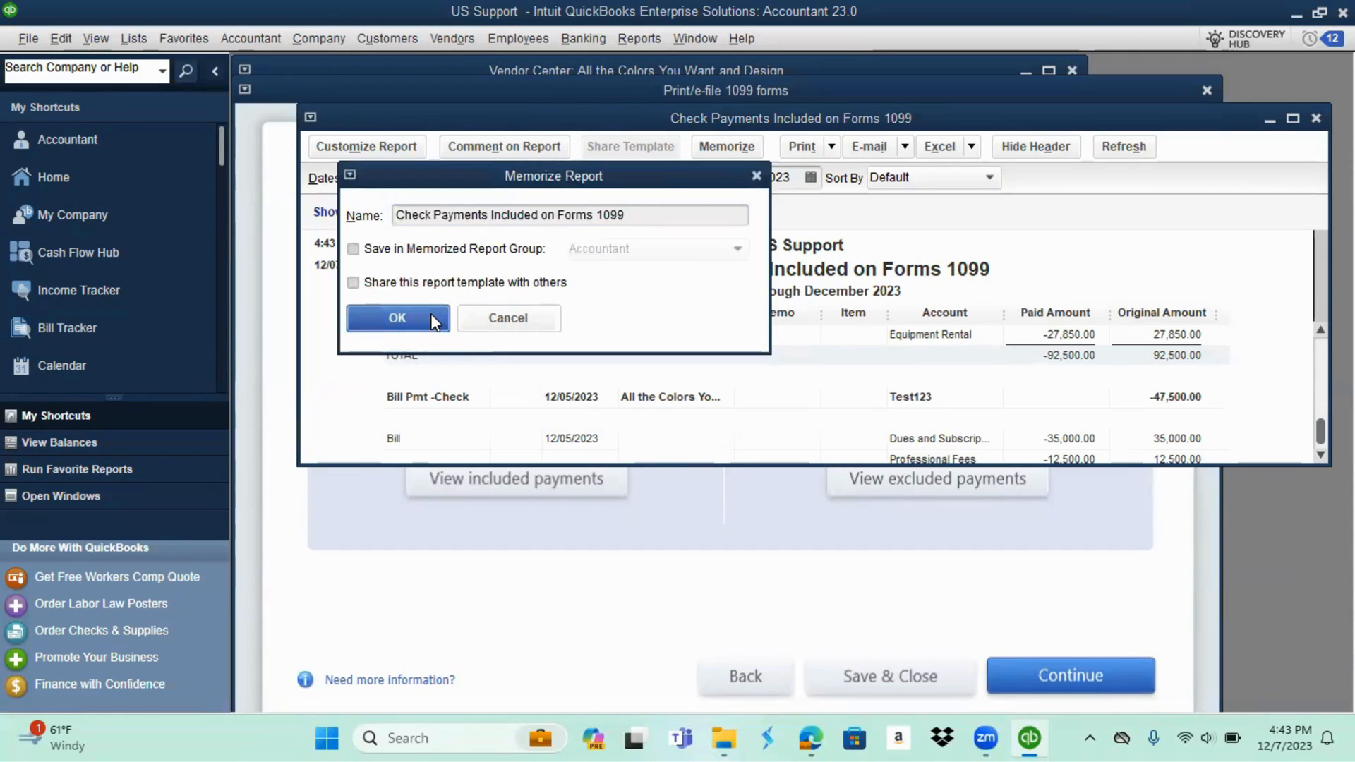
click(397, 318)
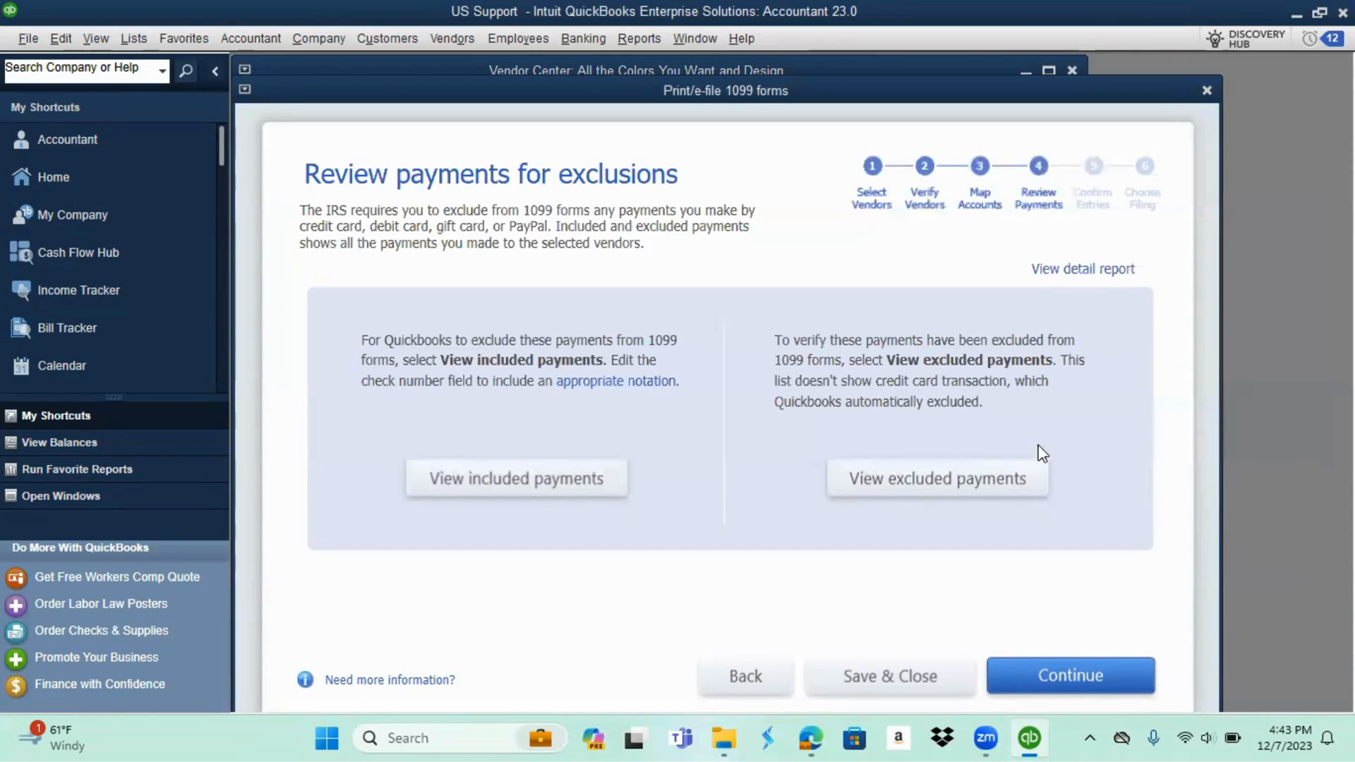
mouse_move(1097, 537)
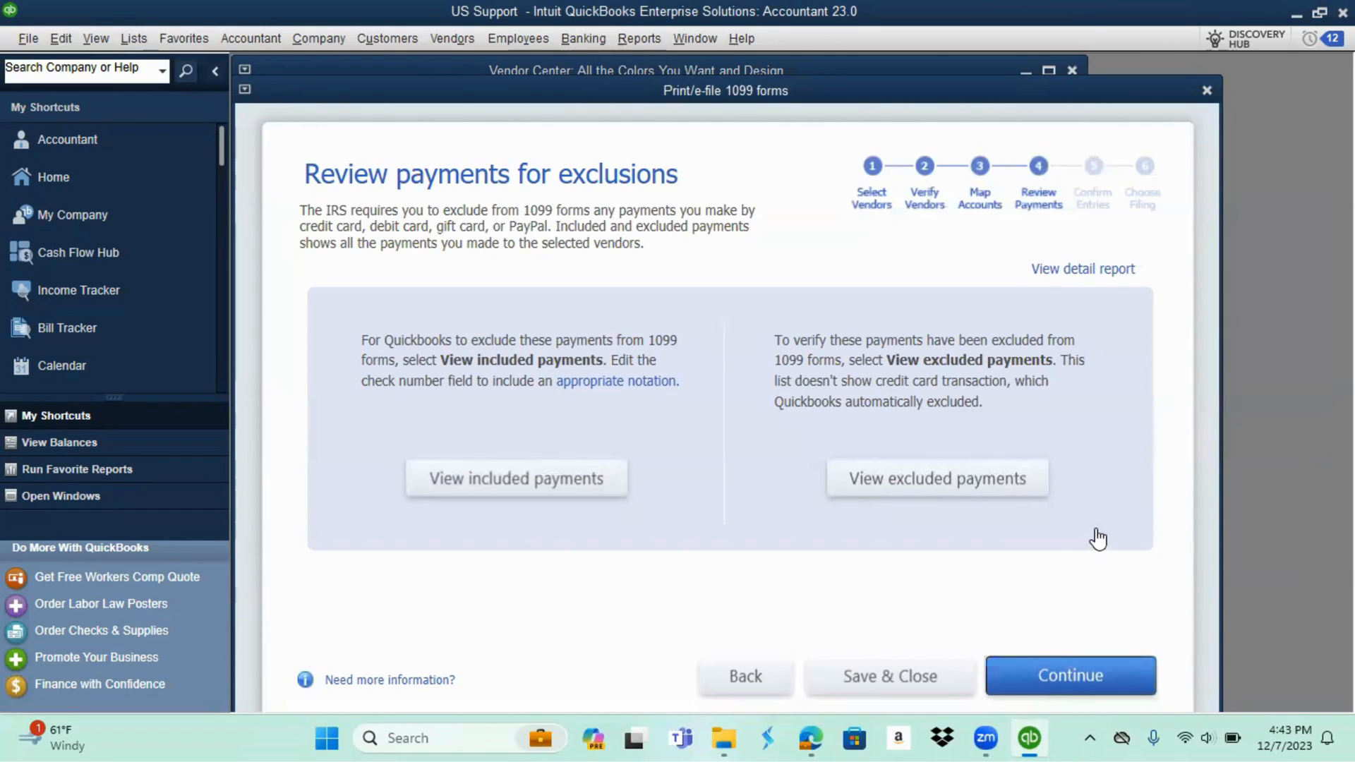
mouse_move(975, 489)
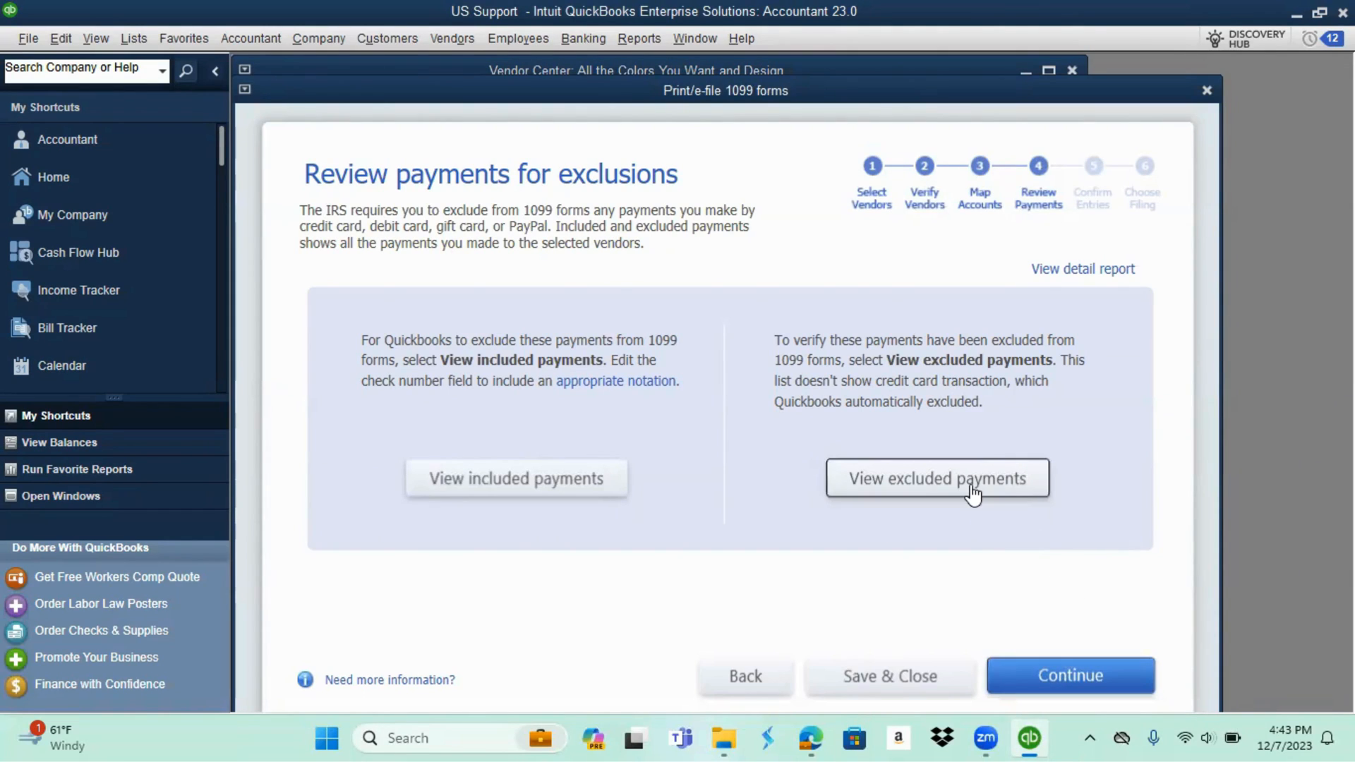
View the excluded payments report dated 01/01/2022–12/31/2023, showing no transactions
click(937, 478)
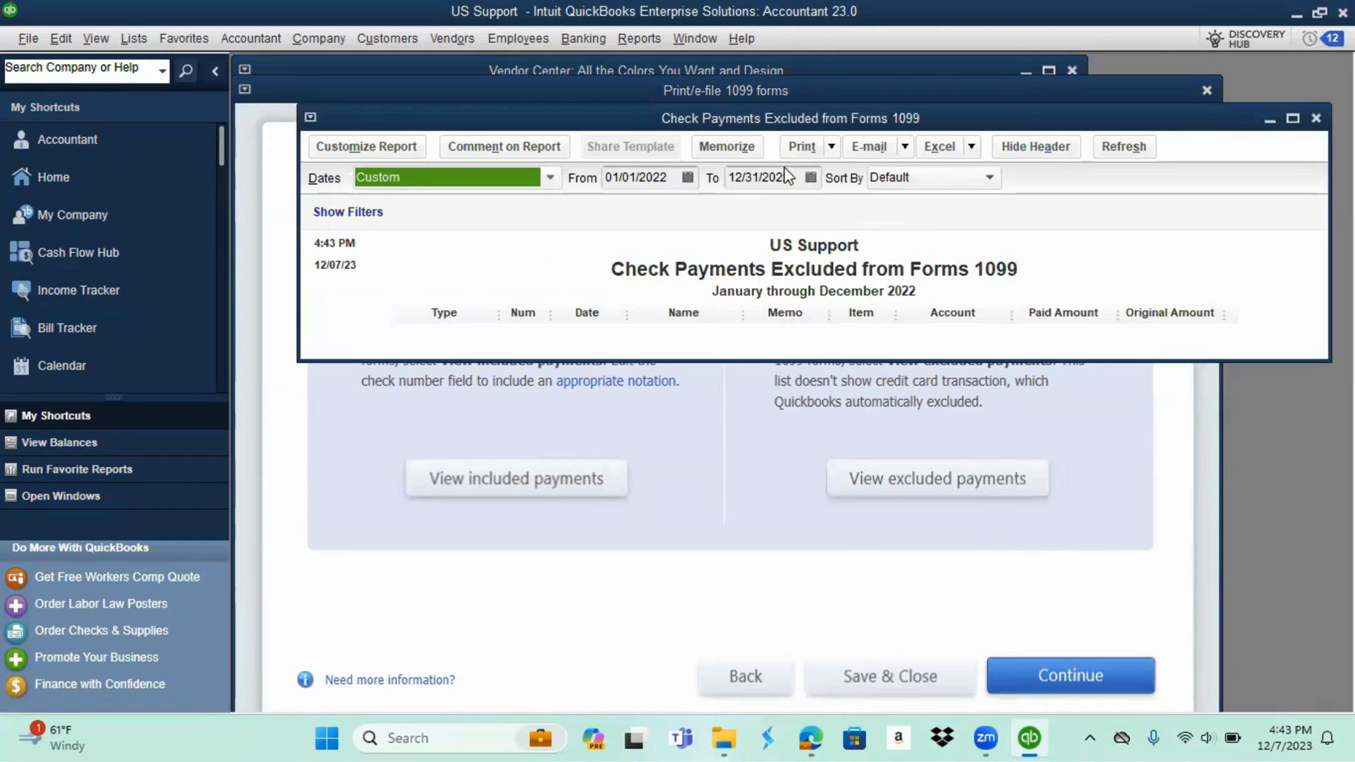
click(686, 177)
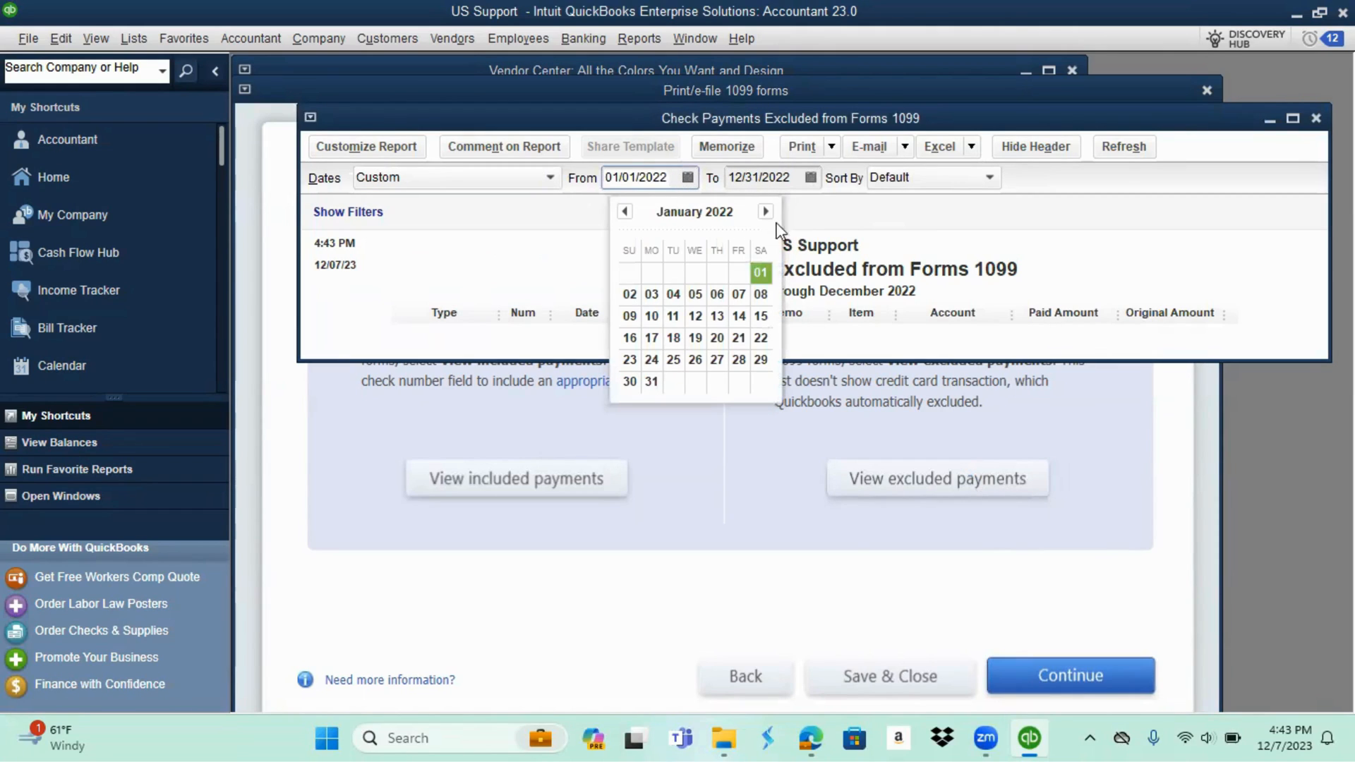
click(766, 211)
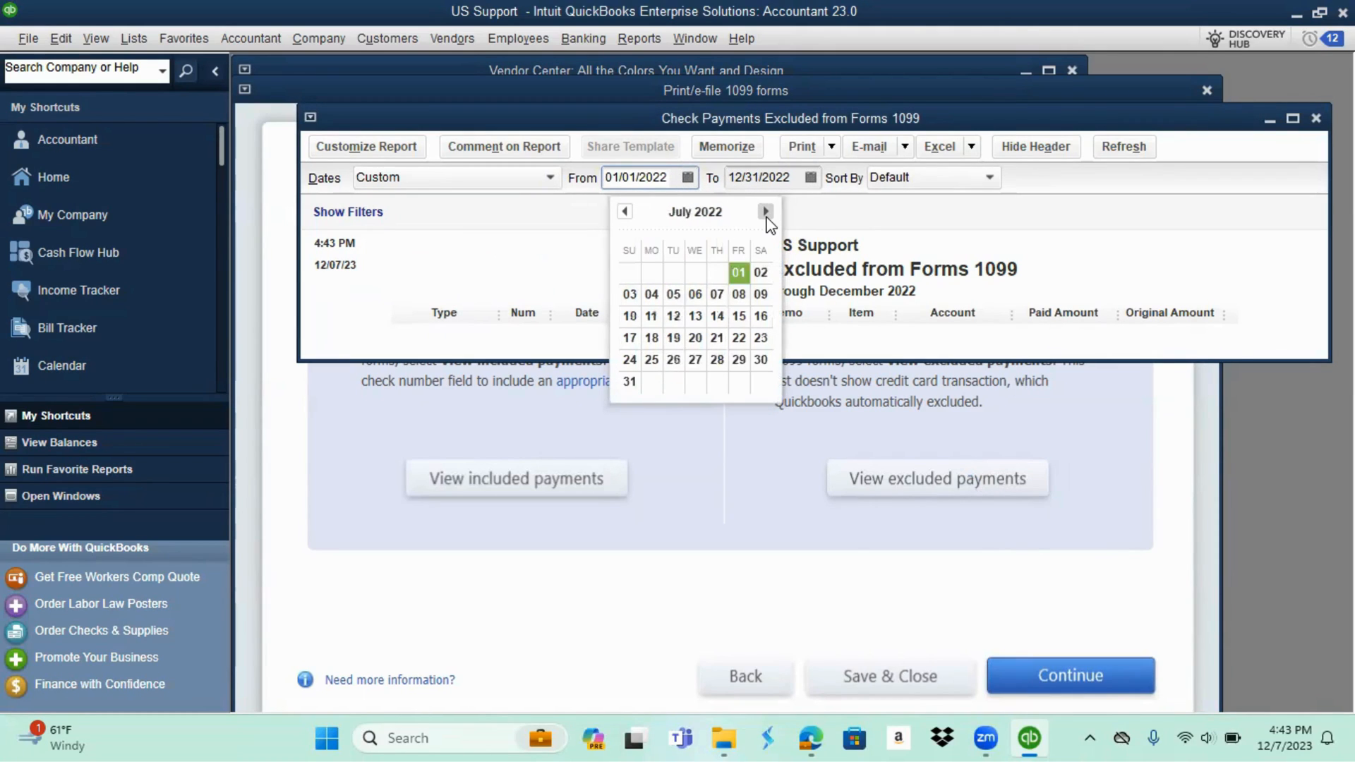
click(766, 211)
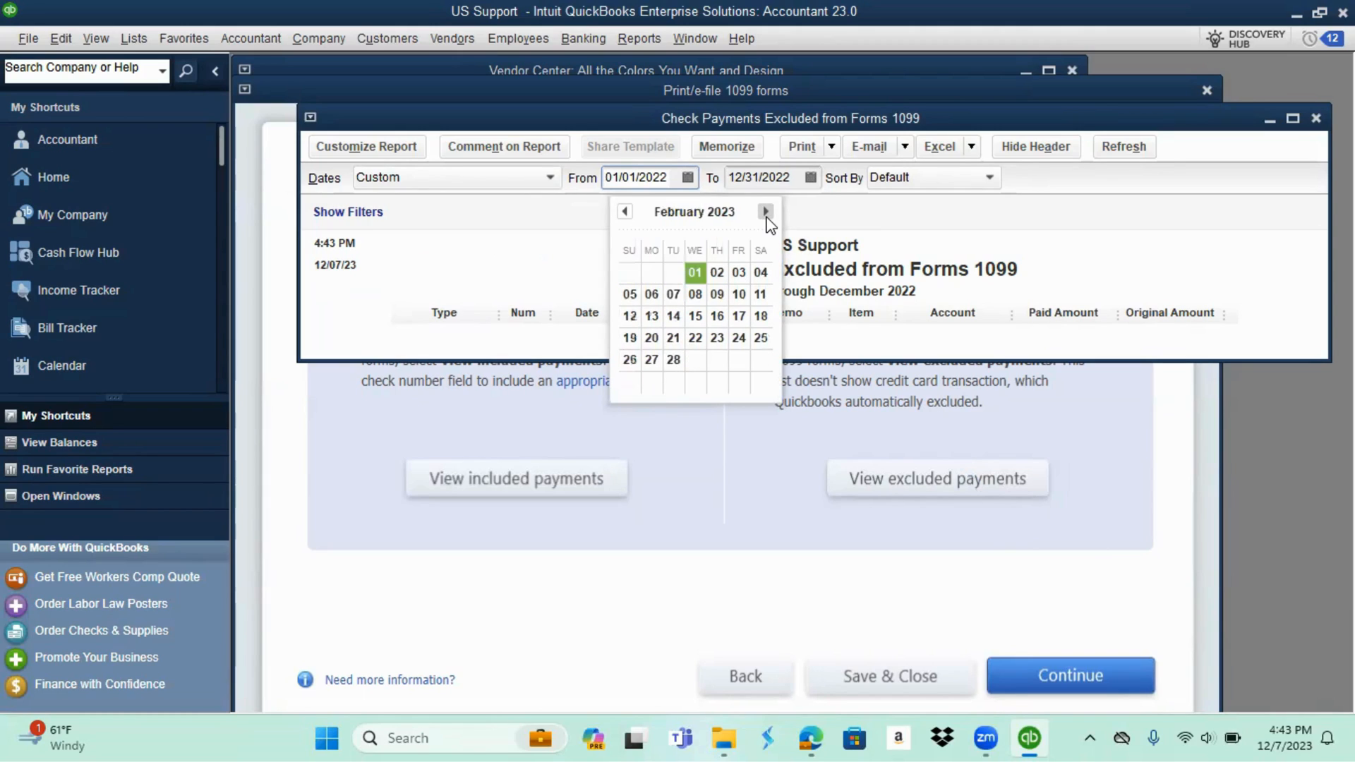
mouse_move(652, 205)
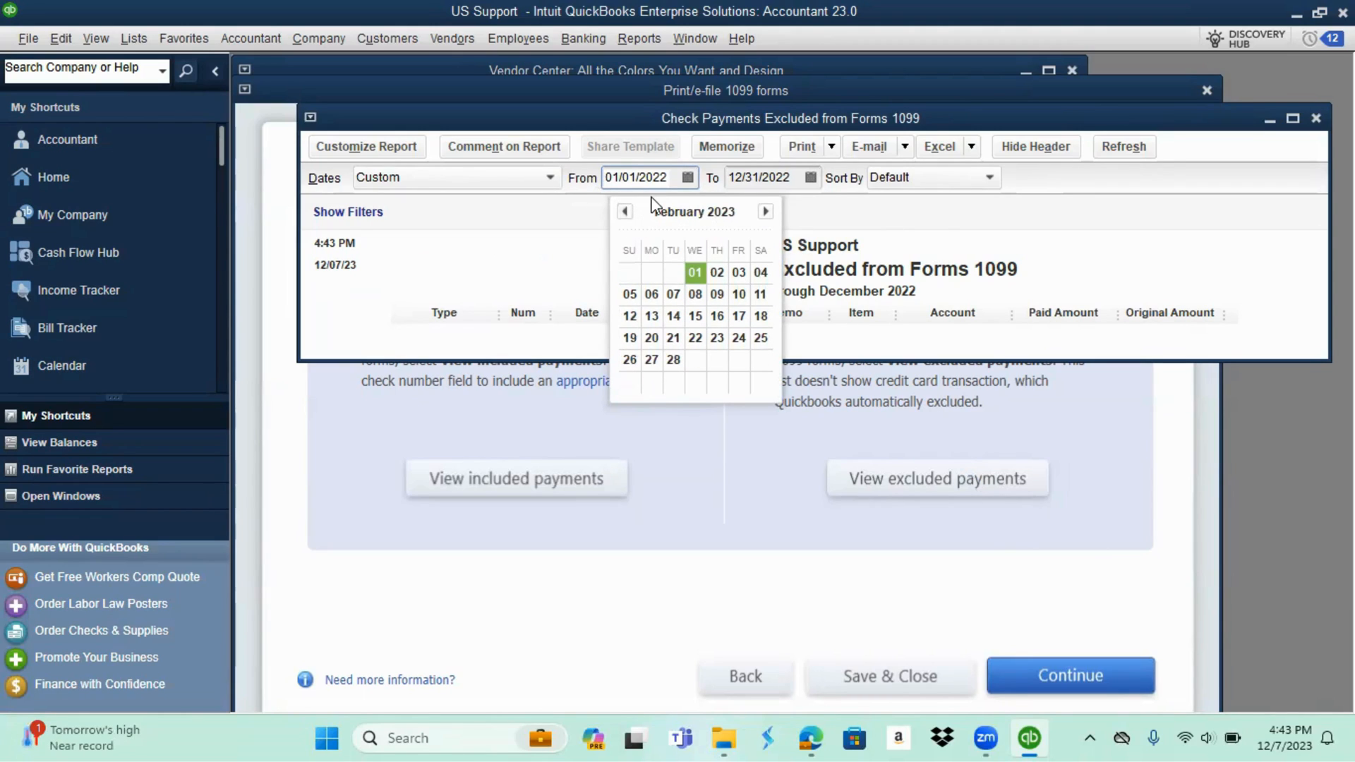
click(624, 211)
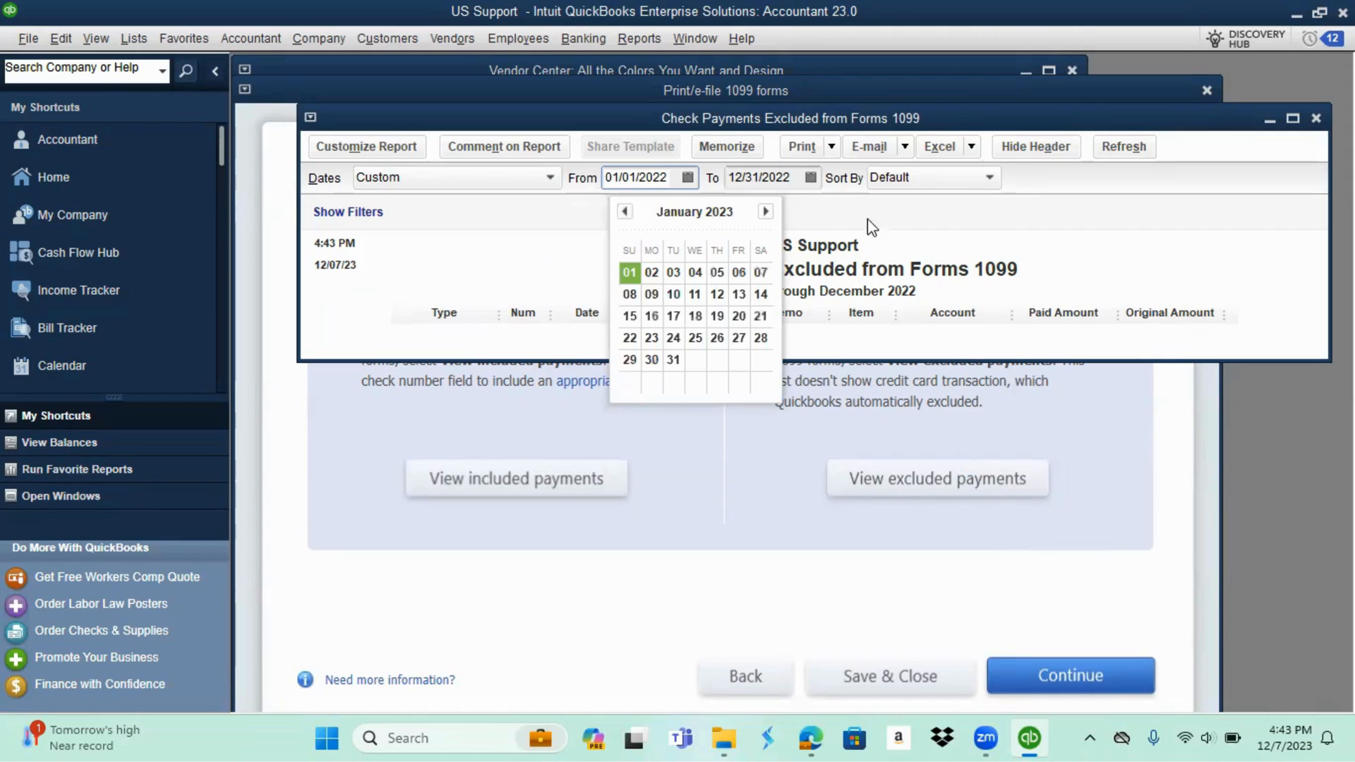
click(765, 178)
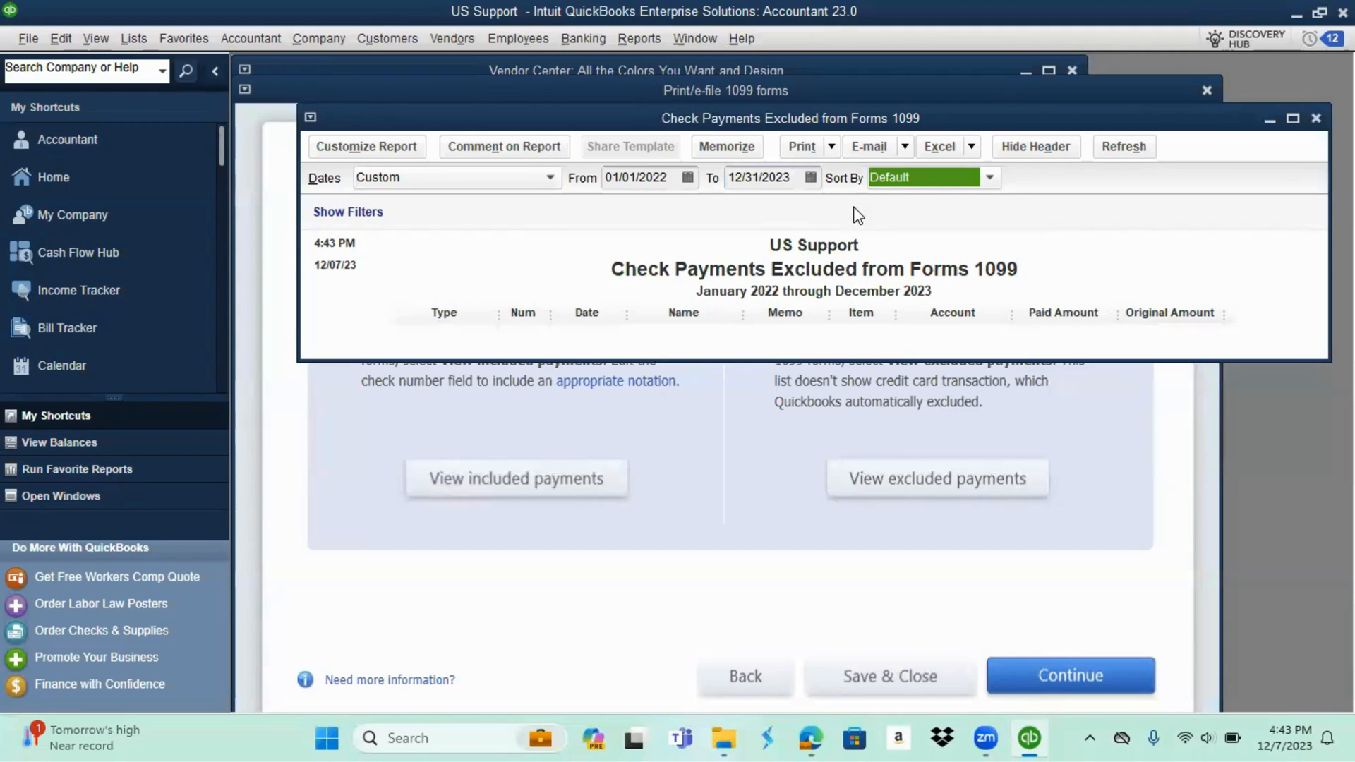
mouse_move(977, 249)
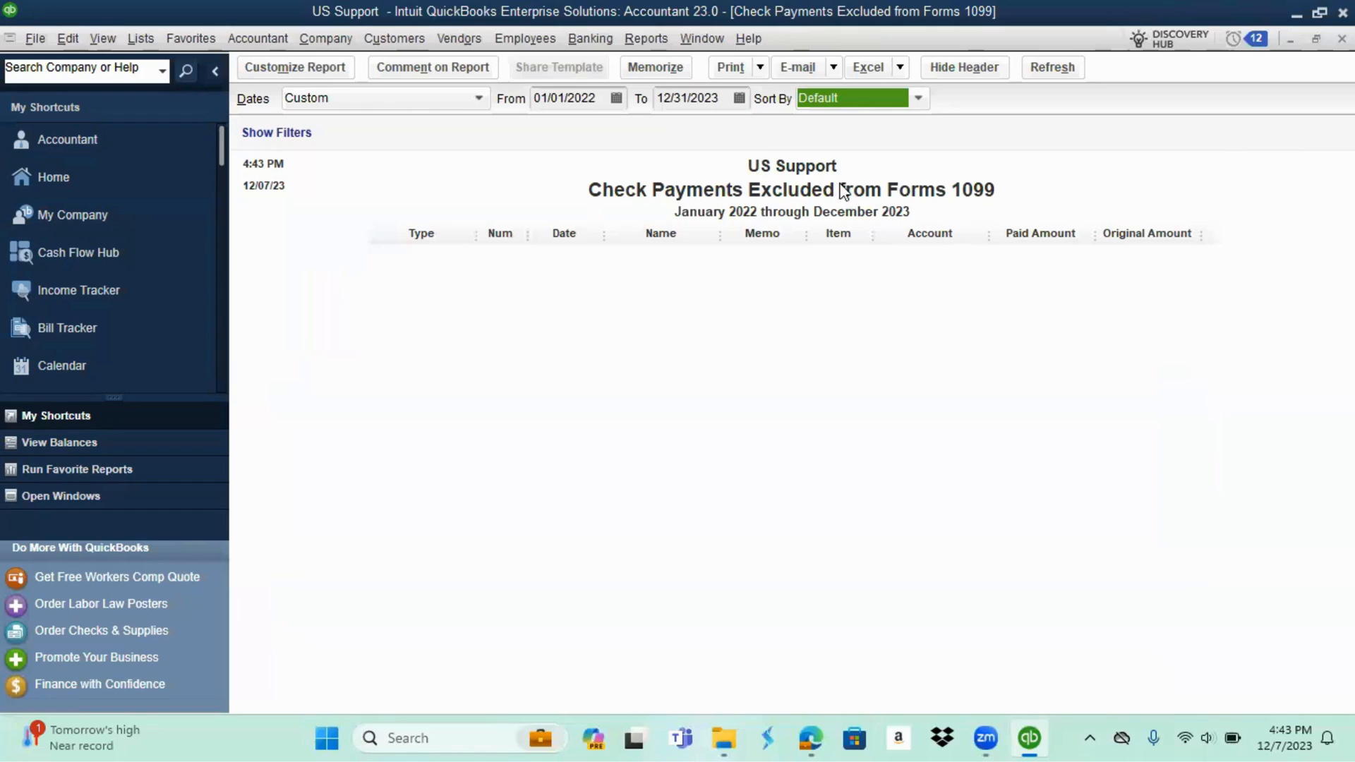
mouse_move(871, 103)
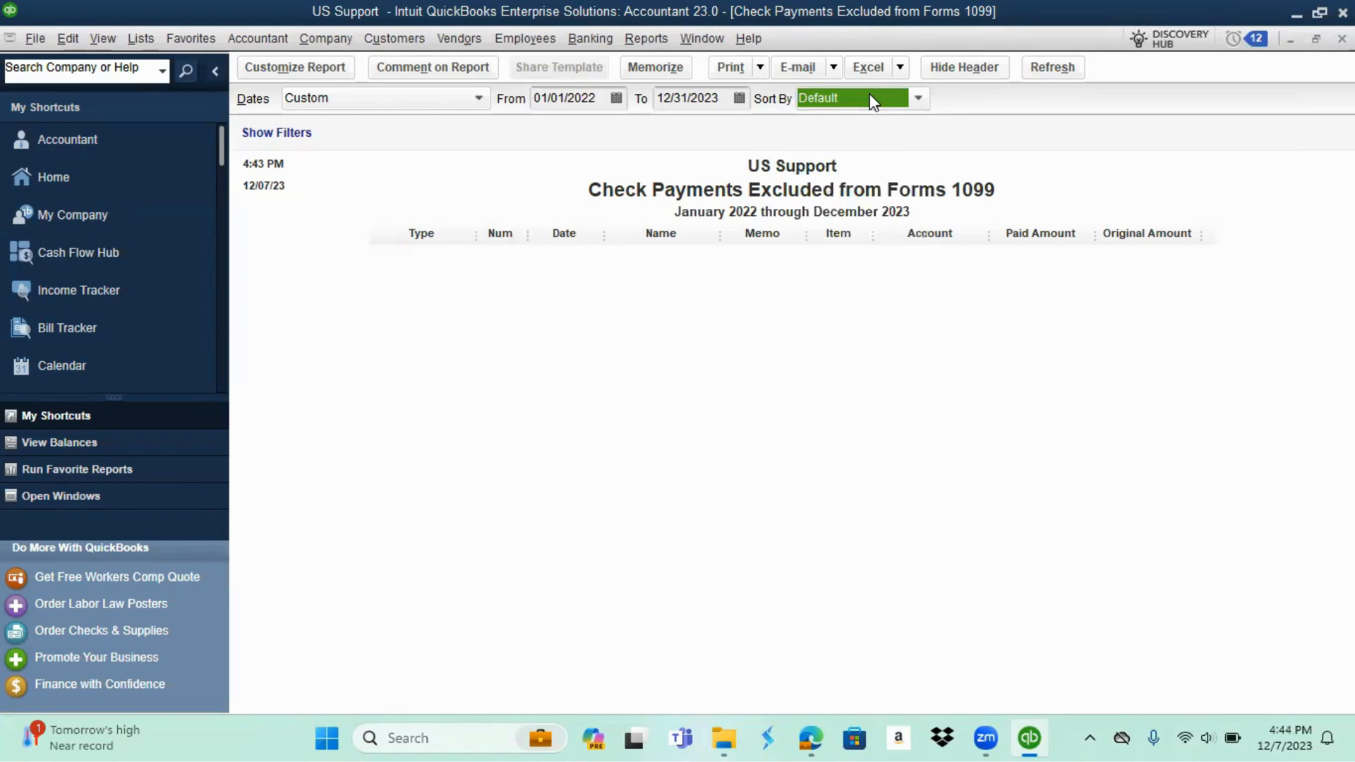
mouse_move(256, 504)
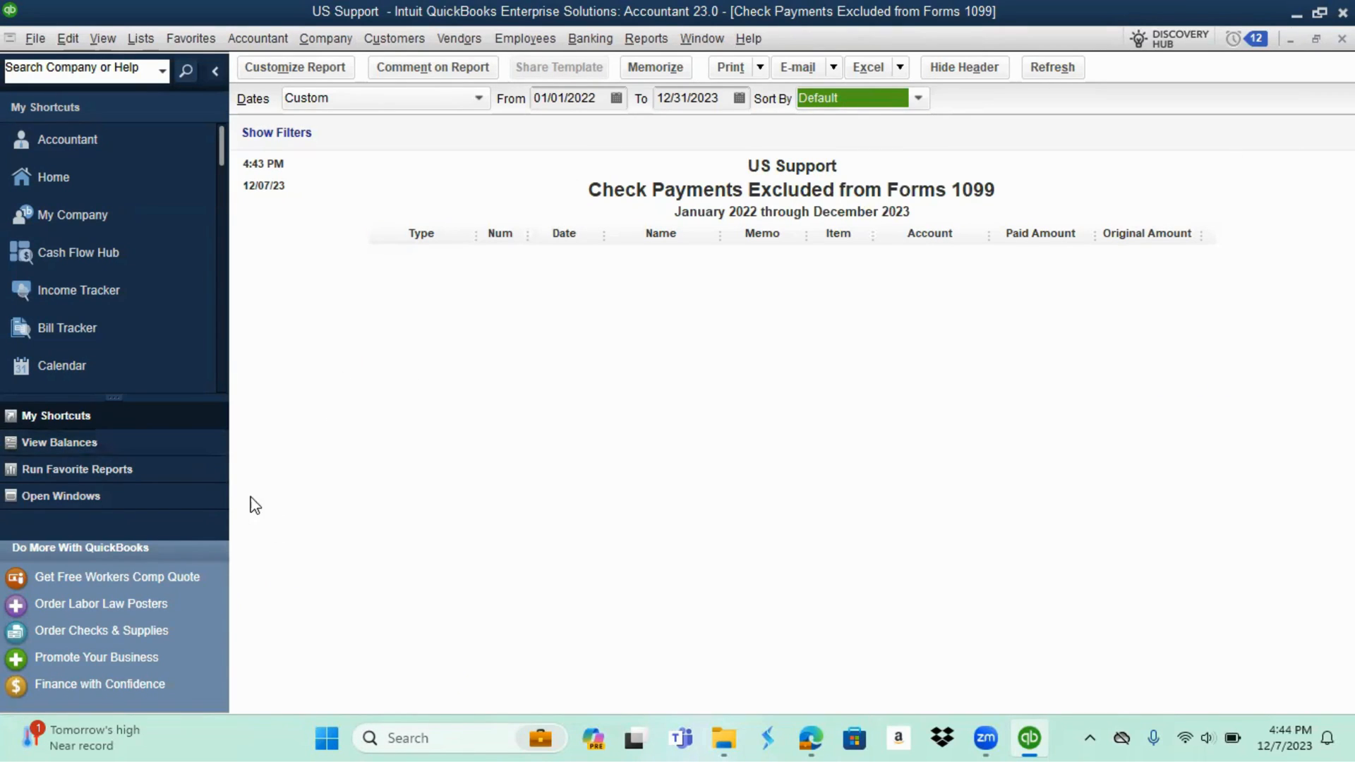
mouse_move(1184, 379)
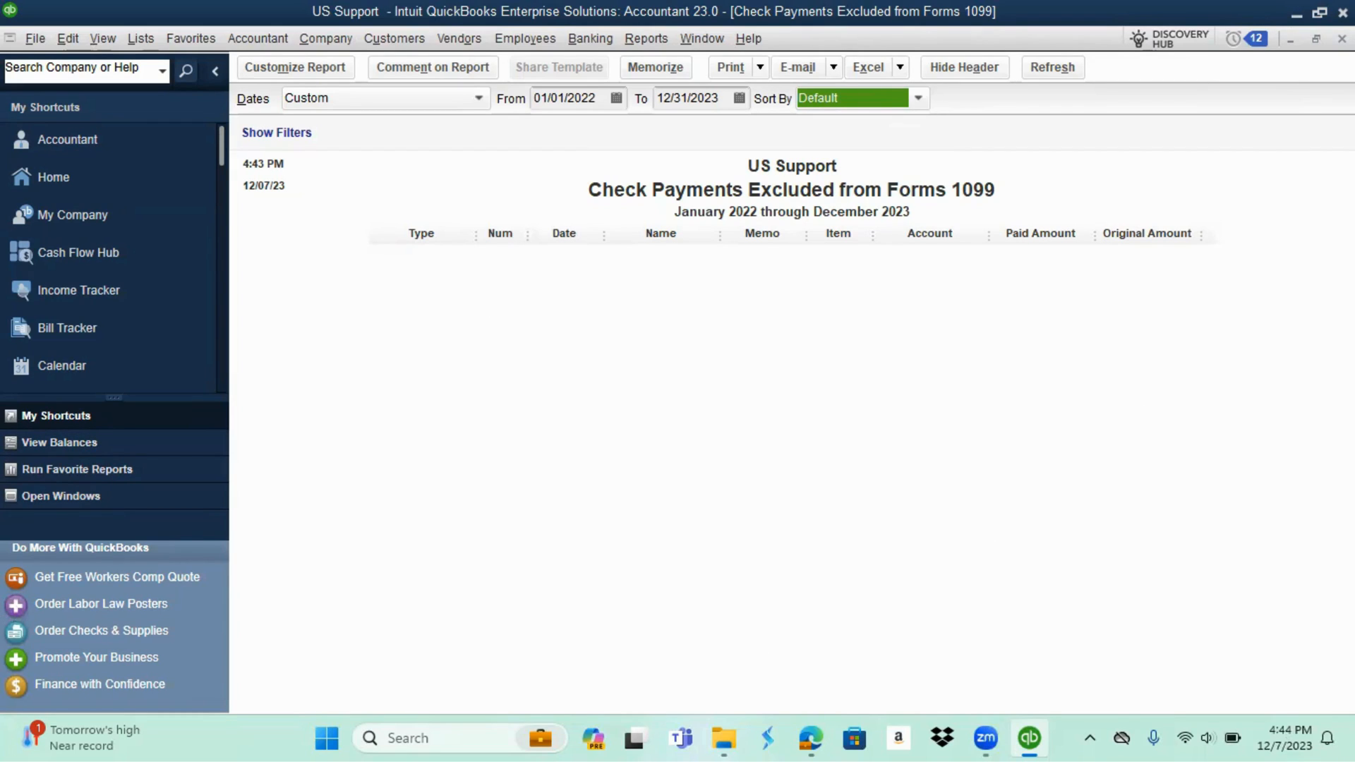
Close and memorize the excluded-payments report, then continue to Confirm entries
click(655, 67)
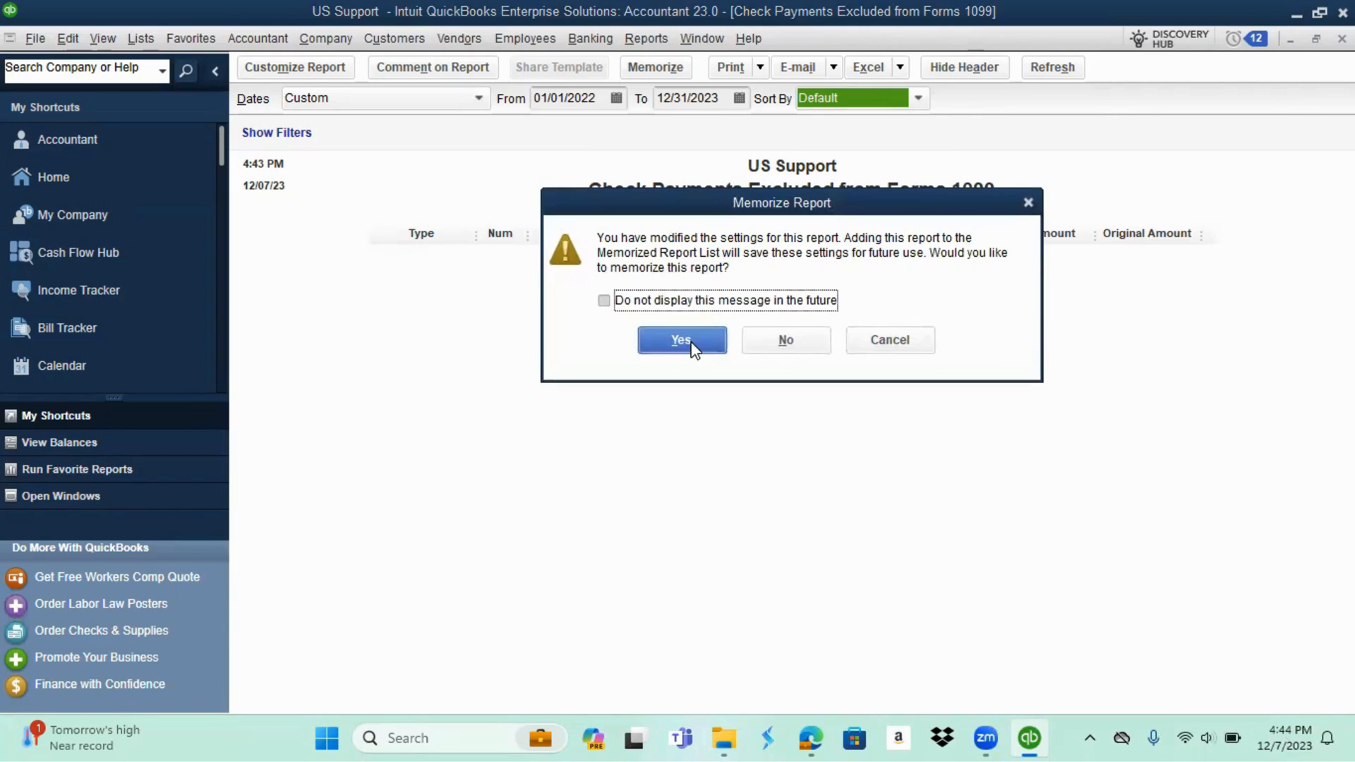
click(681, 340)
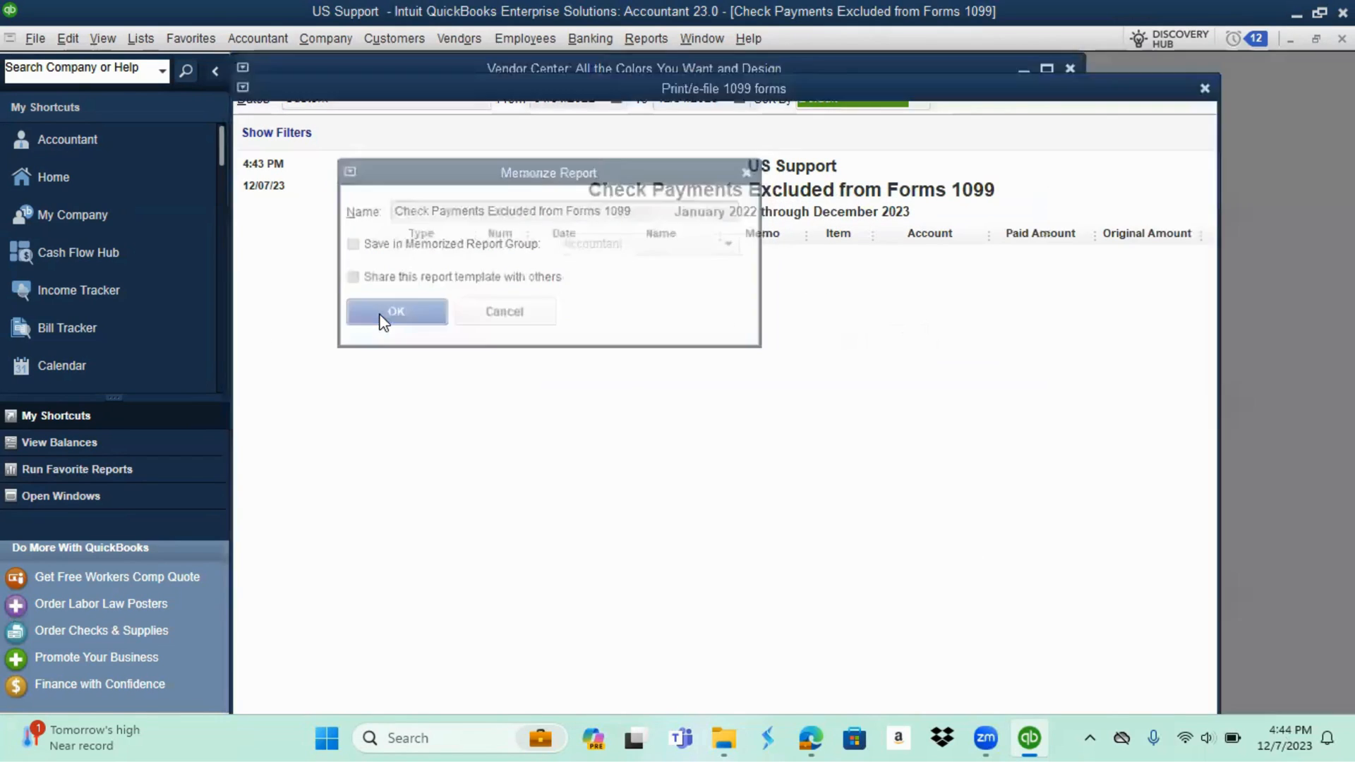
click(397, 311)
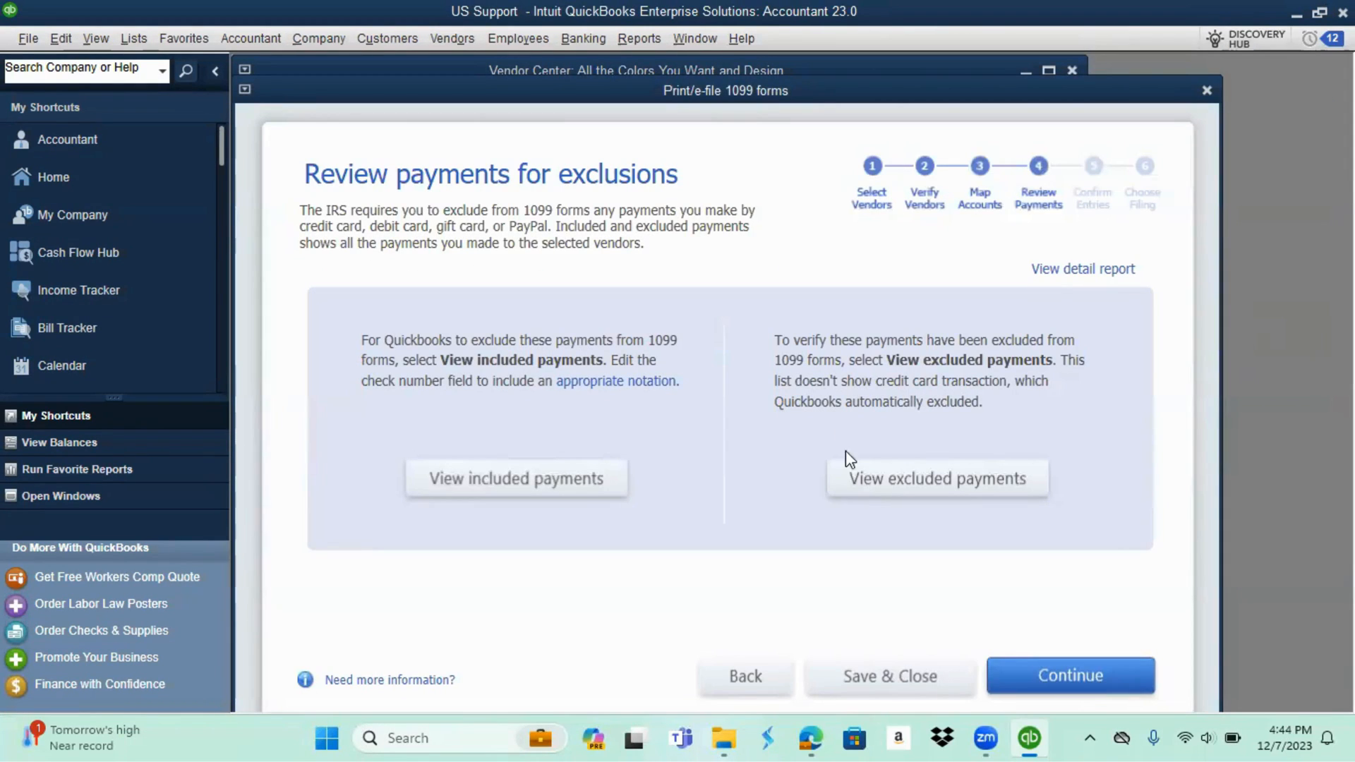
click(1070, 675)
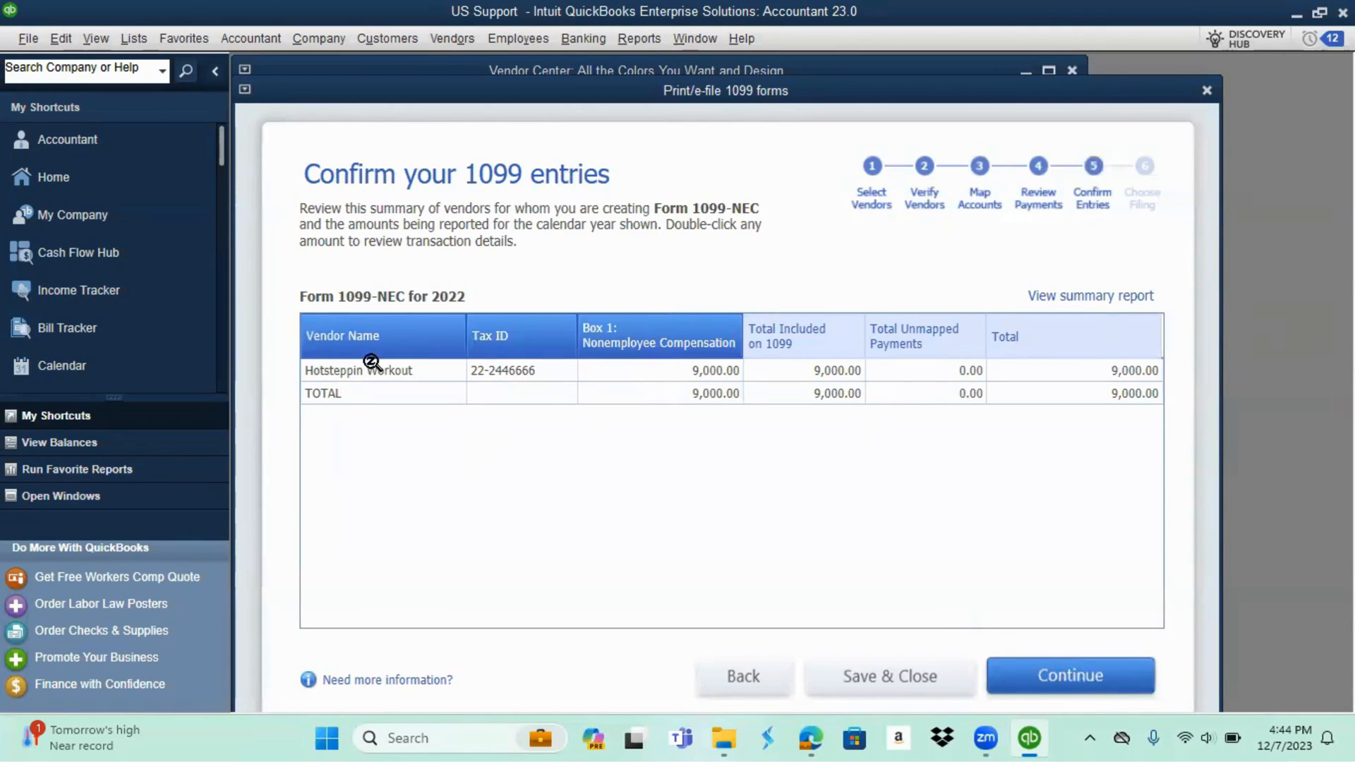
mouse_move(418, 313)
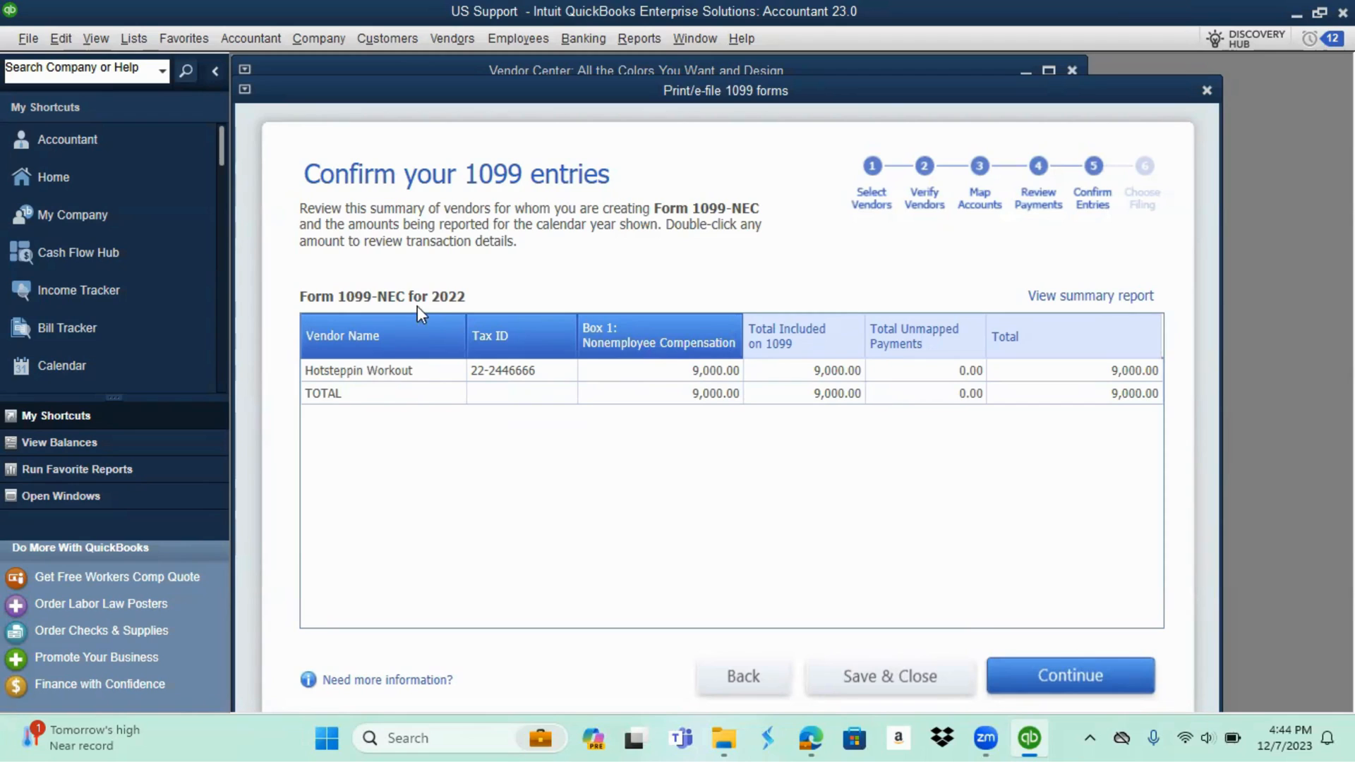
mouse_move(434, 345)
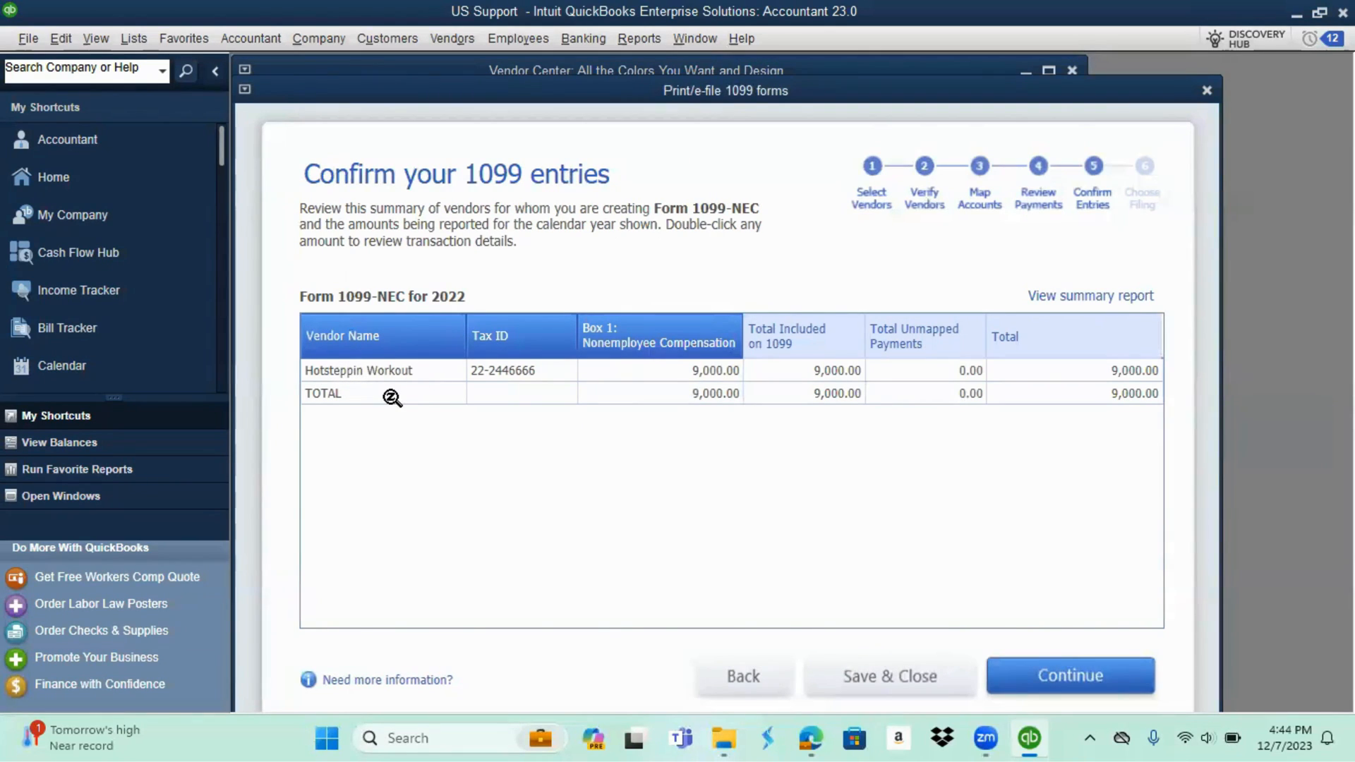
mouse_move(675, 383)
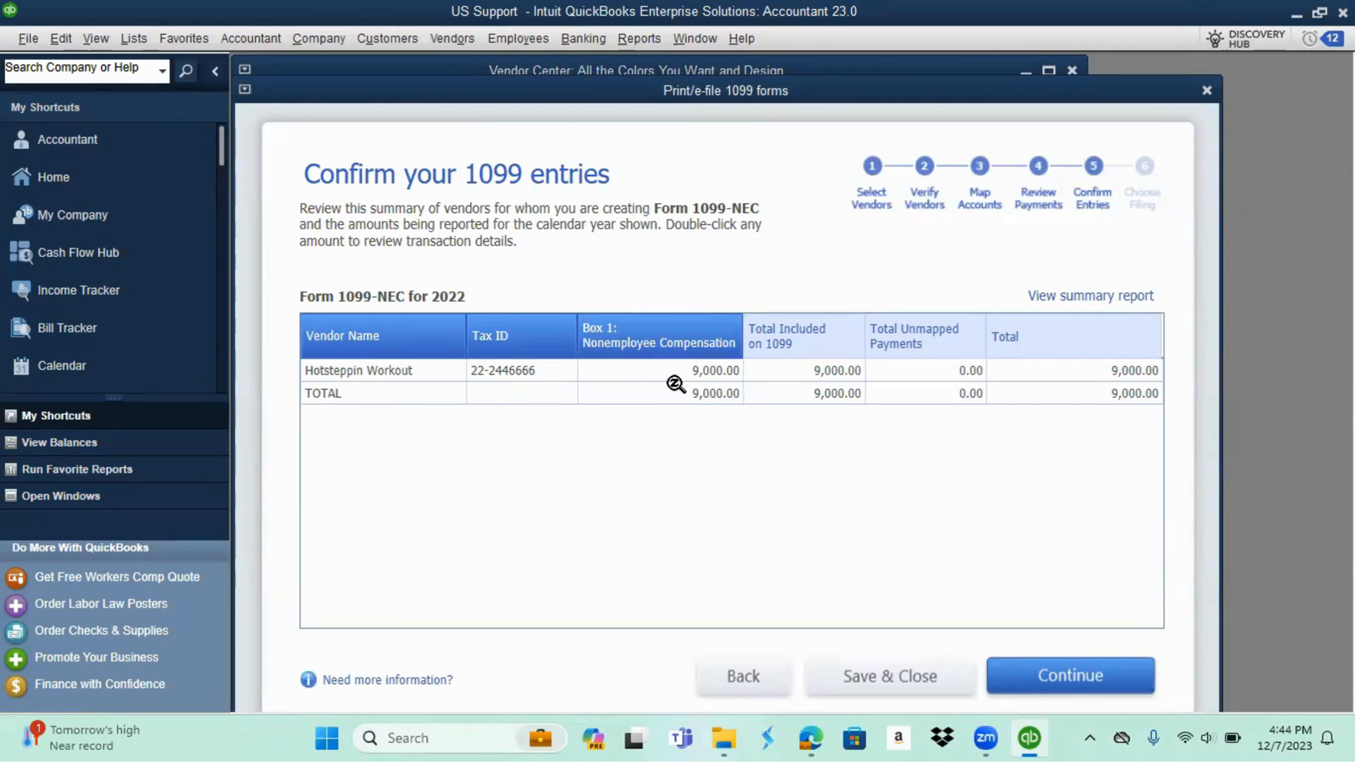
mouse_move(872, 393)
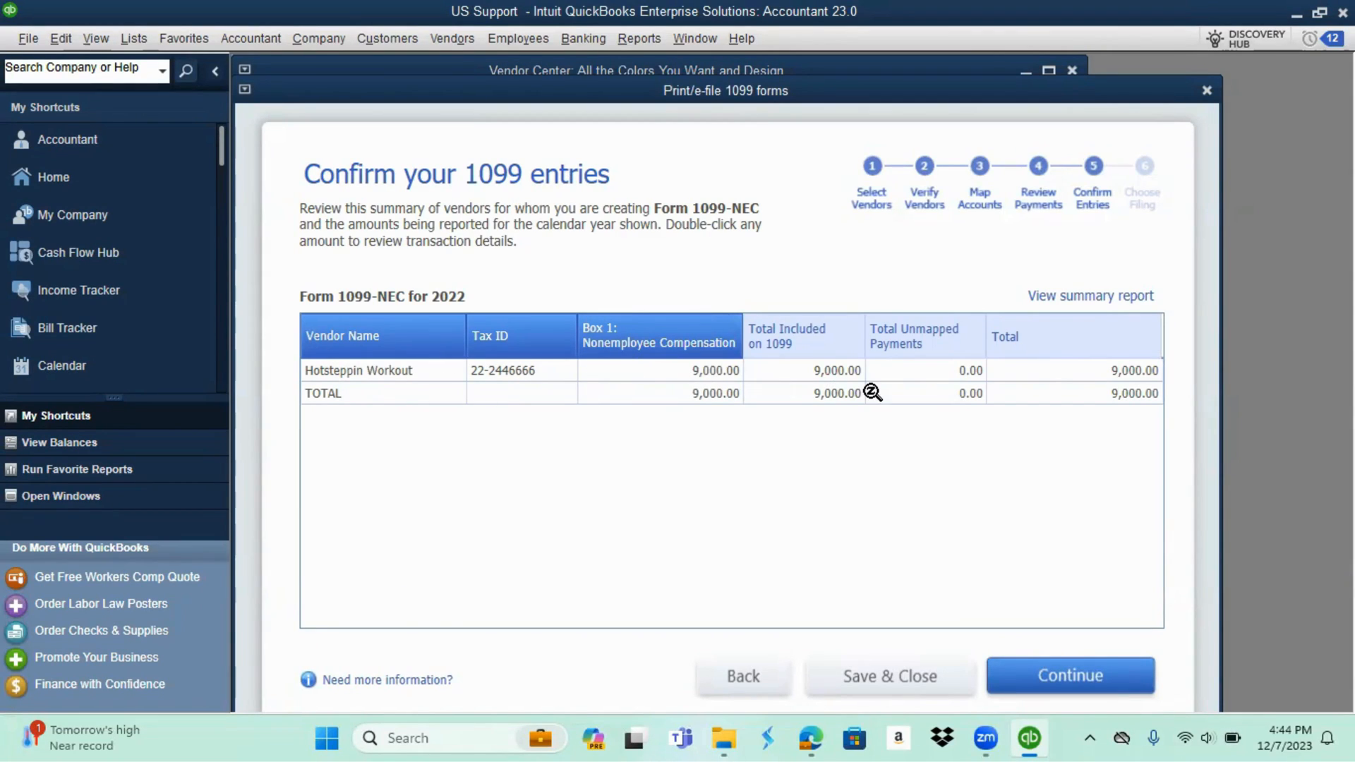
mouse_move(993, 445)
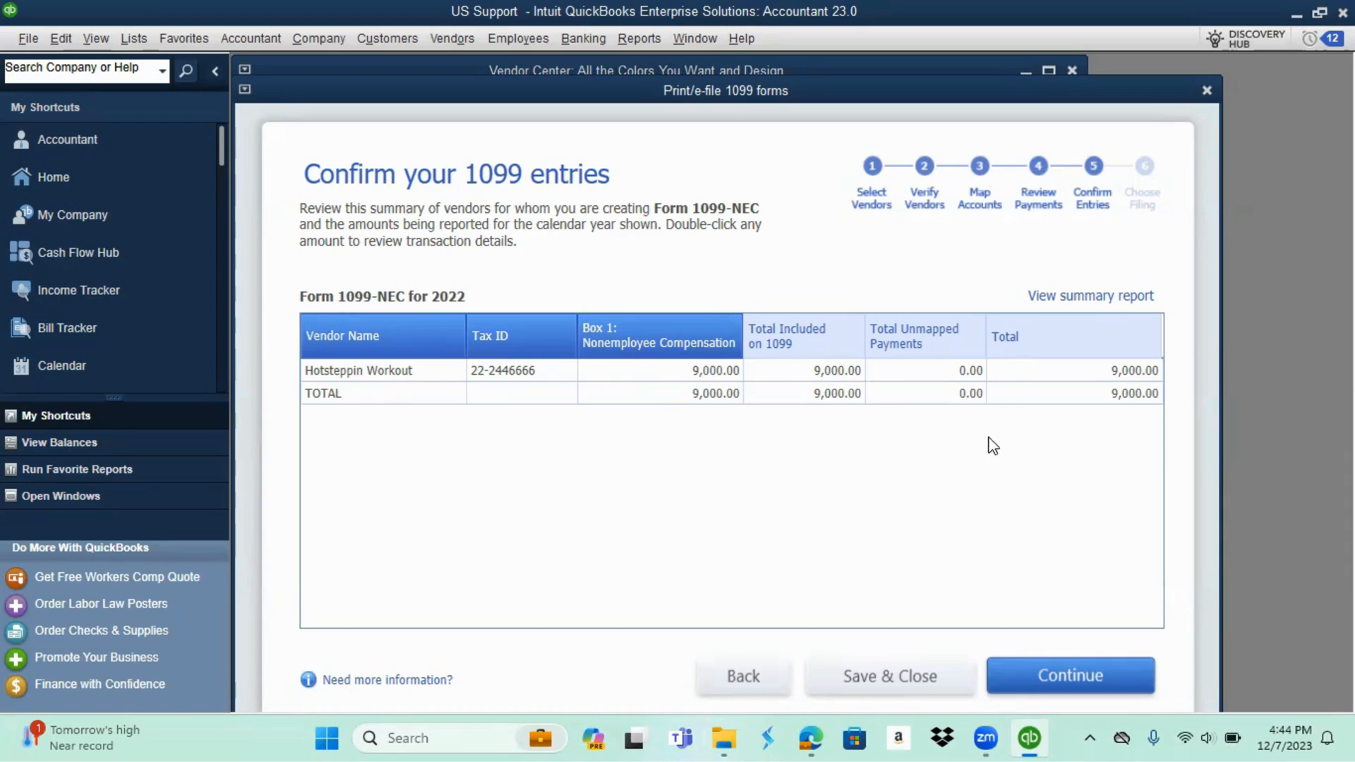
mouse_move(1019, 398)
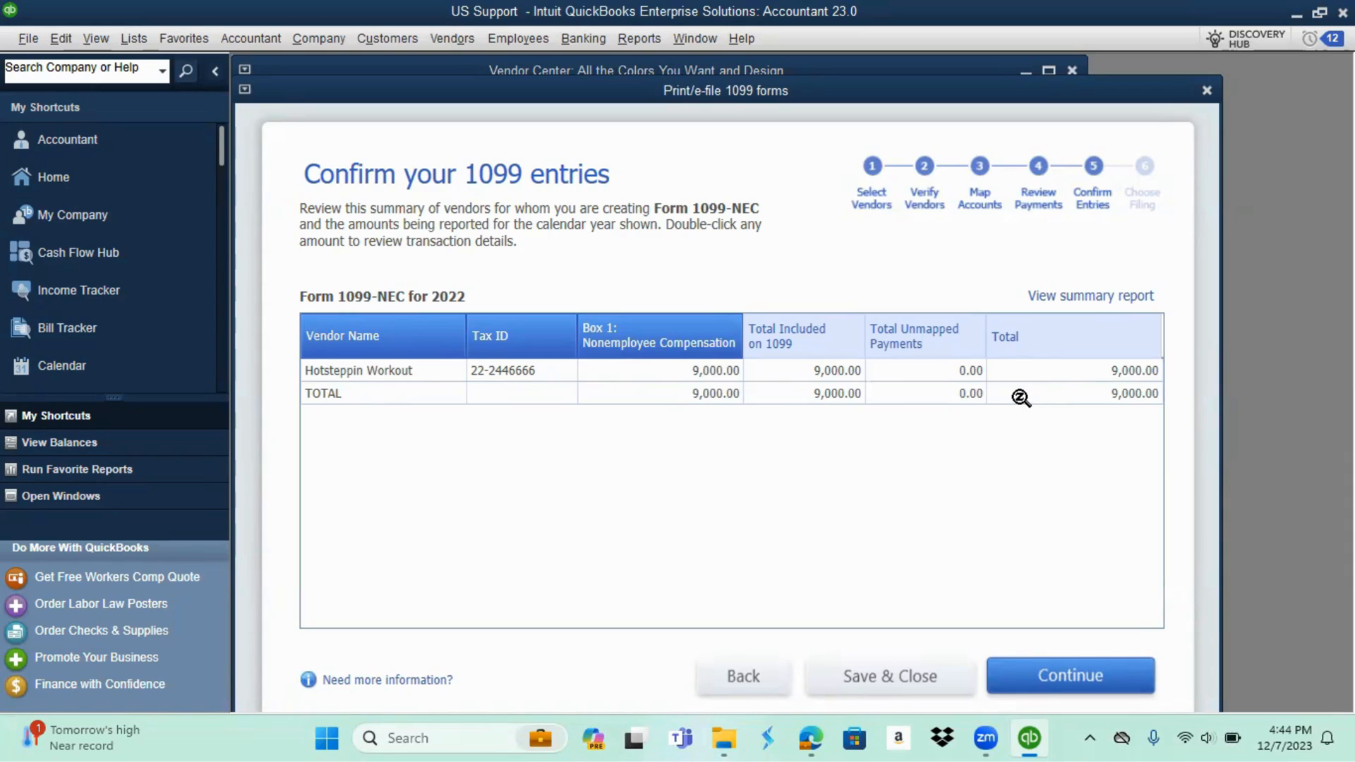
mouse_move(954, 365)
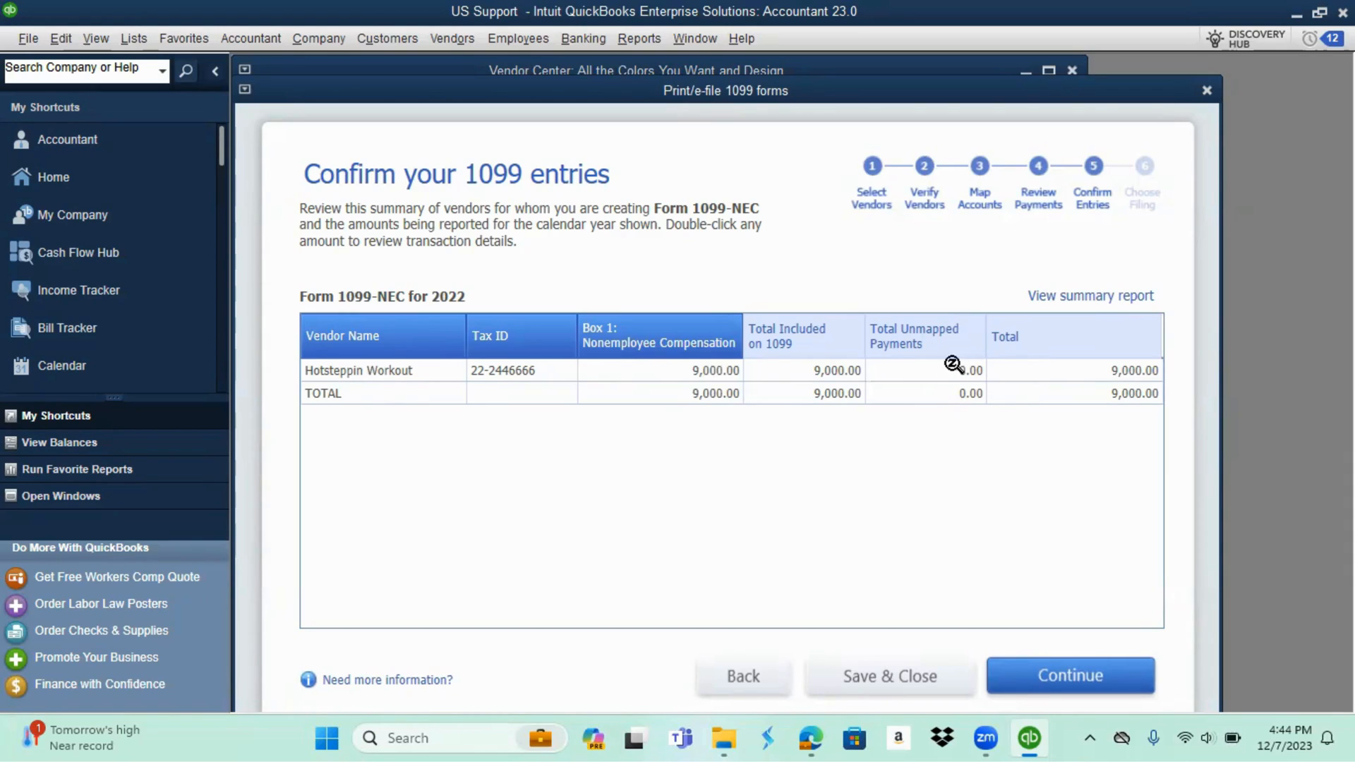
mouse_move(975, 467)
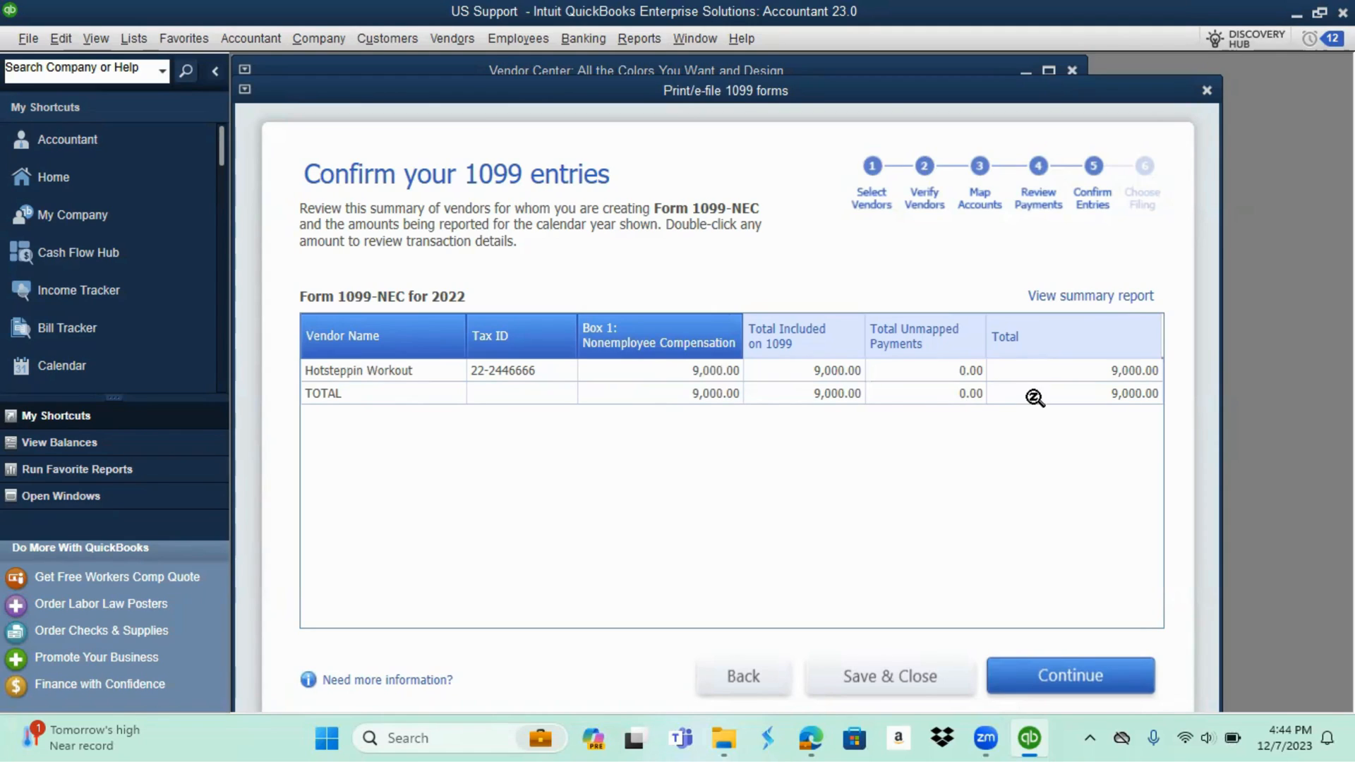
mouse_move(1081, 654)
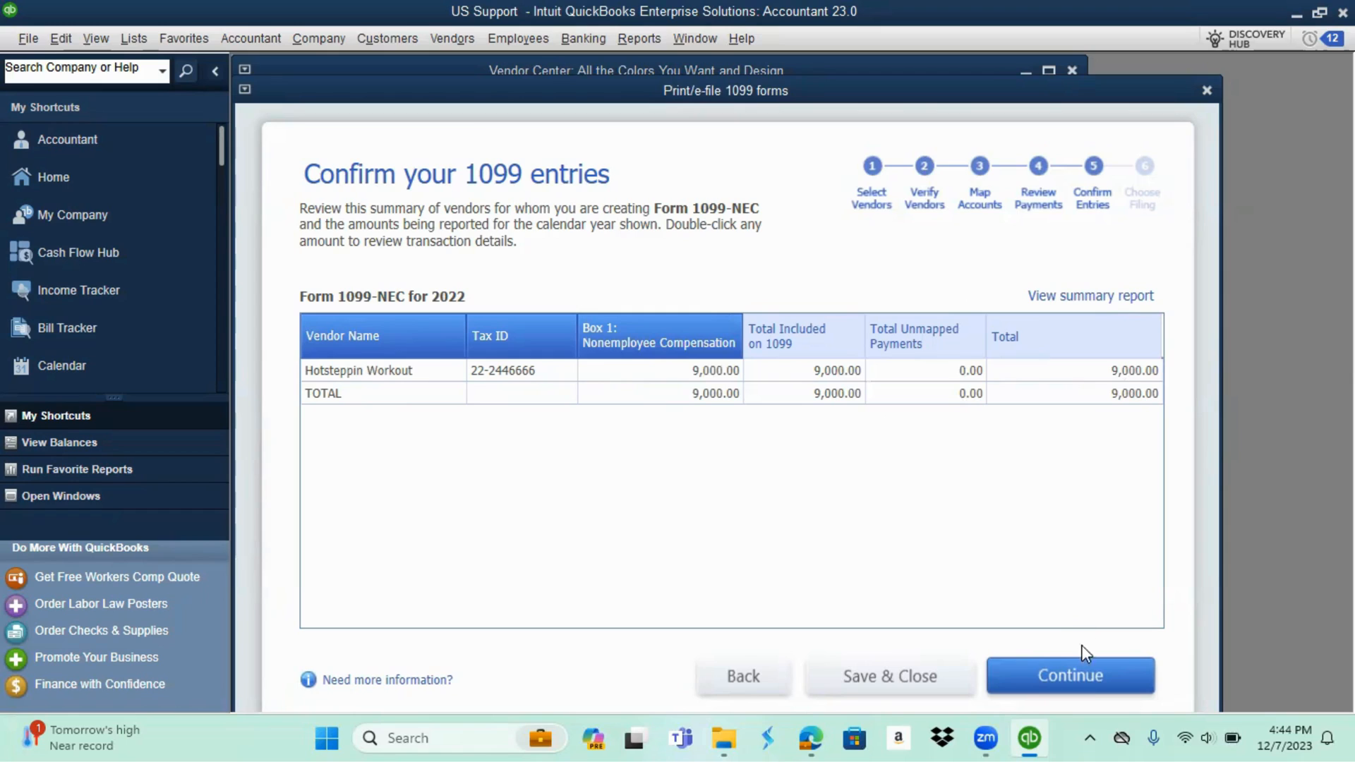
Continue to the Choose a filing method step of the 1099 wizard
click(1070, 676)
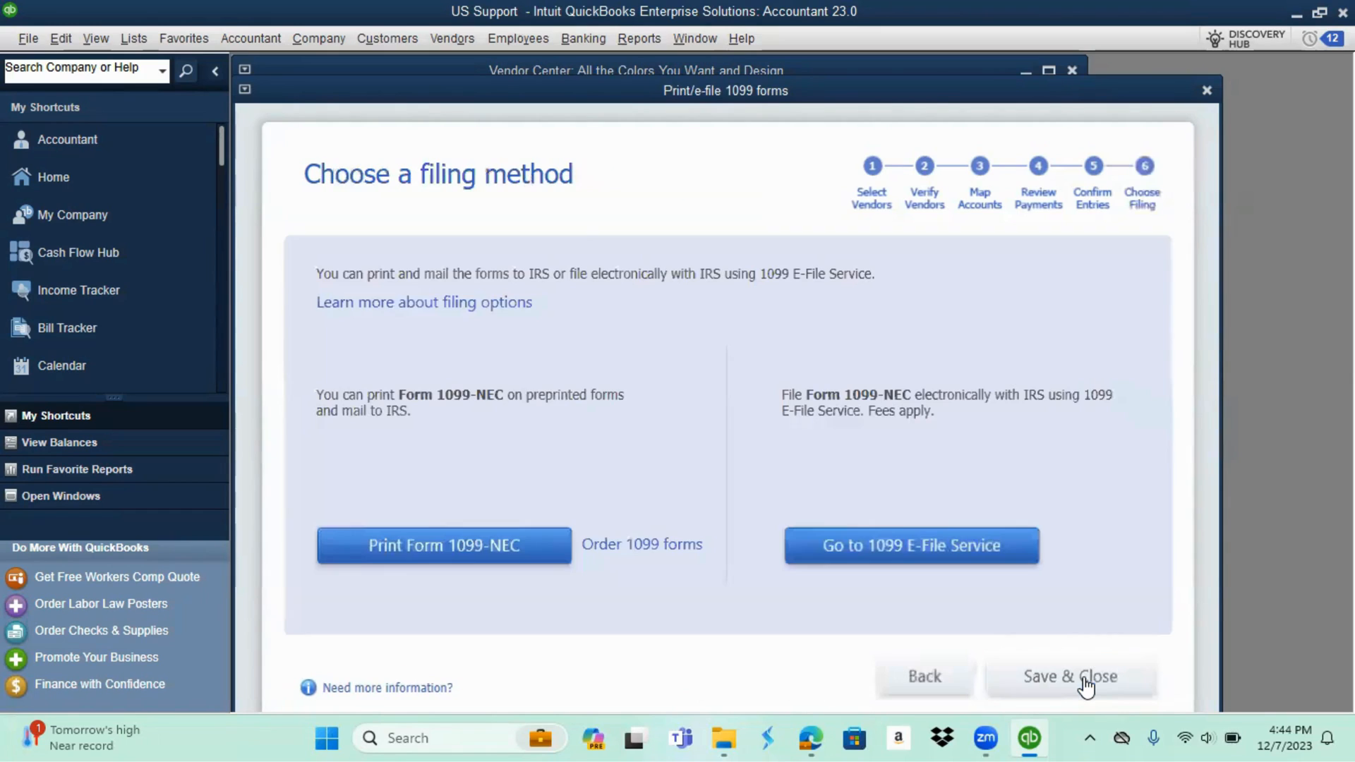
mouse_move(525, 197)
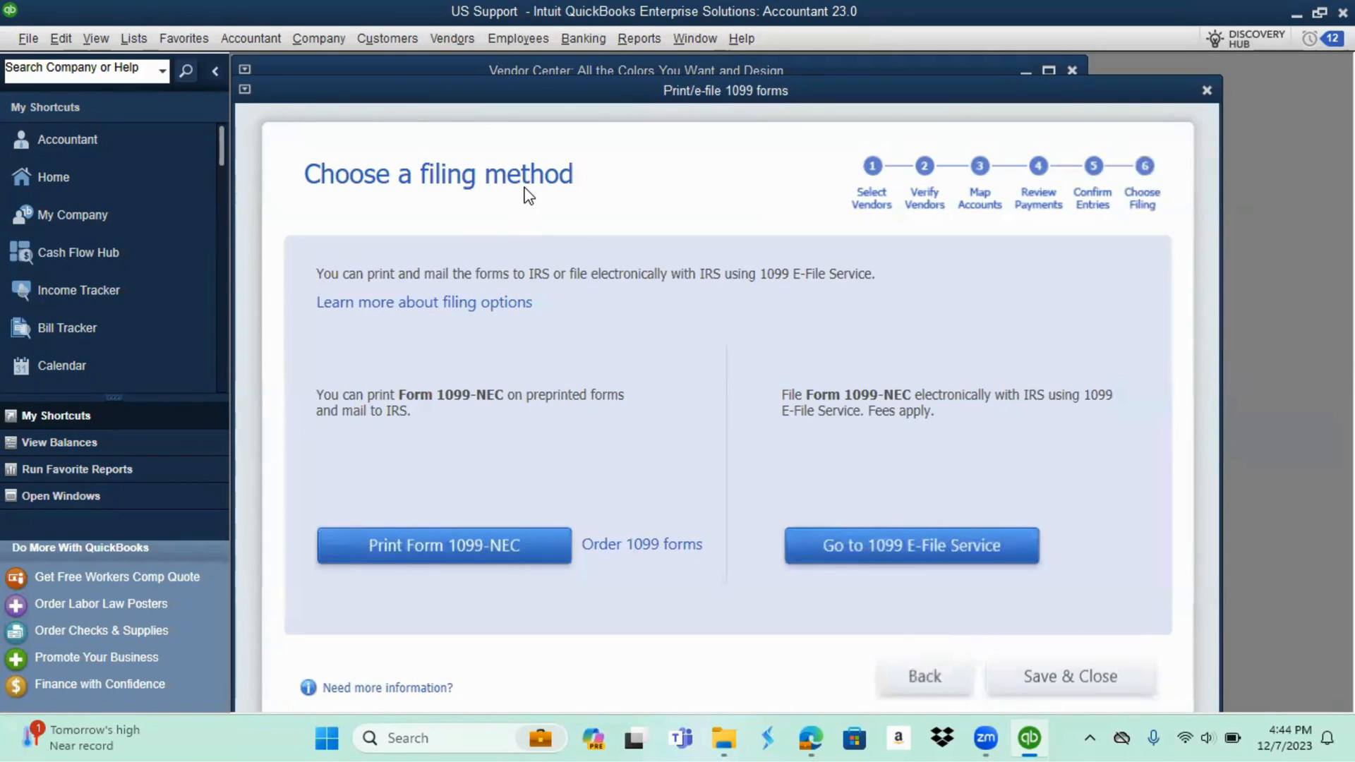
mouse_move(1058, 719)
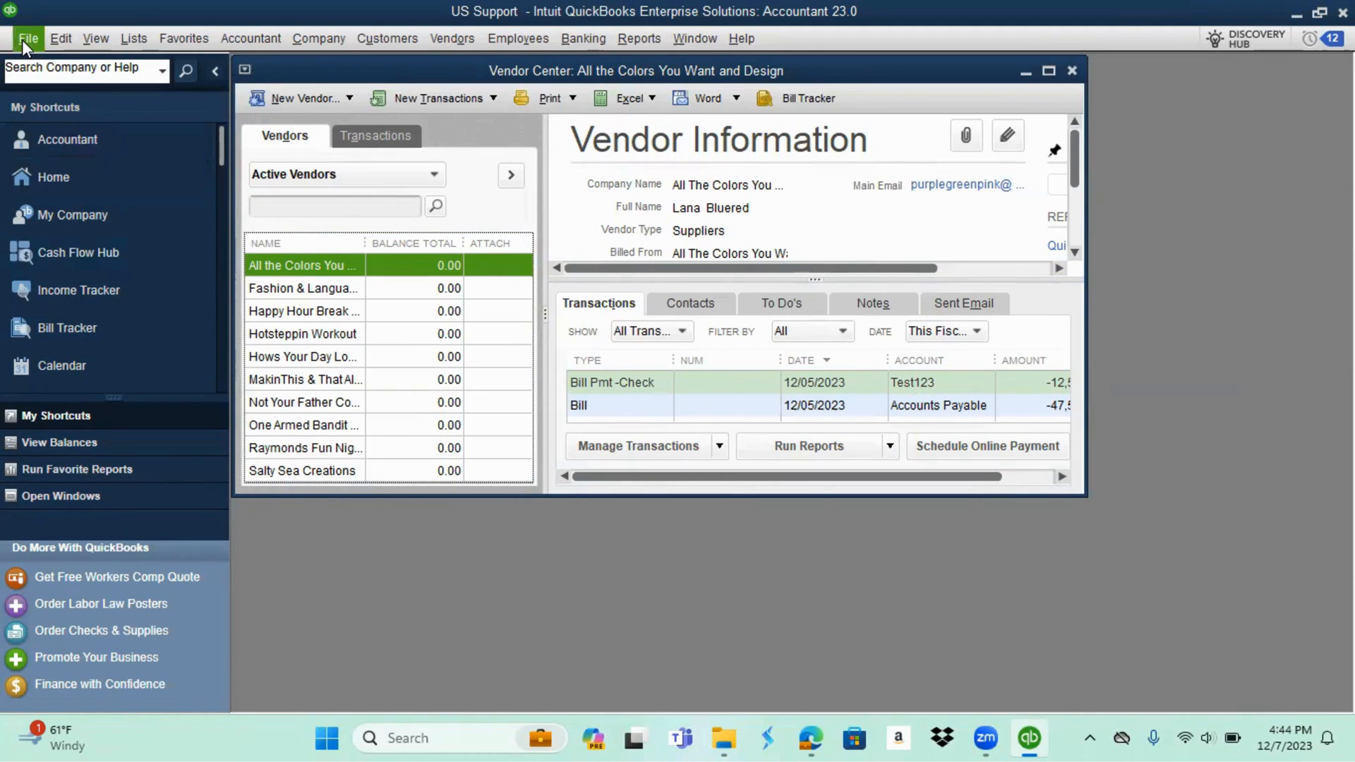
Open the File menu to reach App Management and launch QuickBooks Web Connector
click(29, 38)
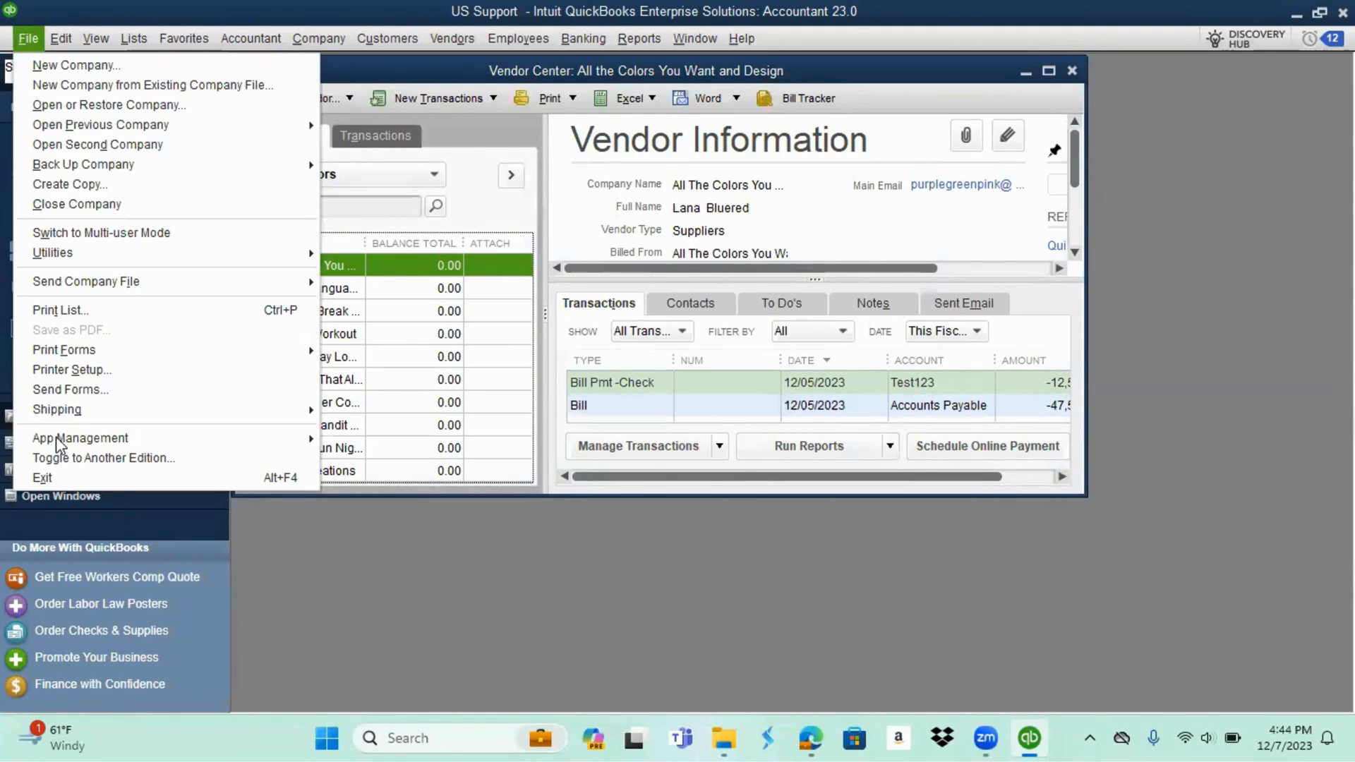
mouse_move(80, 438)
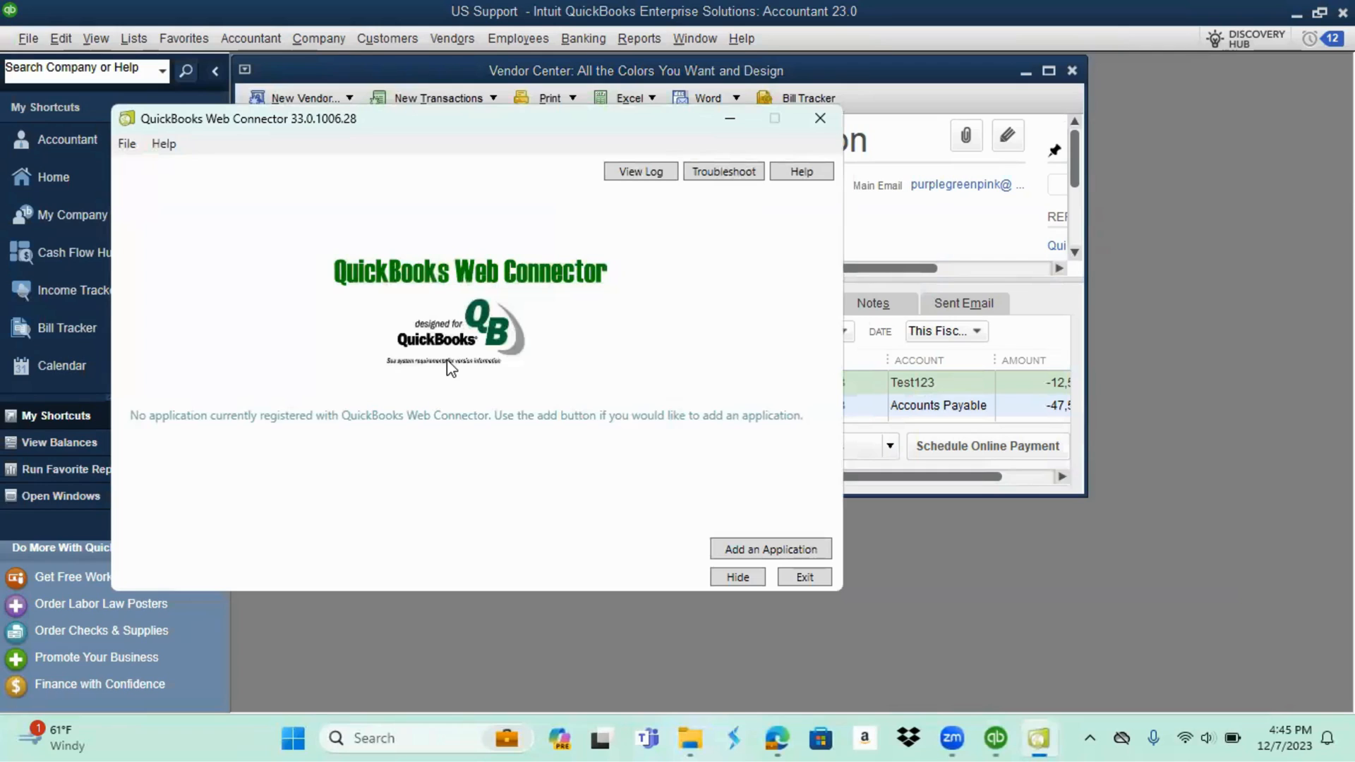
mouse_move(782, 547)
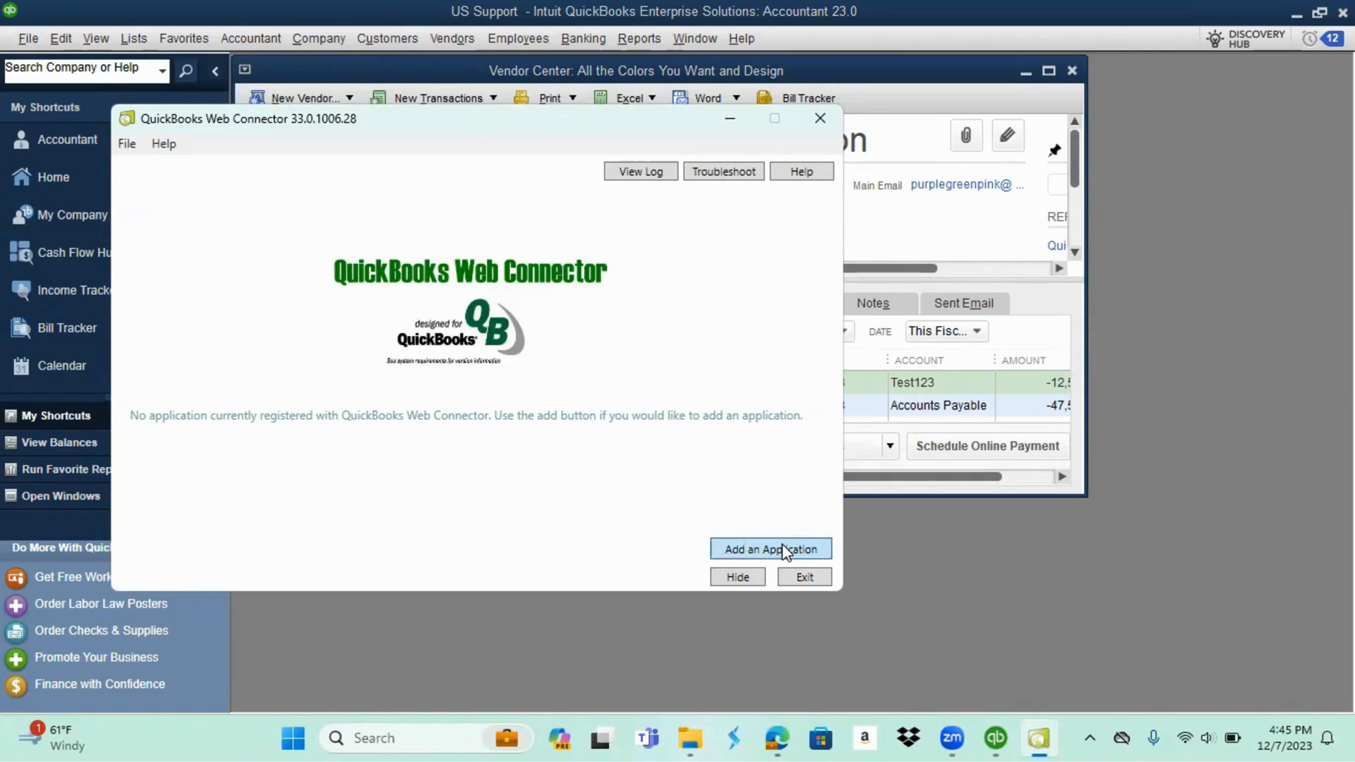
Add the downloaded Tax1099 .qwc file from Downloads as a new Web Connector application and authorize it
click(771, 549)
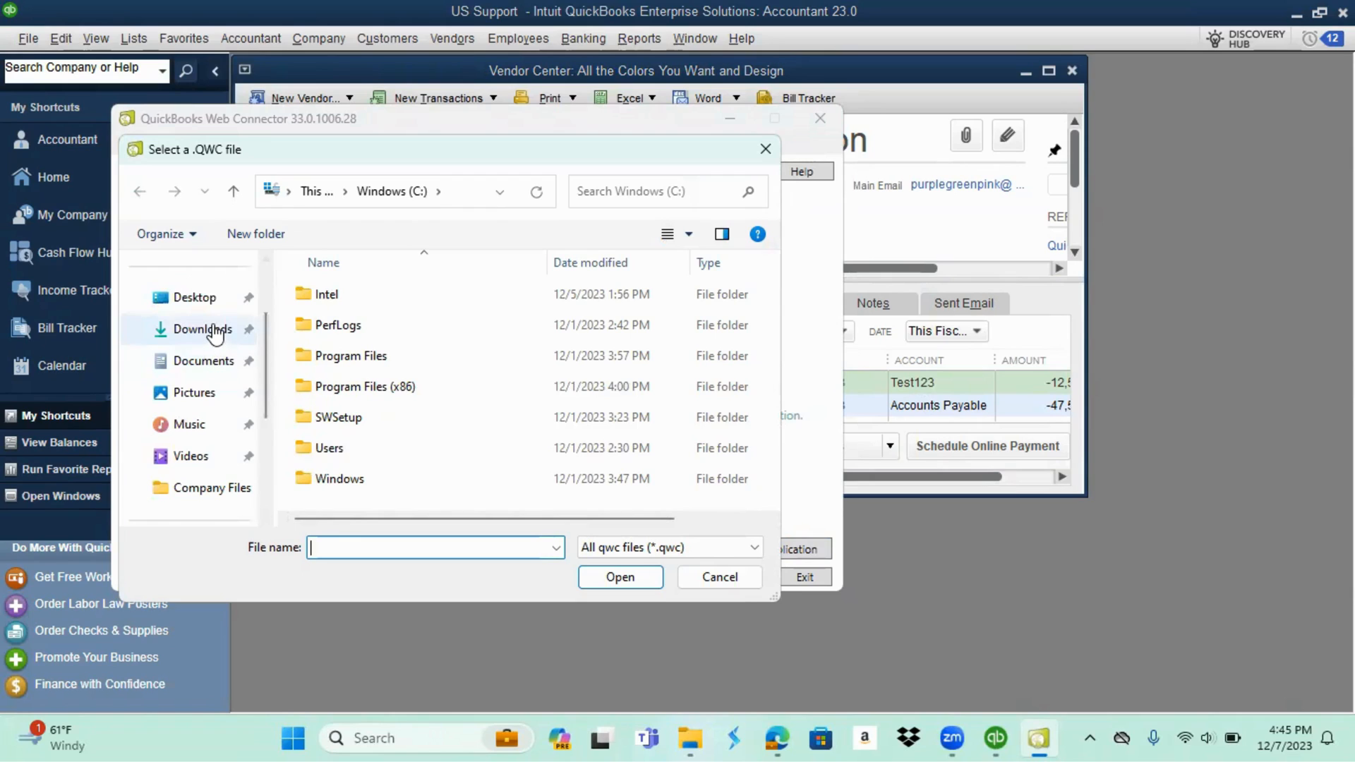
click(201, 329)
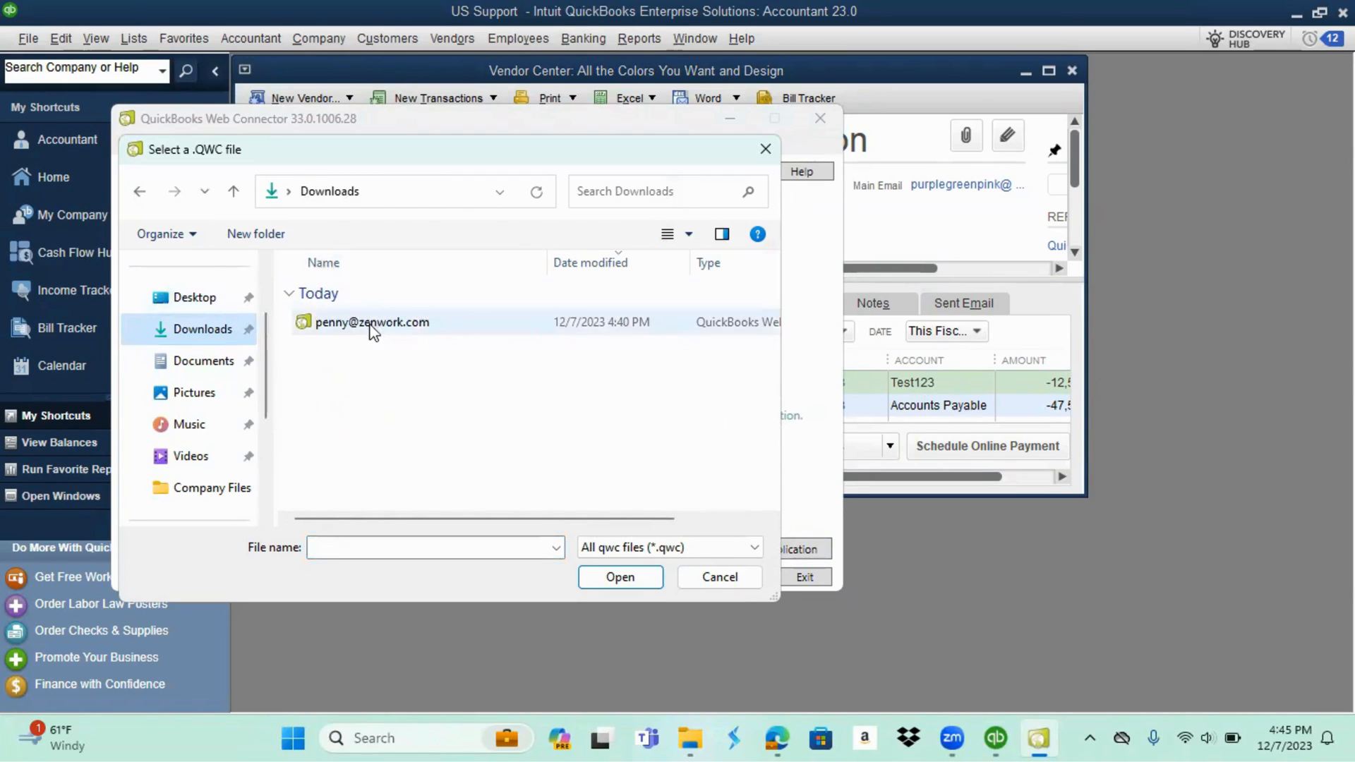
click(372, 322)
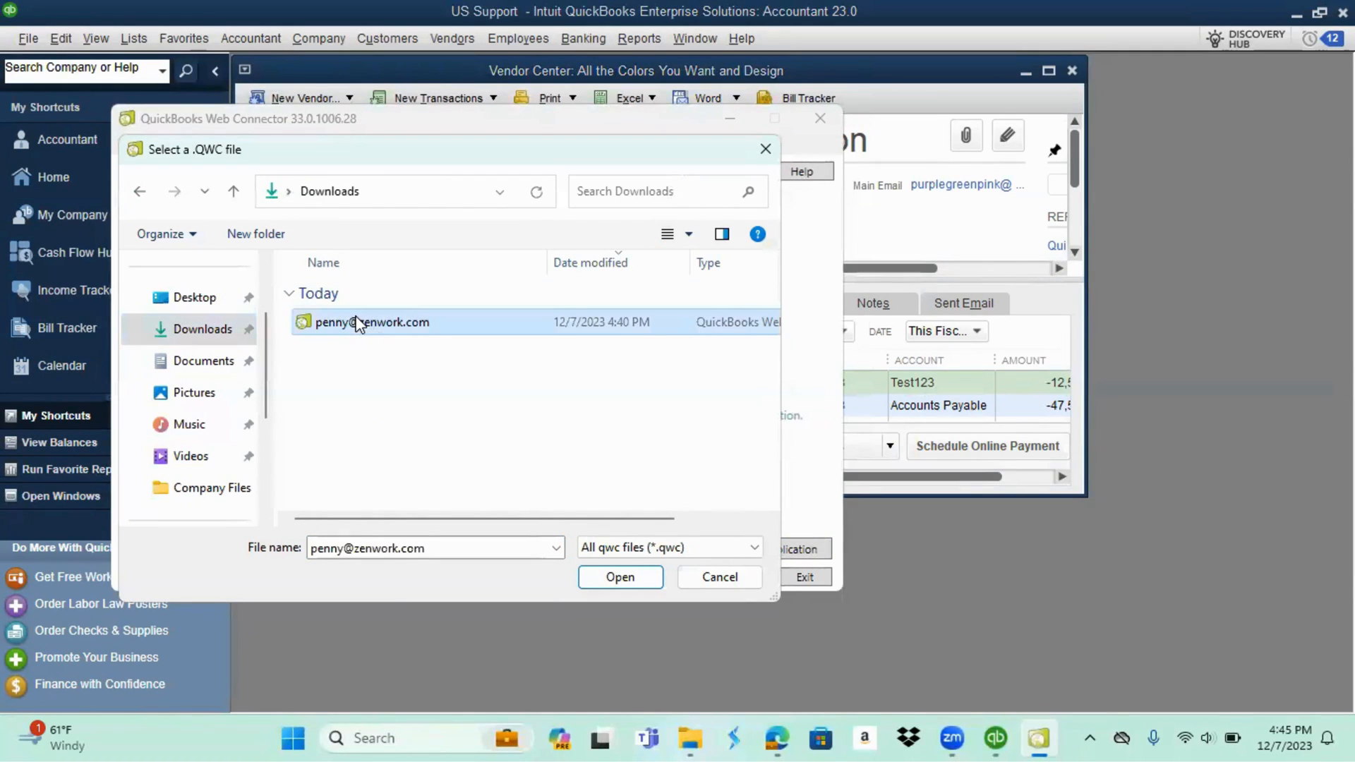
click(620, 577)
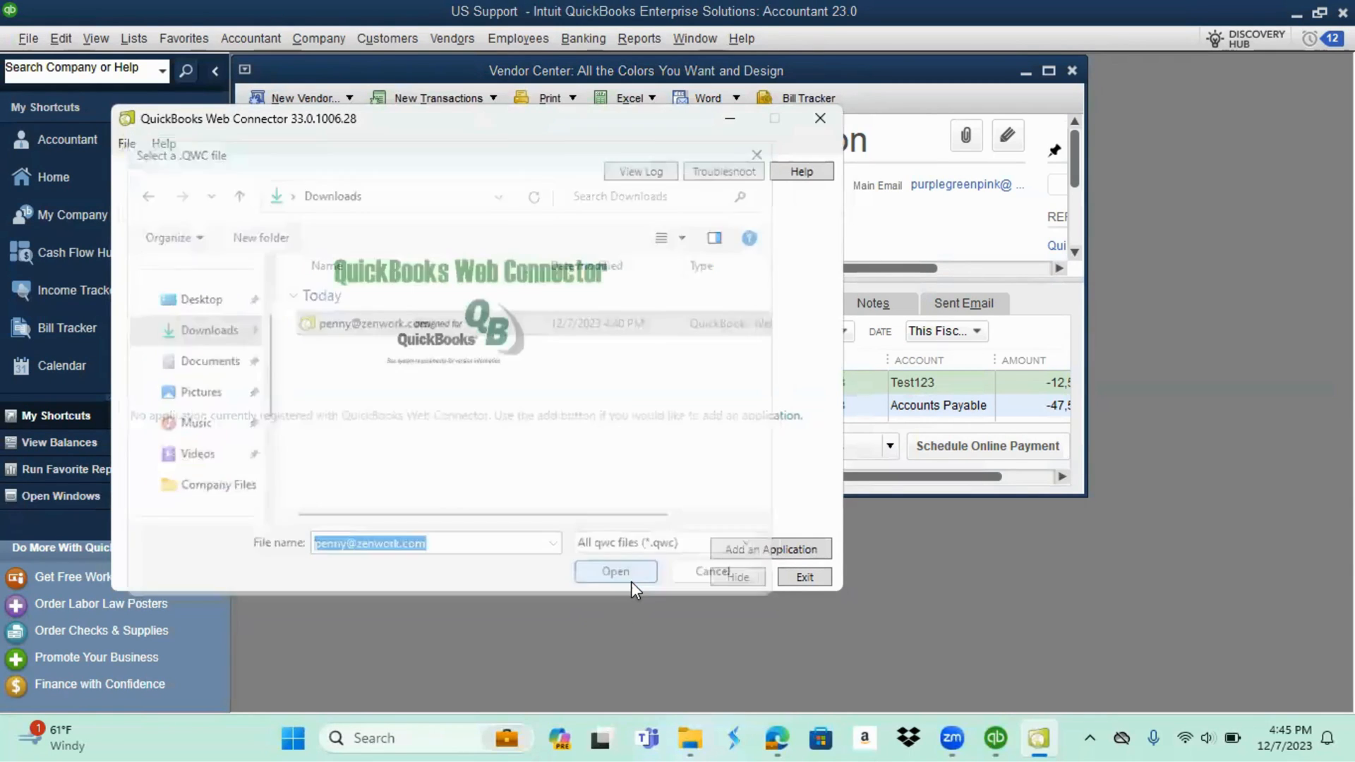
click(615, 571)
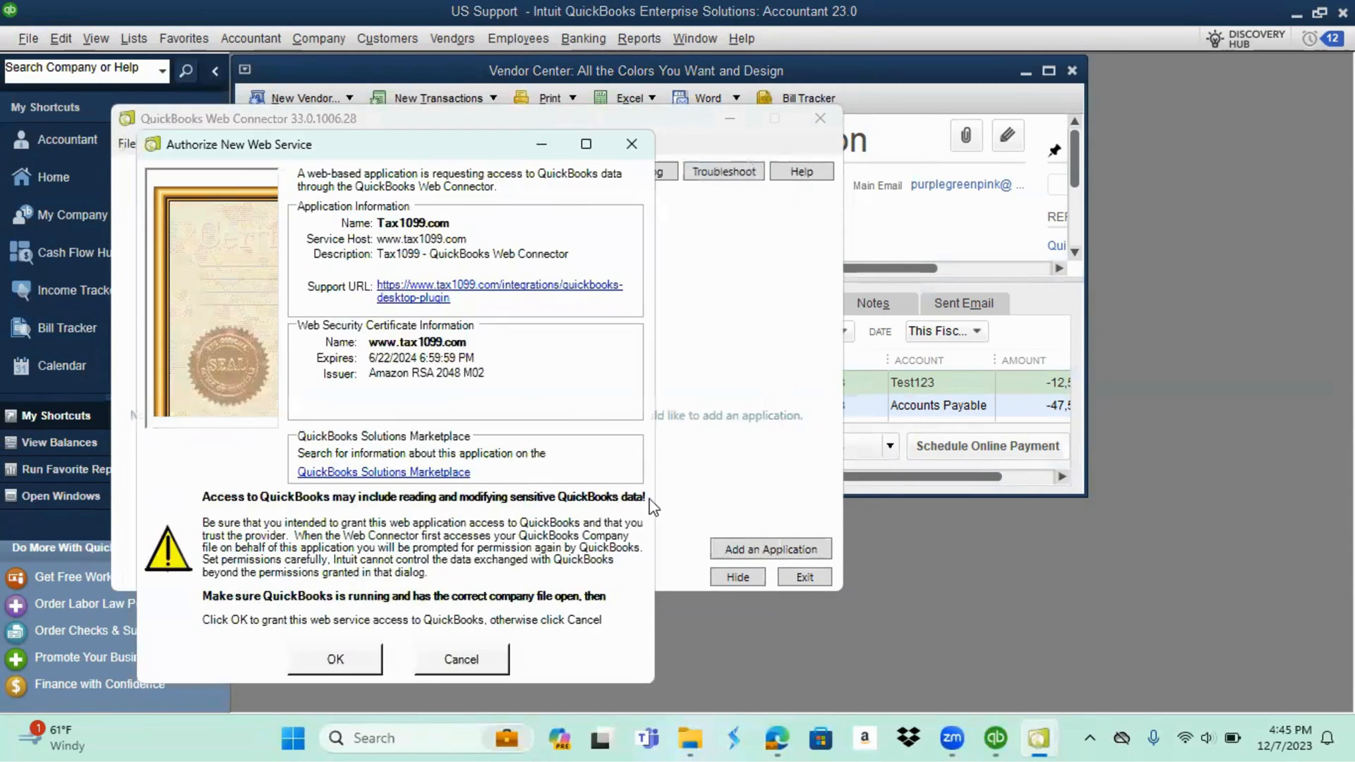
mouse_move(285, 192)
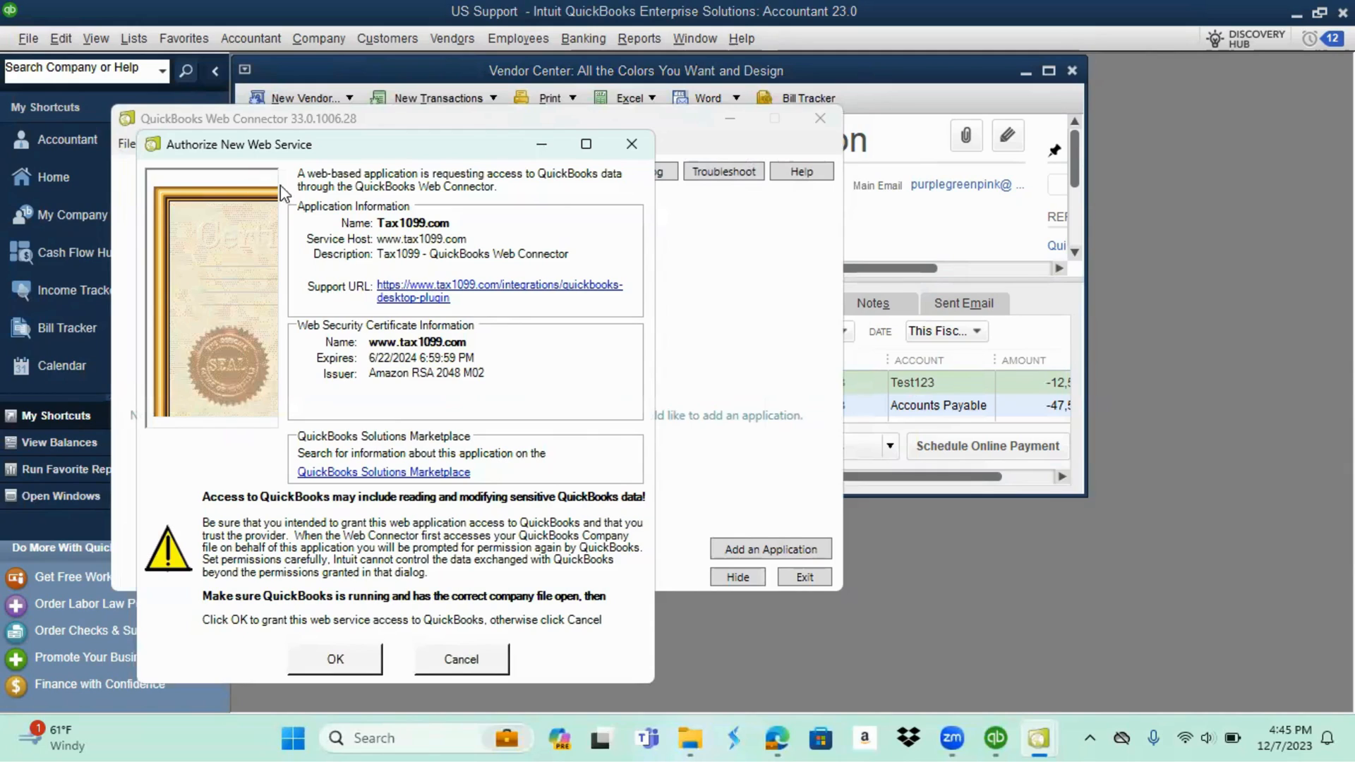
mouse_move(540, 390)
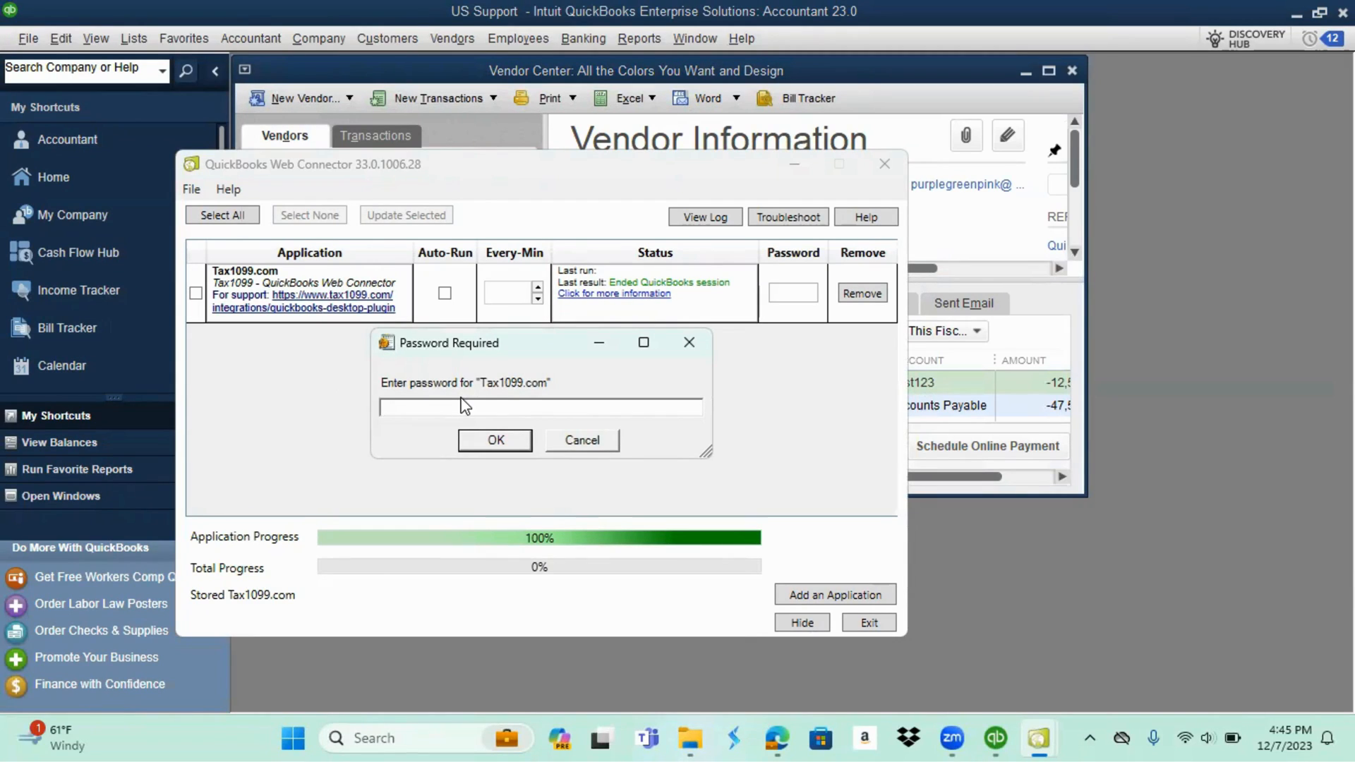
Enter the Tax1099.com password, accept it and keep it saved for future syncs
click(540, 406)
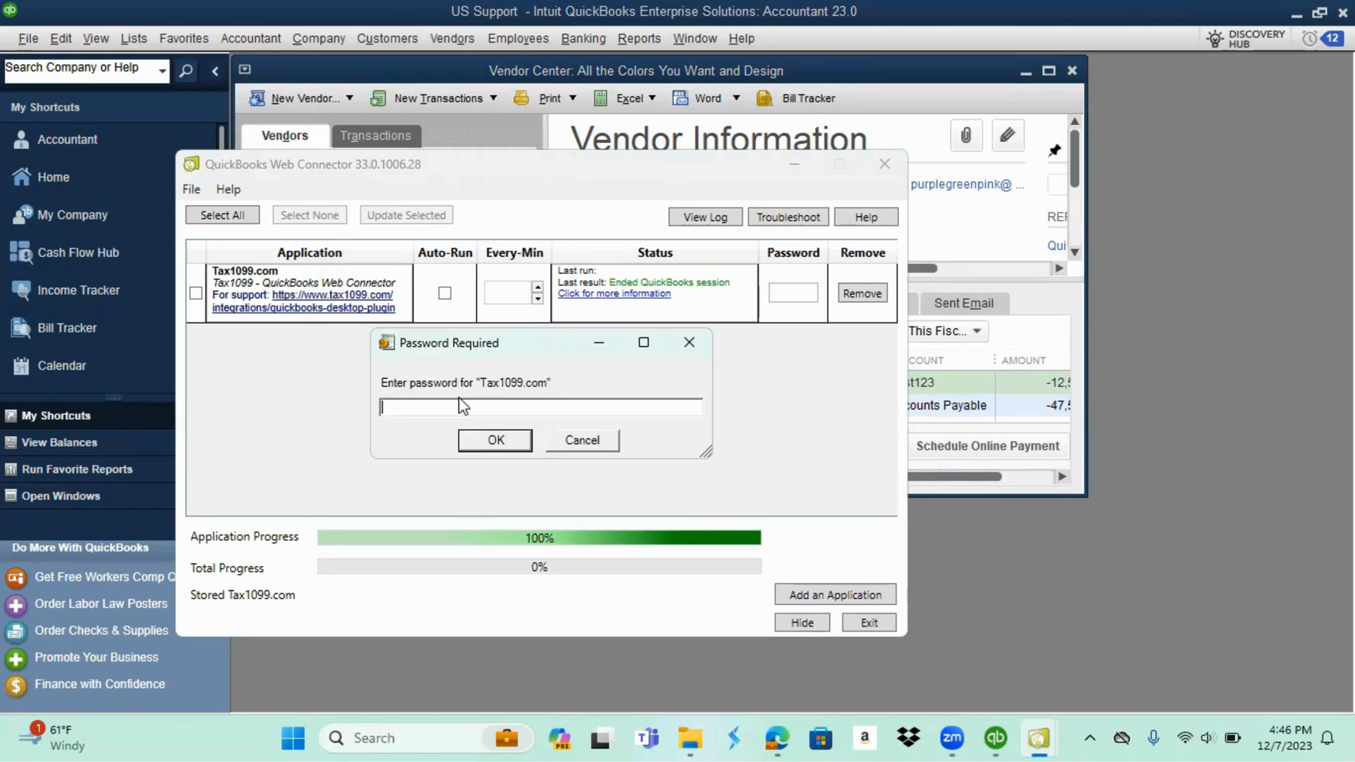
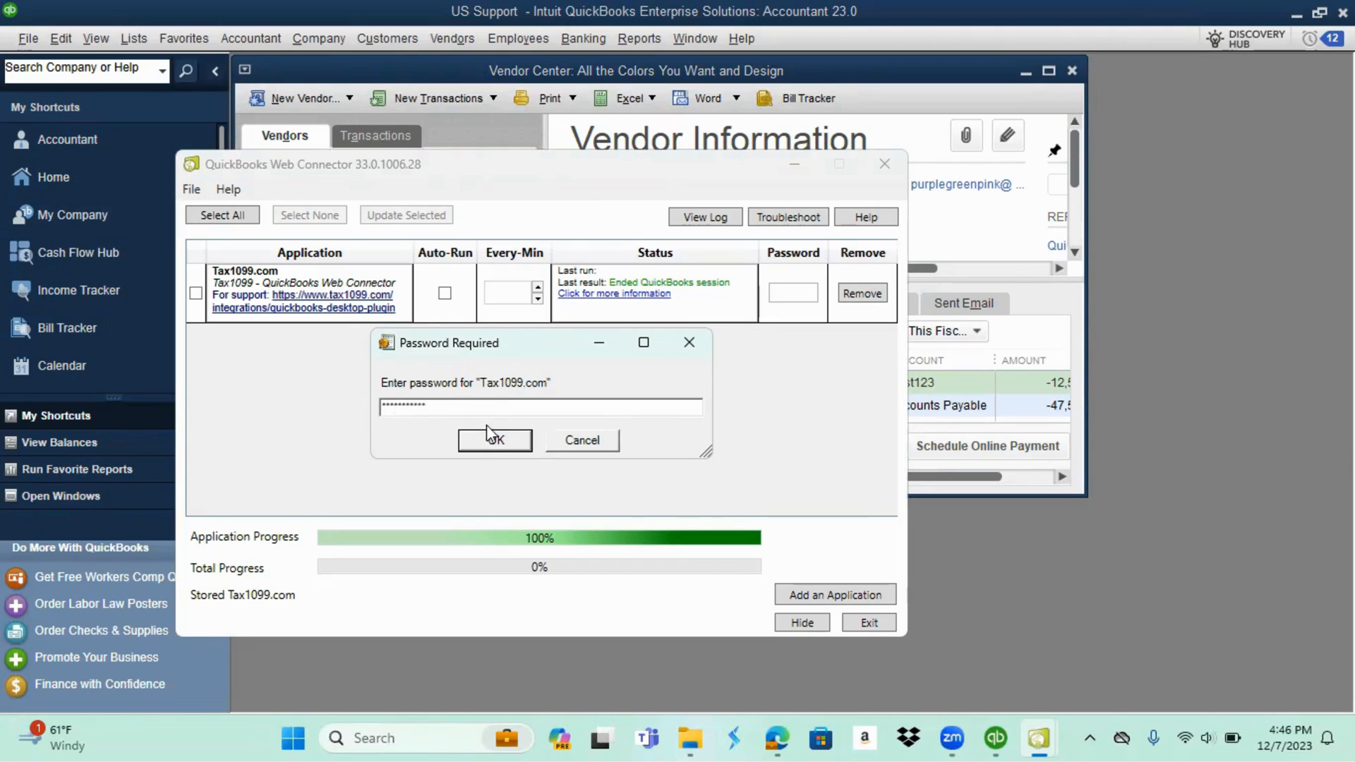
click(495, 440)
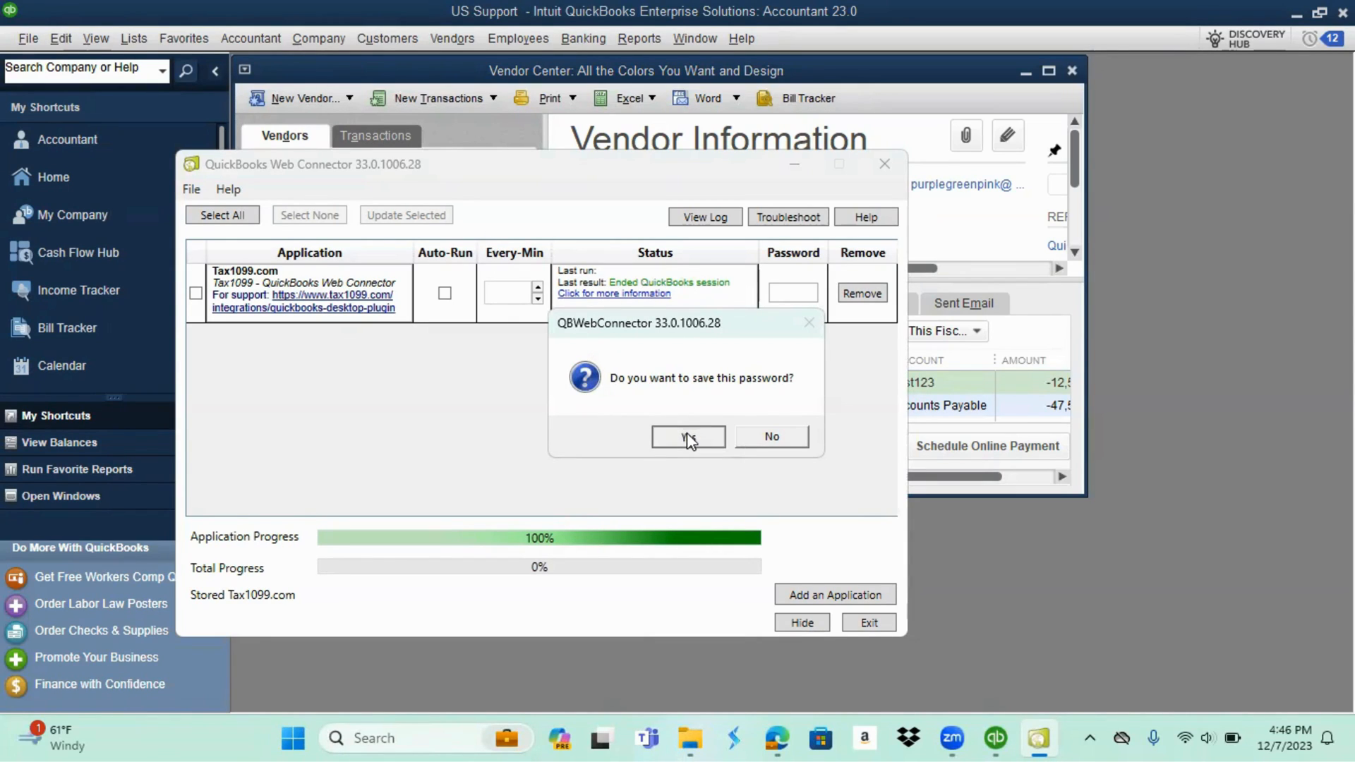
click(688, 436)
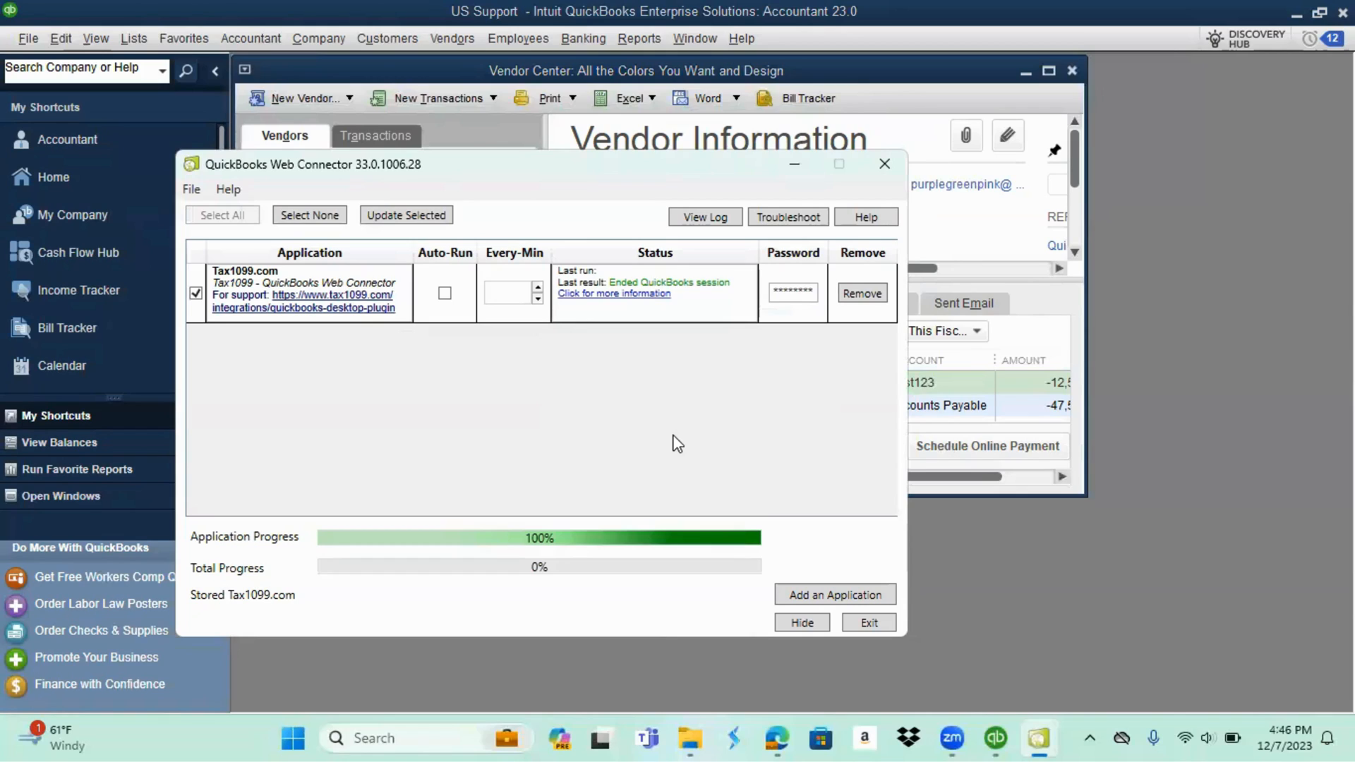
mouse_move(447, 238)
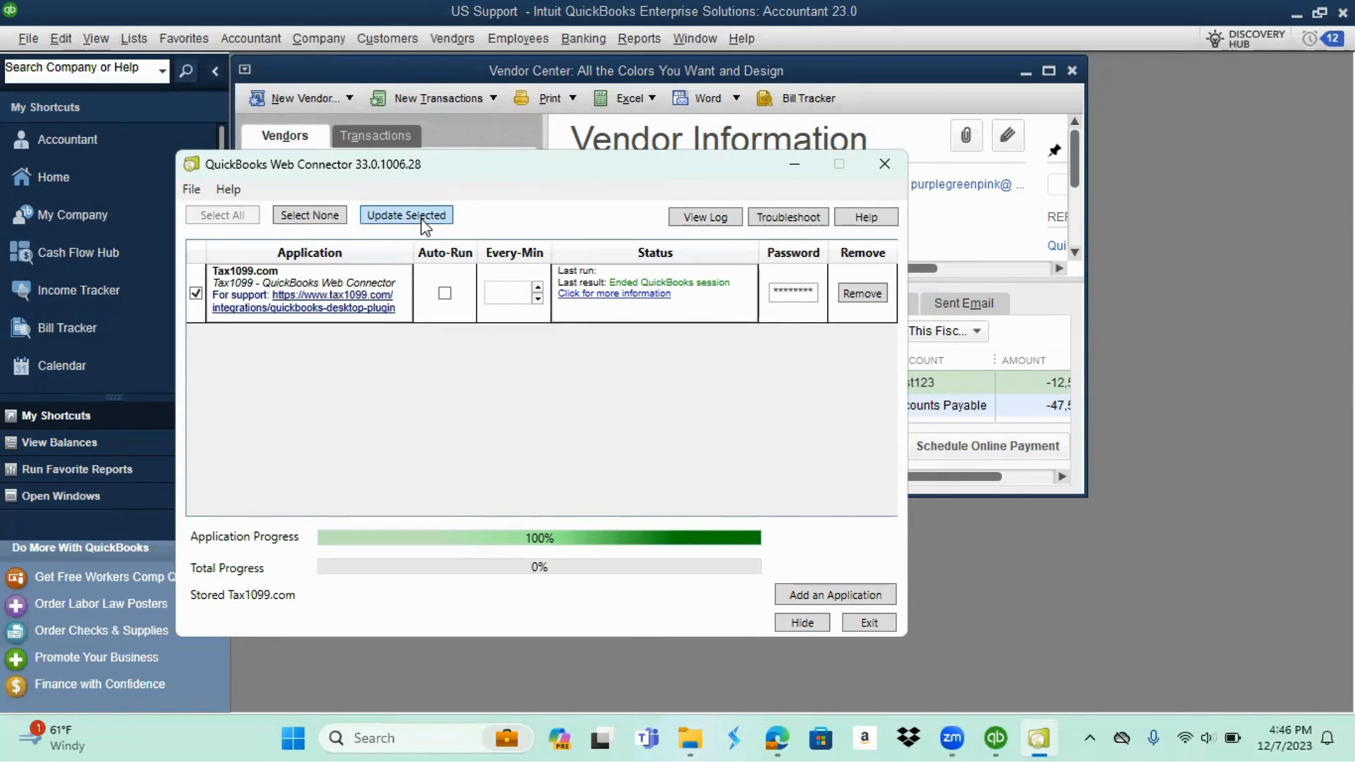
Run Update Selected for Tax1099.com until result OK, then exit the Web Connector
click(406, 214)
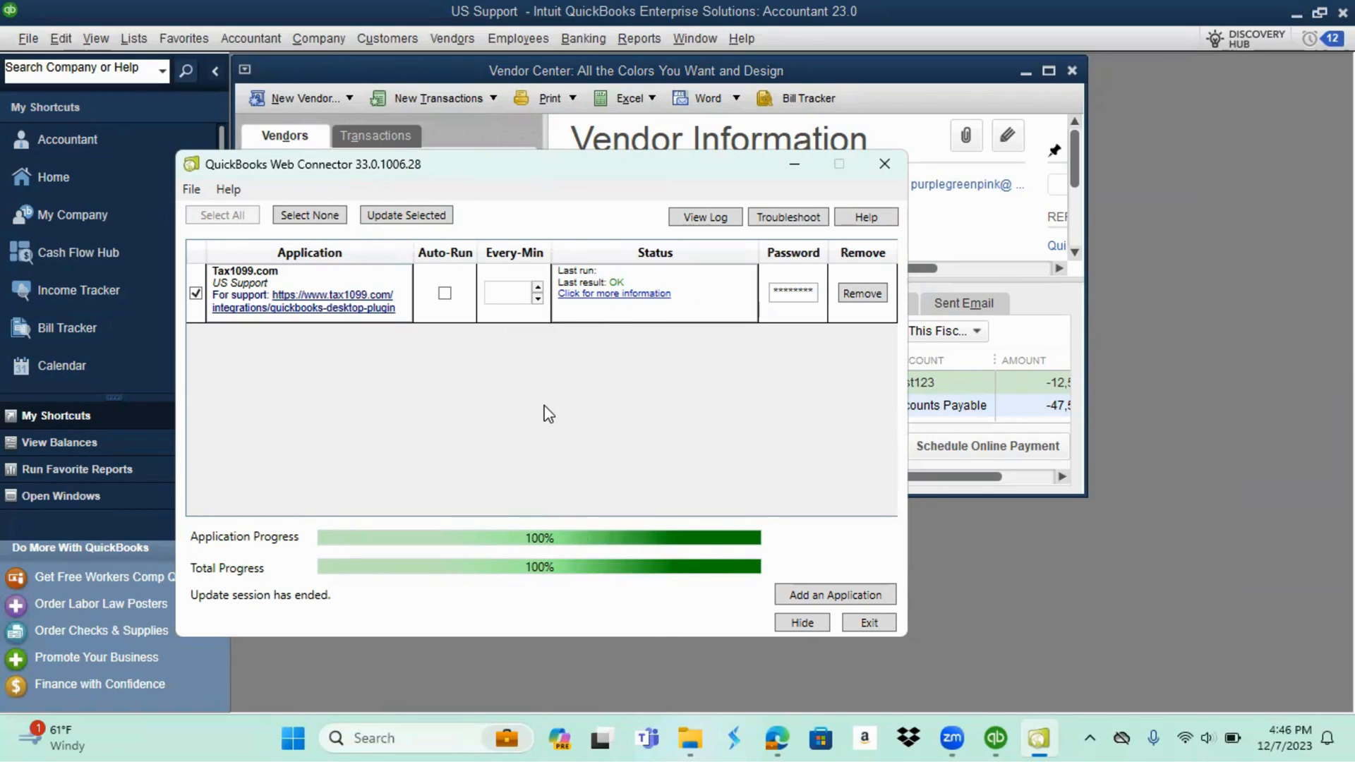
mouse_move(455, 569)
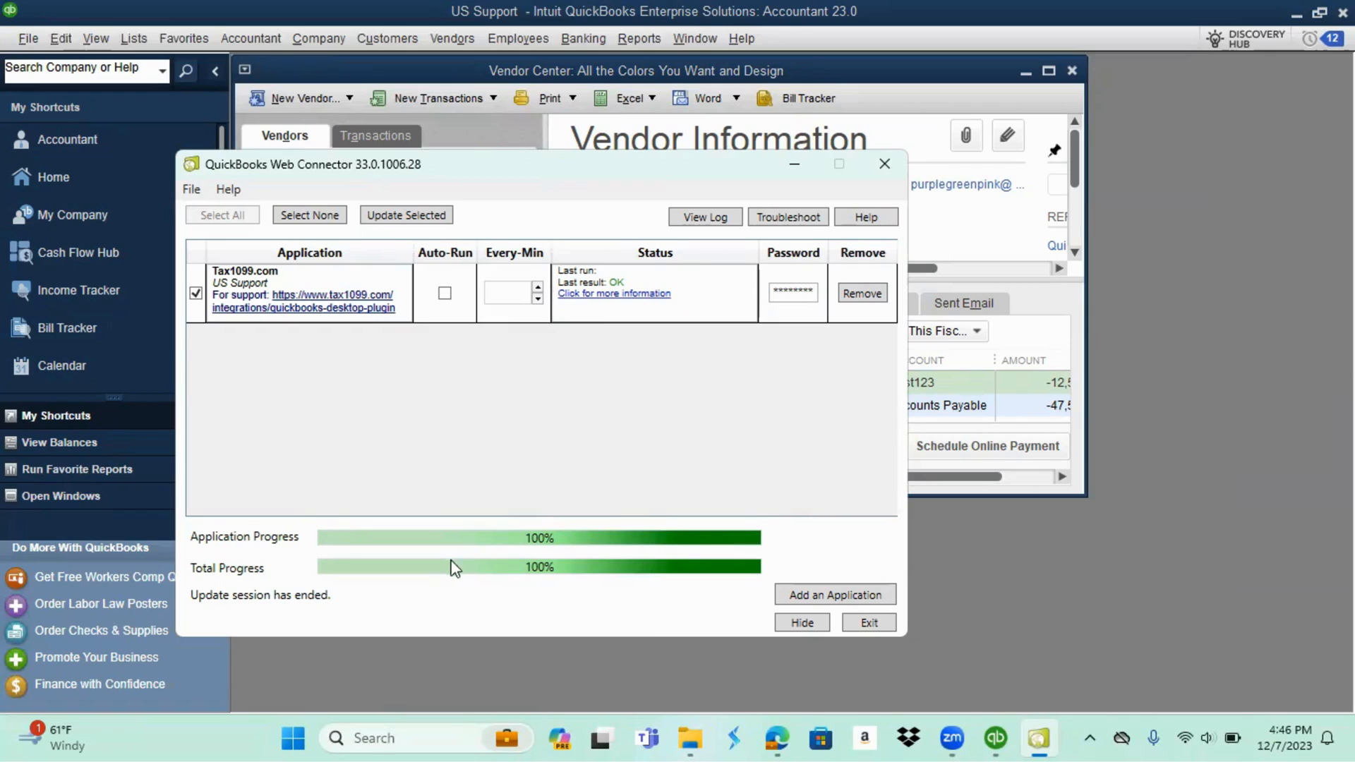
mouse_move(676, 326)
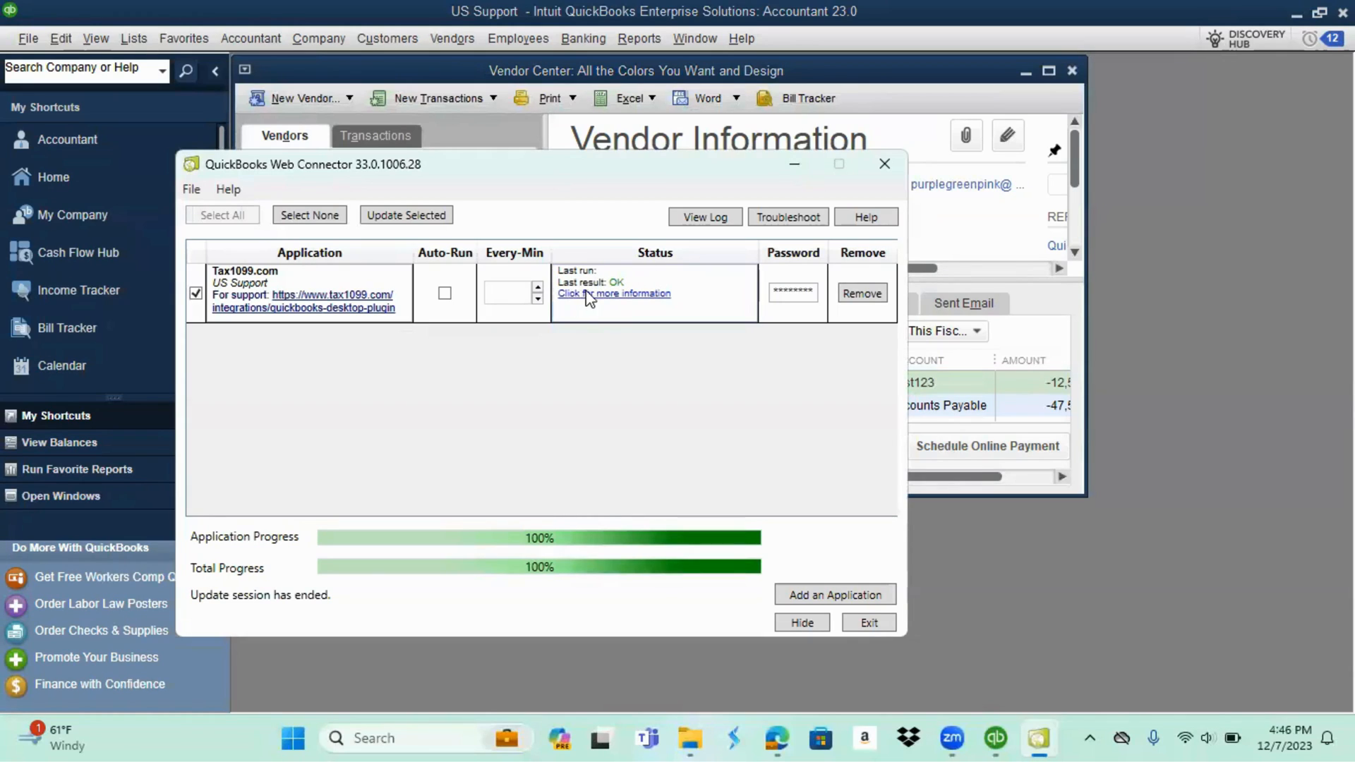
mouse_move(618, 293)
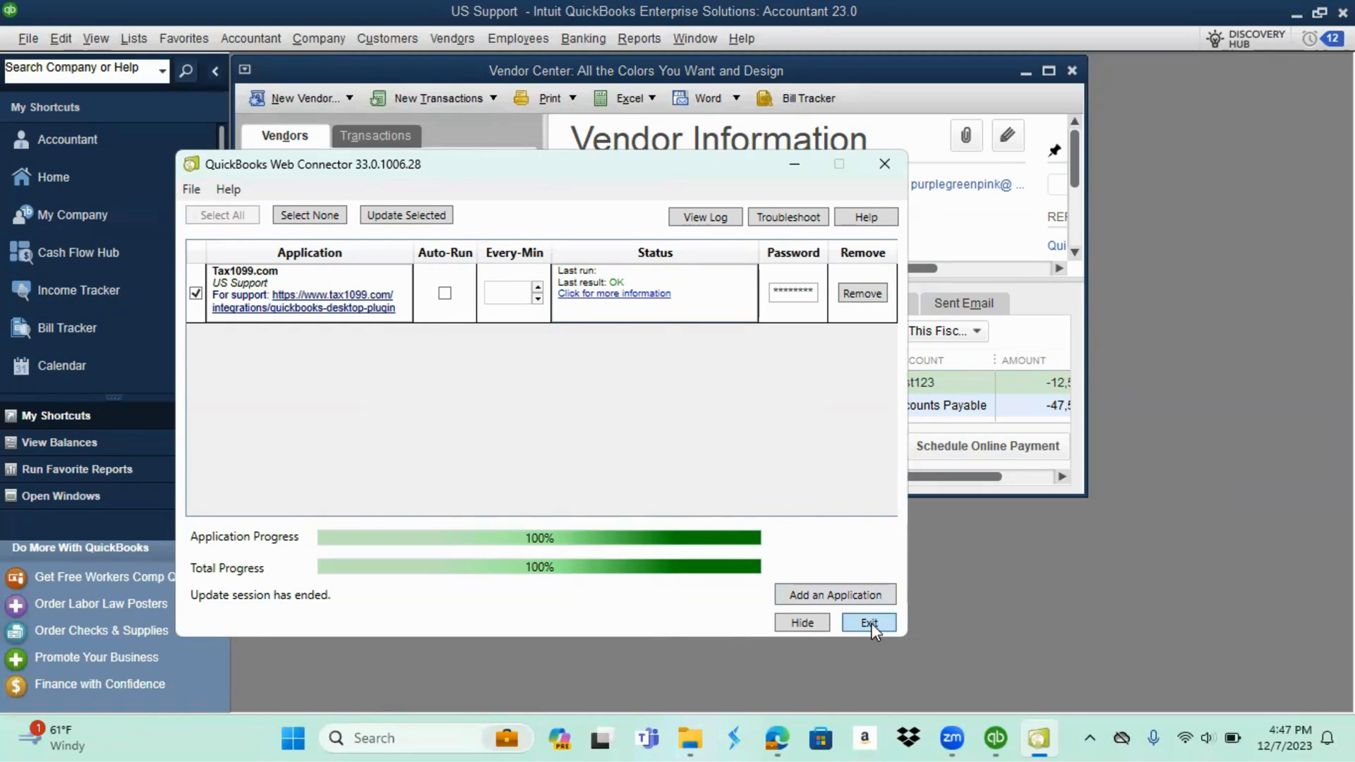
click(869, 622)
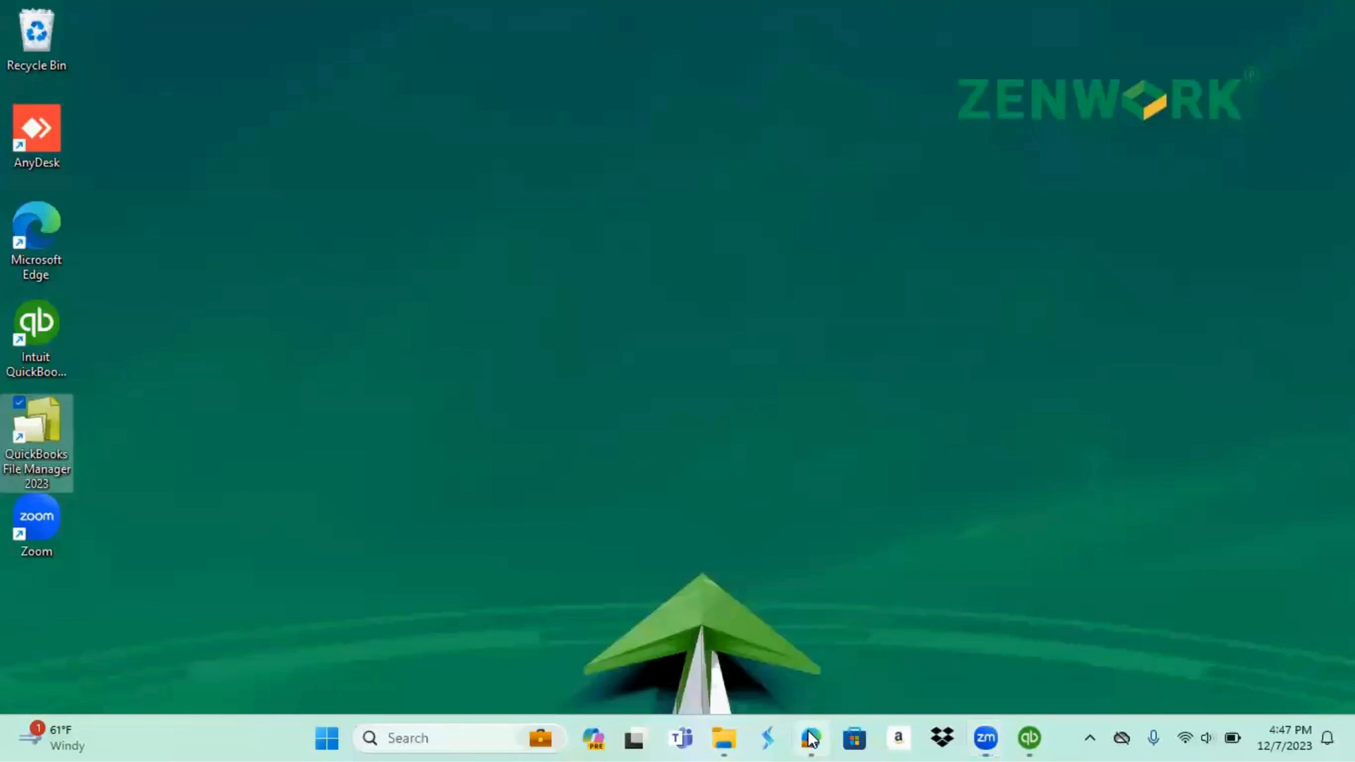
Switch back to the browser showing Tax1099.com's Web Connector instructions page
click(809, 740)
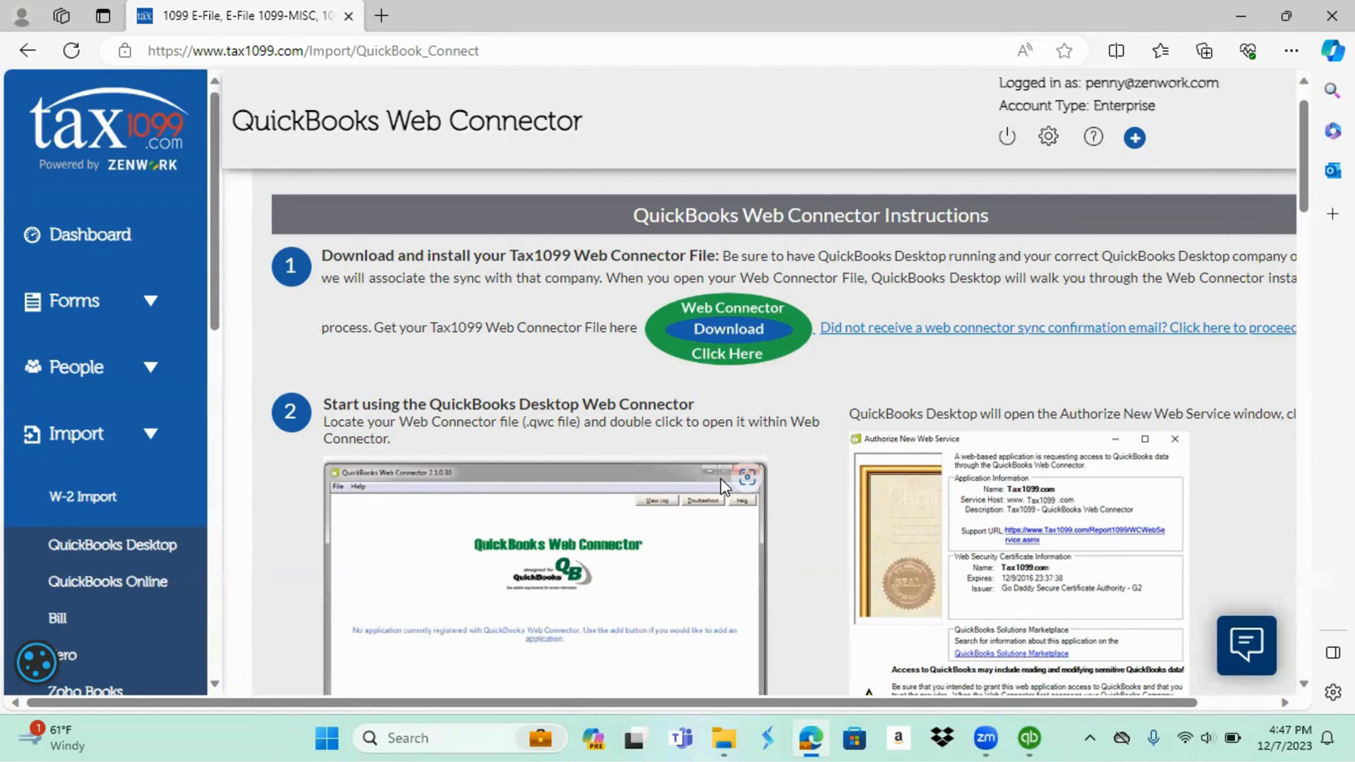
mouse_move(997, 362)
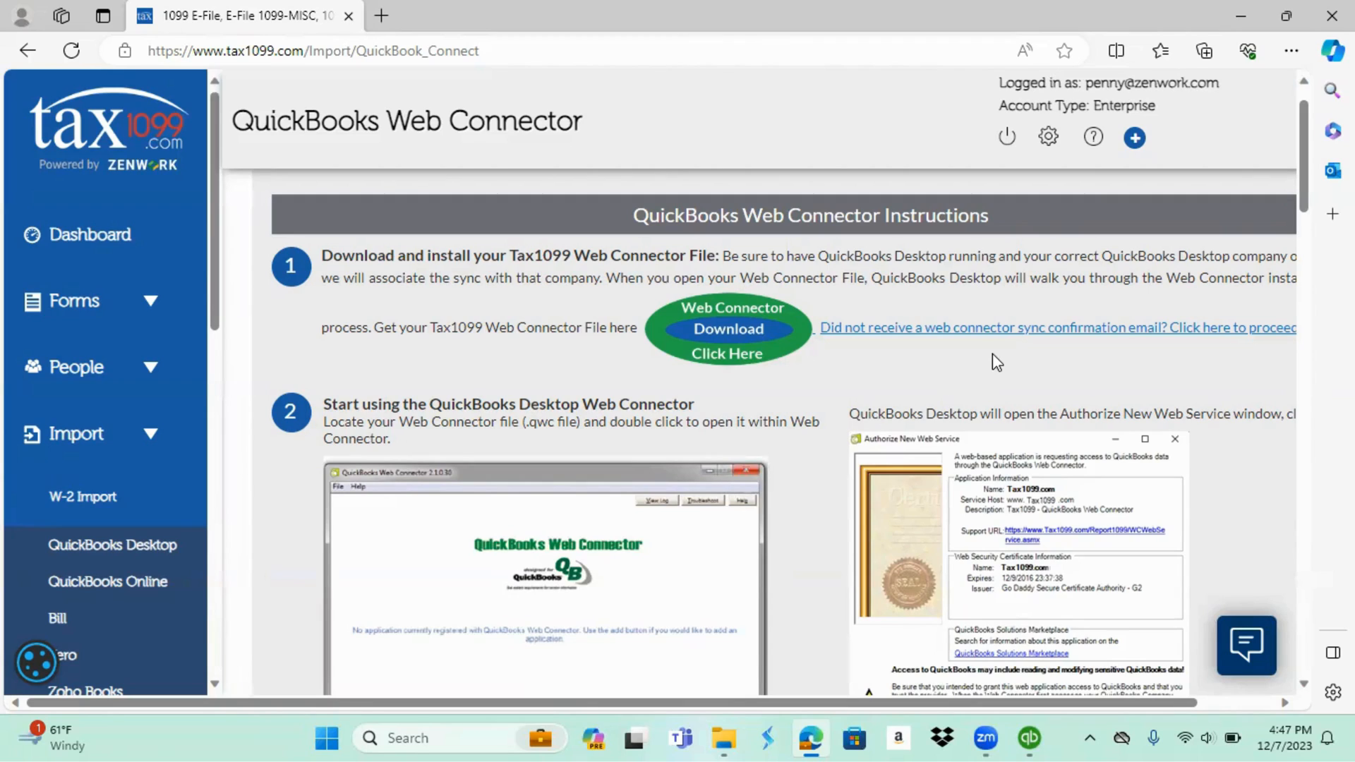
mouse_move(994, 354)
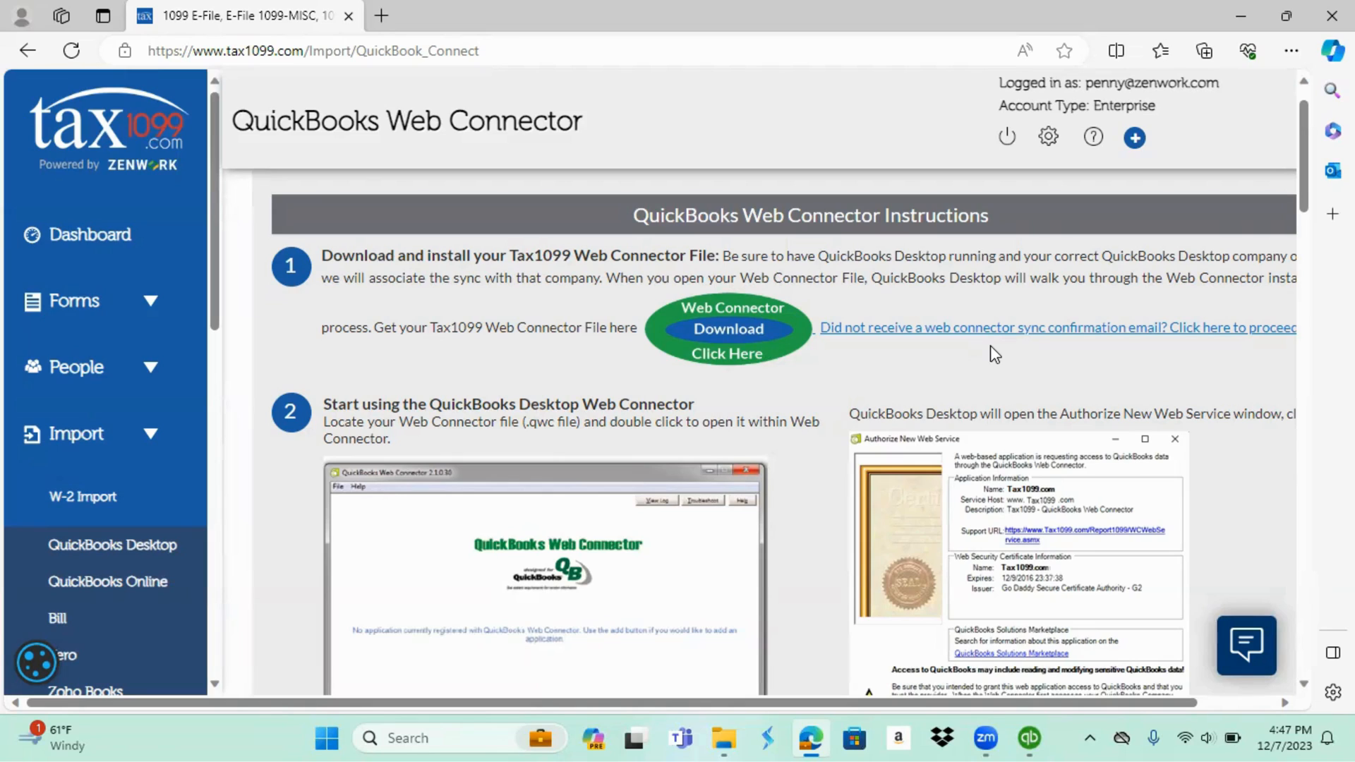
mouse_move(829, 399)
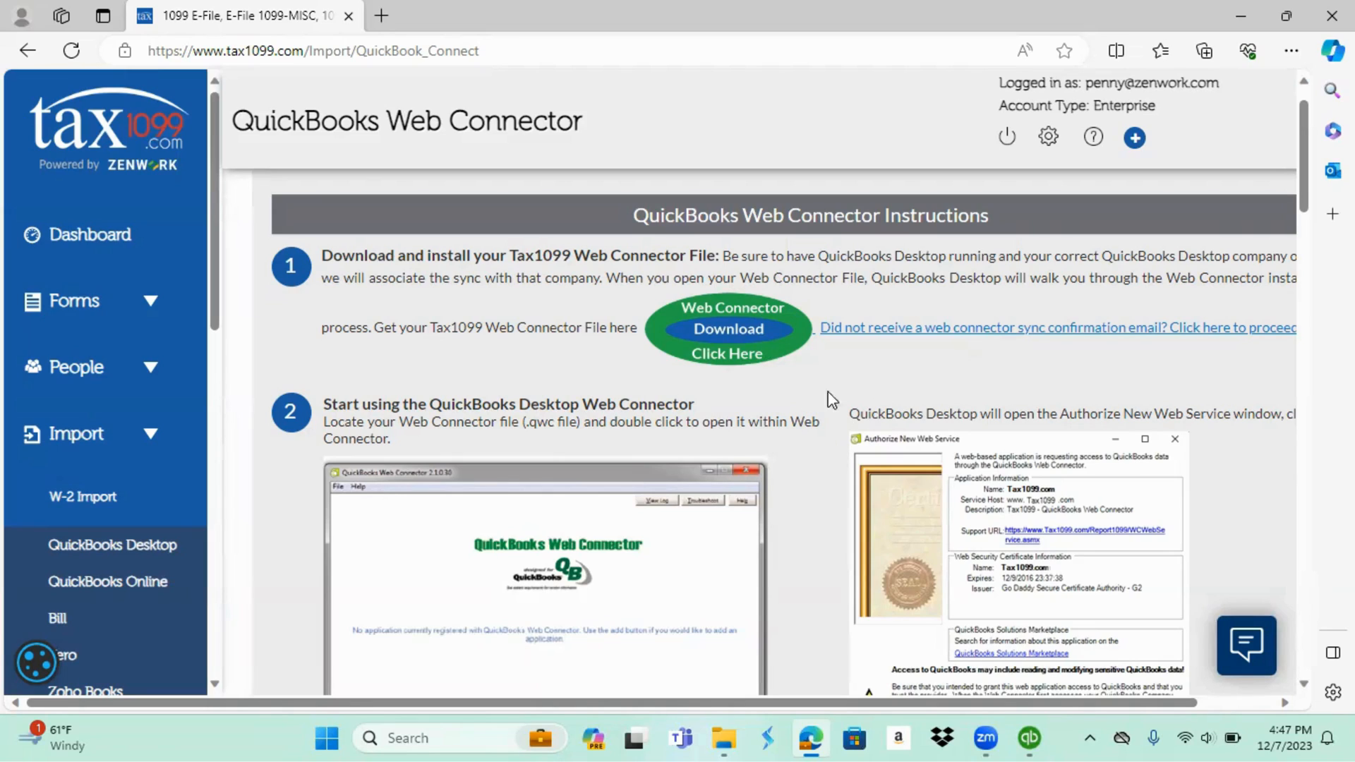
mouse_move(978, 327)
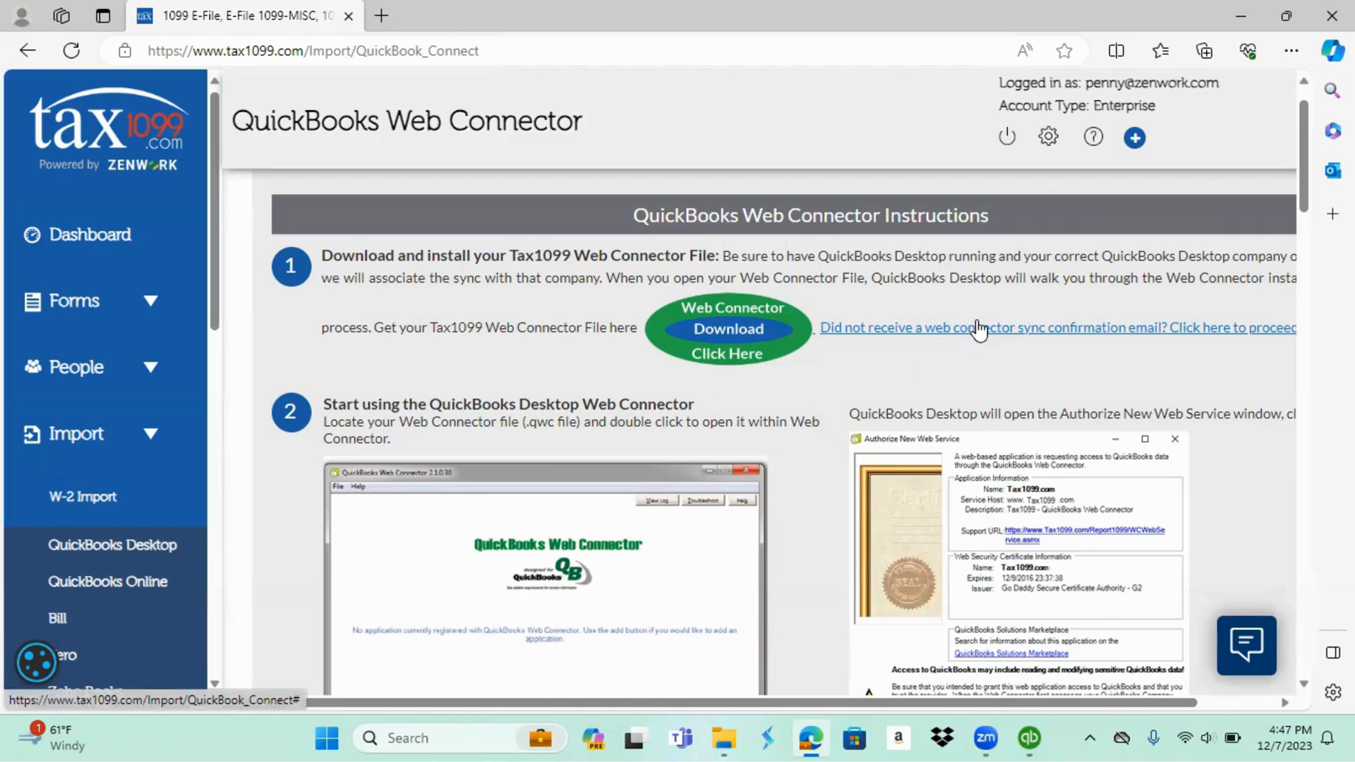
mouse_move(995, 328)
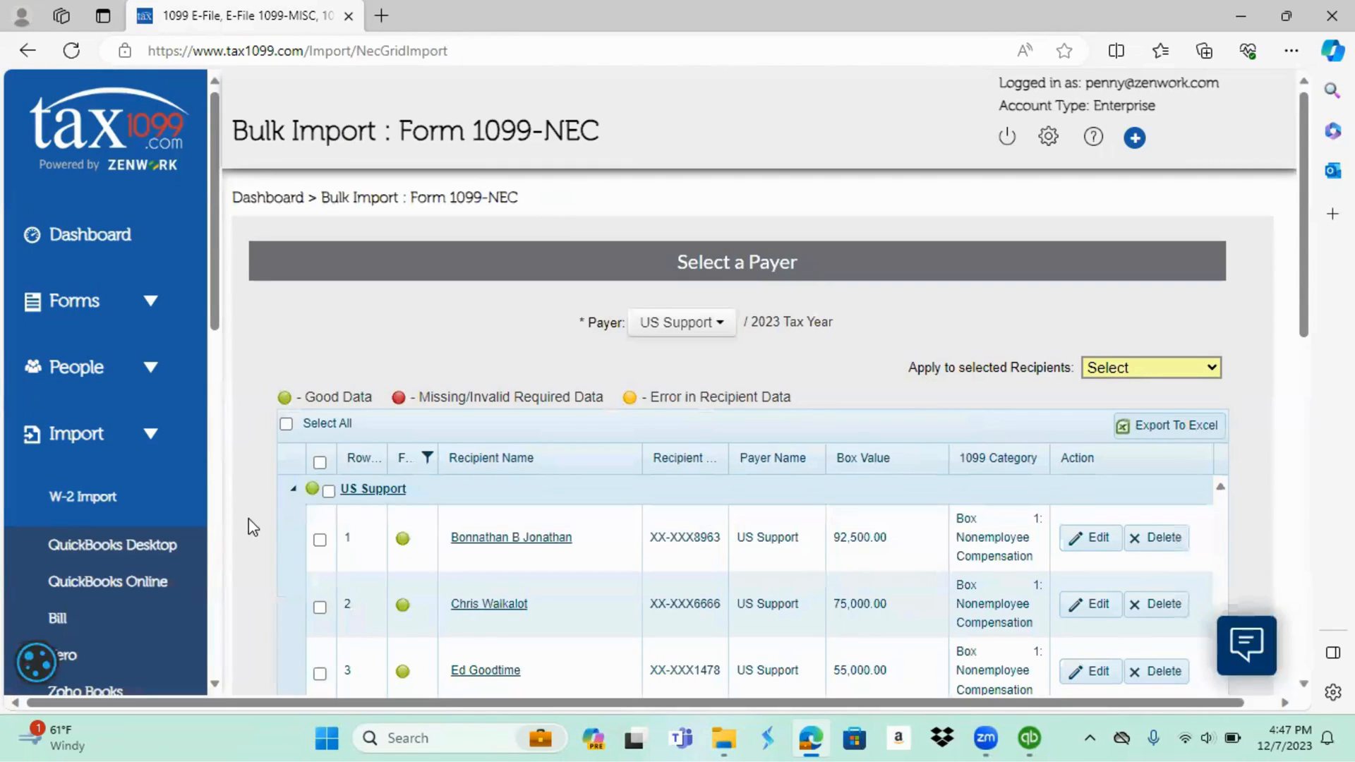
Scroll the 1099-NEC bulk import grid reviewing ten US Support recipients totalling $828,131.00
scroll(down, 3)
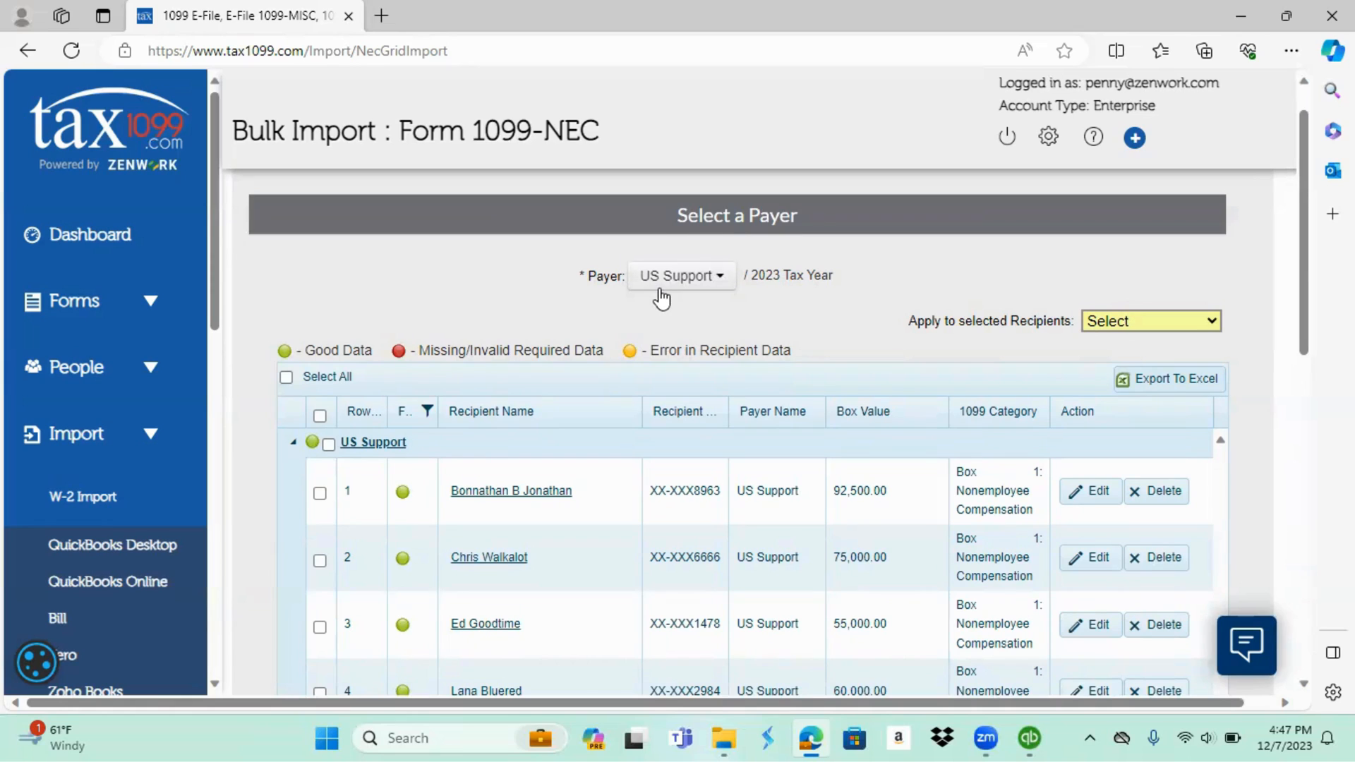
scroll(down, 3)
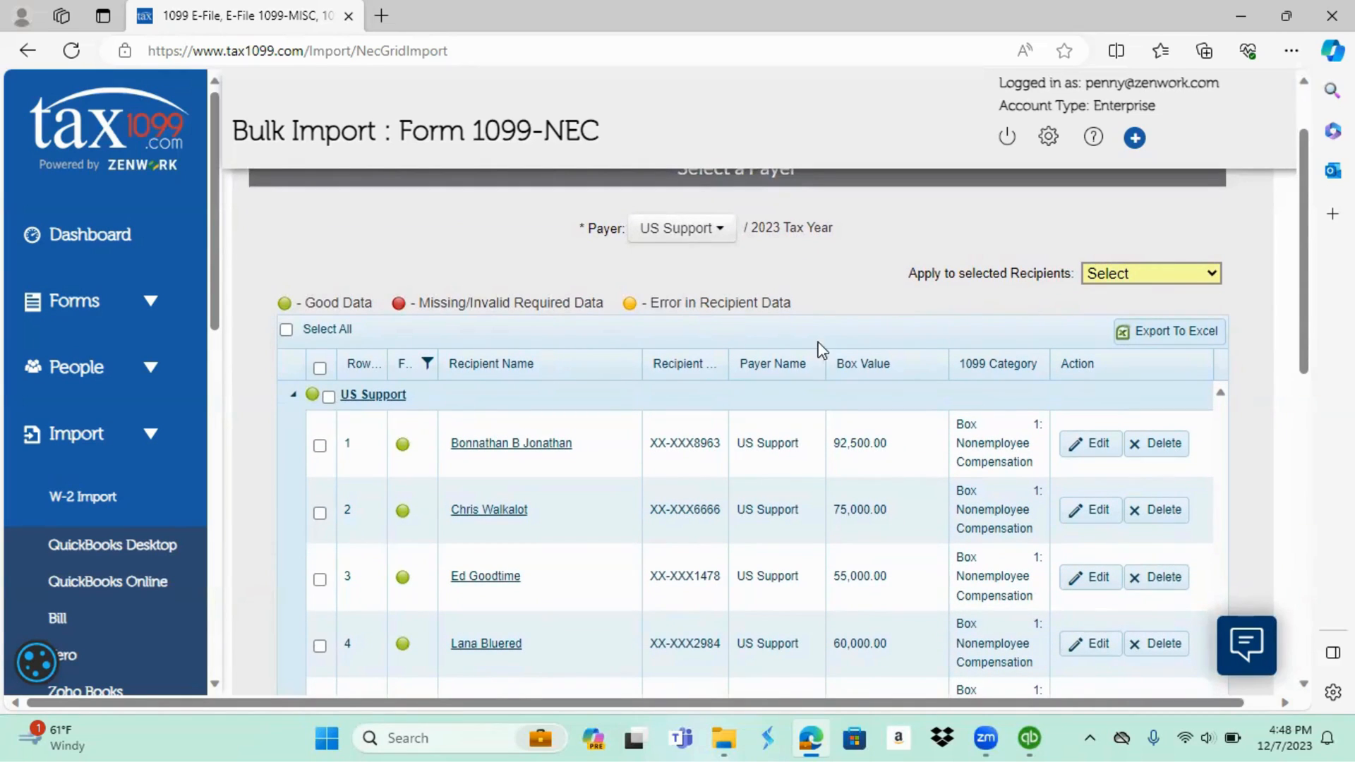
scroll(down, 3)
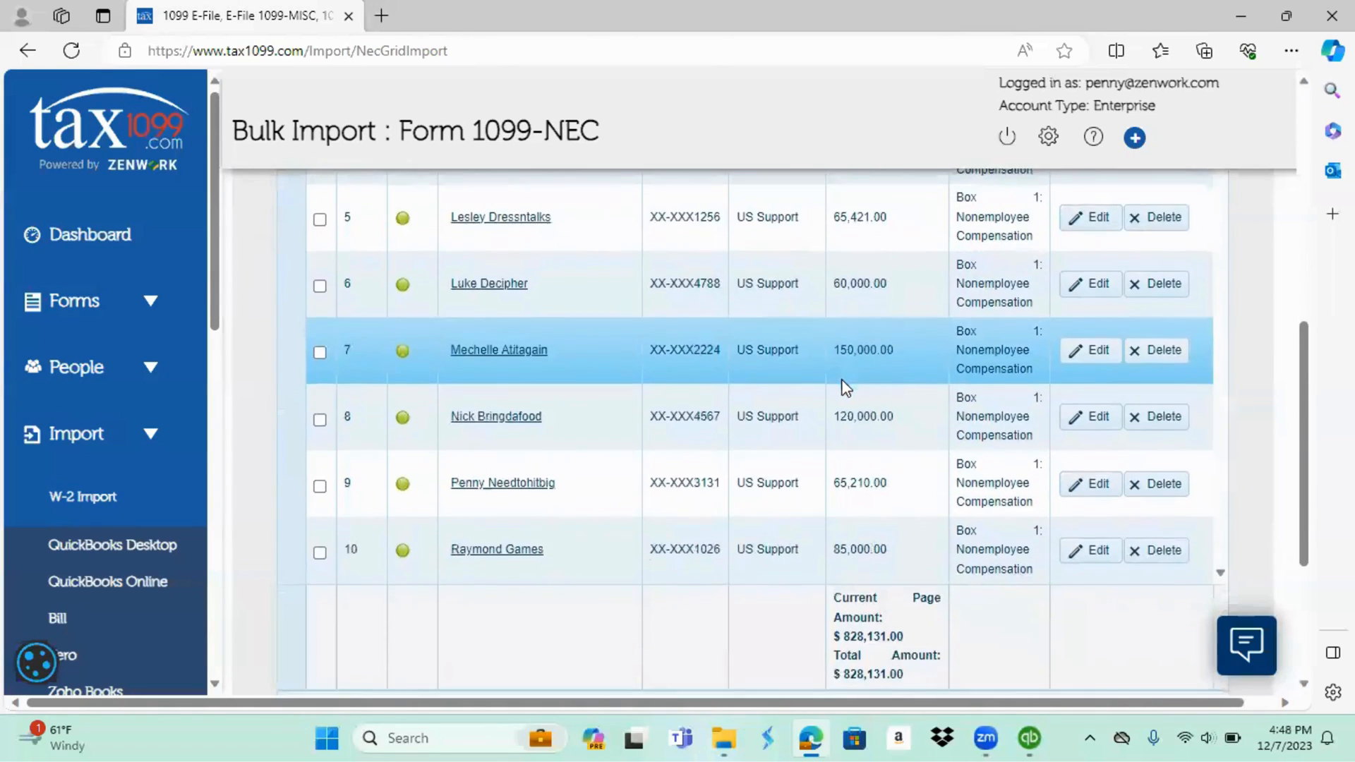
scroll(down, 3)
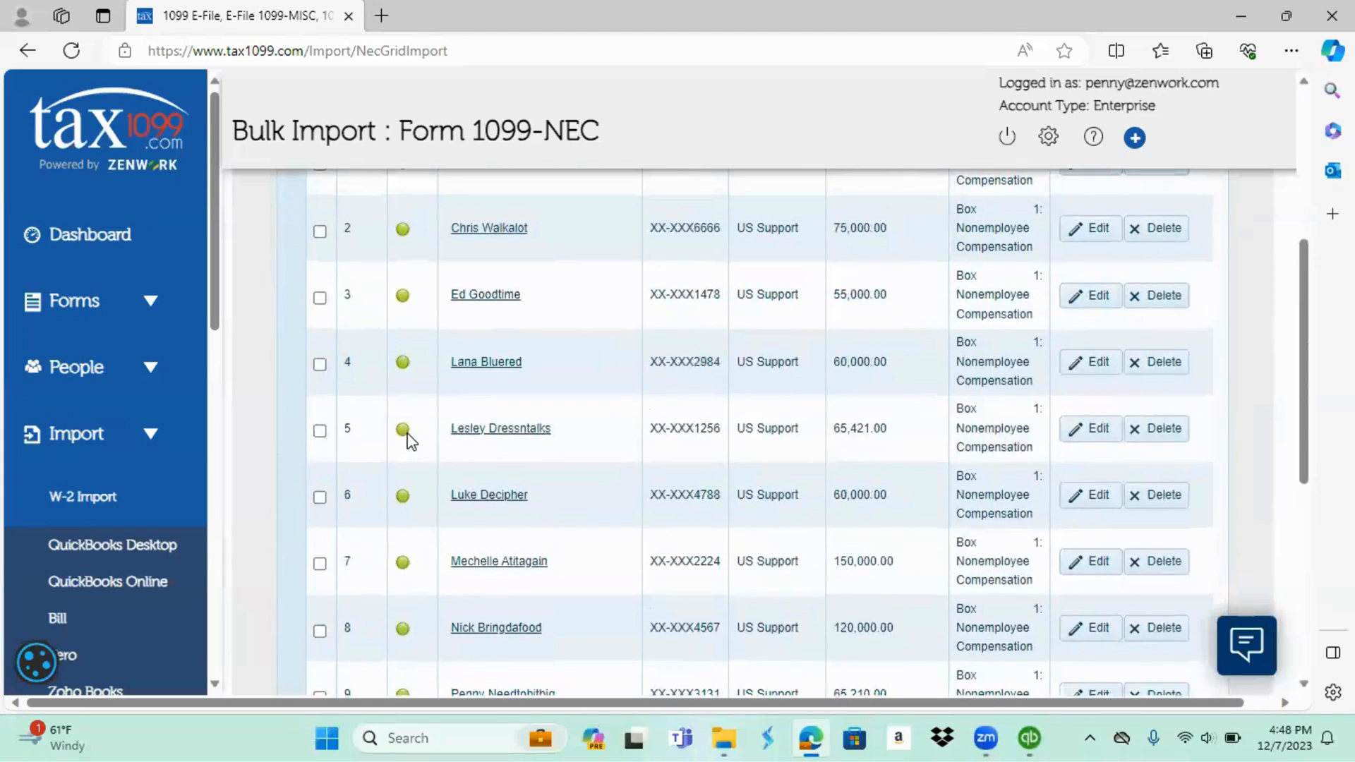
Select all ten imported recipients and scroll down to the Back/Next buttons
scroll(up, 3)
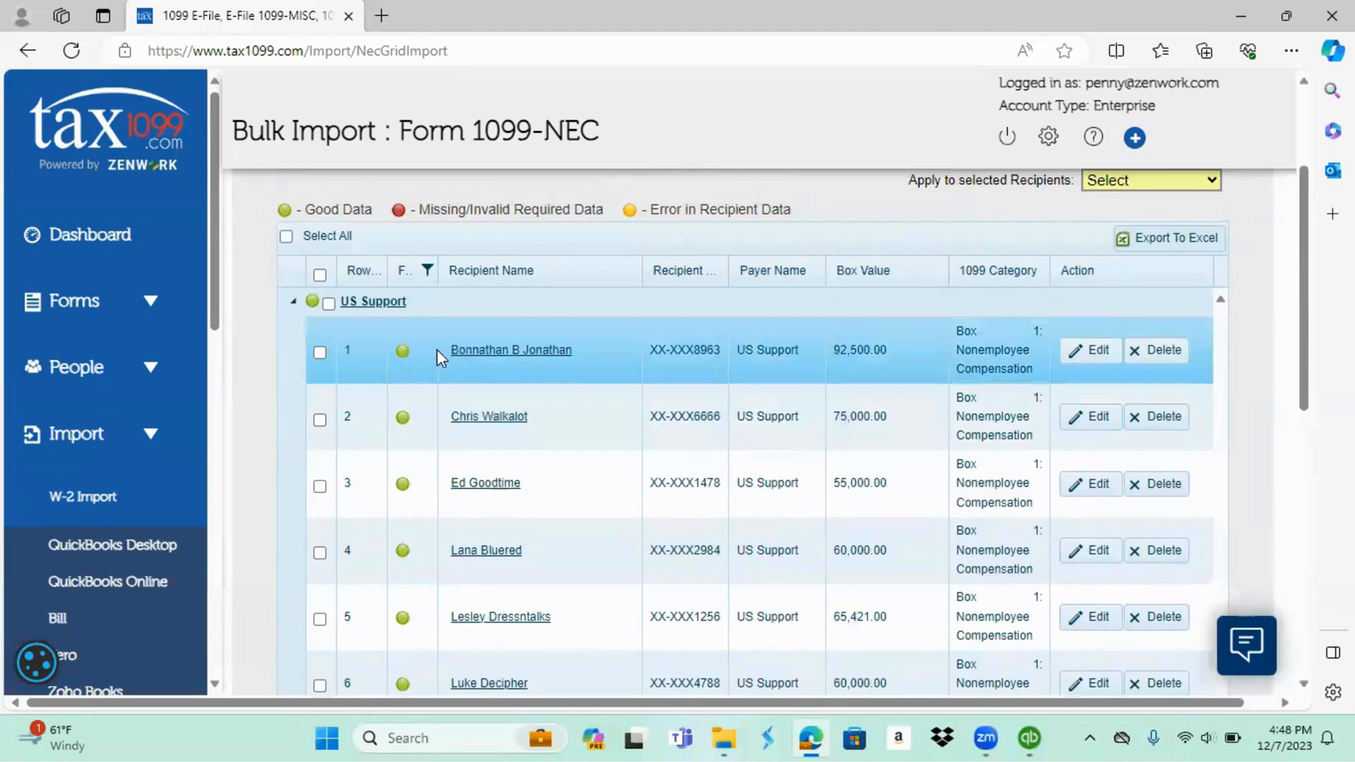
scroll(down, 3)
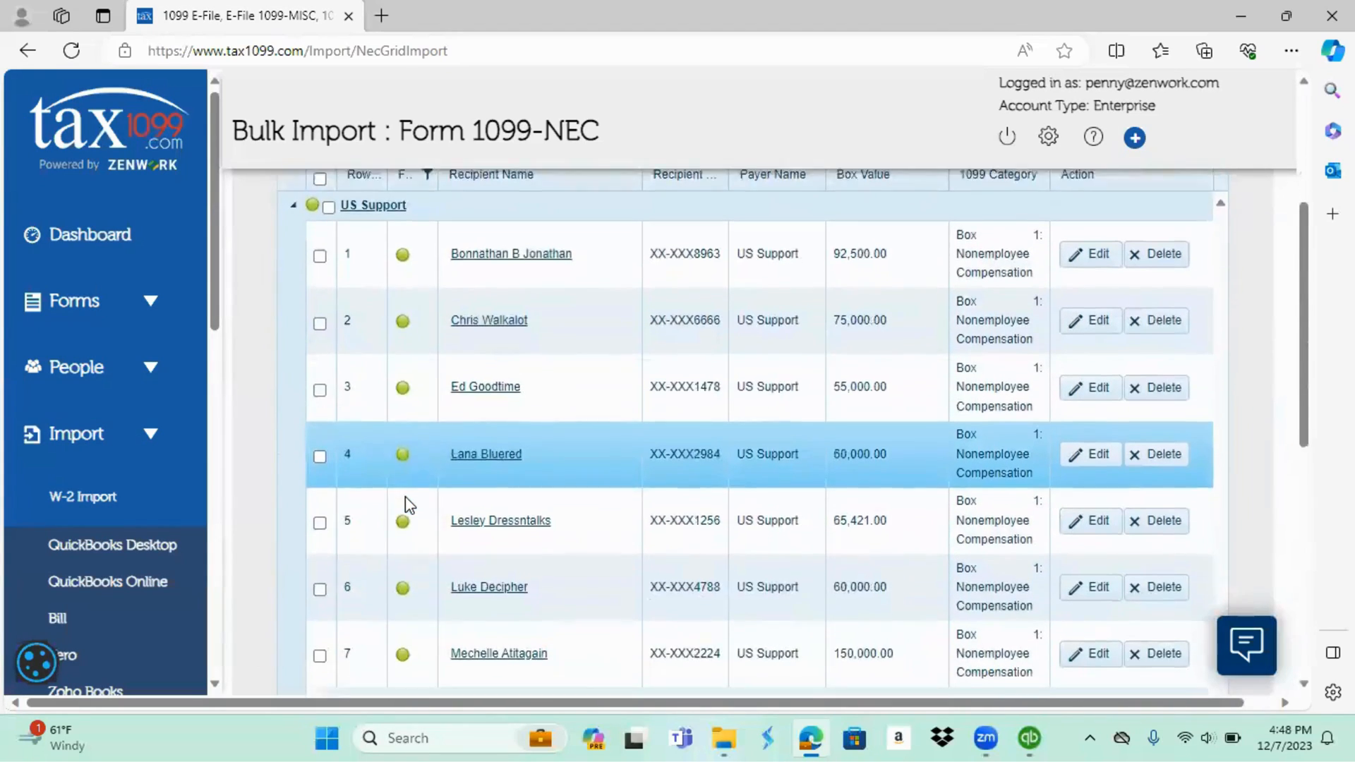
scroll(down, 3)
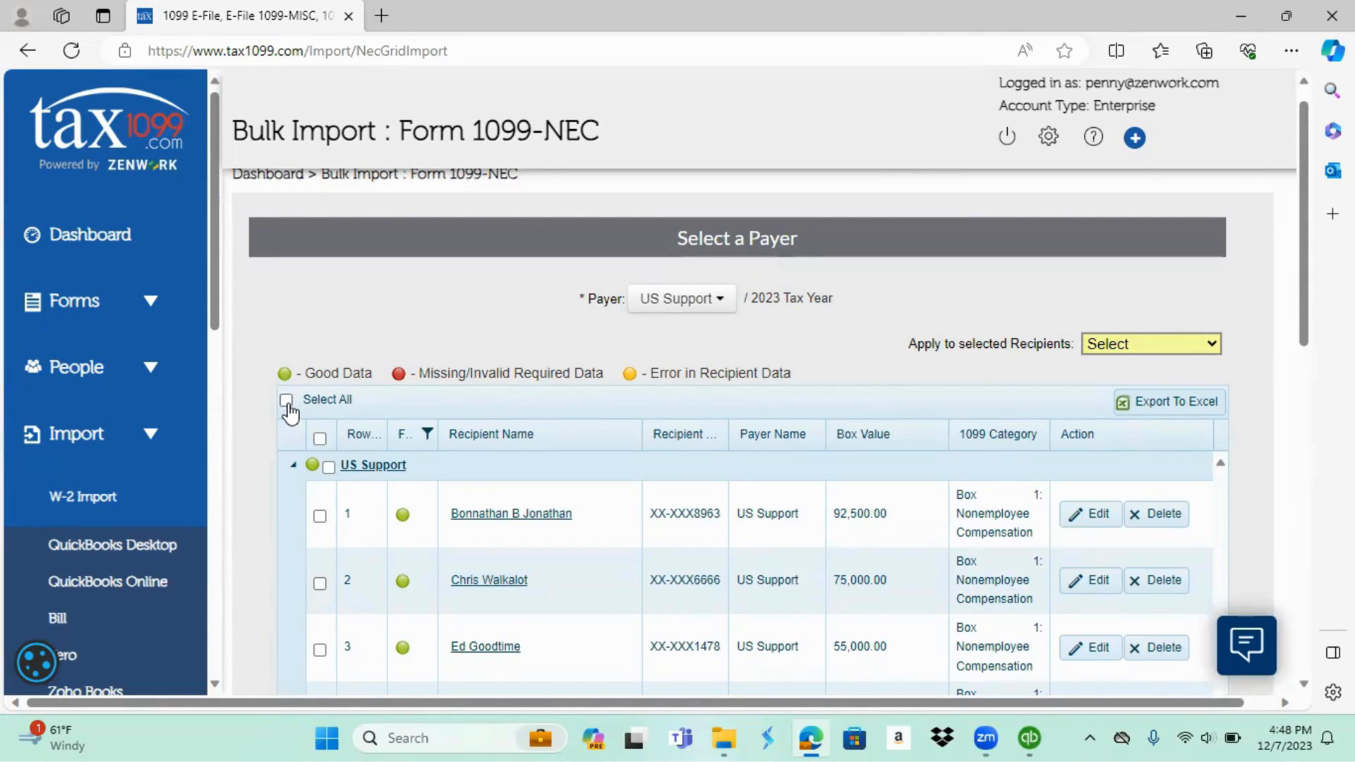
click(285, 400)
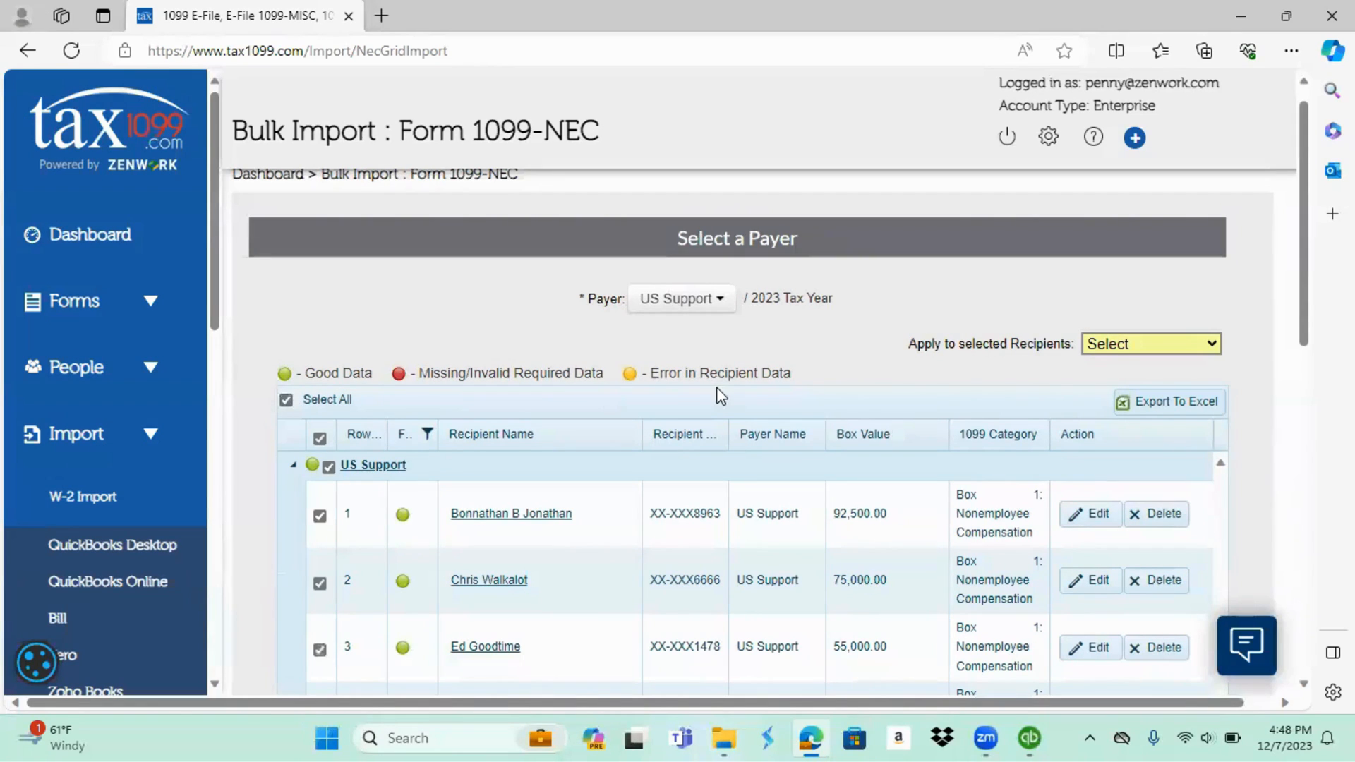
scroll(down, 3)
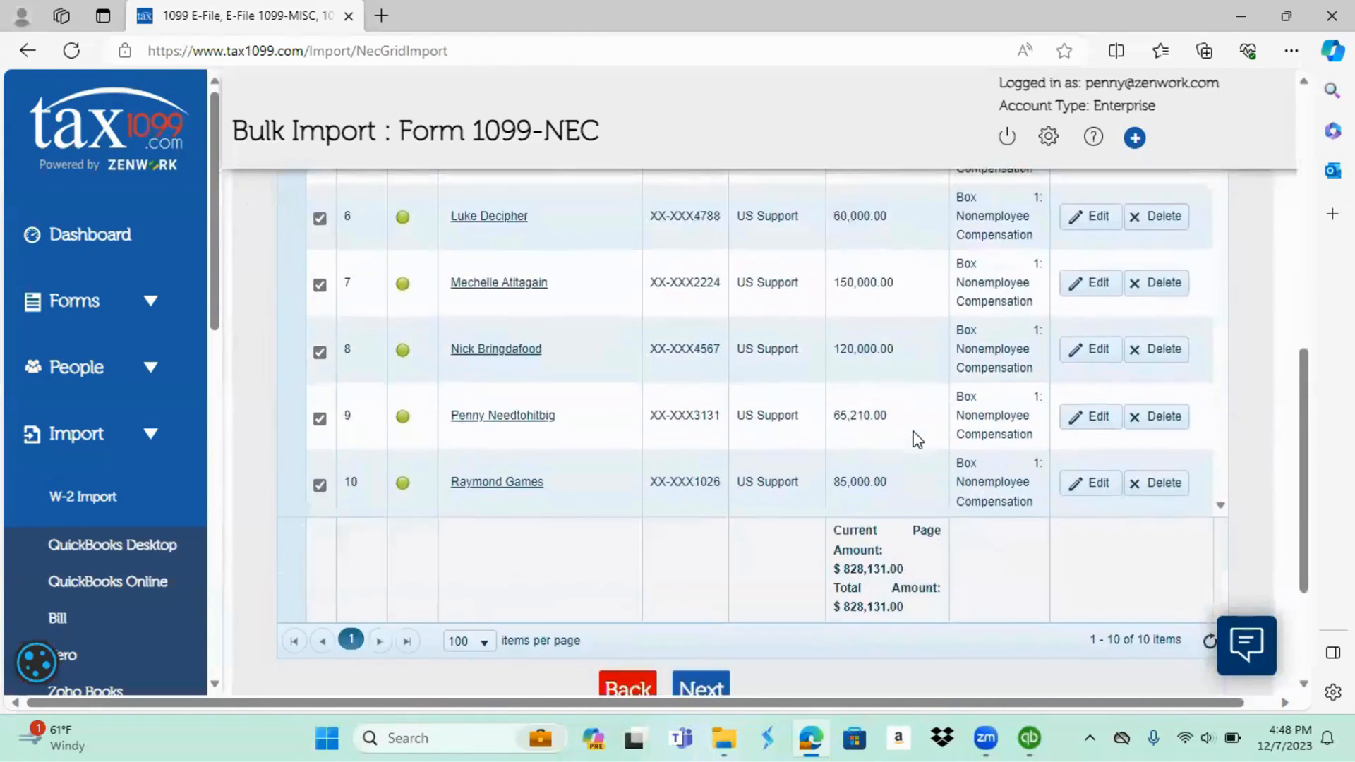
scroll(down, 3)
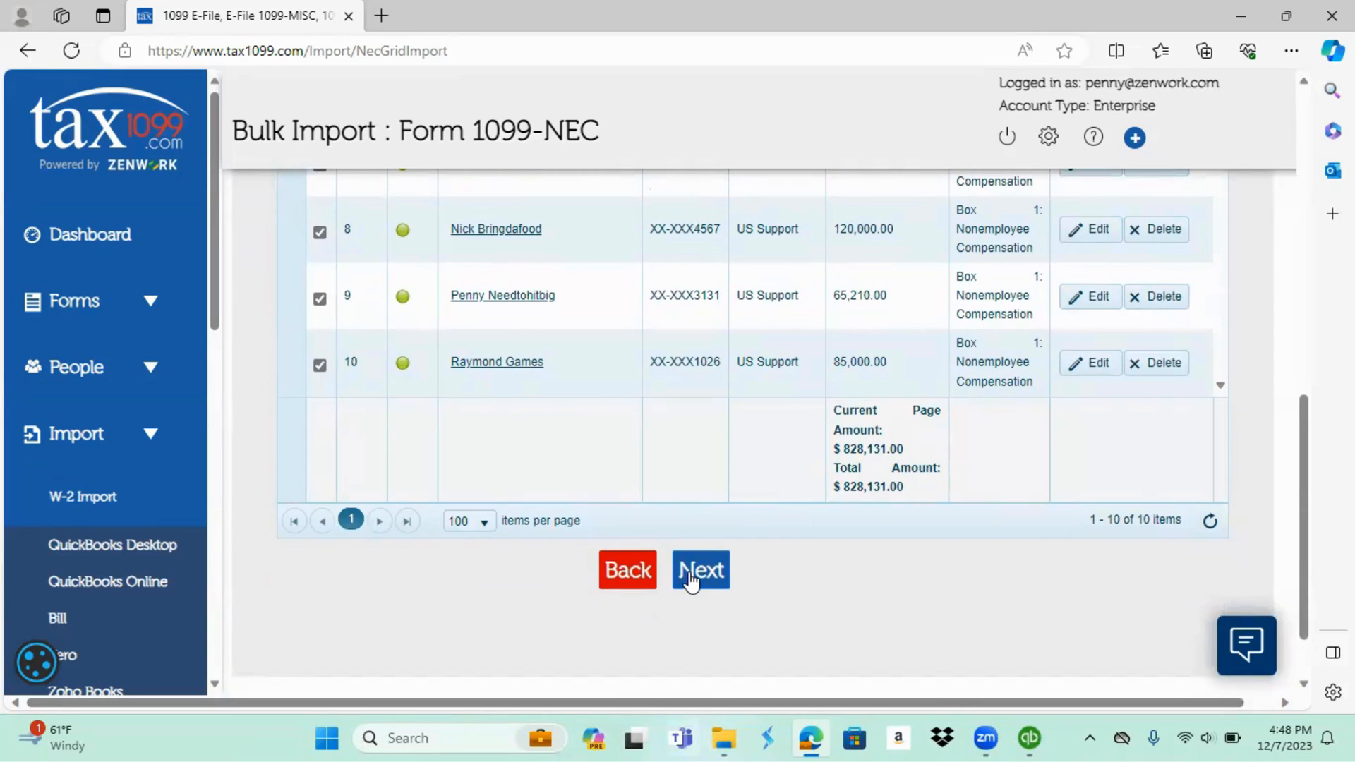
Upload the selected recipients as forms and acknowledge the '10 of 10 Record(s) Uploaded Successfully' message
click(701, 570)
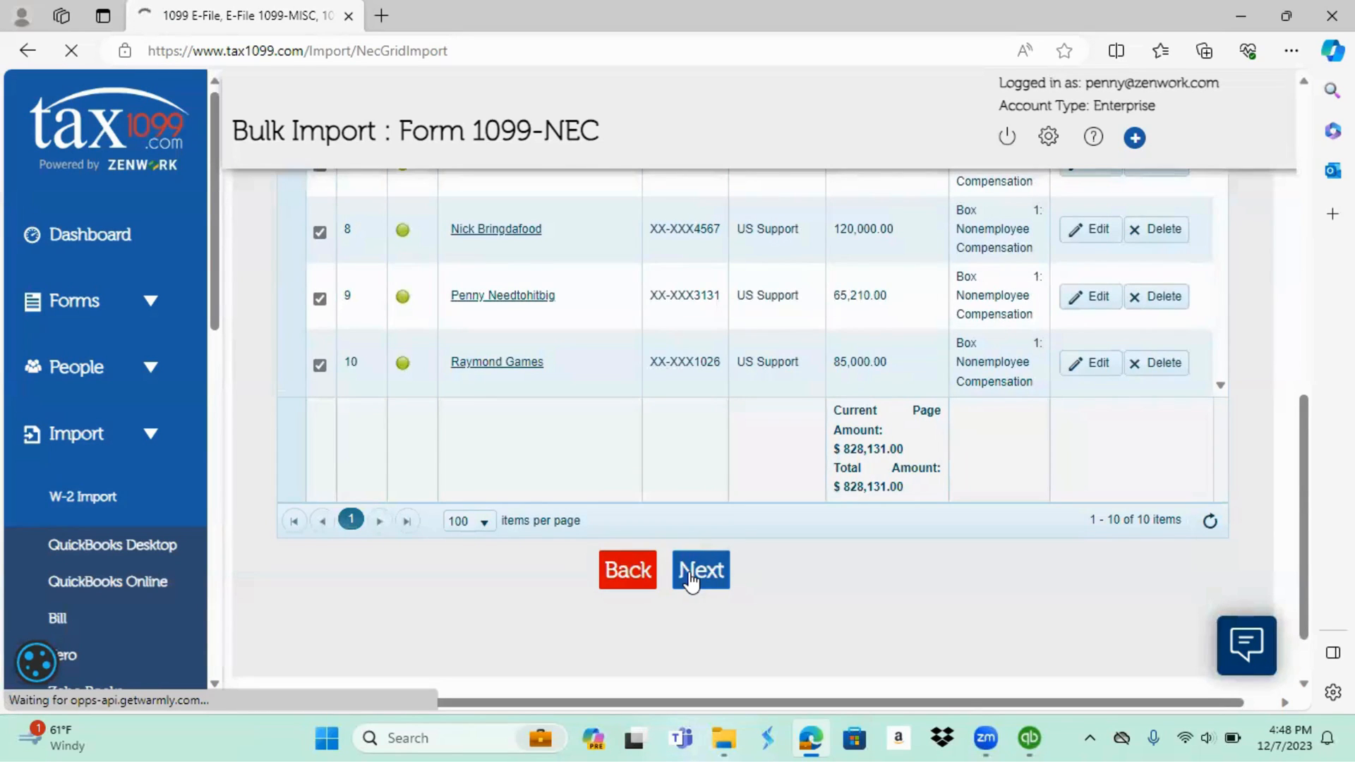
click(700, 570)
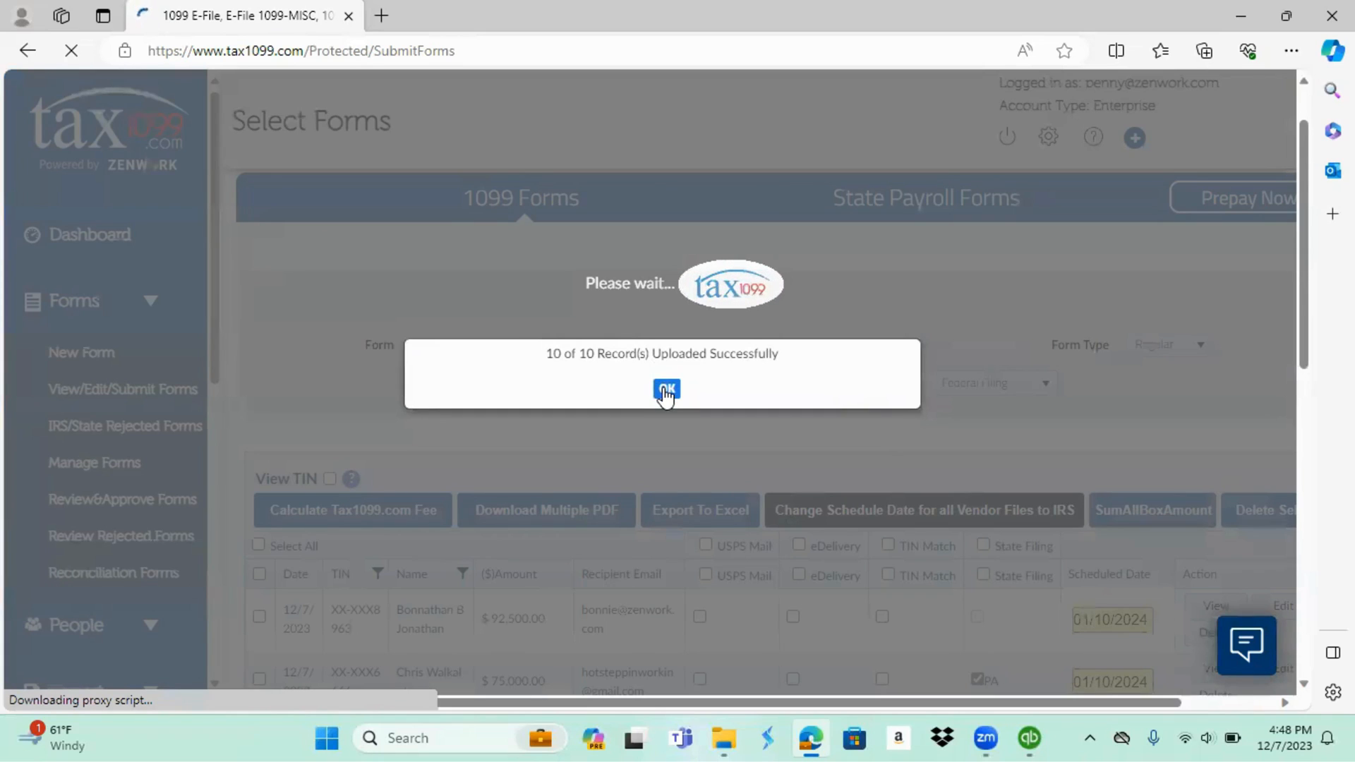
click(667, 390)
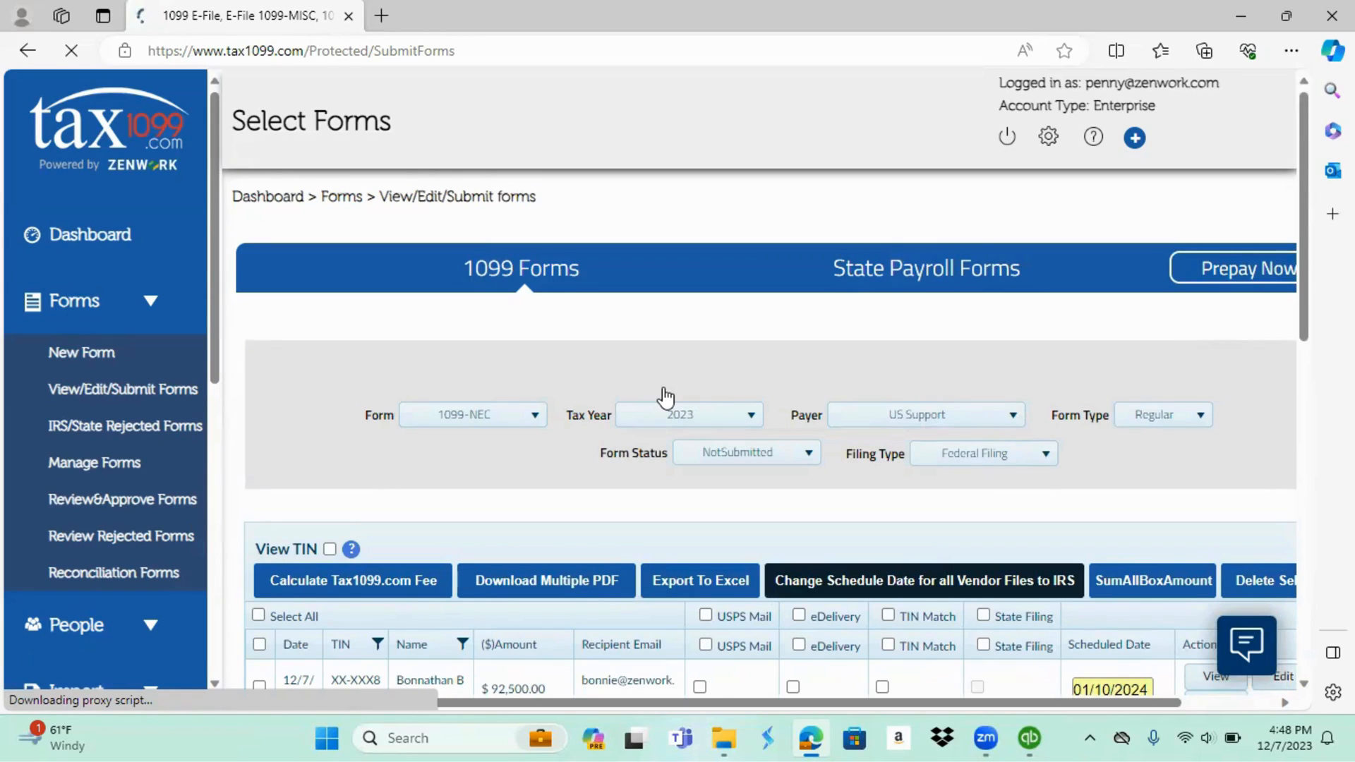
Scroll the Select Forms page to the unsubmitted 2023 1099-NEC forms for US Support
scroll(down, 3)
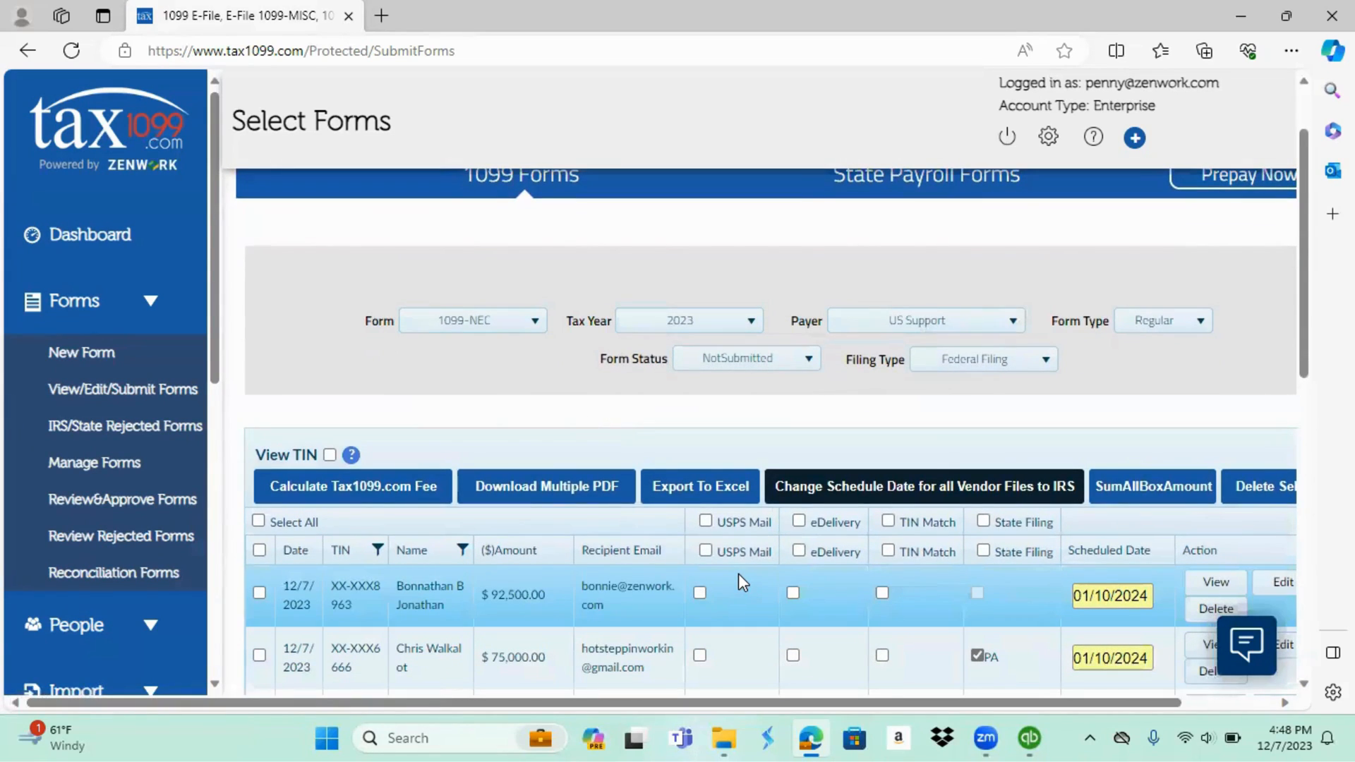
scroll(down, 3)
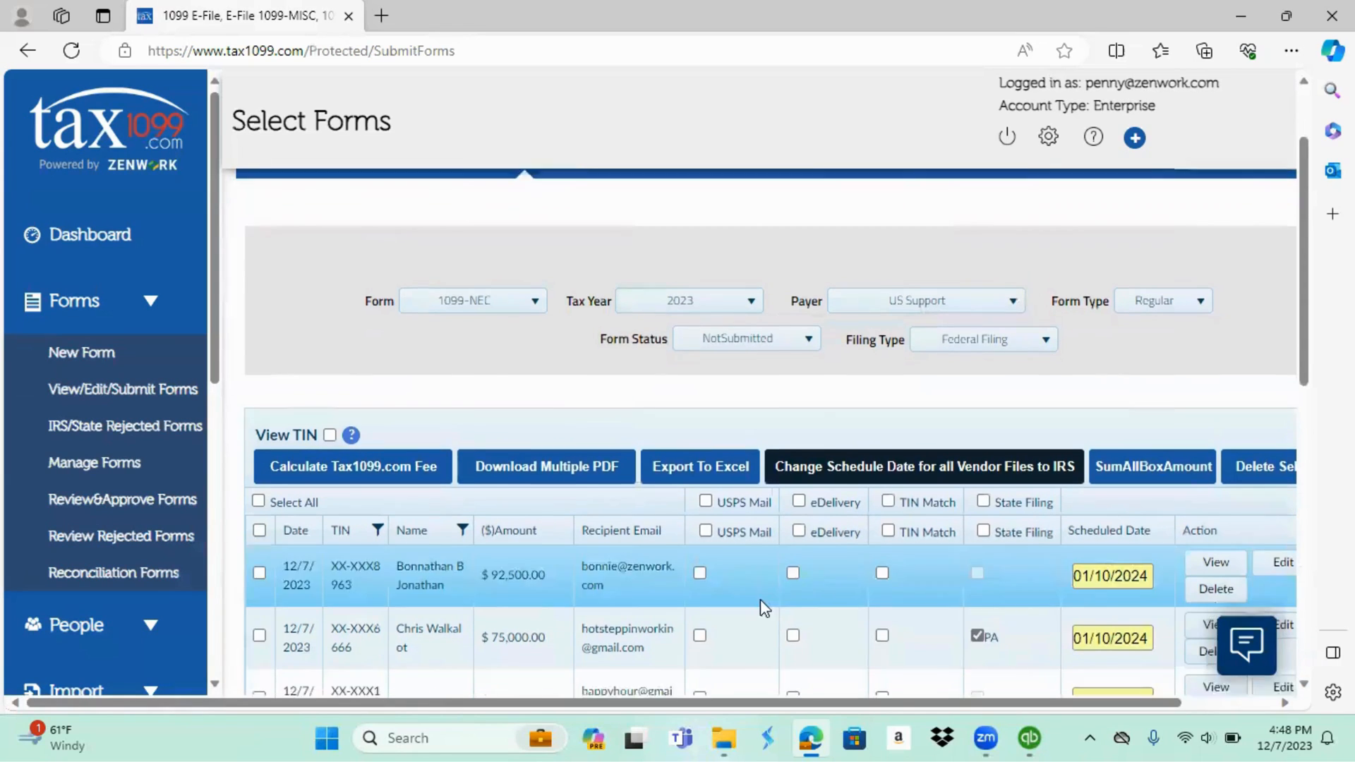
scroll(down, 3)
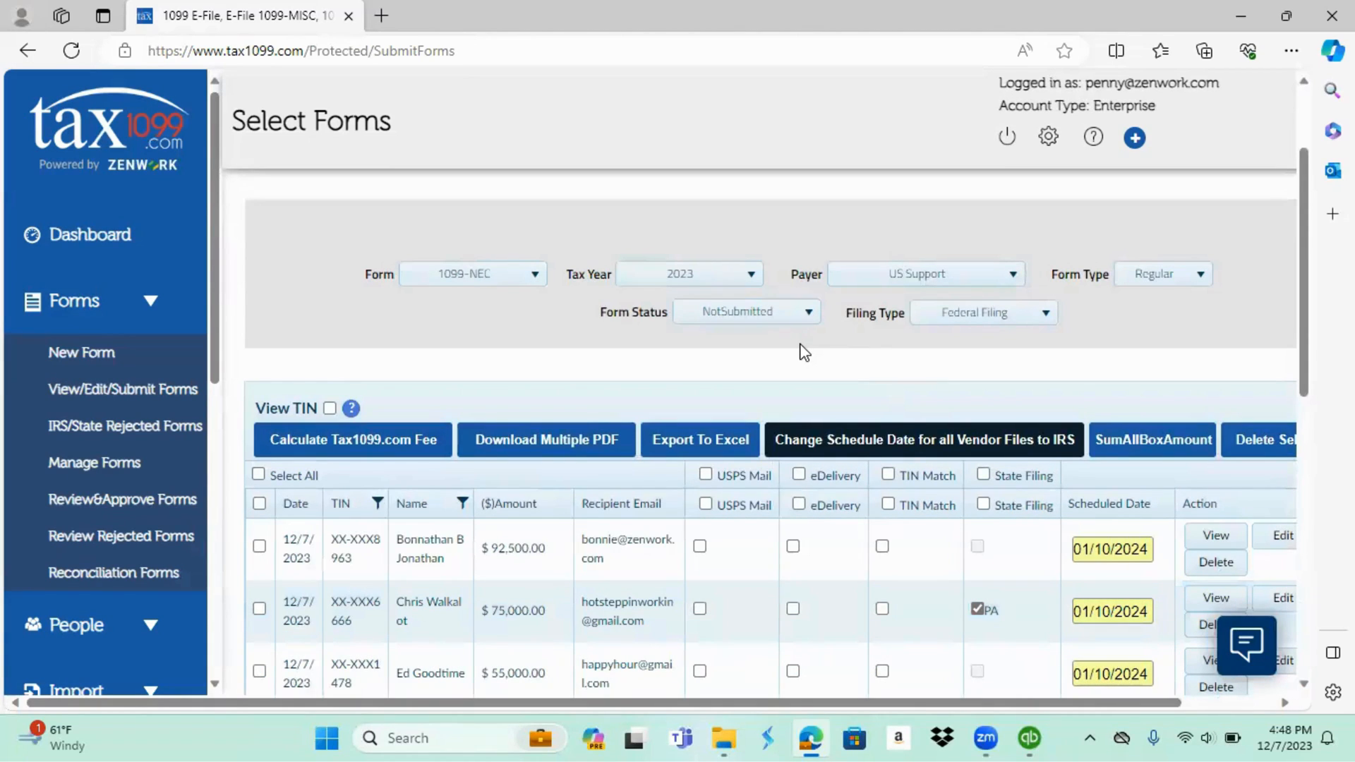
mouse_move(766, 349)
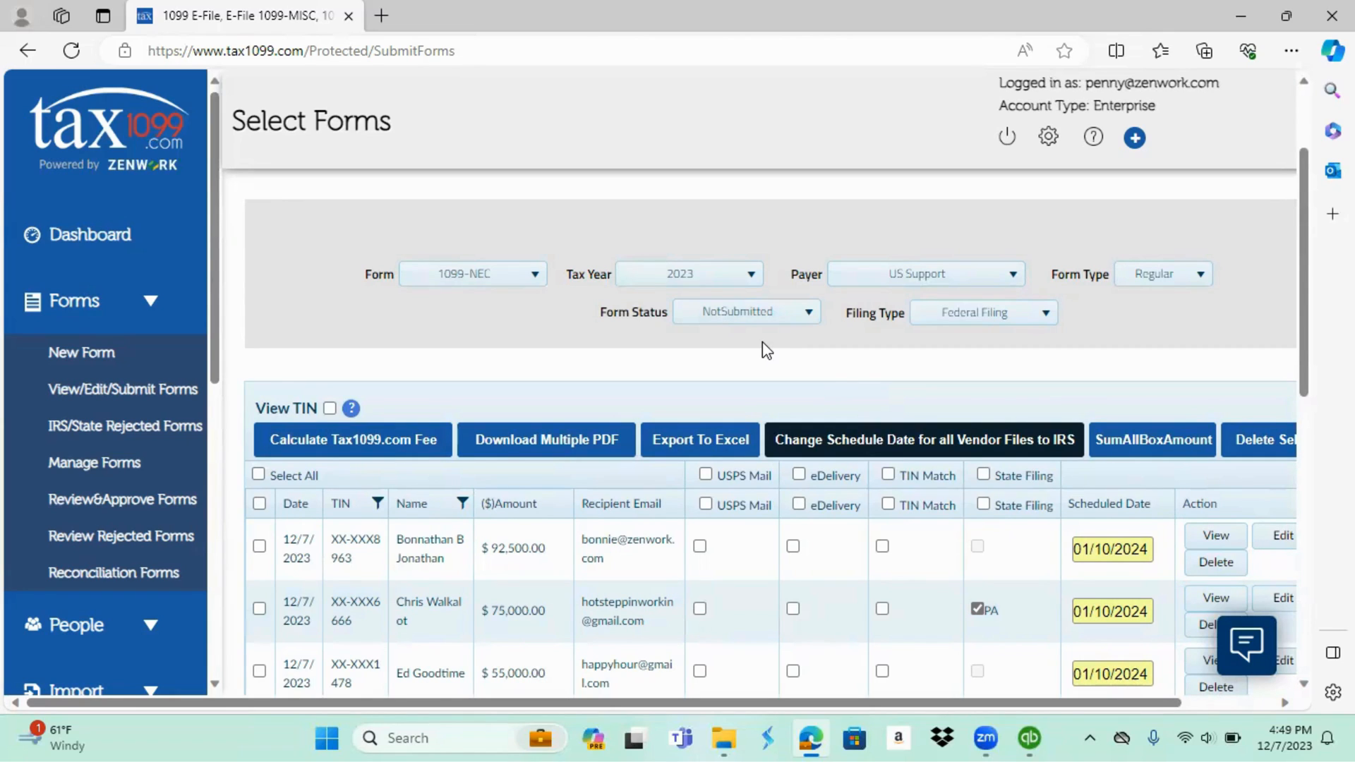
scroll(down, 3)
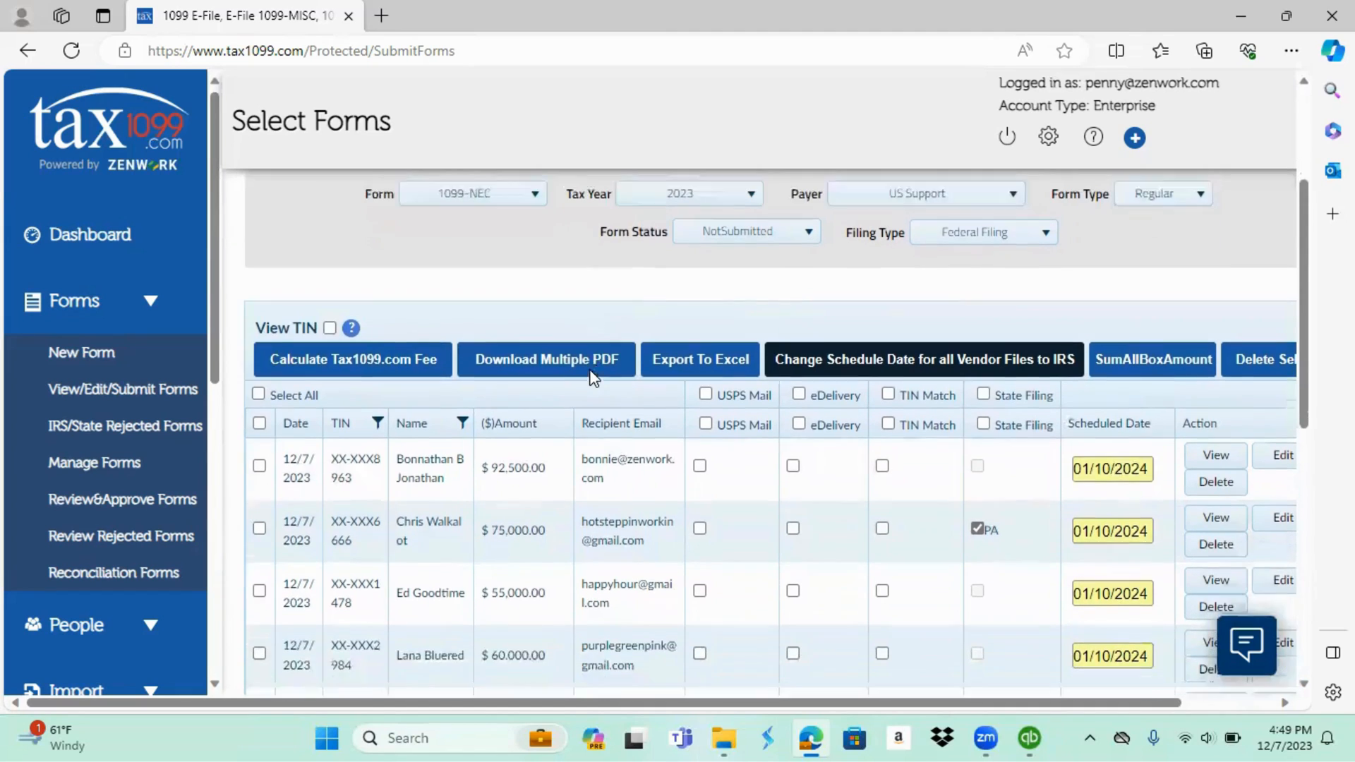
scroll(down, 3)
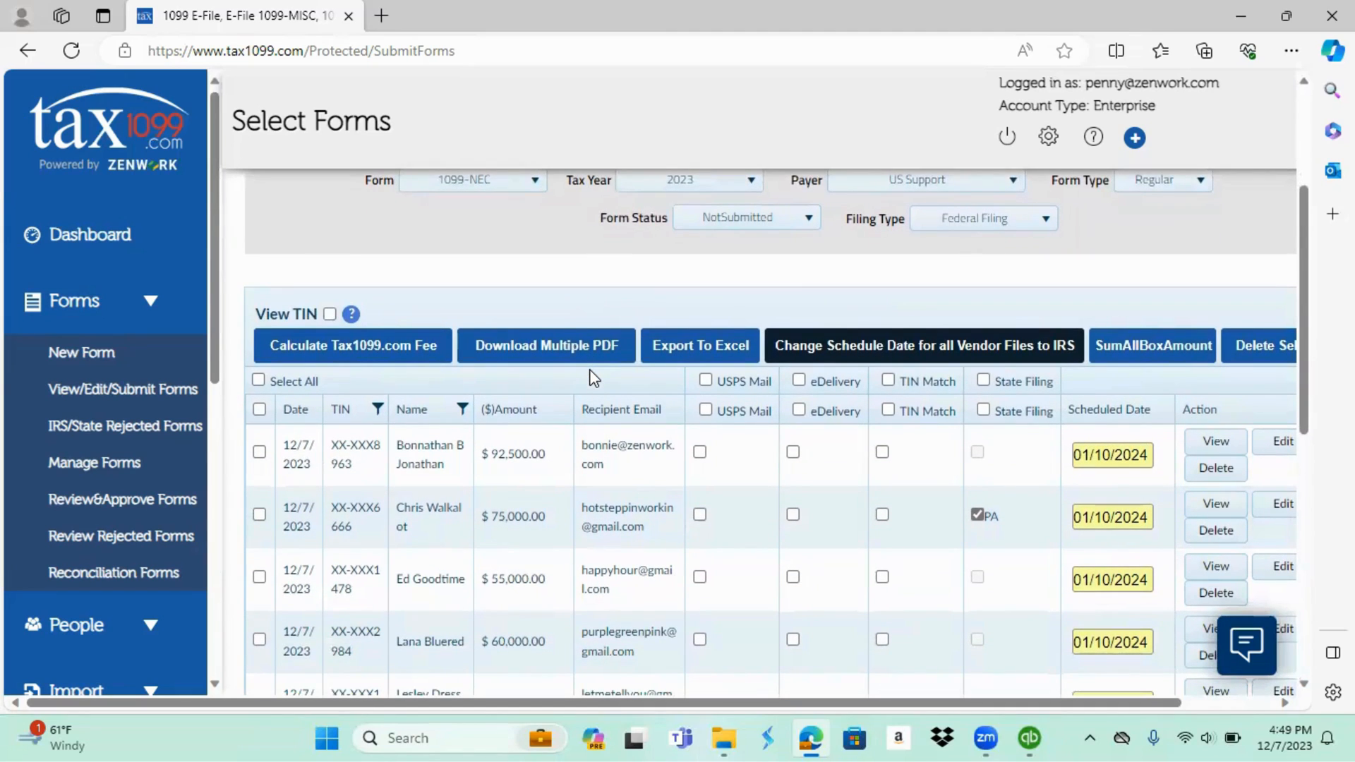
mouse_move(554, 718)
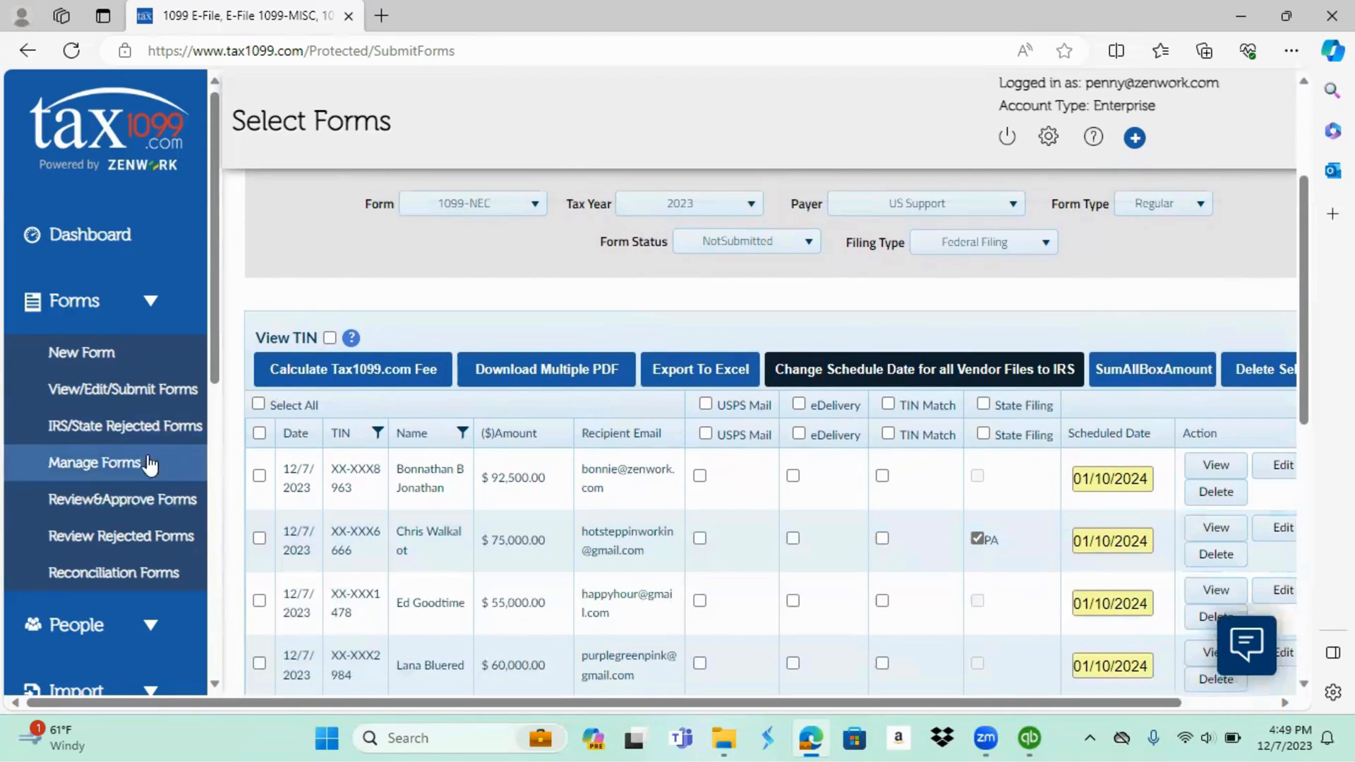
mouse_move(259, 406)
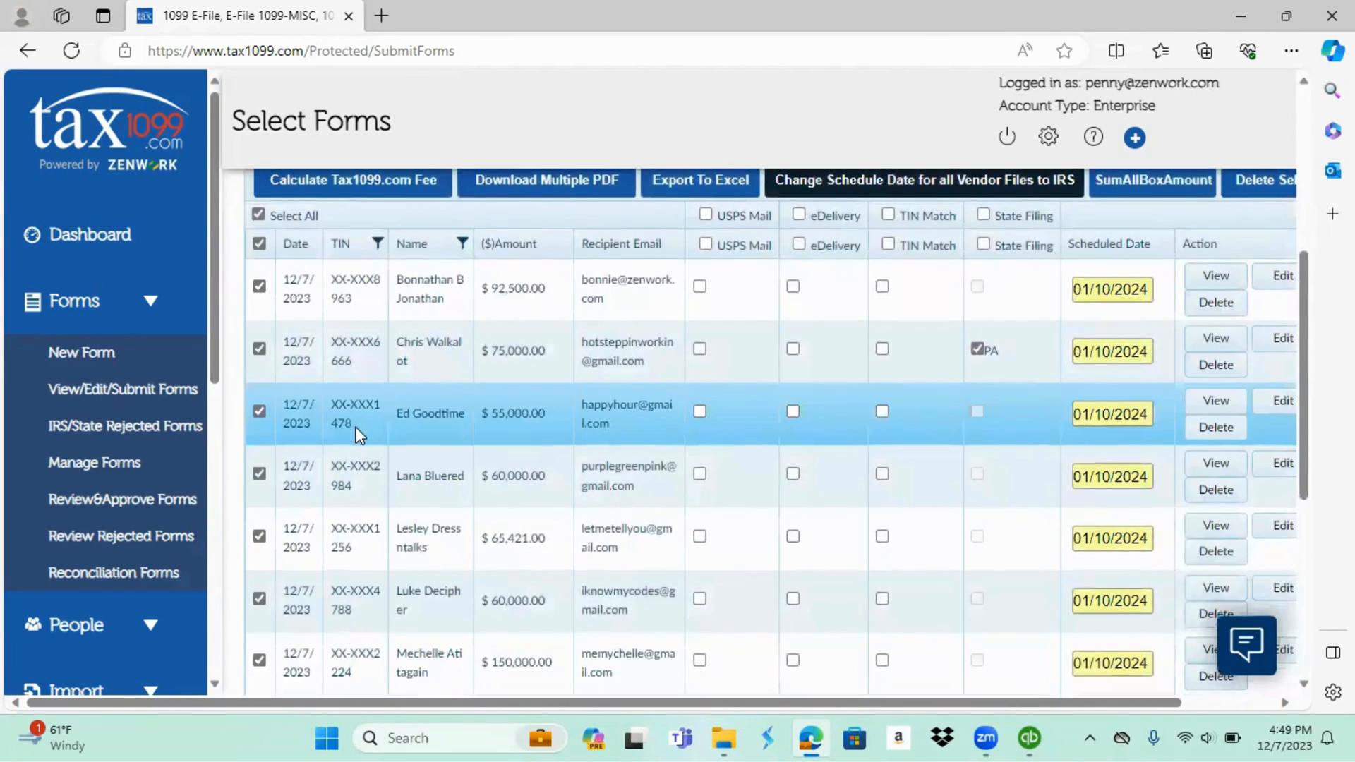
scroll(down, 3)
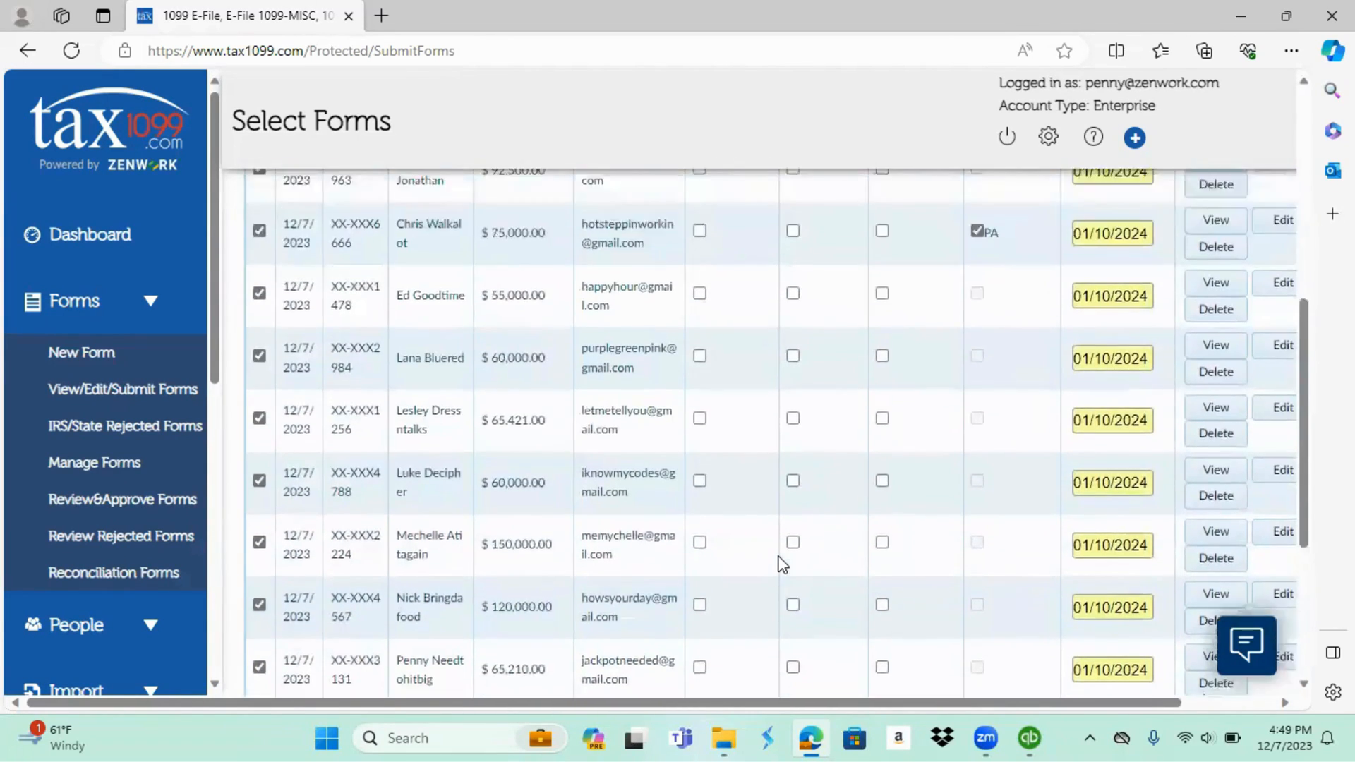
scroll(up, 3)
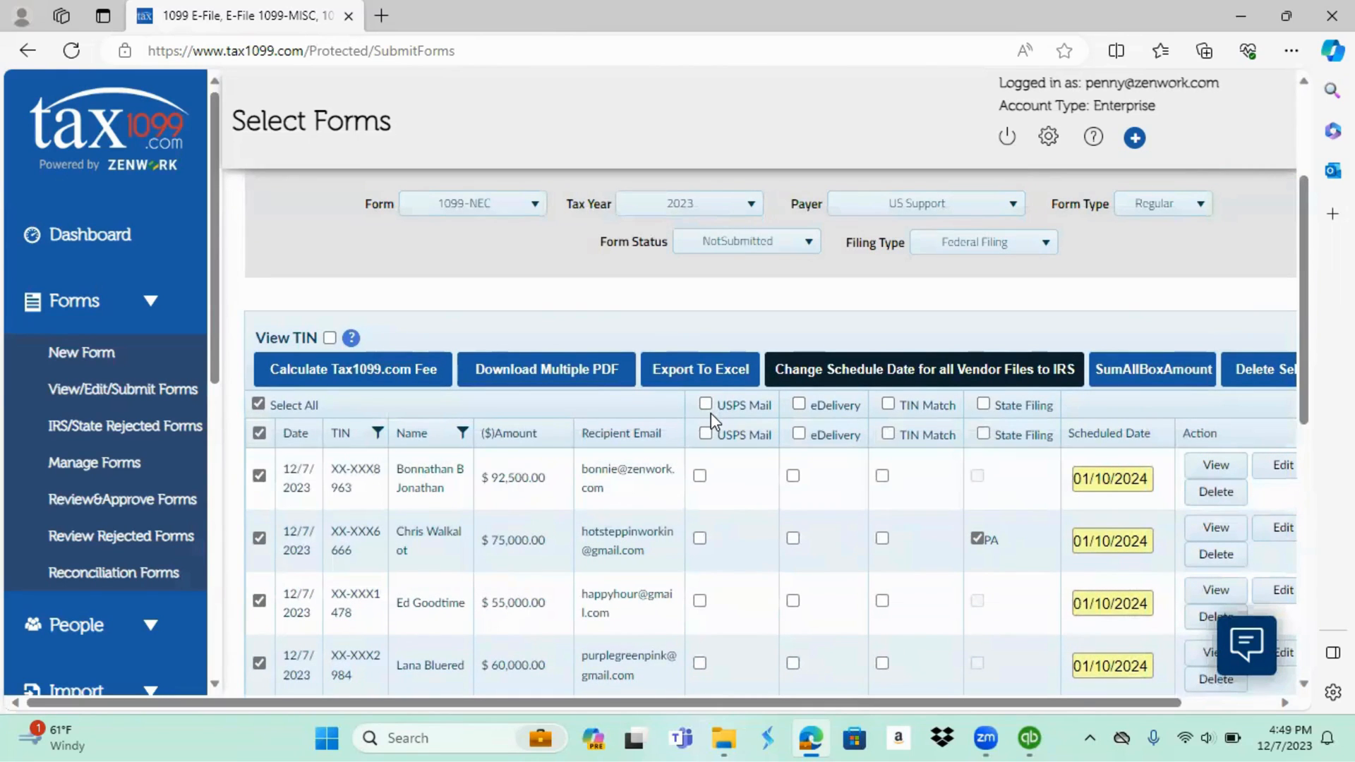
mouse_move(705, 406)
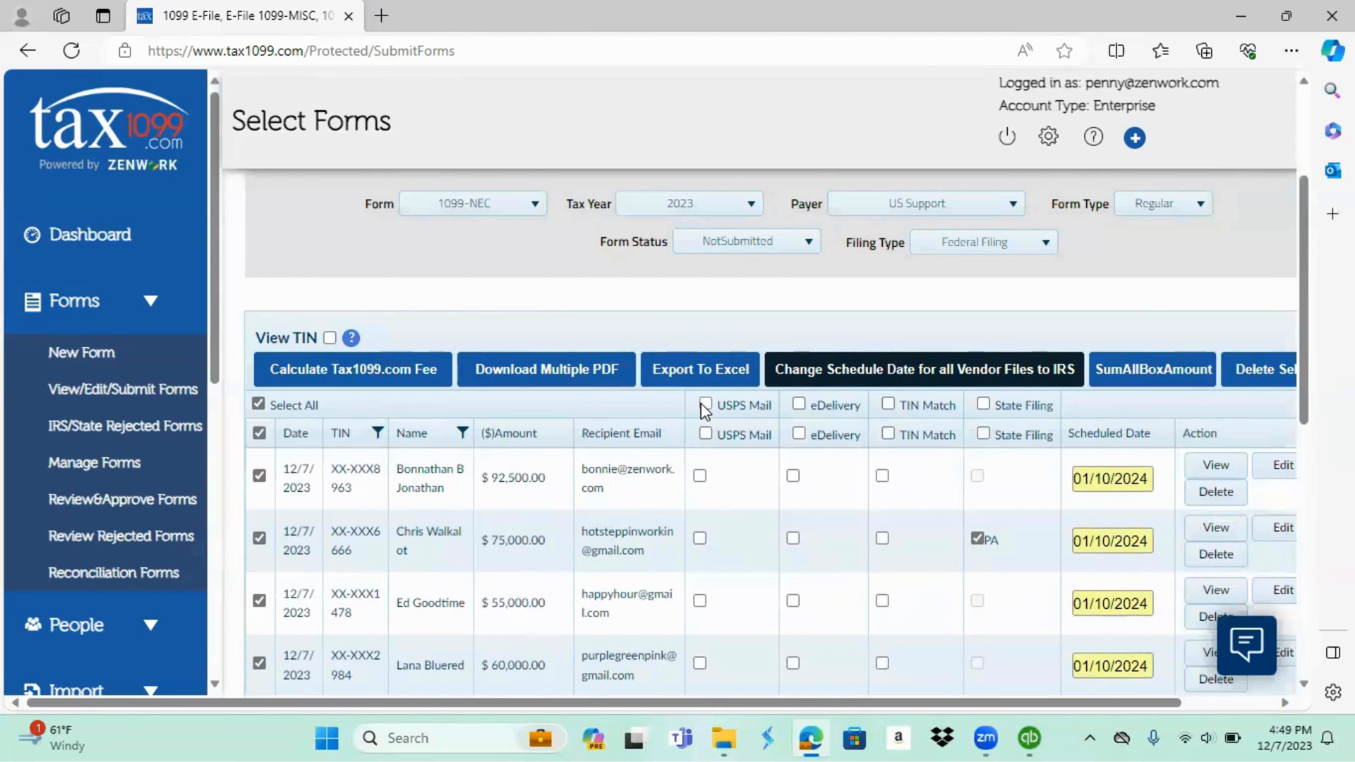
click(705, 403)
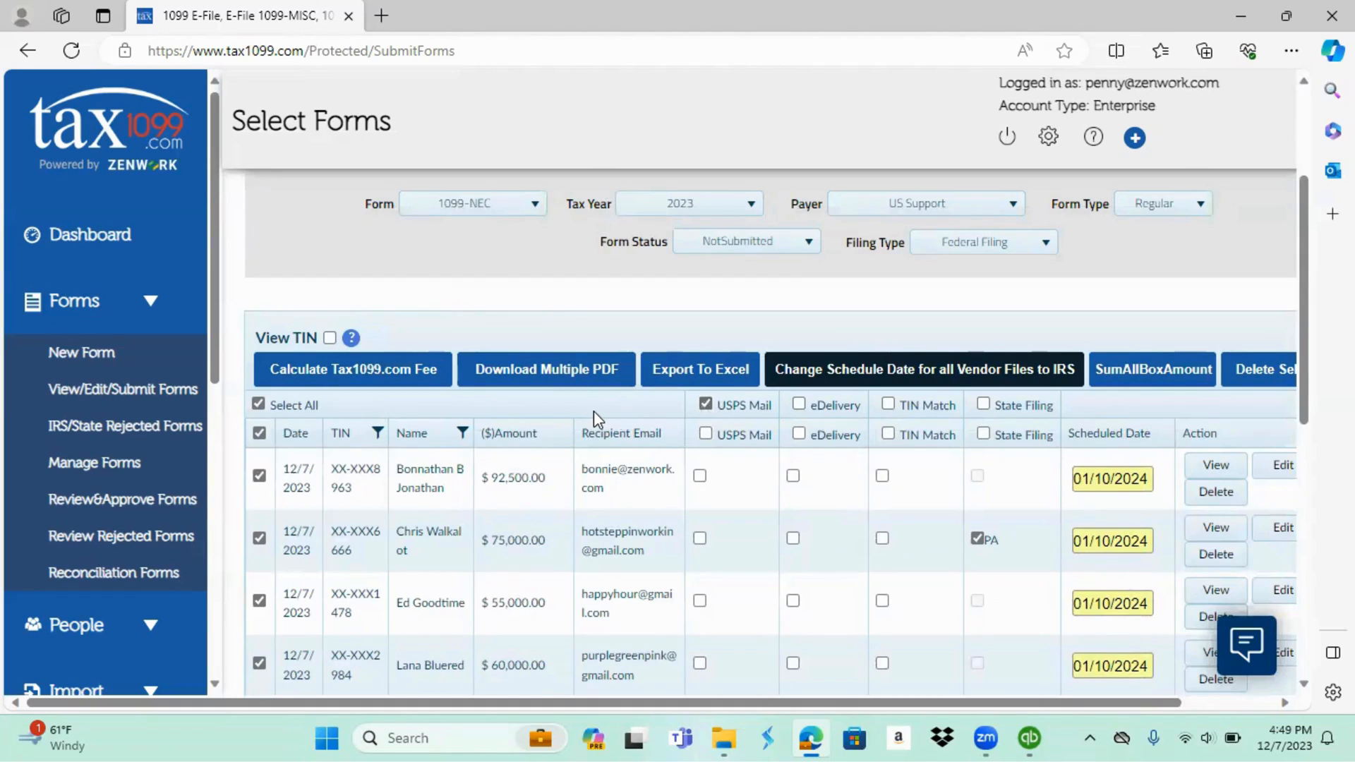
mouse_move(799, 406)
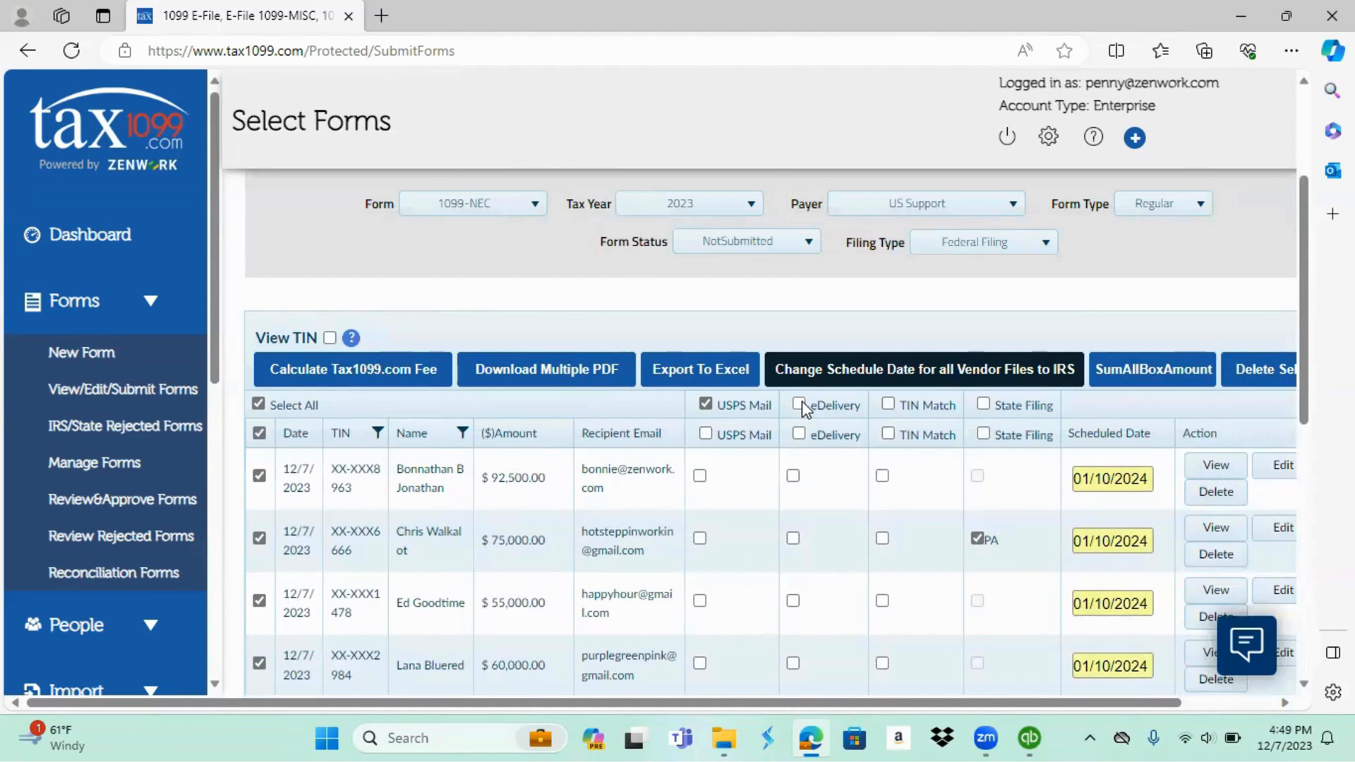
click(798, 405)
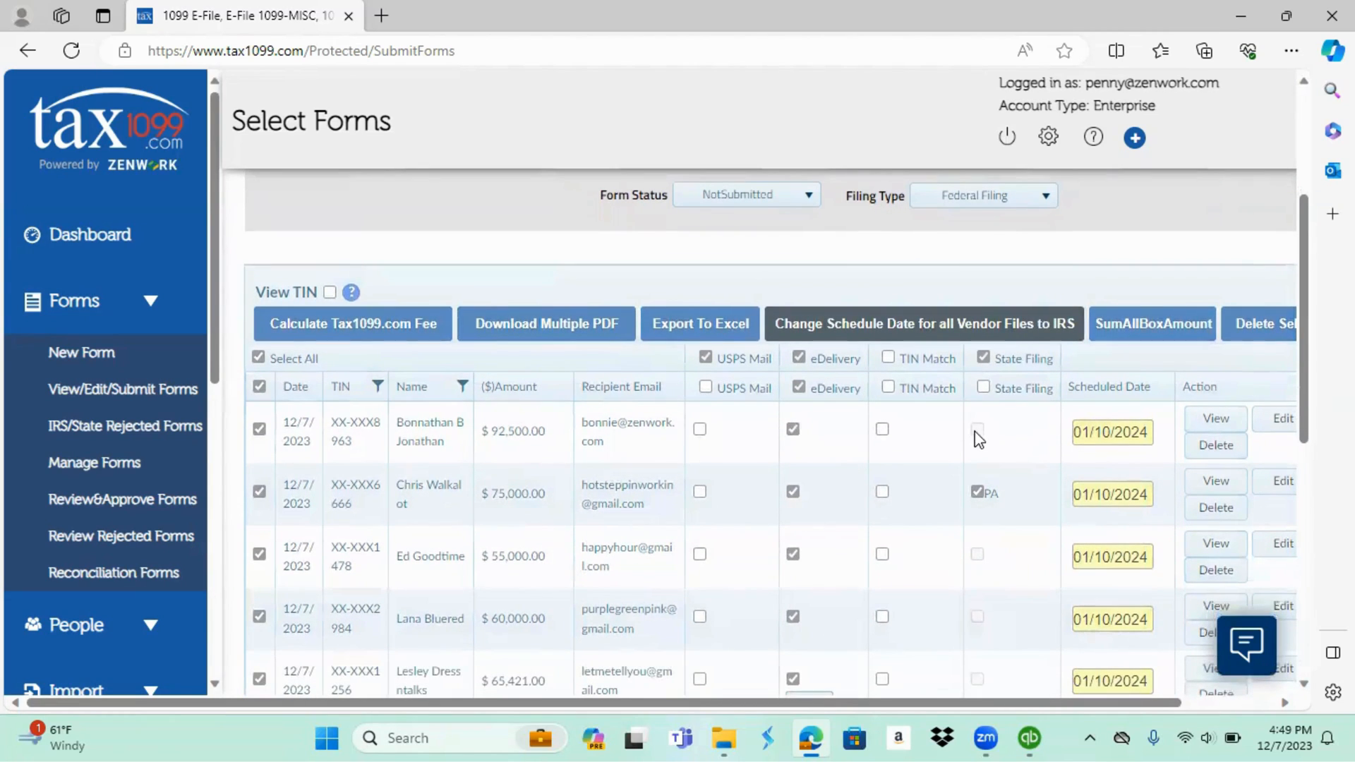
scroll(down, 3)
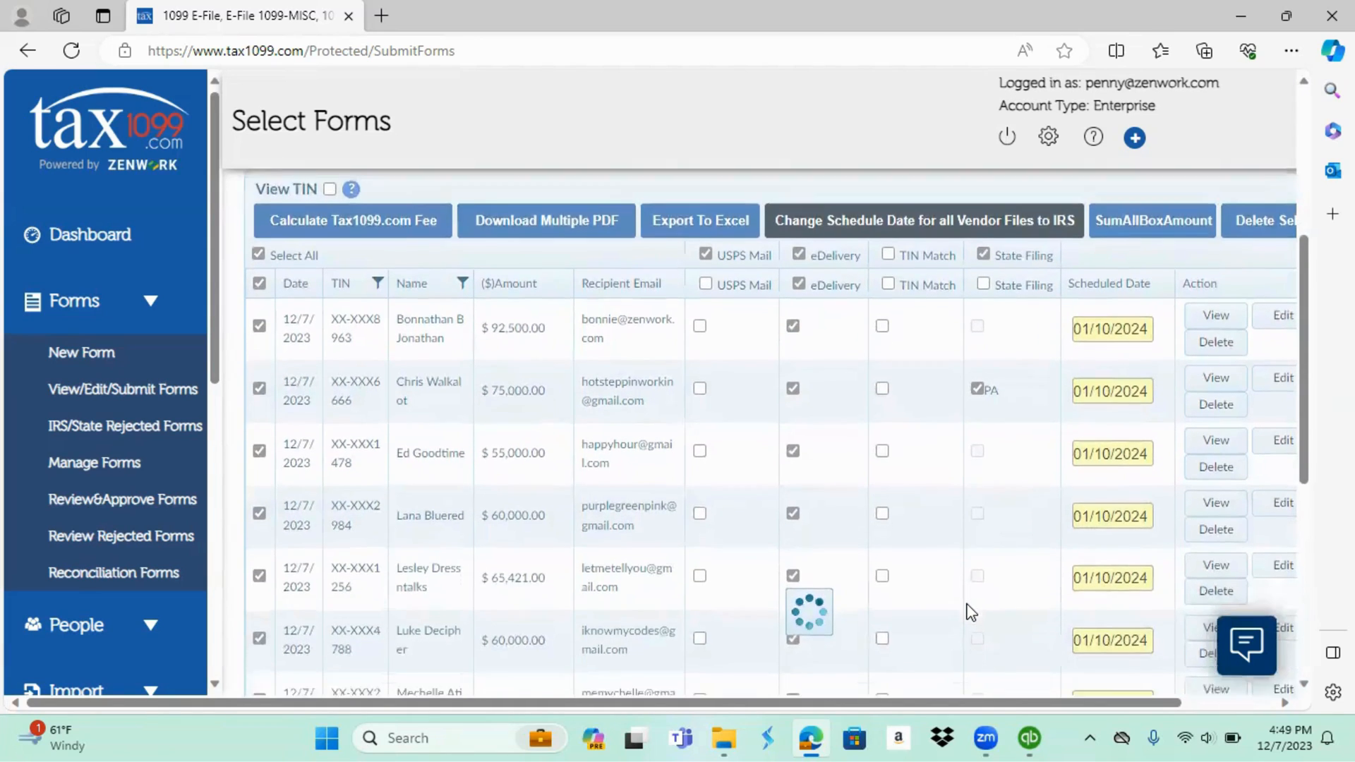
scroll(down, 3)
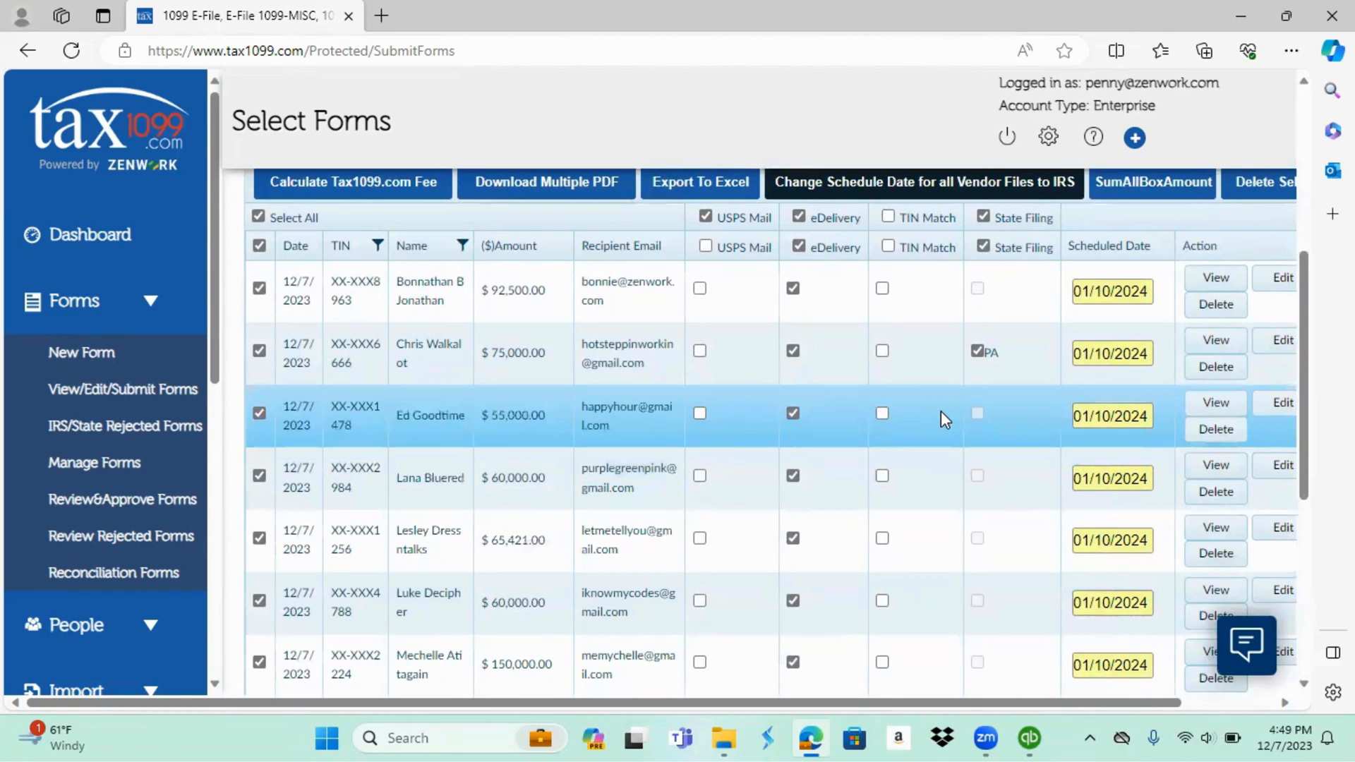
scroll(down, 3)
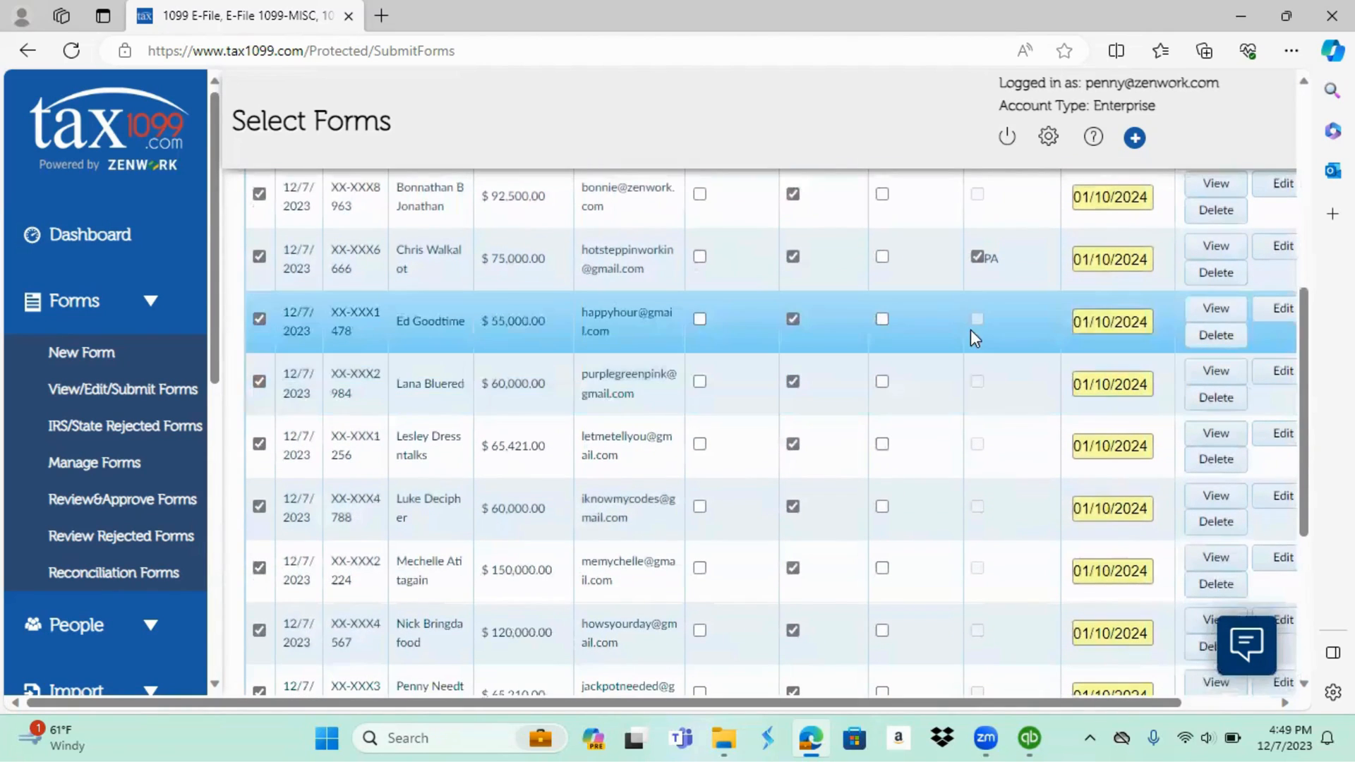
scroll(down, 3)
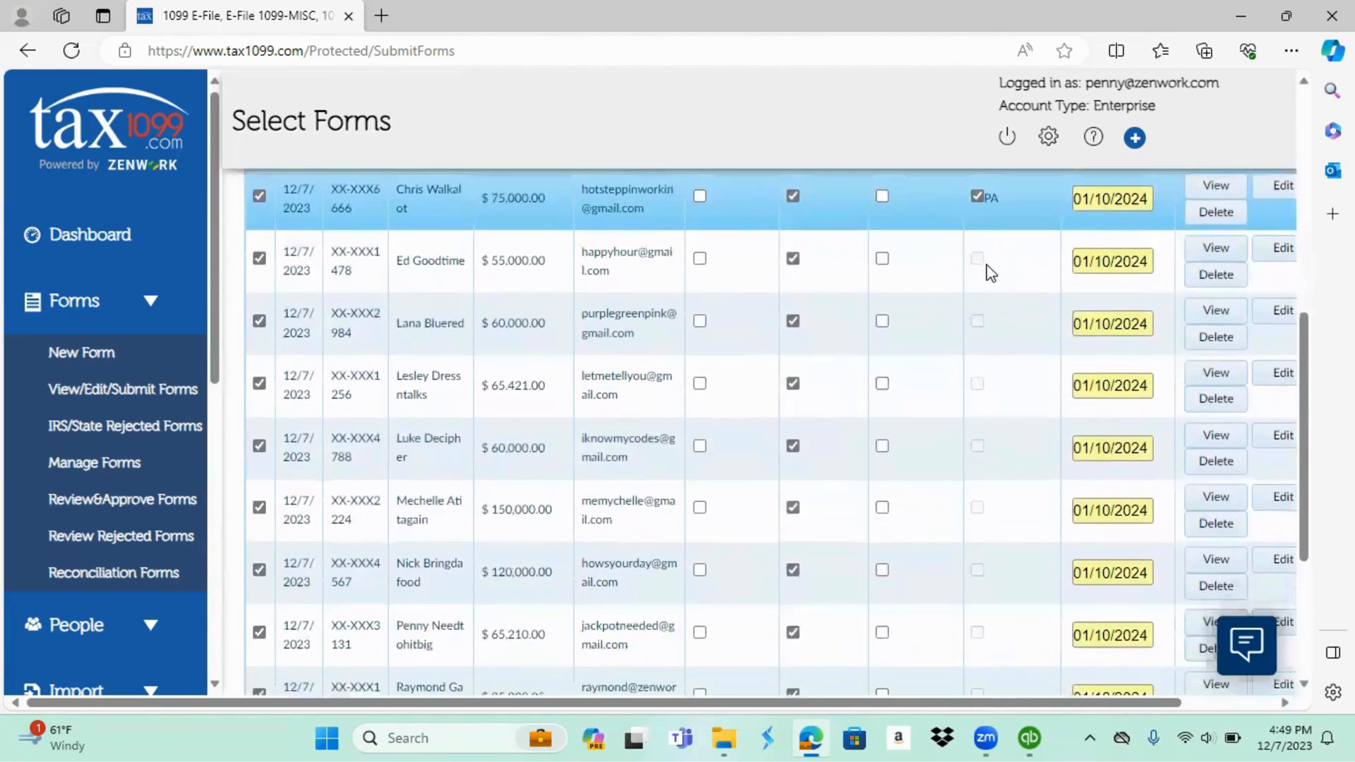
scroll(down, 3)
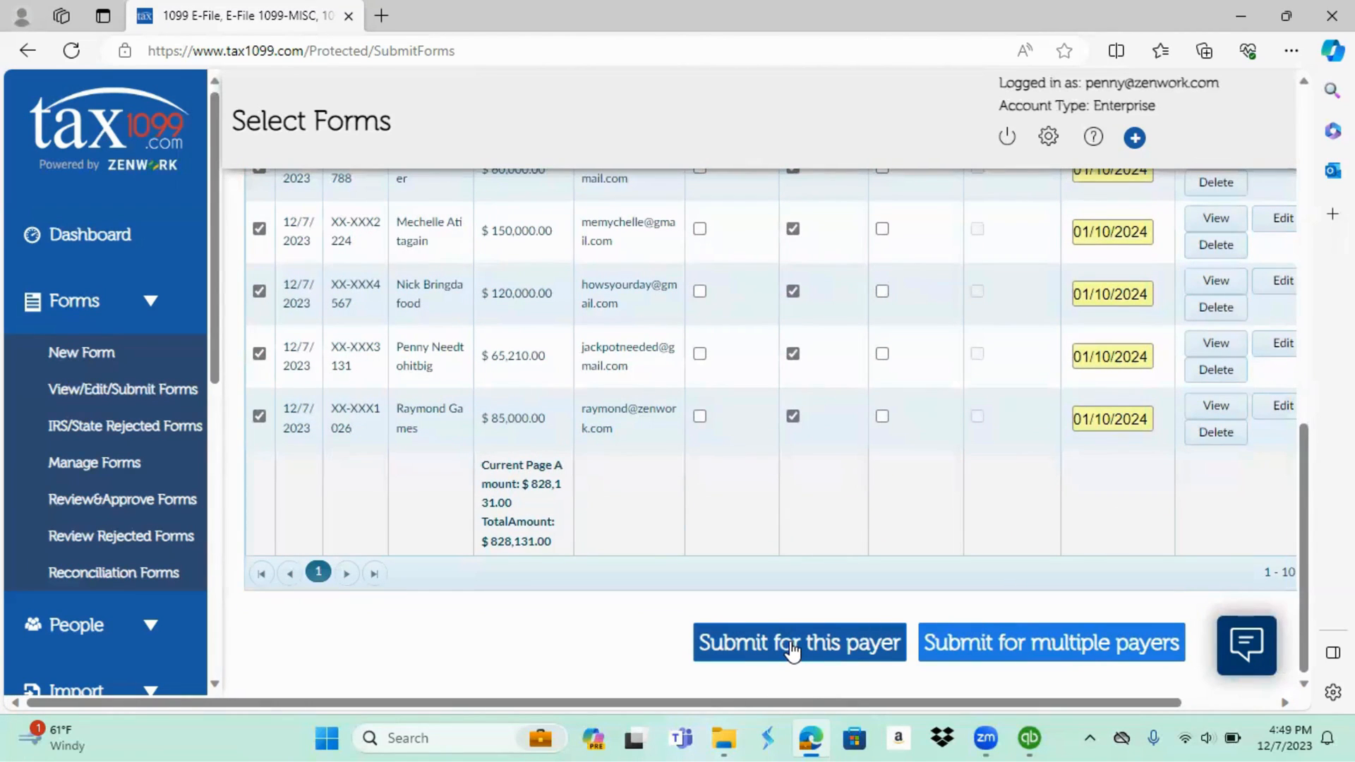
Submit the selected forms, accept the scheduled-date notice and certify the data as reviewed and verified
click(798, 642)
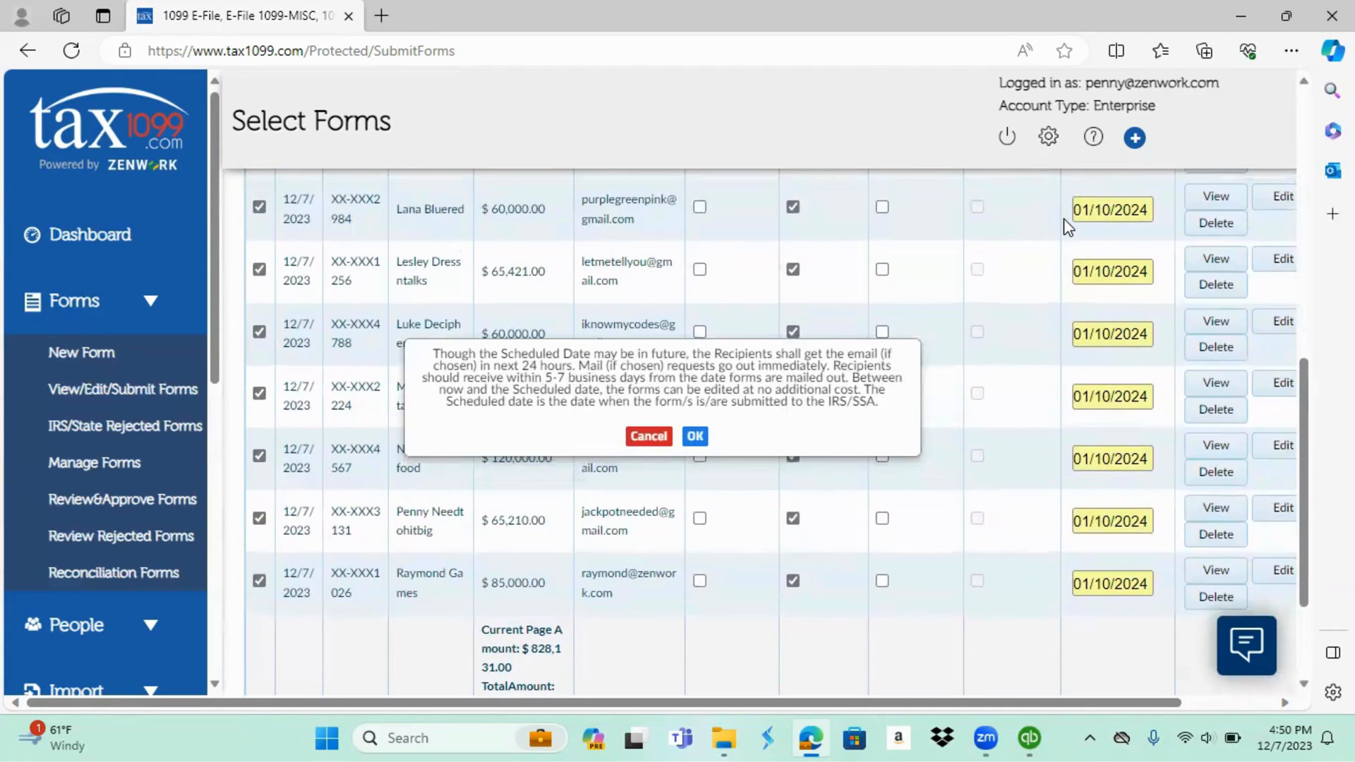
mouse_move(1141, 242)
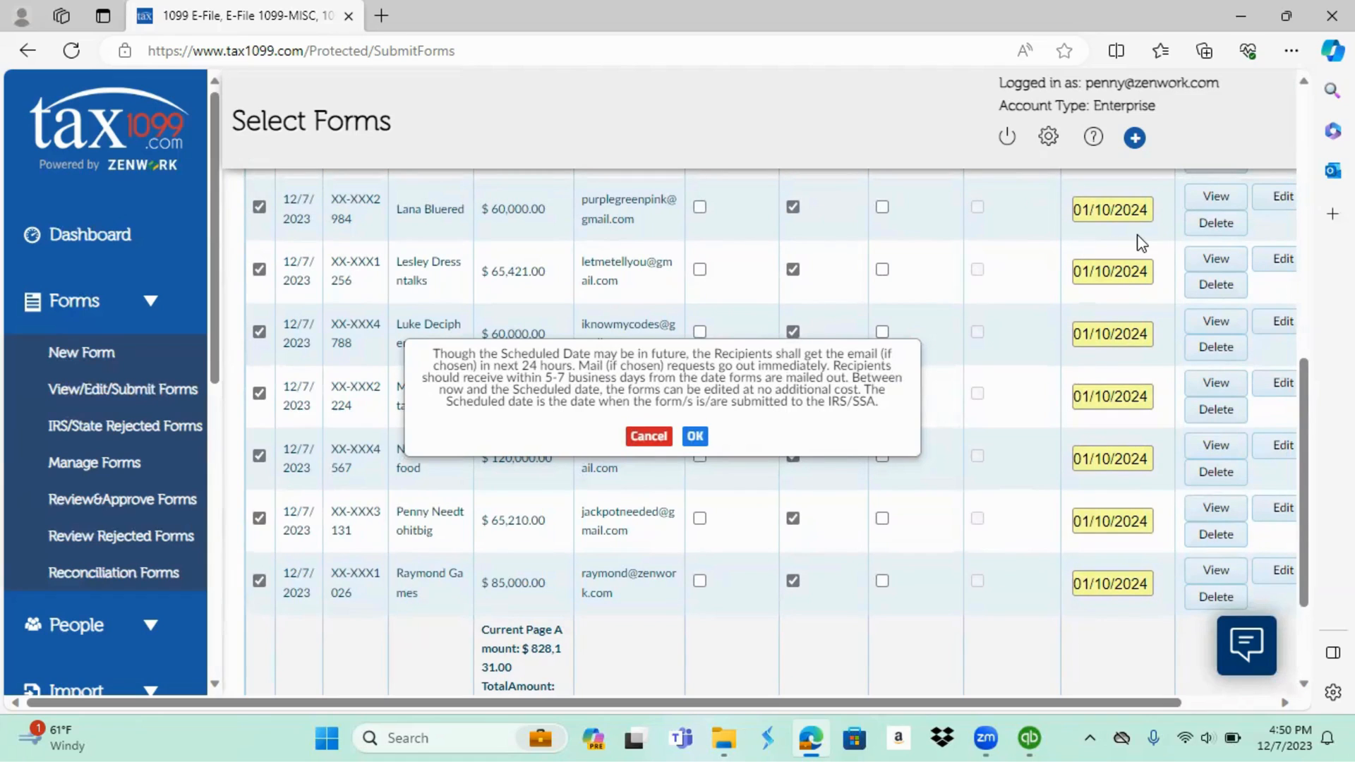
mouse_move(987, 243)
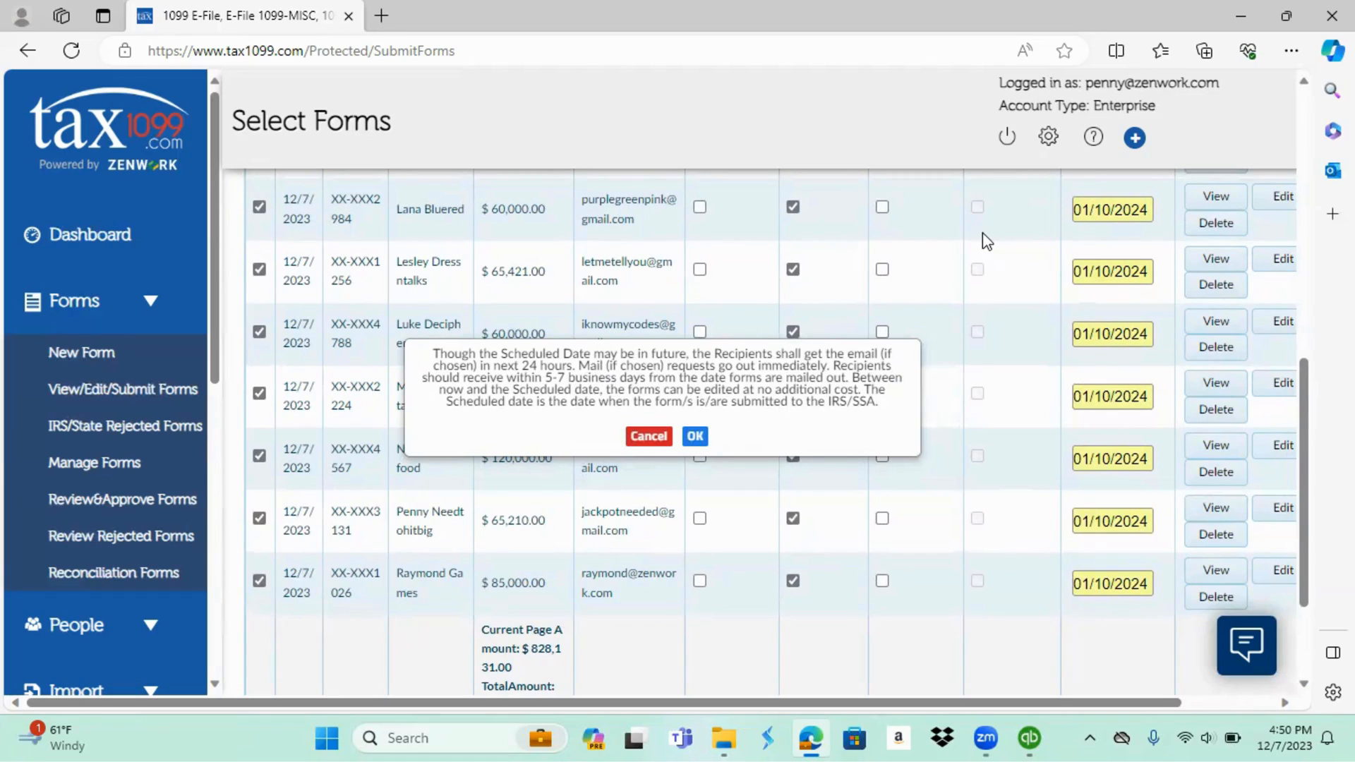
mouse_move(749, 261)
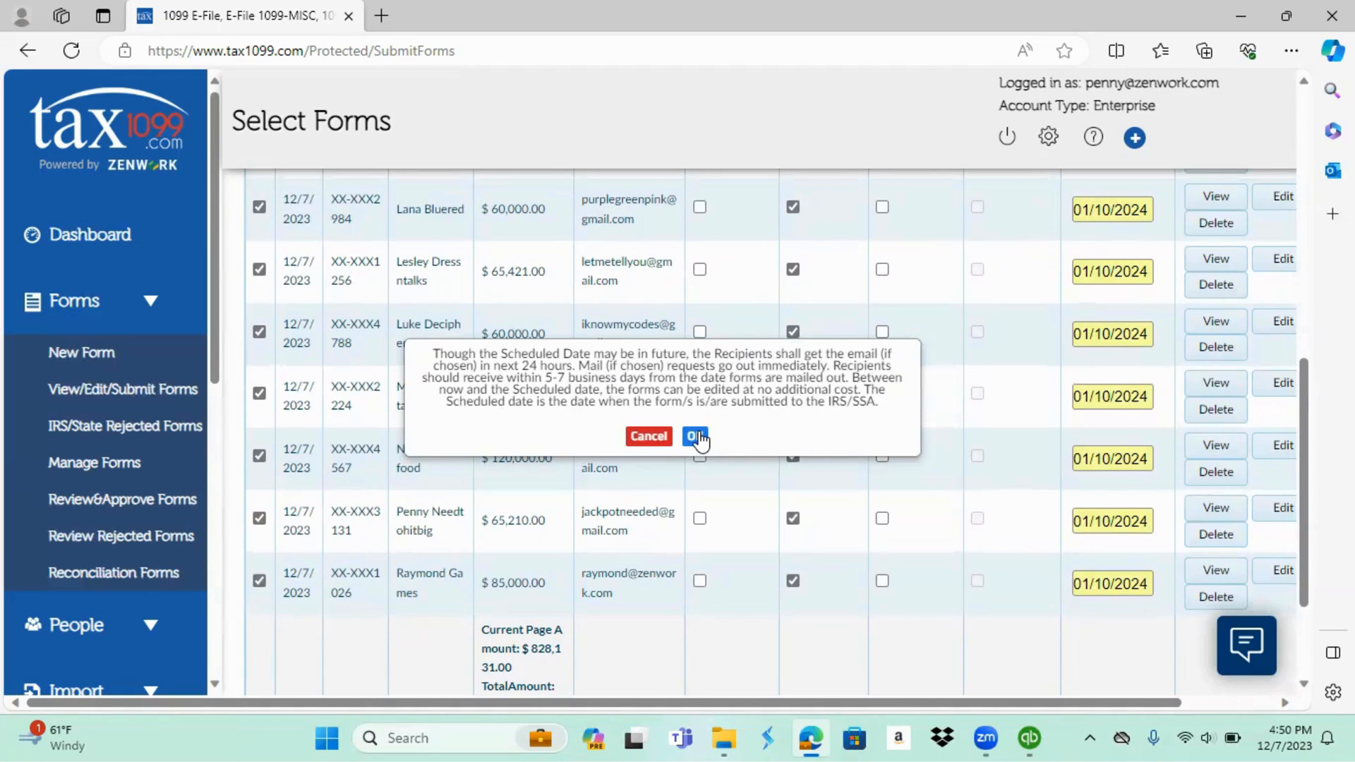
click(695, 435)
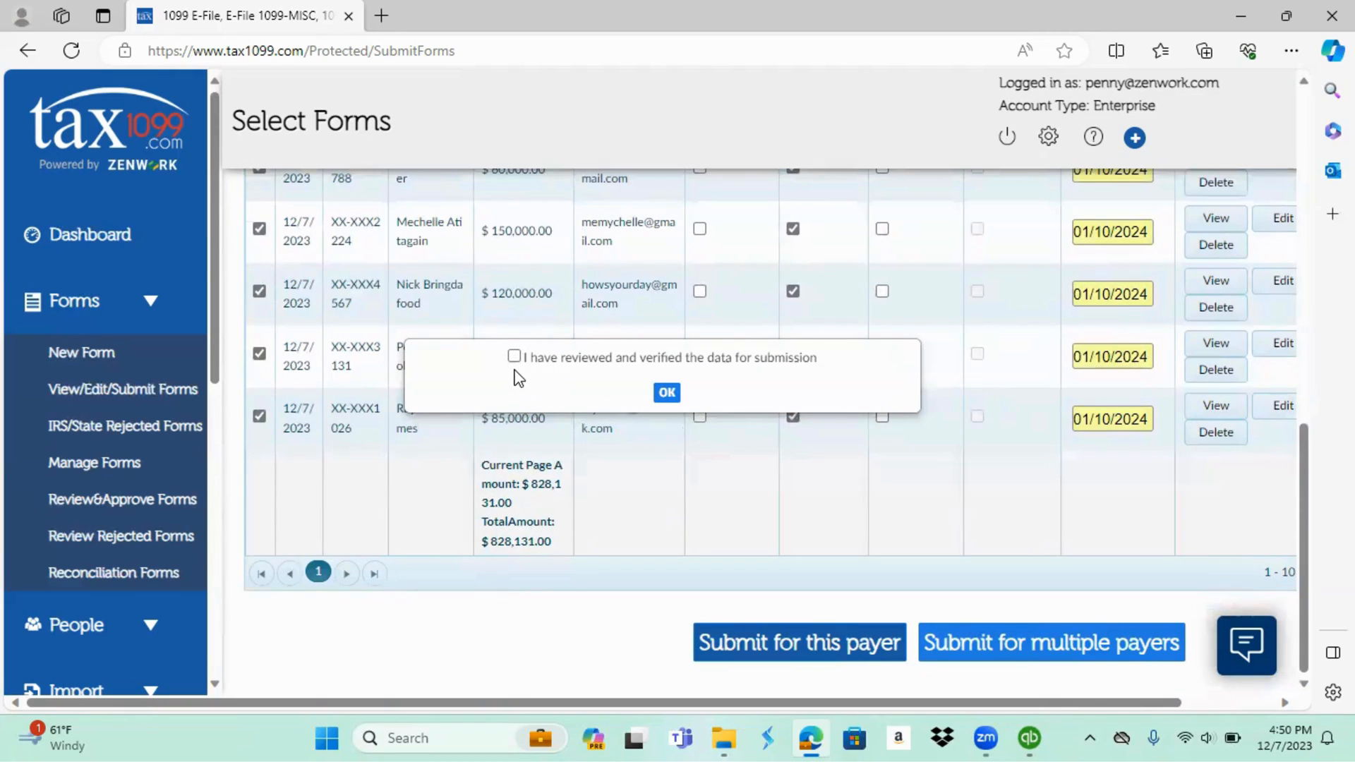
mouse_move(520, 368)
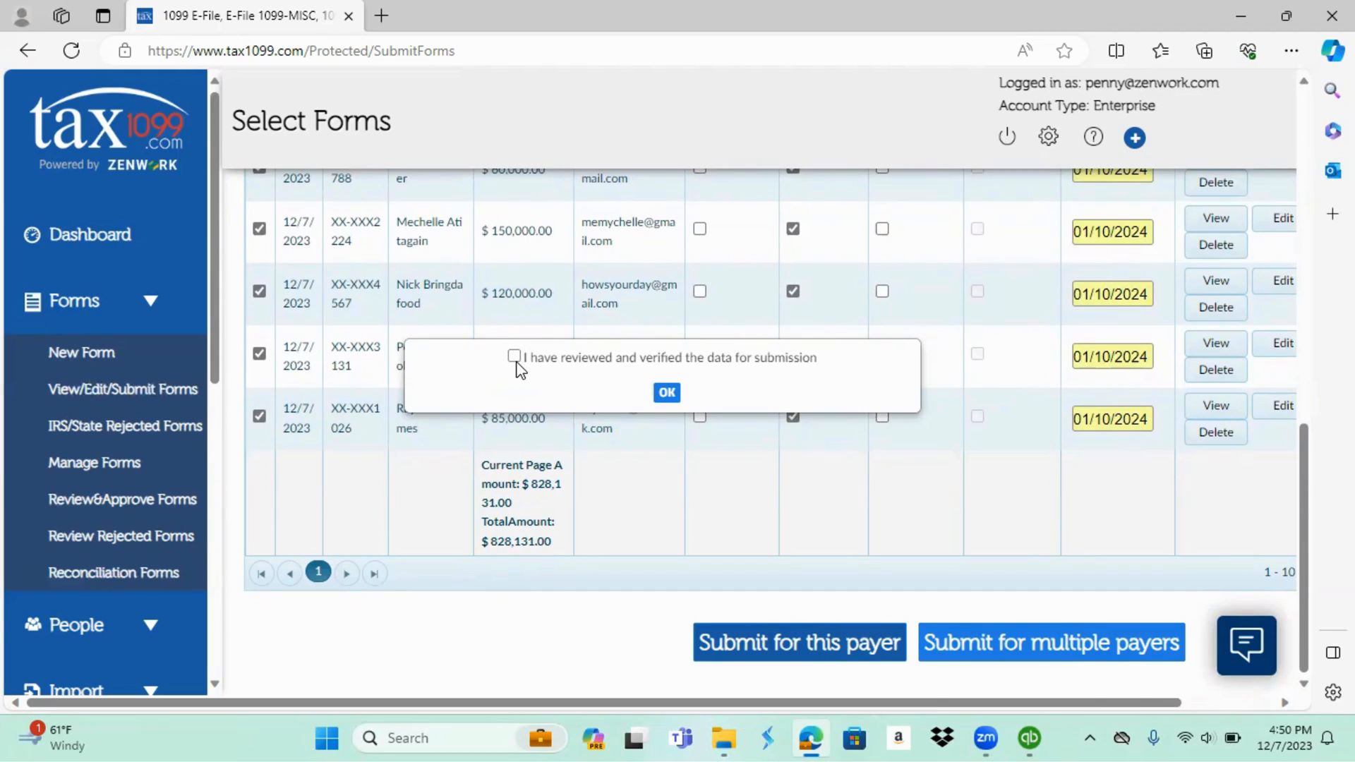
click(513, 356)
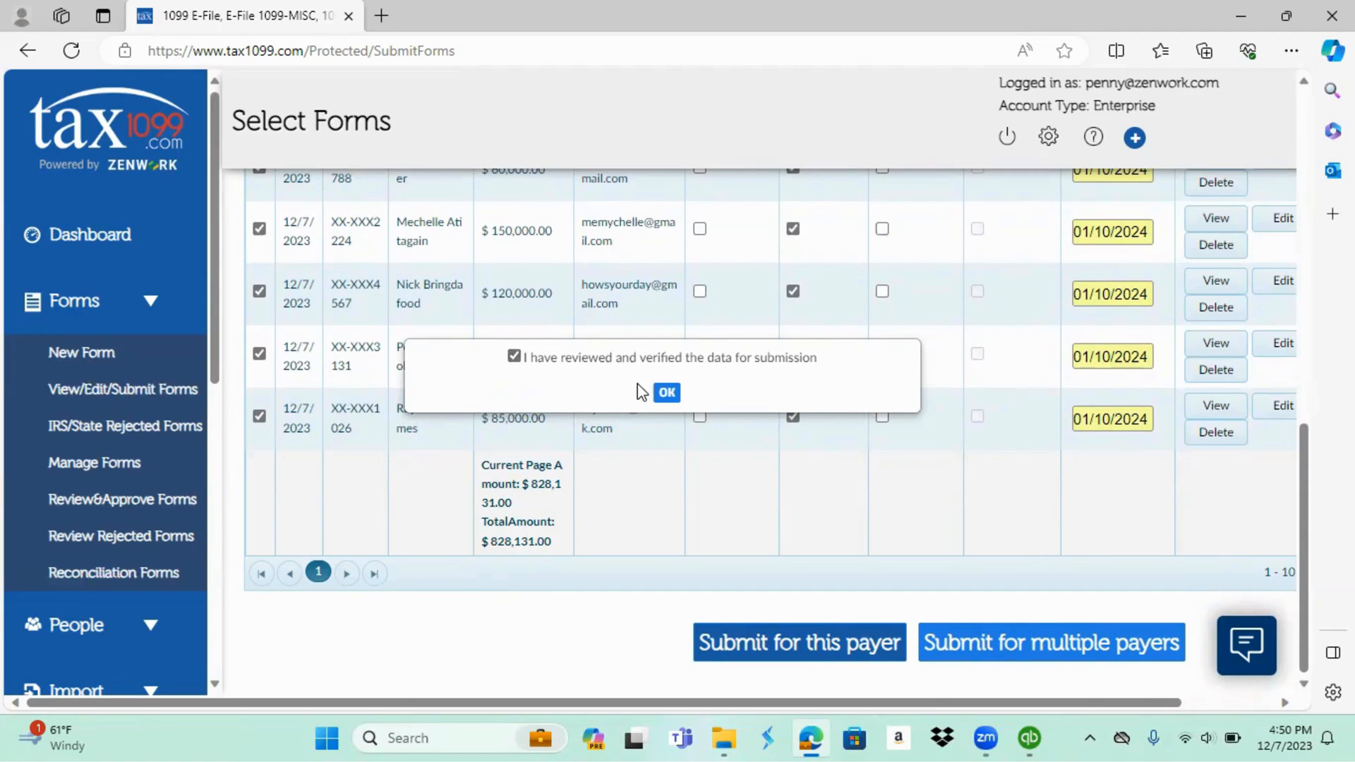
click(666, 392)
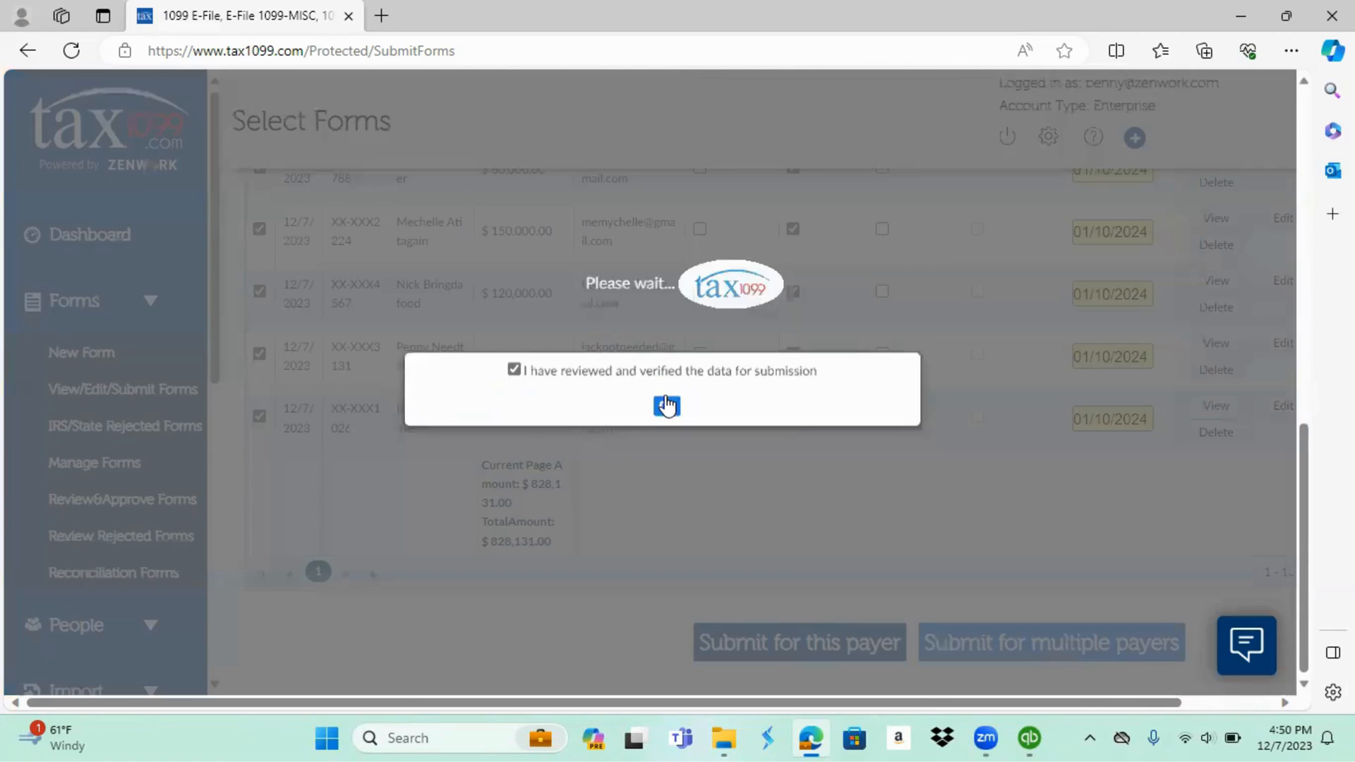
click(666, 404)
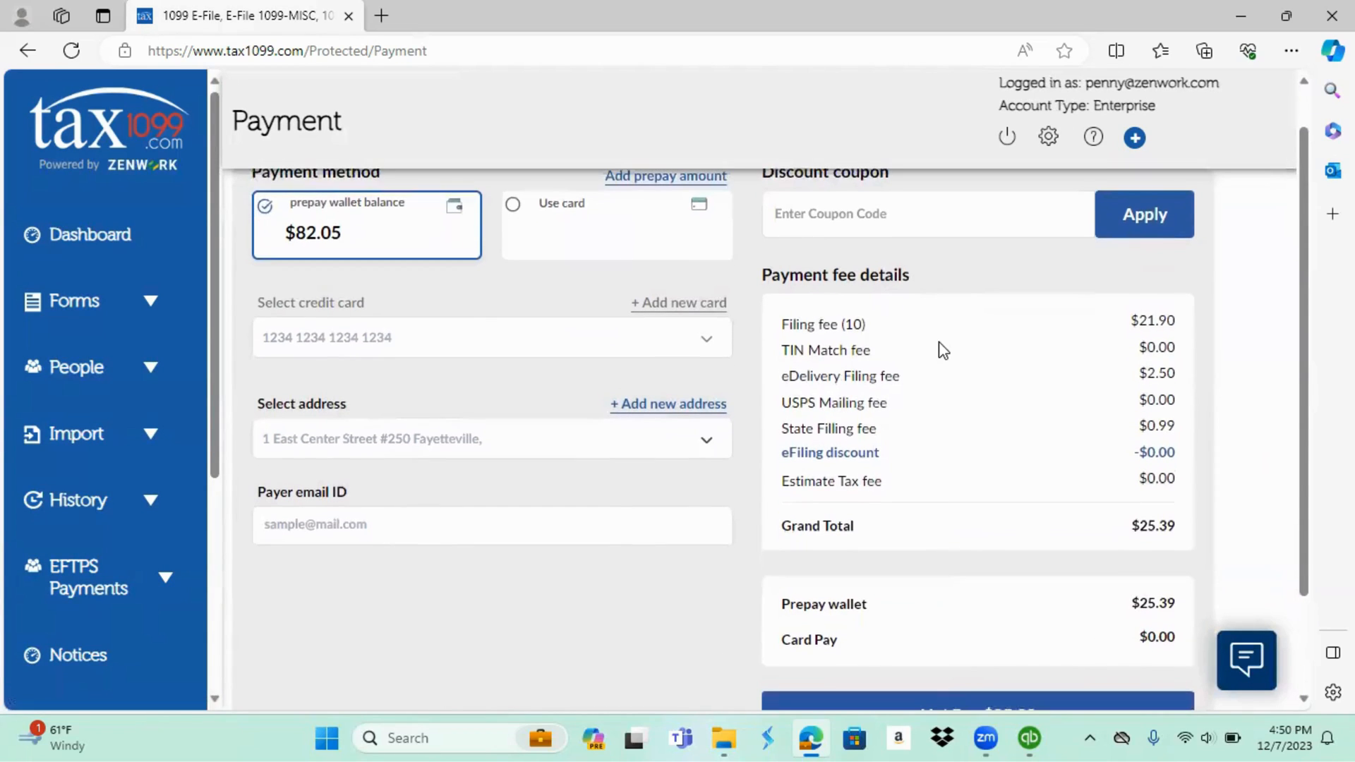
mouse_move(1127, 372)
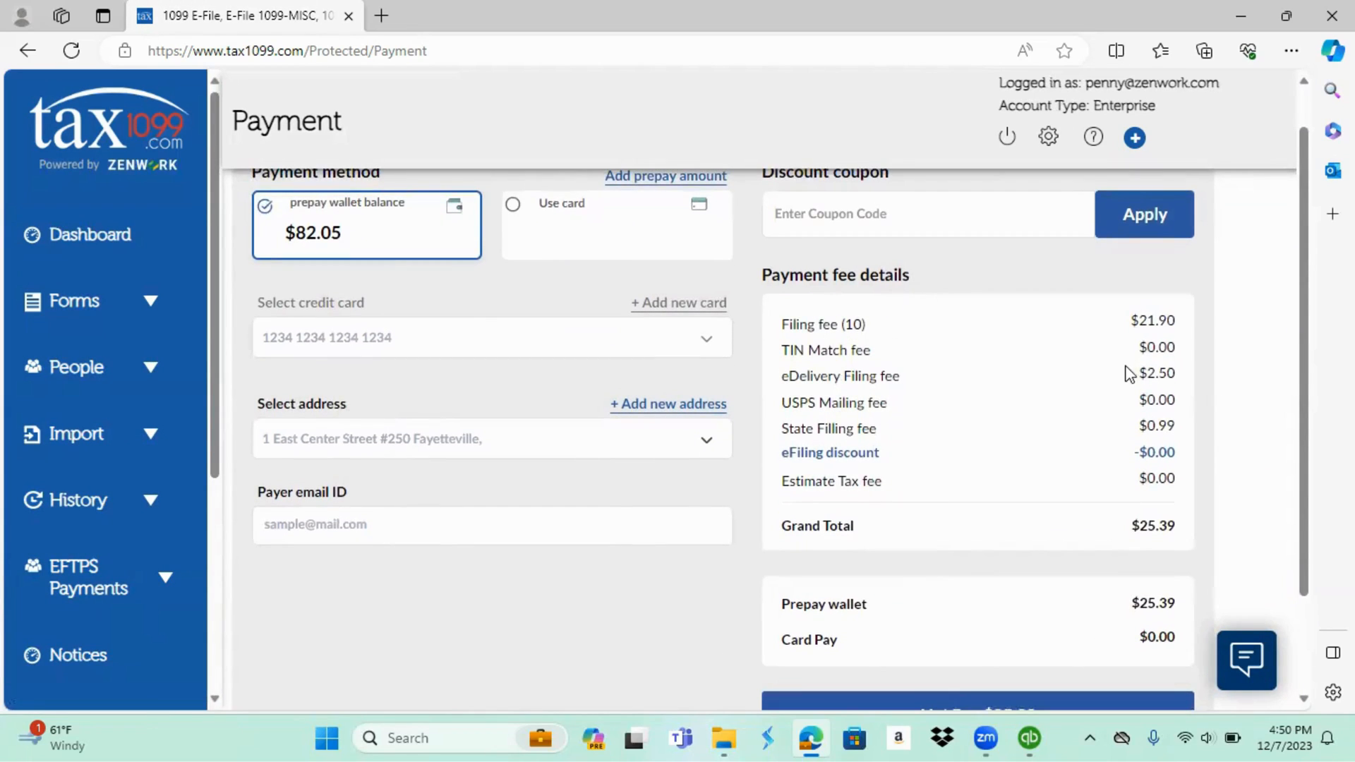
mouse_move(1052, 390)
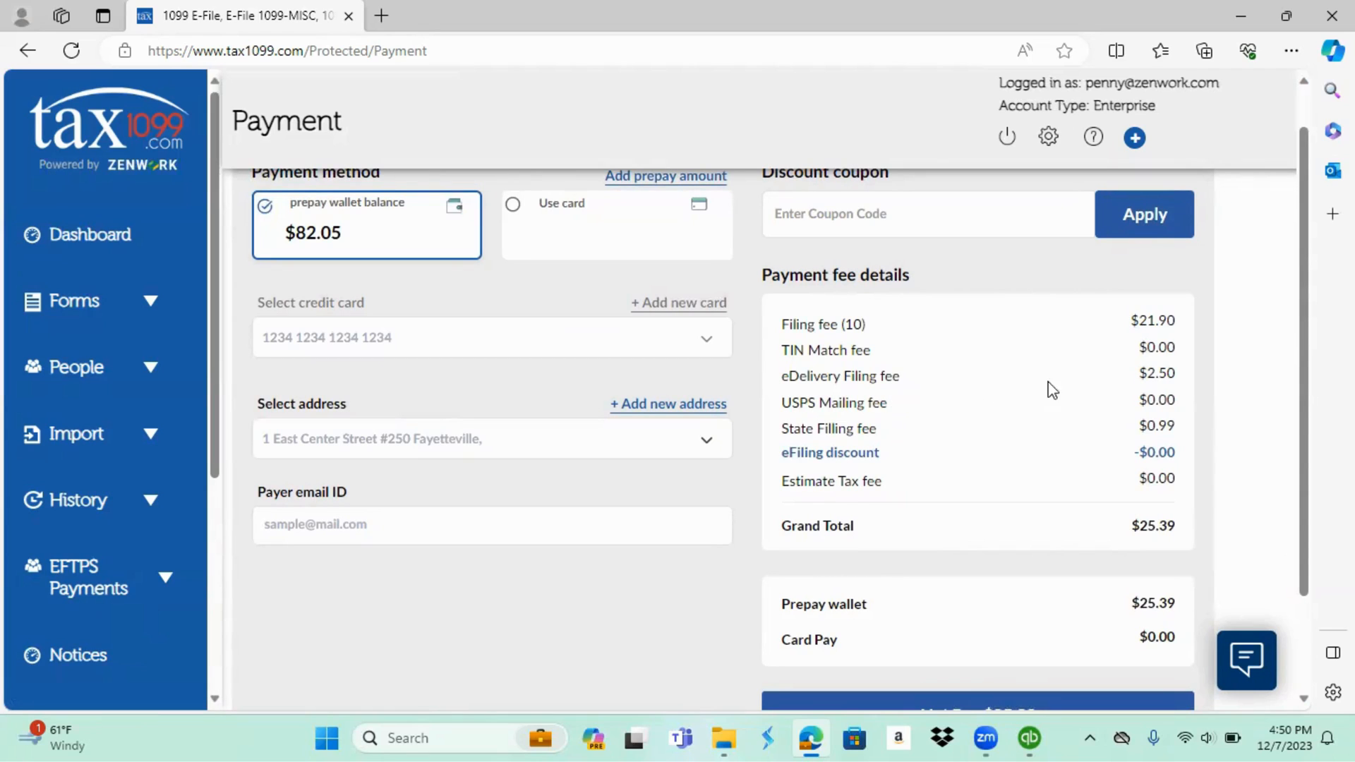
mouse_move(1058, 445)
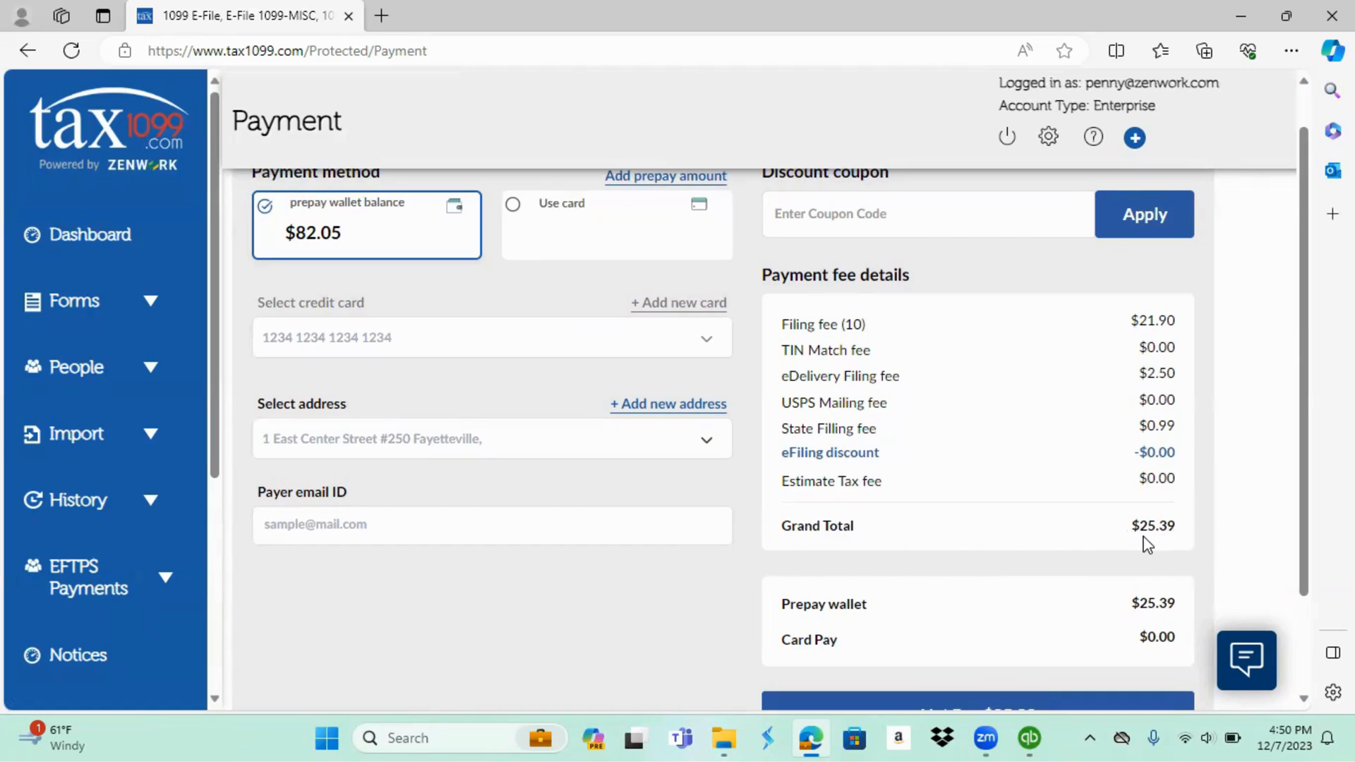
Attempt the $25.39 payment and choose the saved Fayetteville billing address
scroll(down, 3)
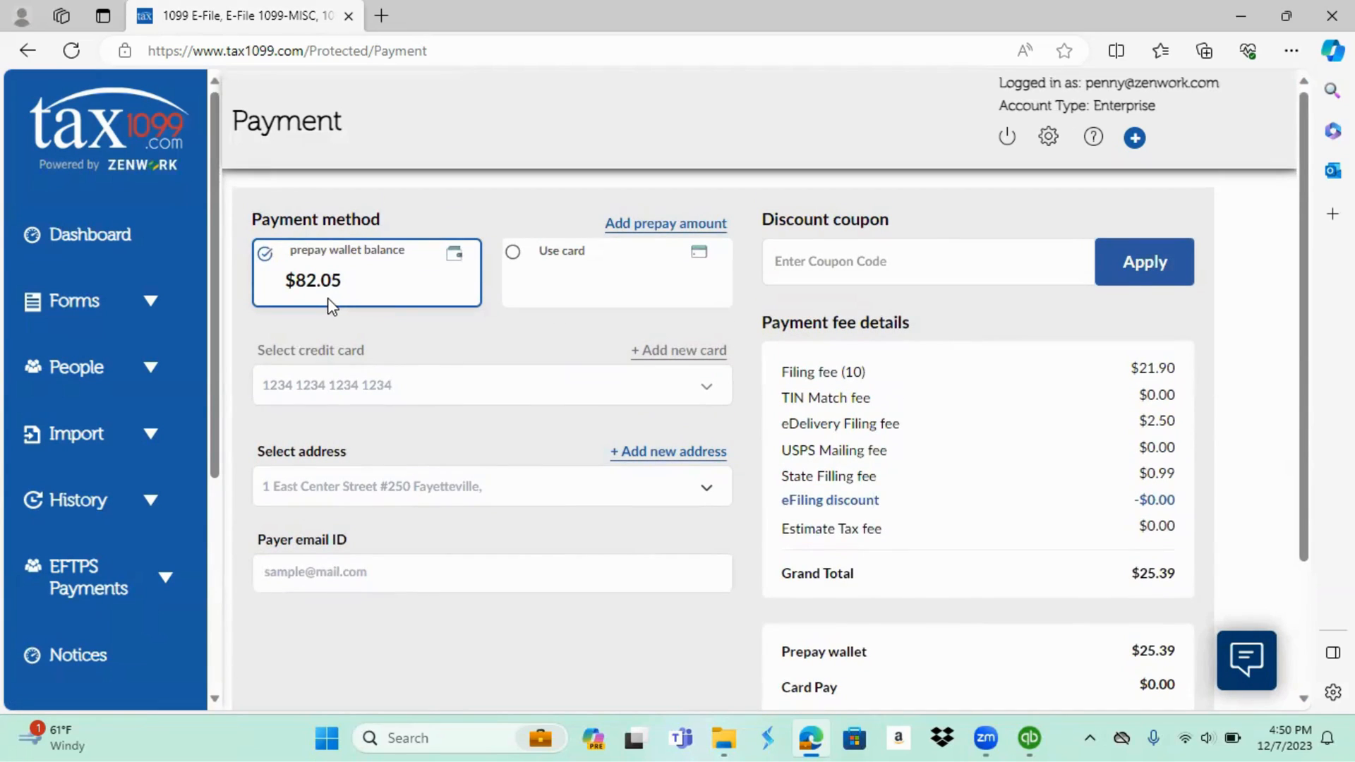
scroll(down, 3)
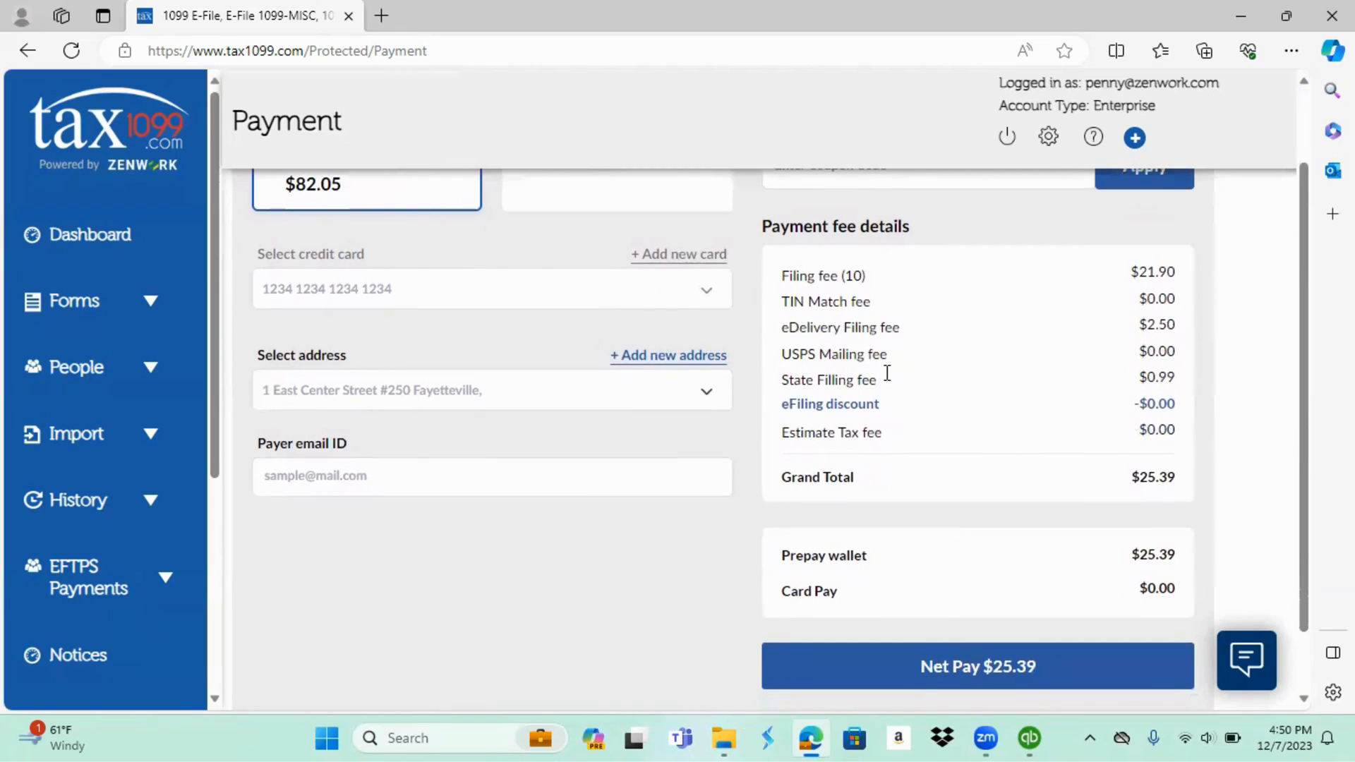
scroll(down, 3)
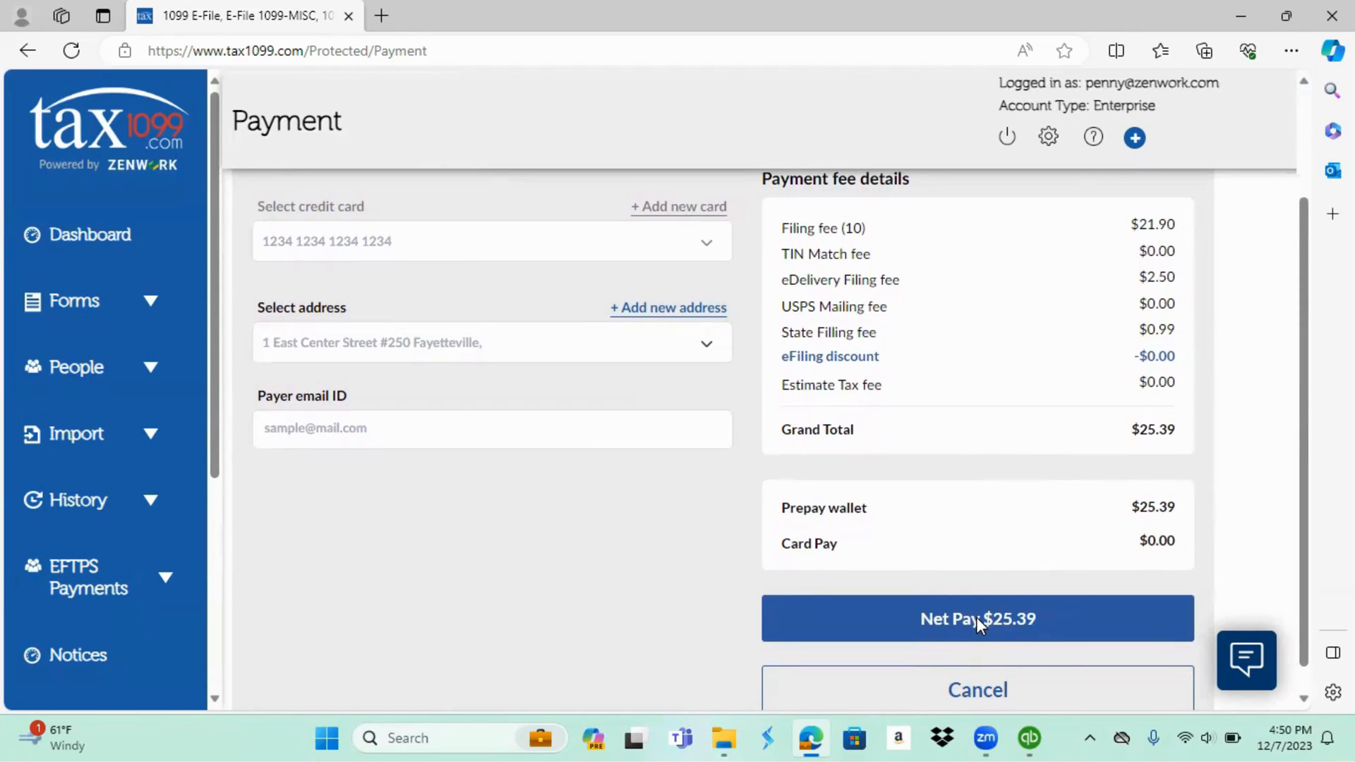
click(977, 618)
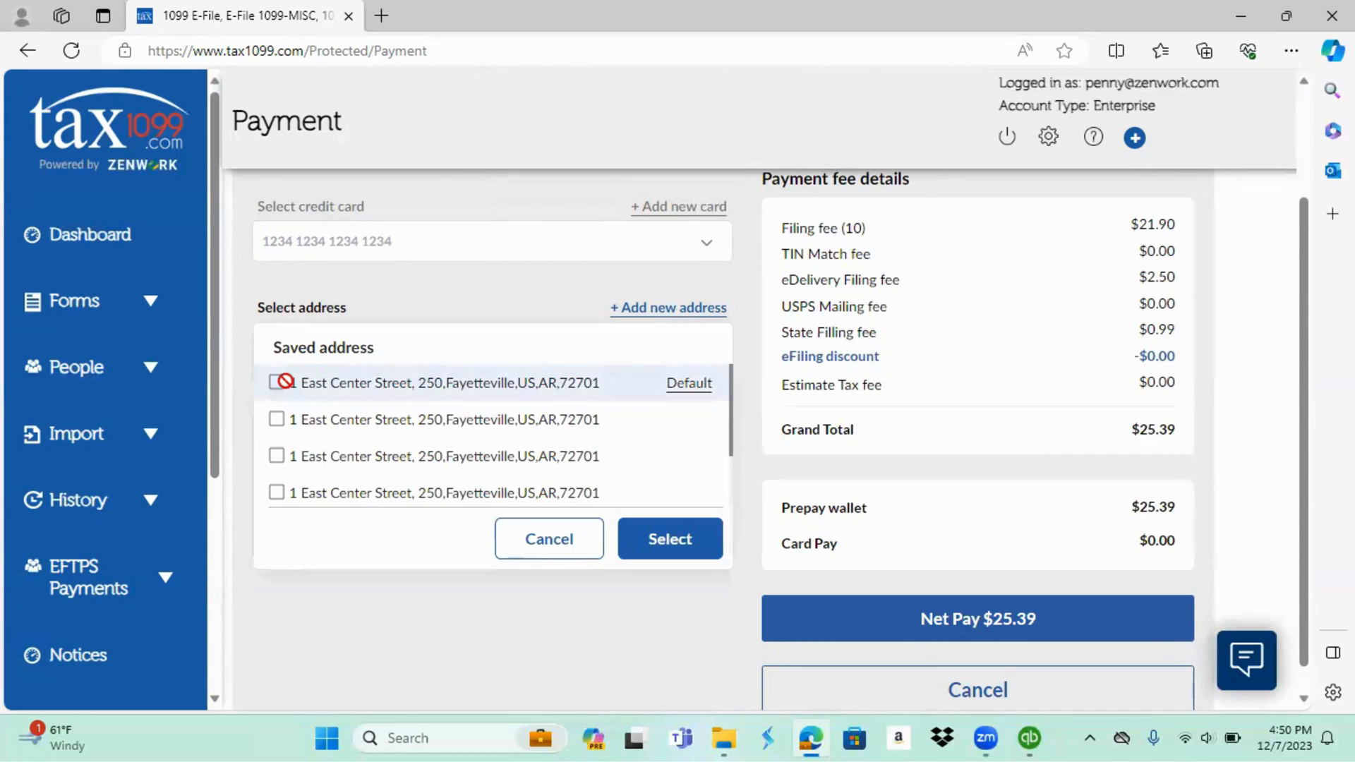
click(276, 383)
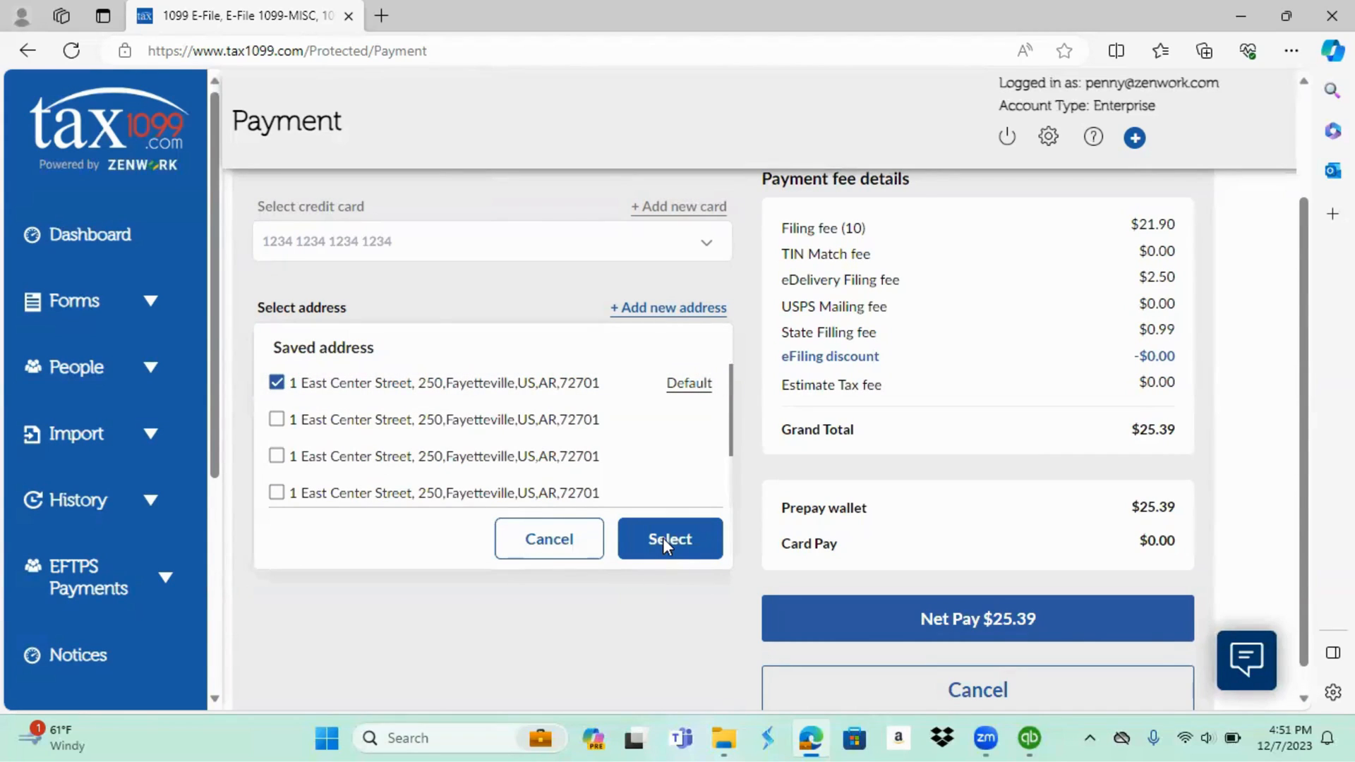
click(669, 538)
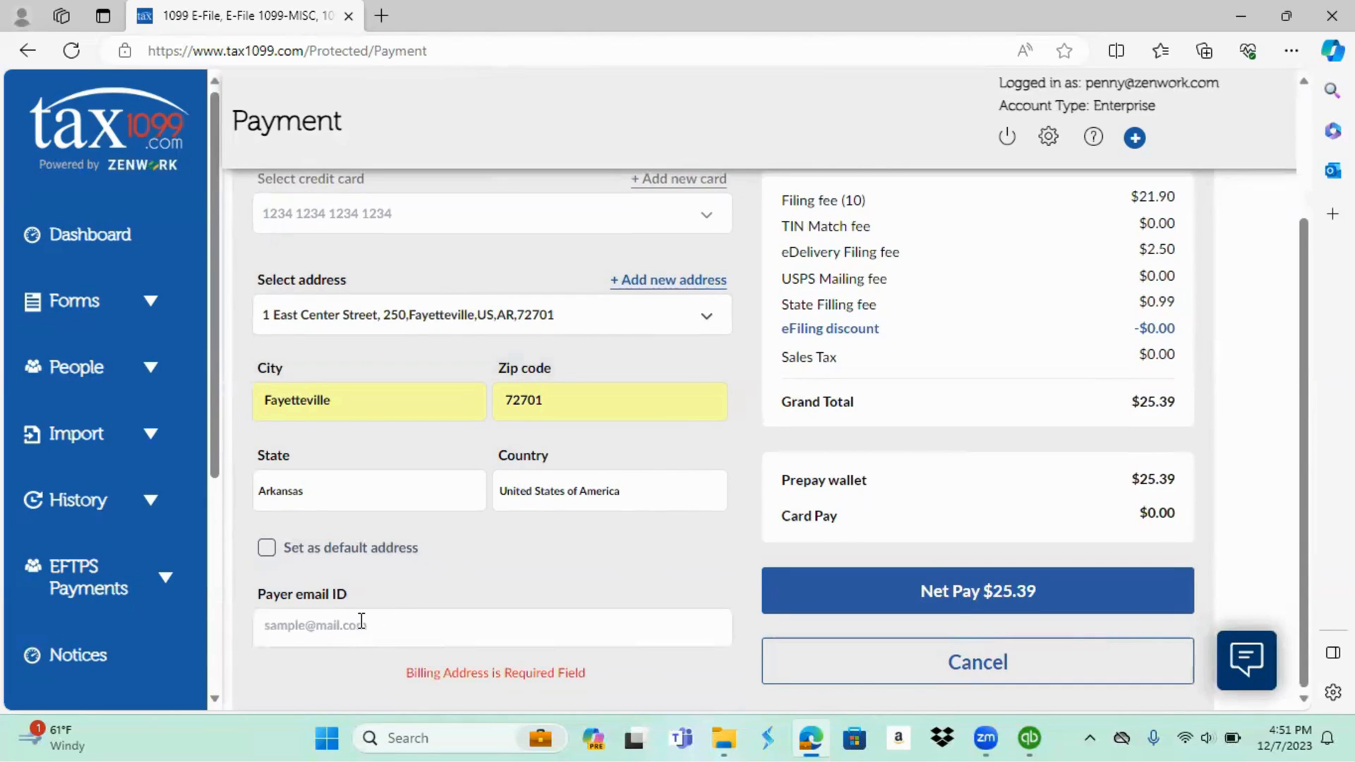
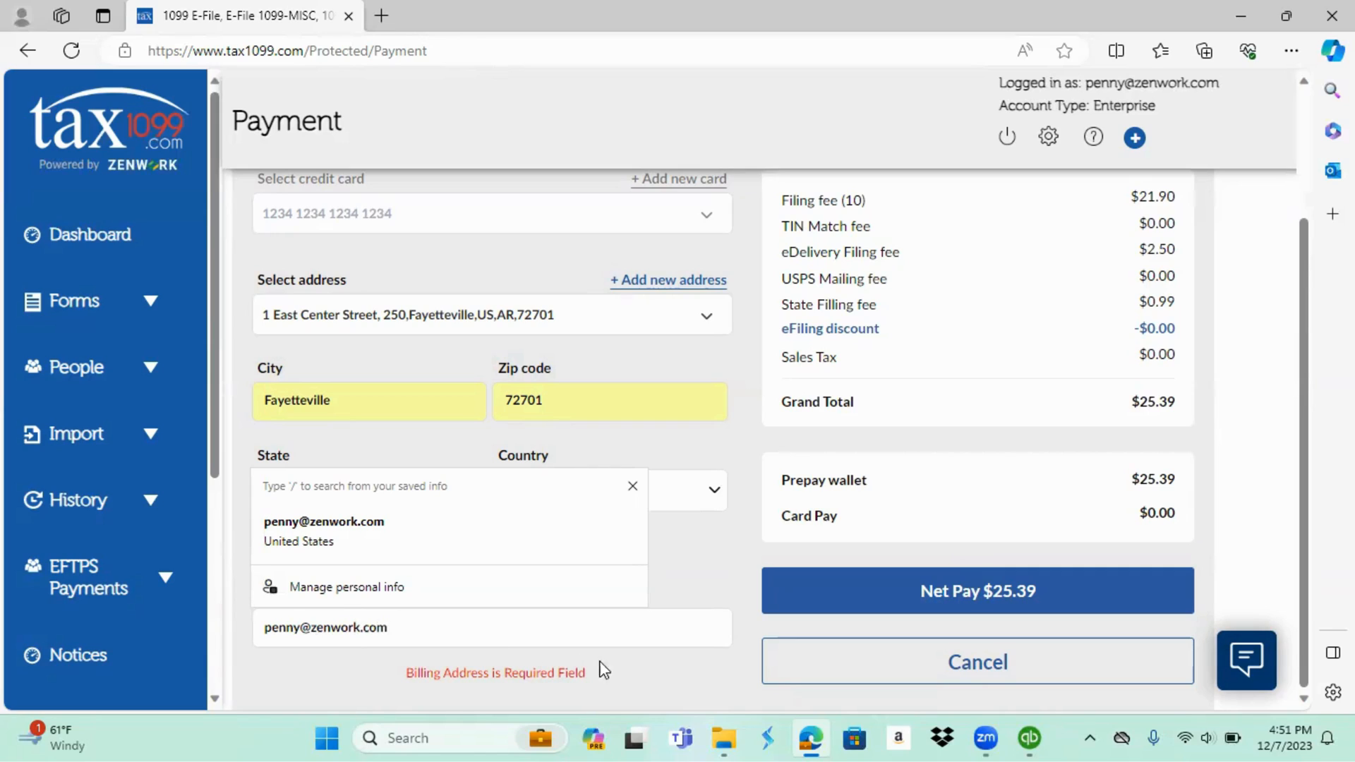
Autofill the payer email ID and pay the $25.39 net total from the prepay wallet
click(324, 532)
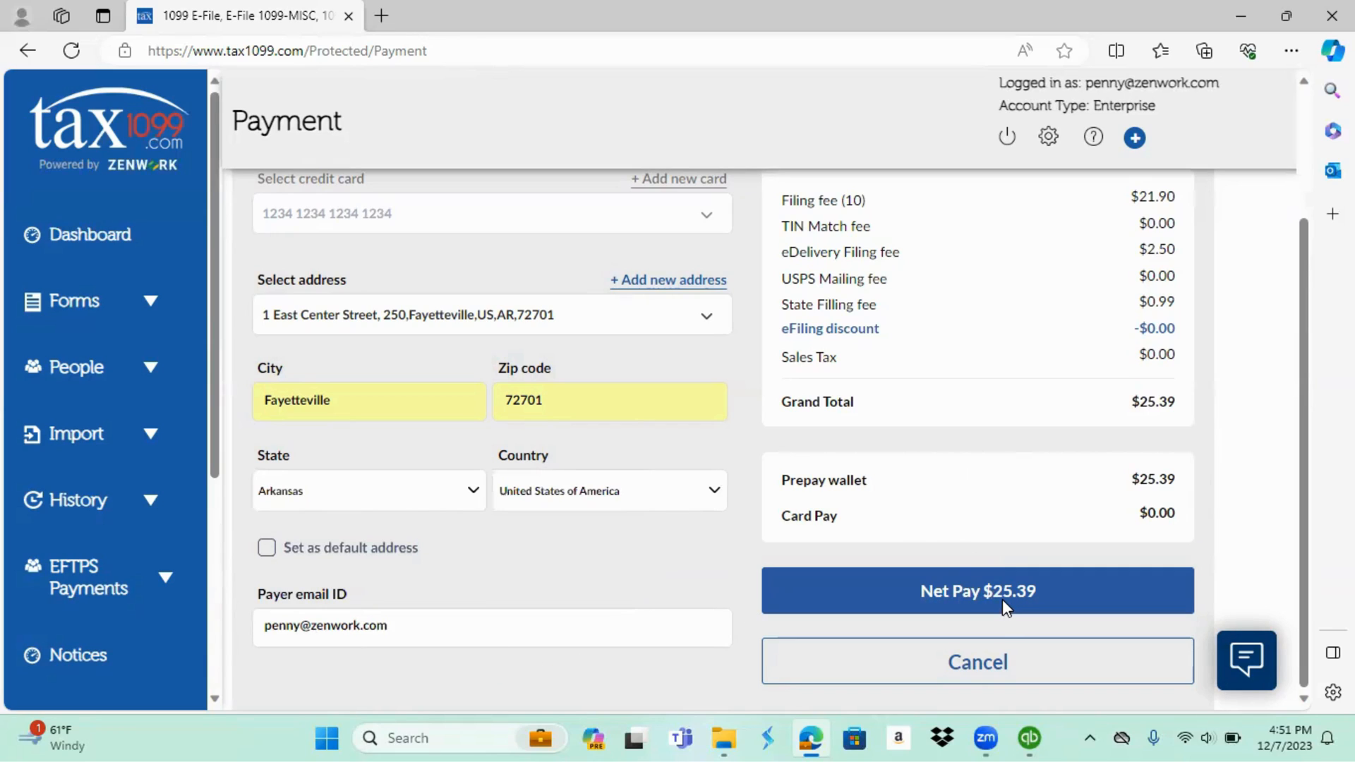
click(977, 590)
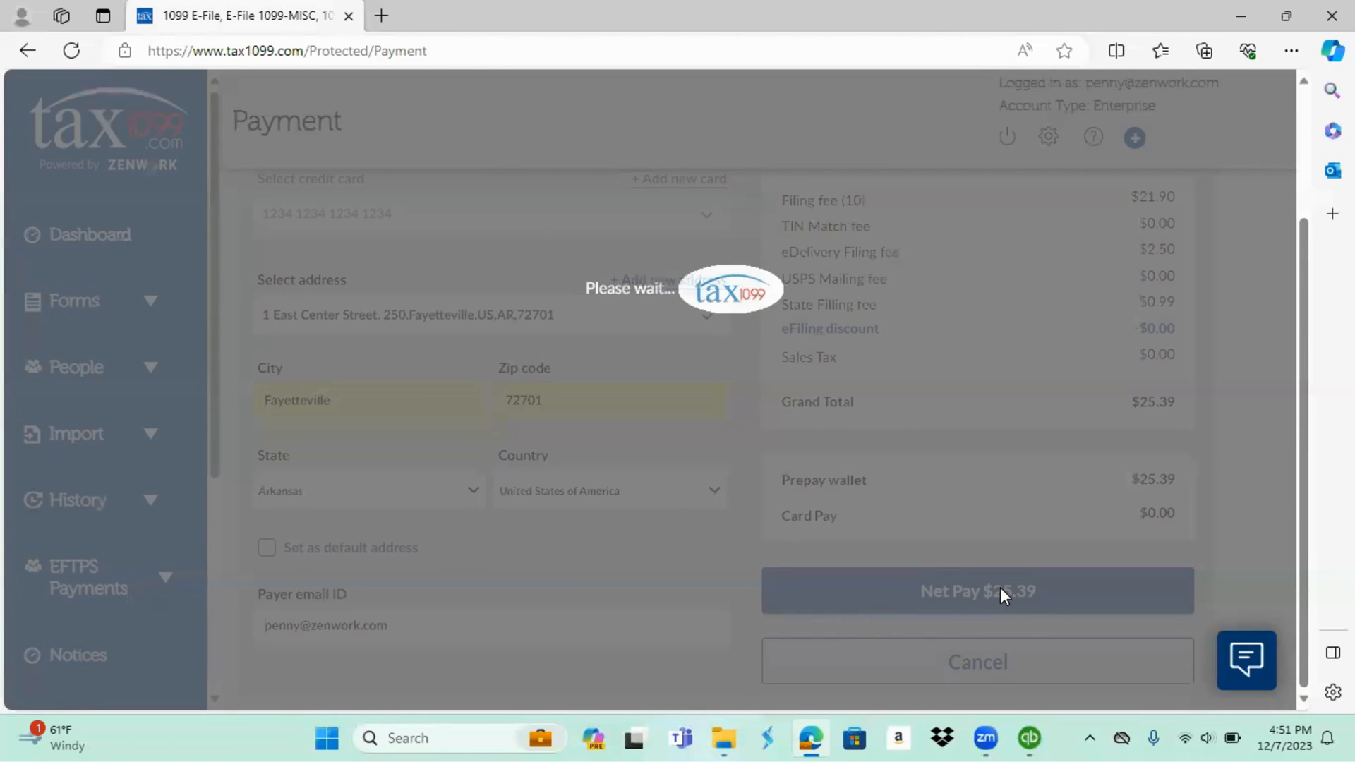
Submit the payment and reach the Payment Confirmation page with its reference number and IRS FIRE notice
click(978, 591)
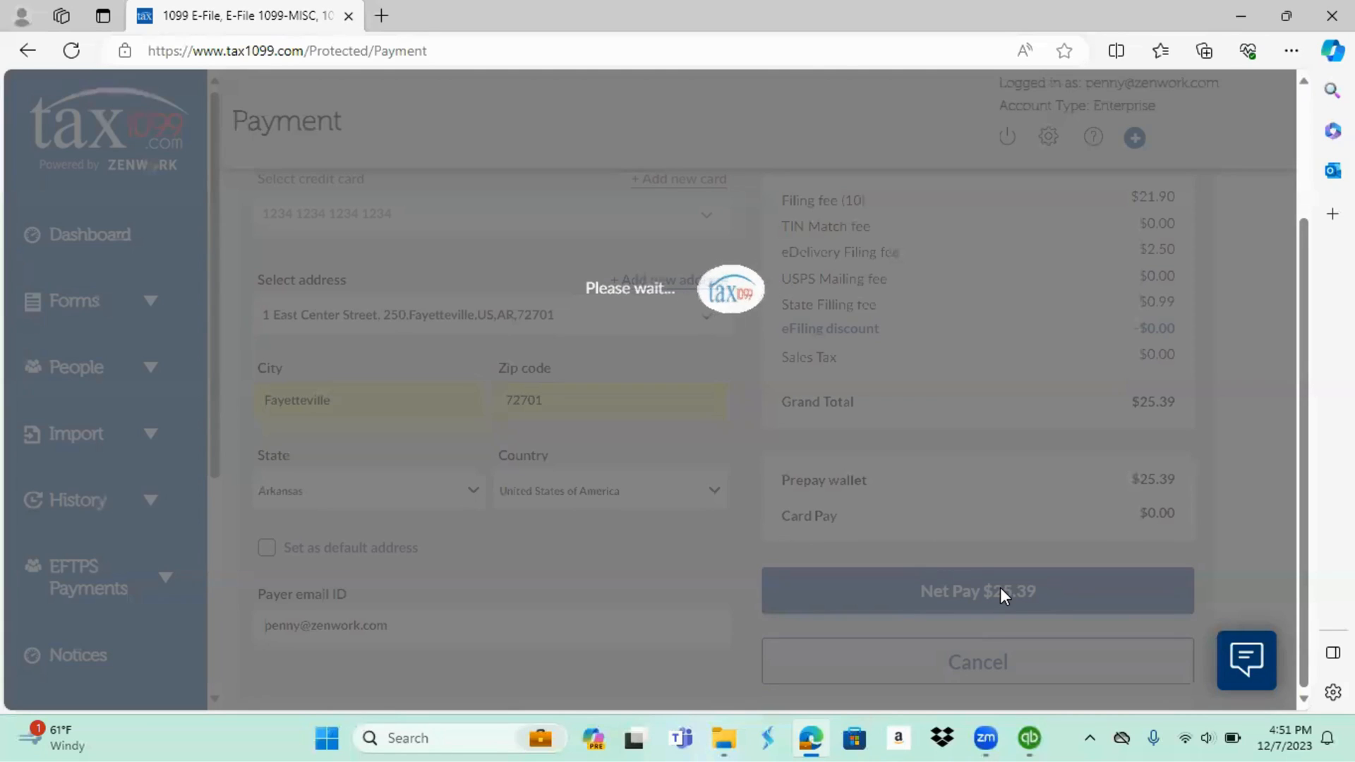
click(977, 591)
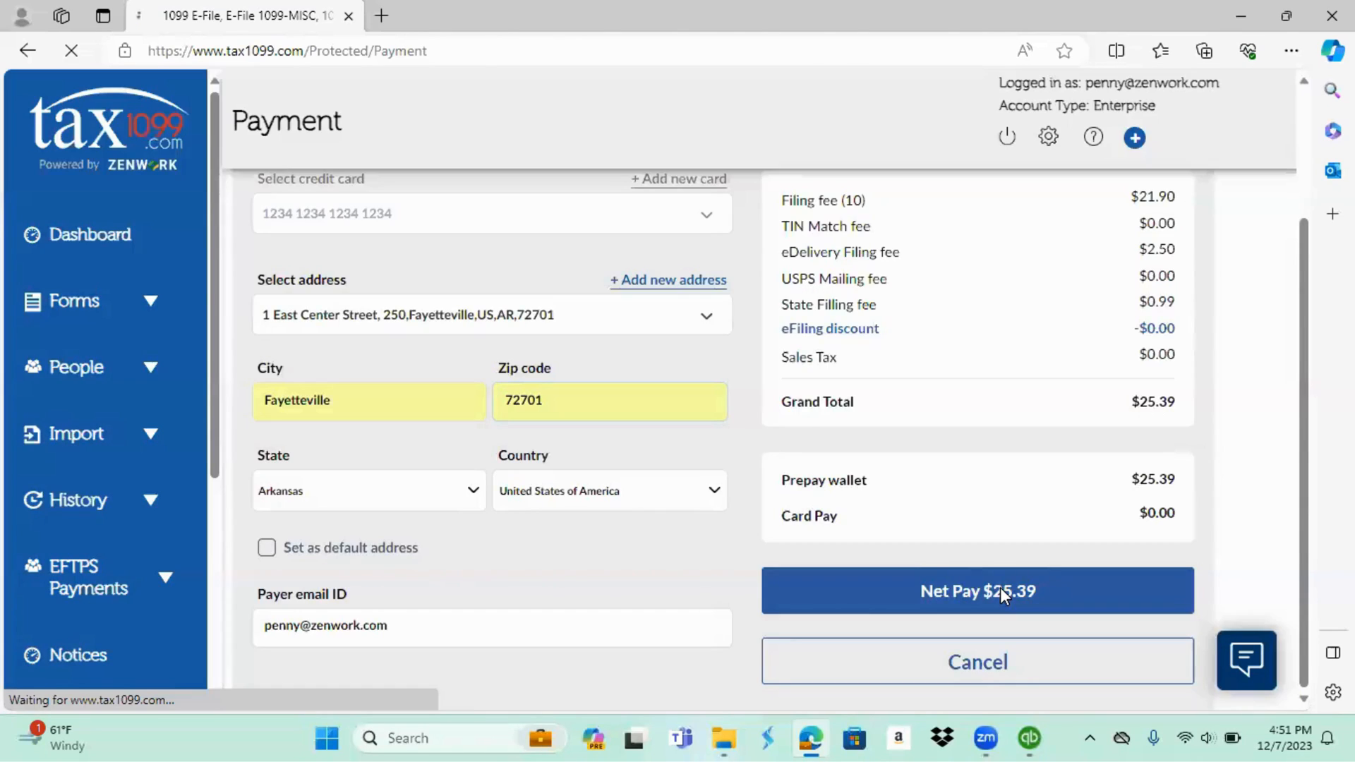
click(977, 590)
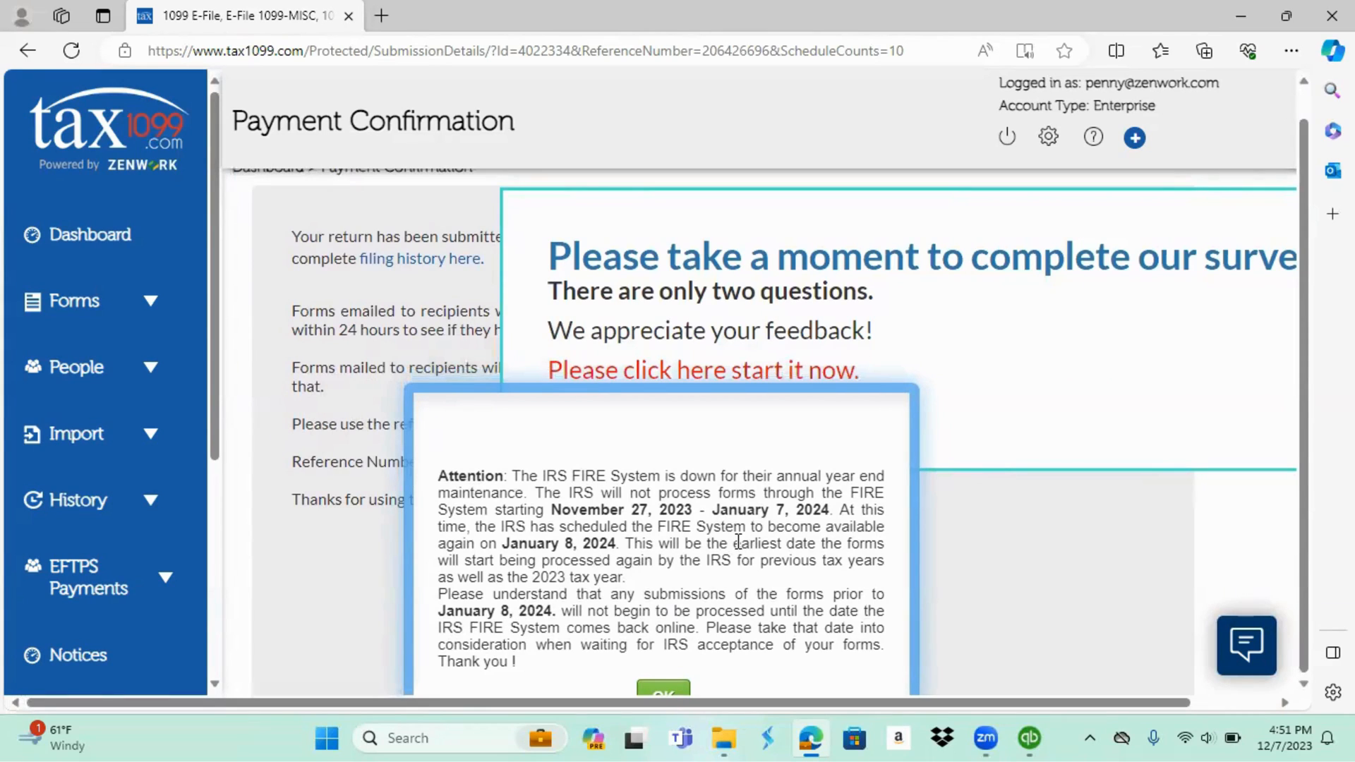
mouse_move(691, 537)
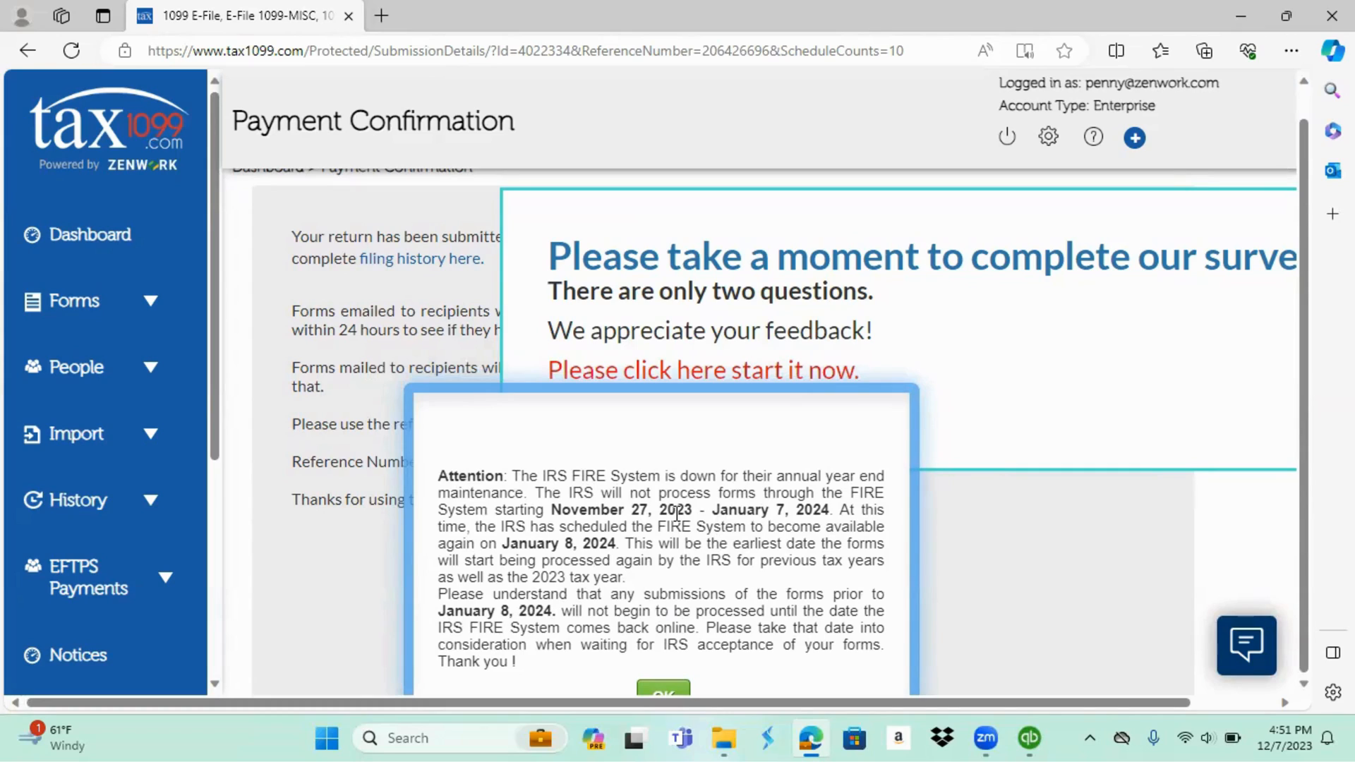
mouse_move(670, 560)
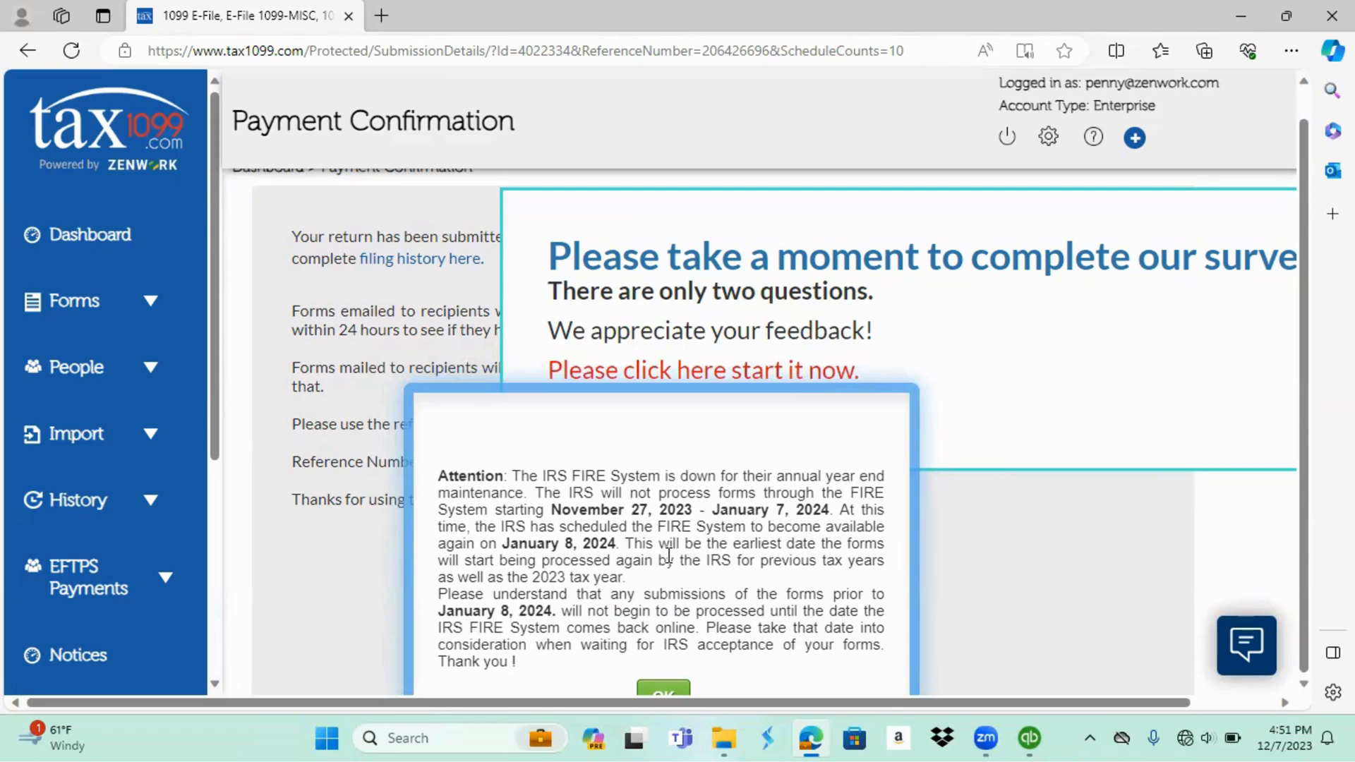
mouse_move(854, 580)
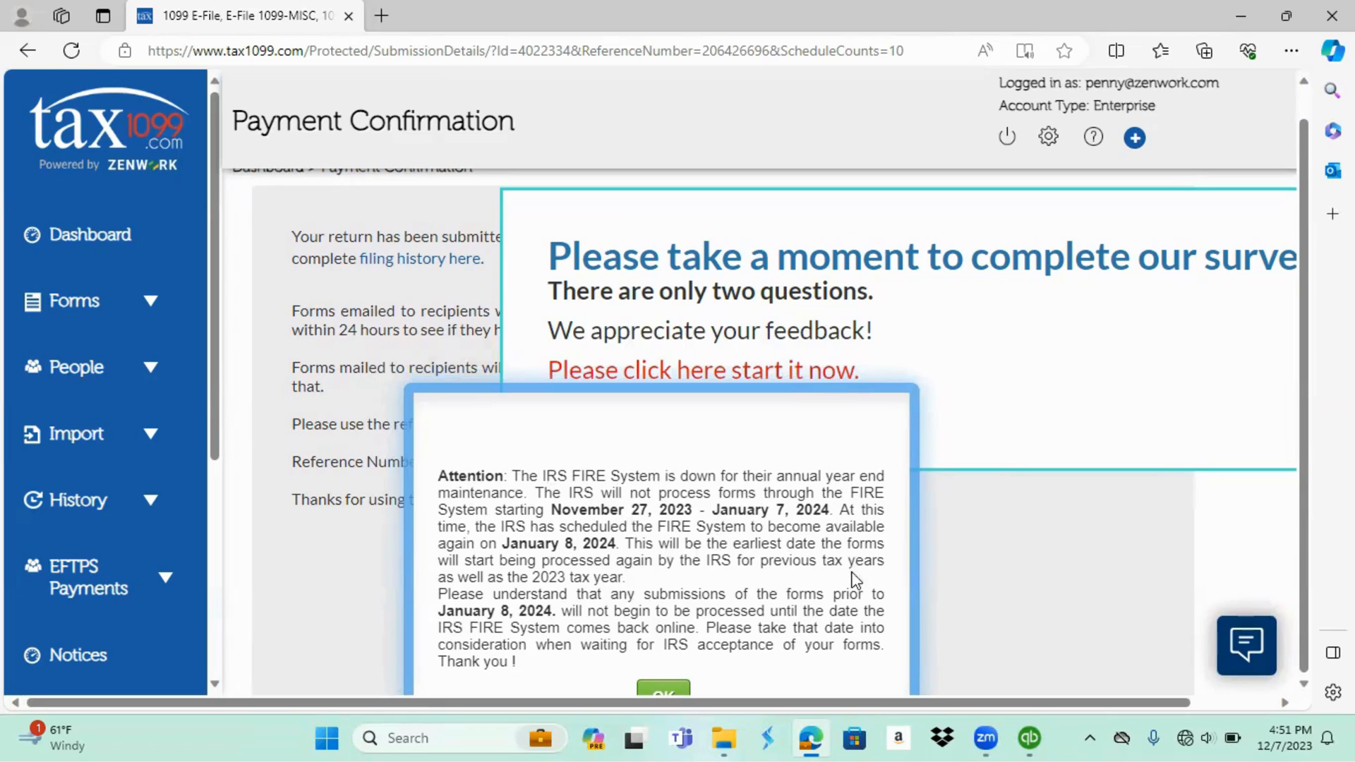
Dismiss the IRS downtime notice, start the feedback survey and rate Tax1099.com a 10
click(662, 692)
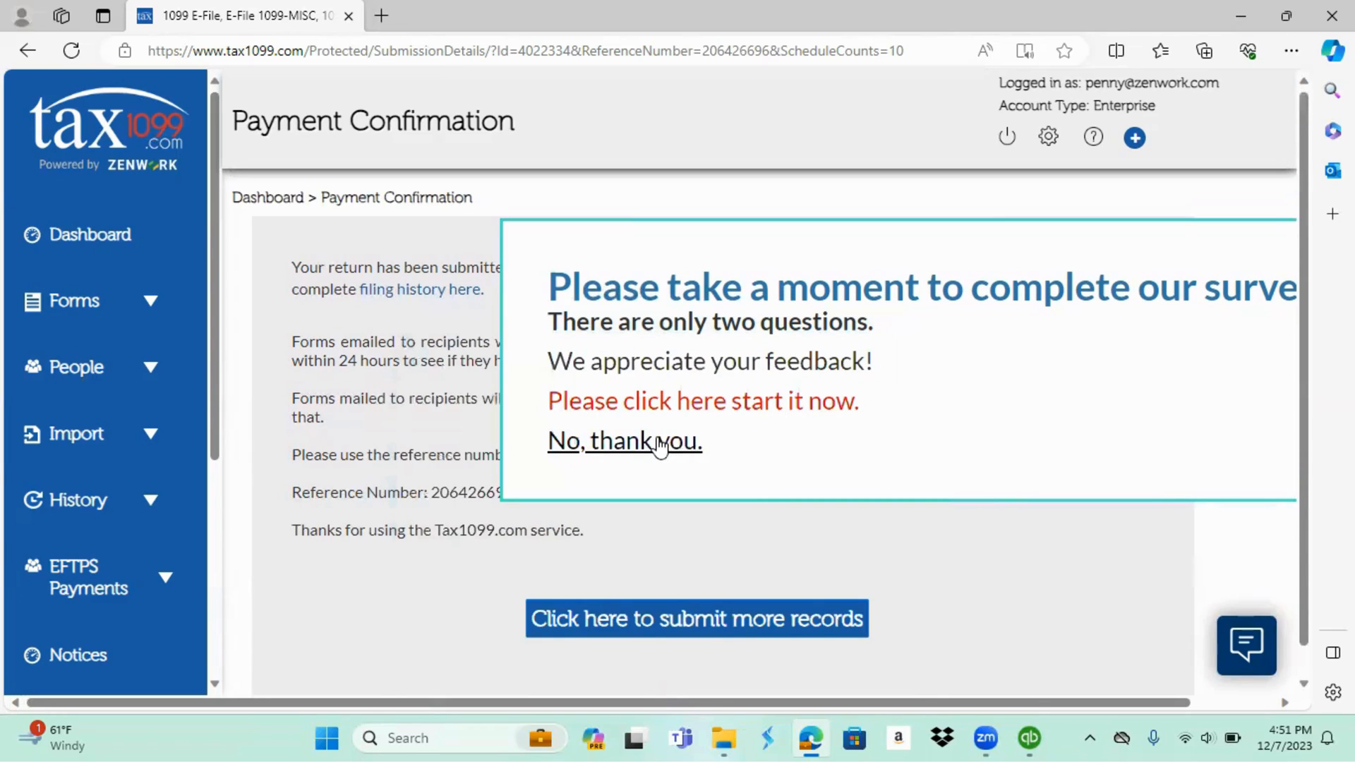
mouse_move(950, 364)
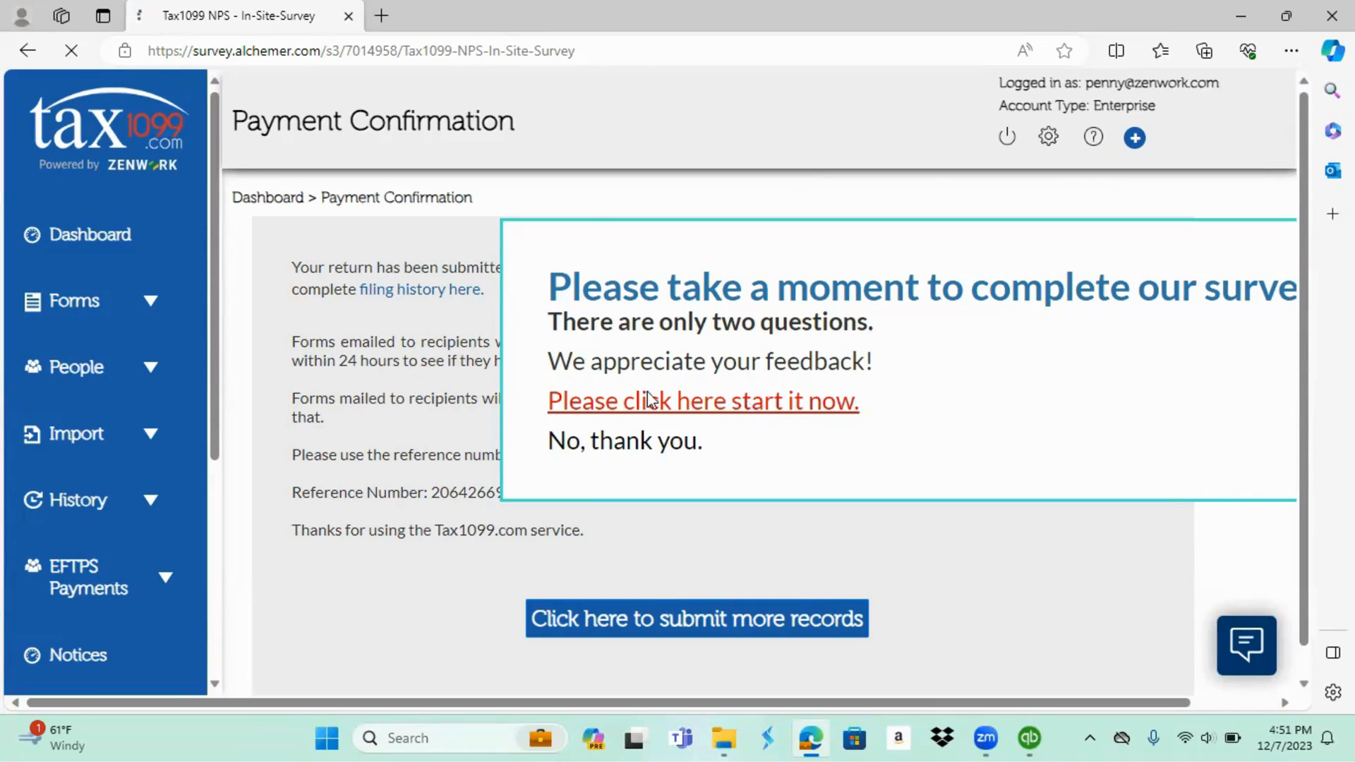
click(703, 401)
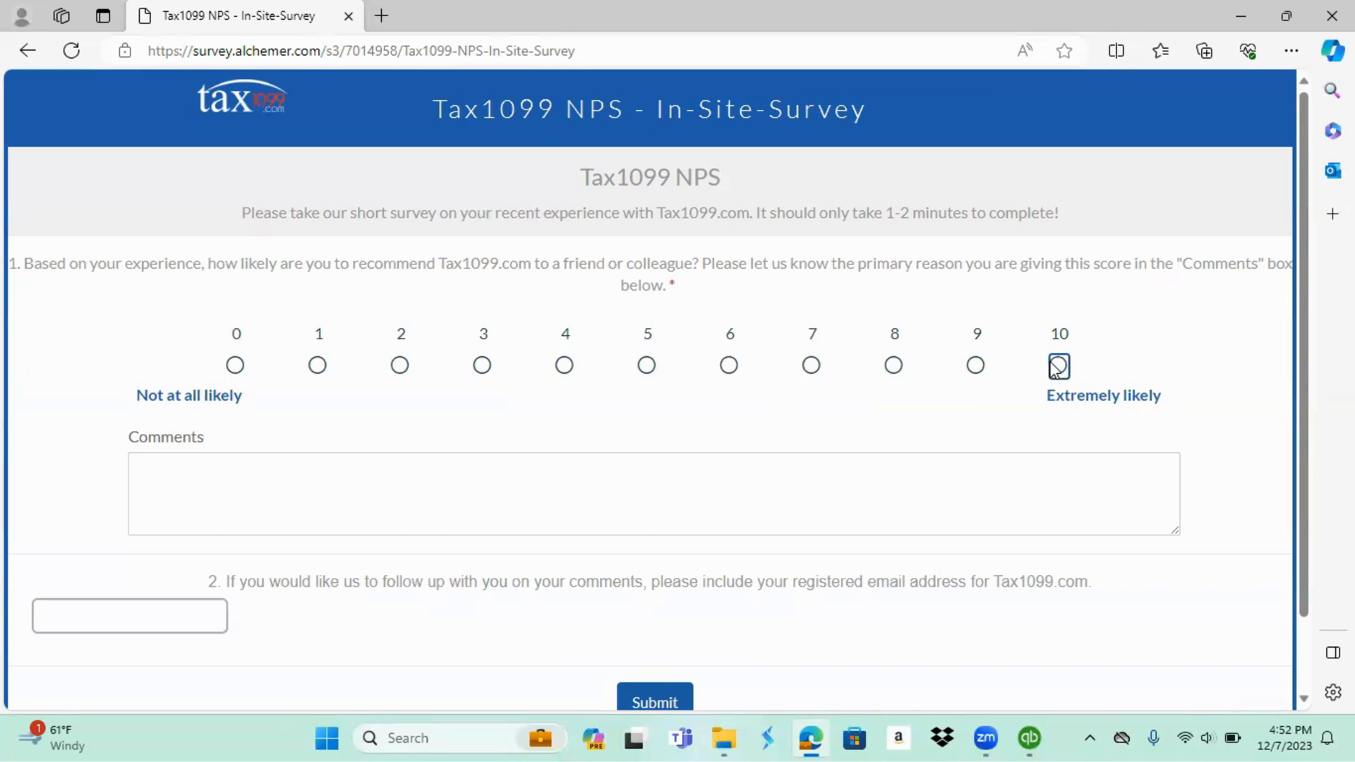
click(654, 702)
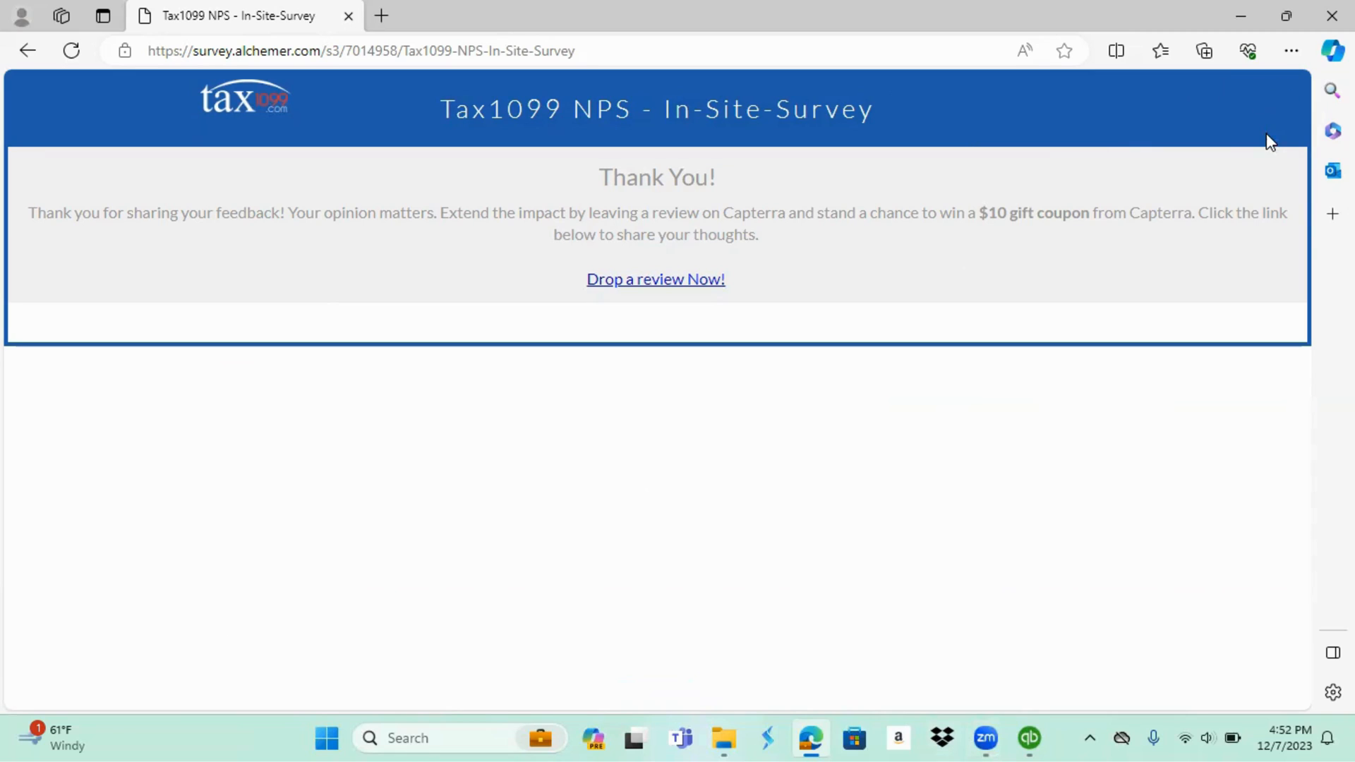
mouse_move(811, 738)
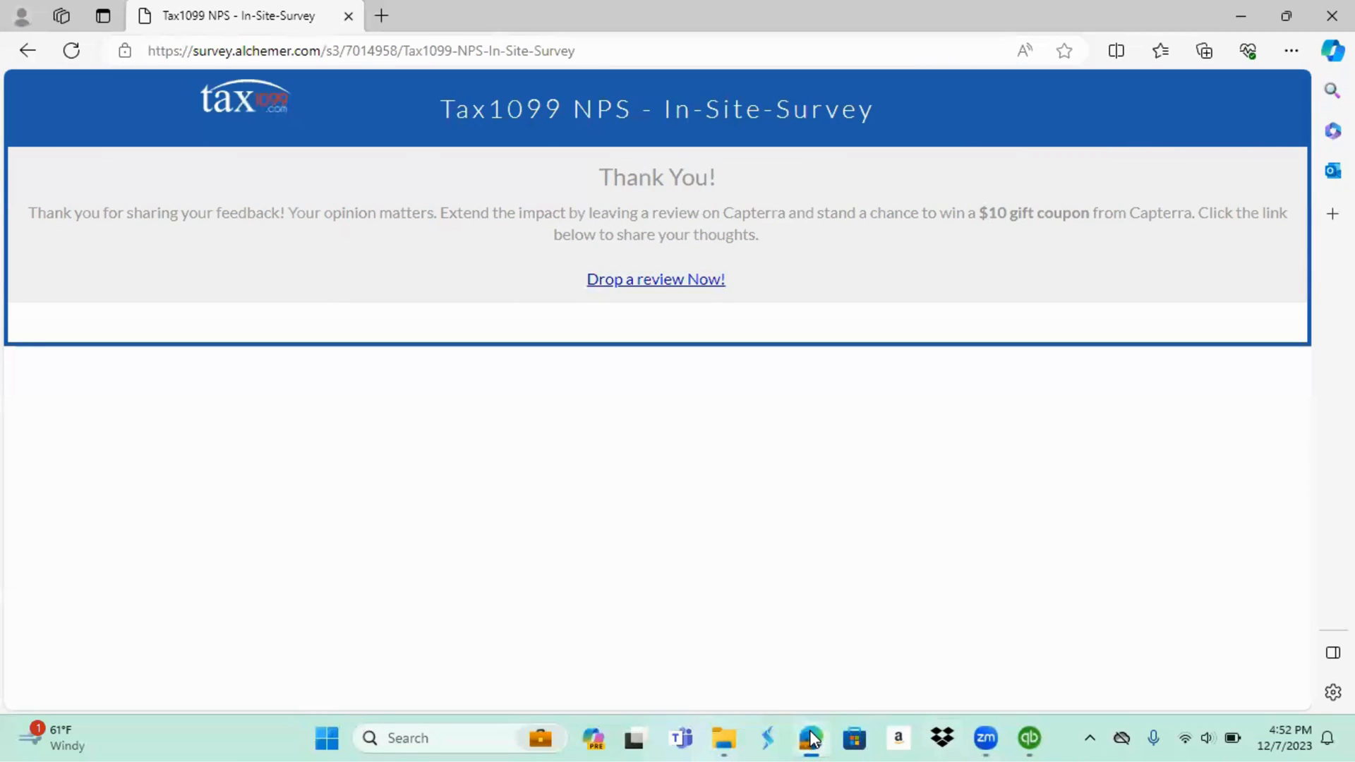
mouse_move(123, 197)
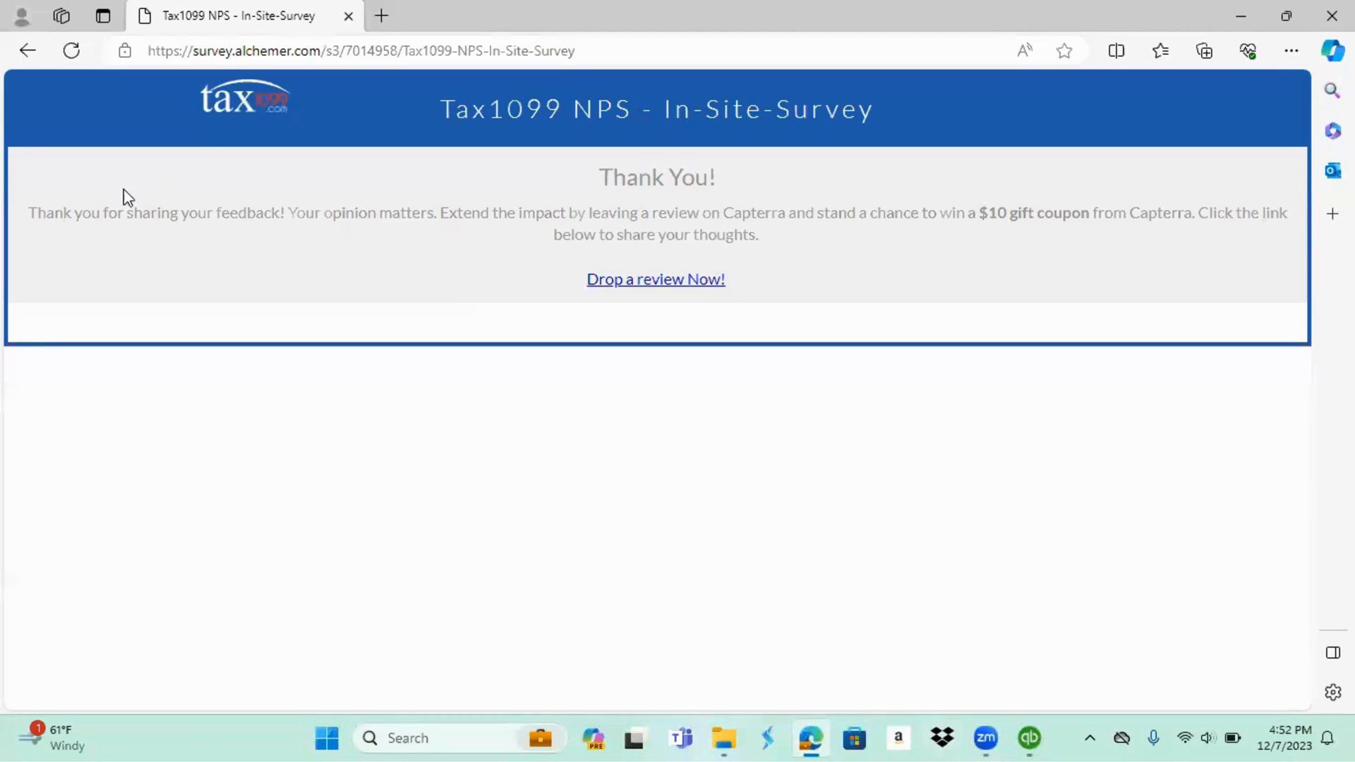
mouse_move(764, 173)
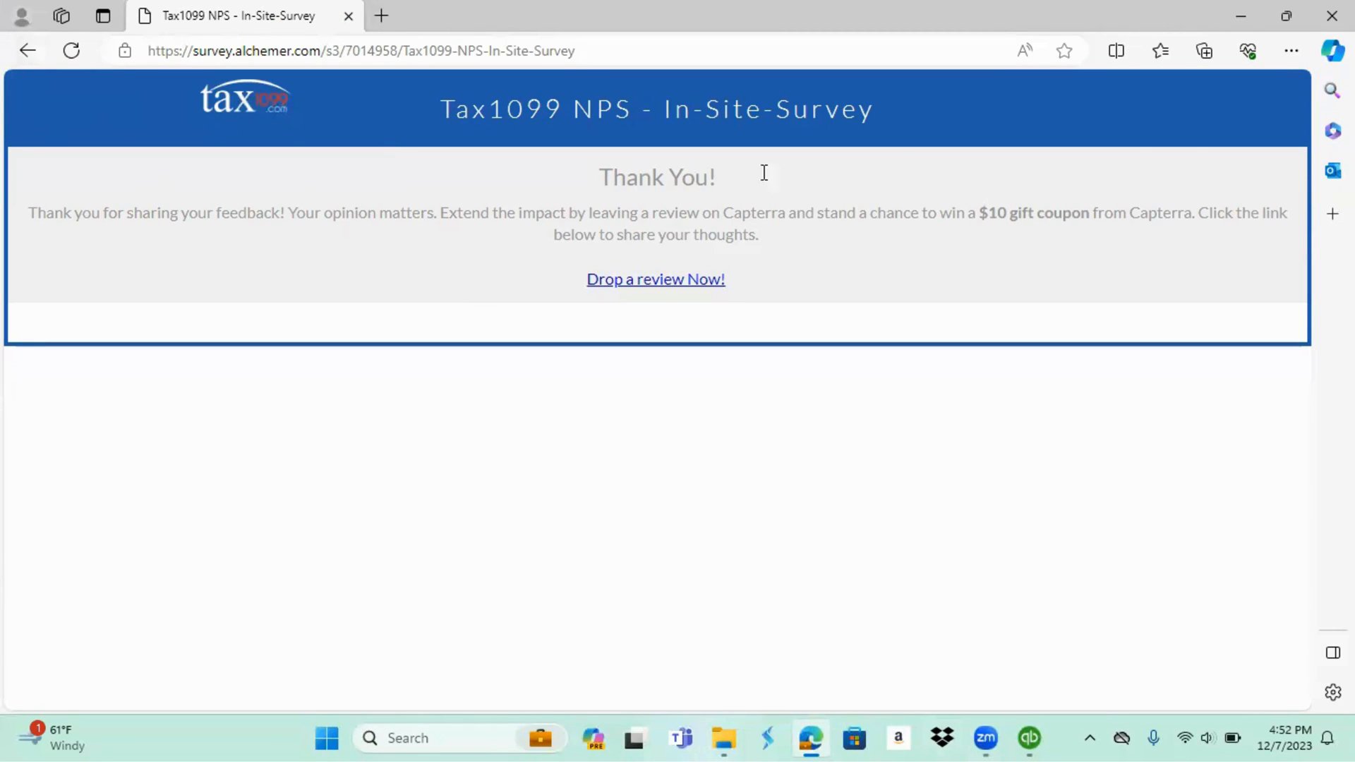
mouse_move(763, 106)
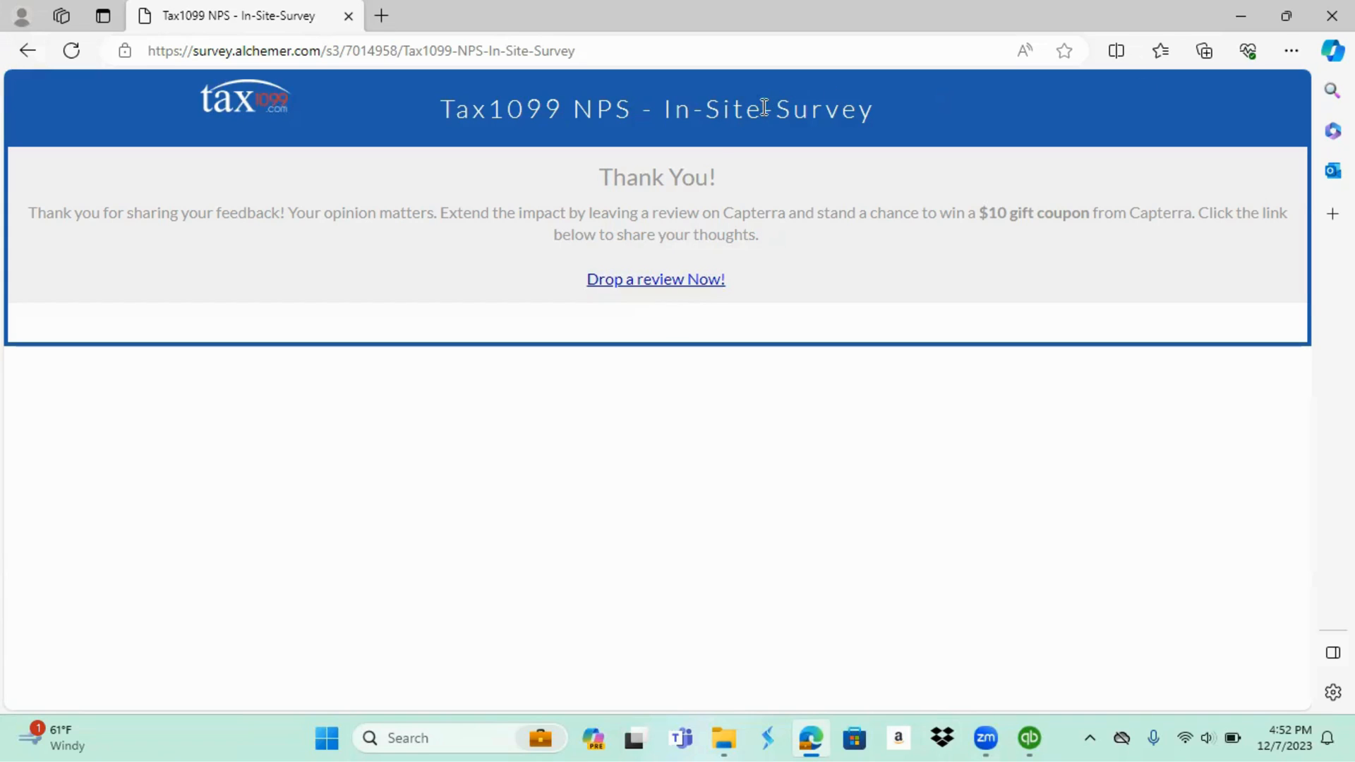
Follow the 'Drop a review Now!' link to Capterra's Tax1099.com review page
click(655, 279)
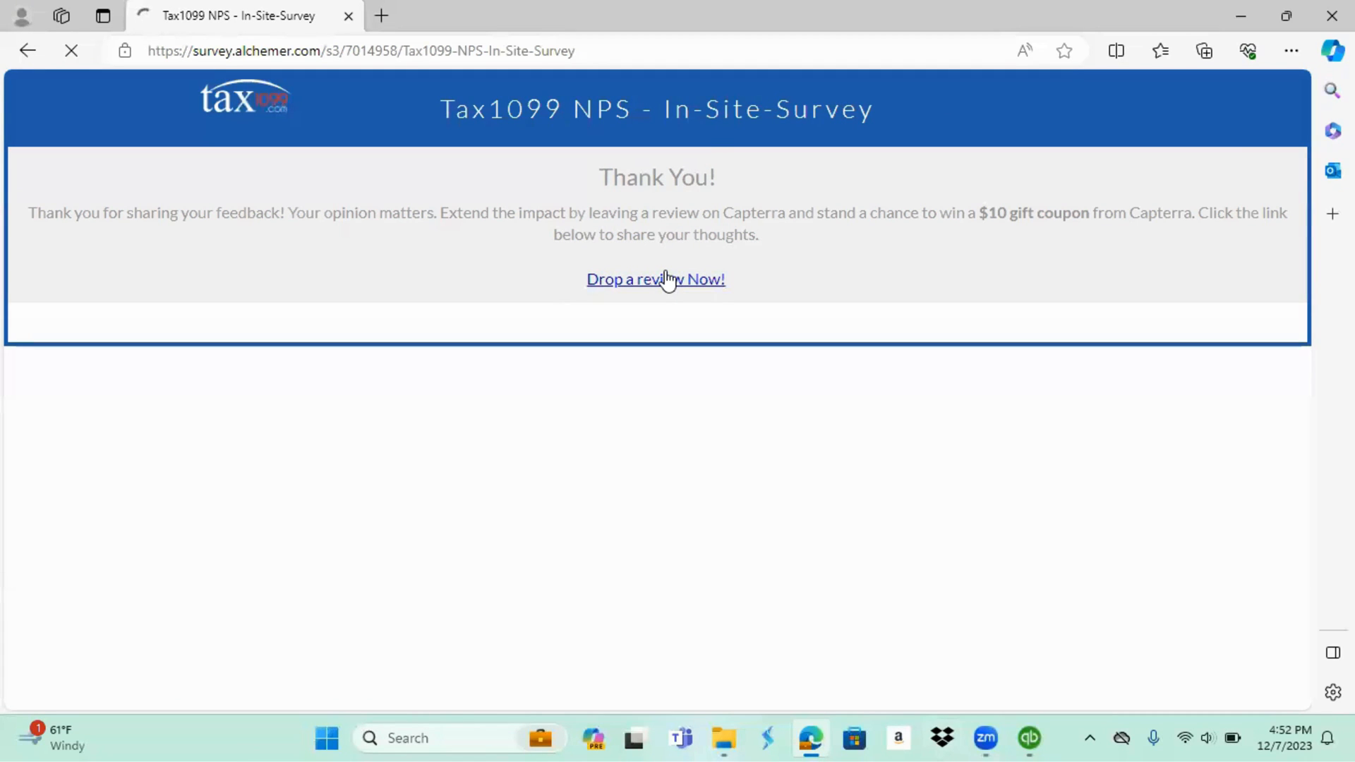
click(655, 278)
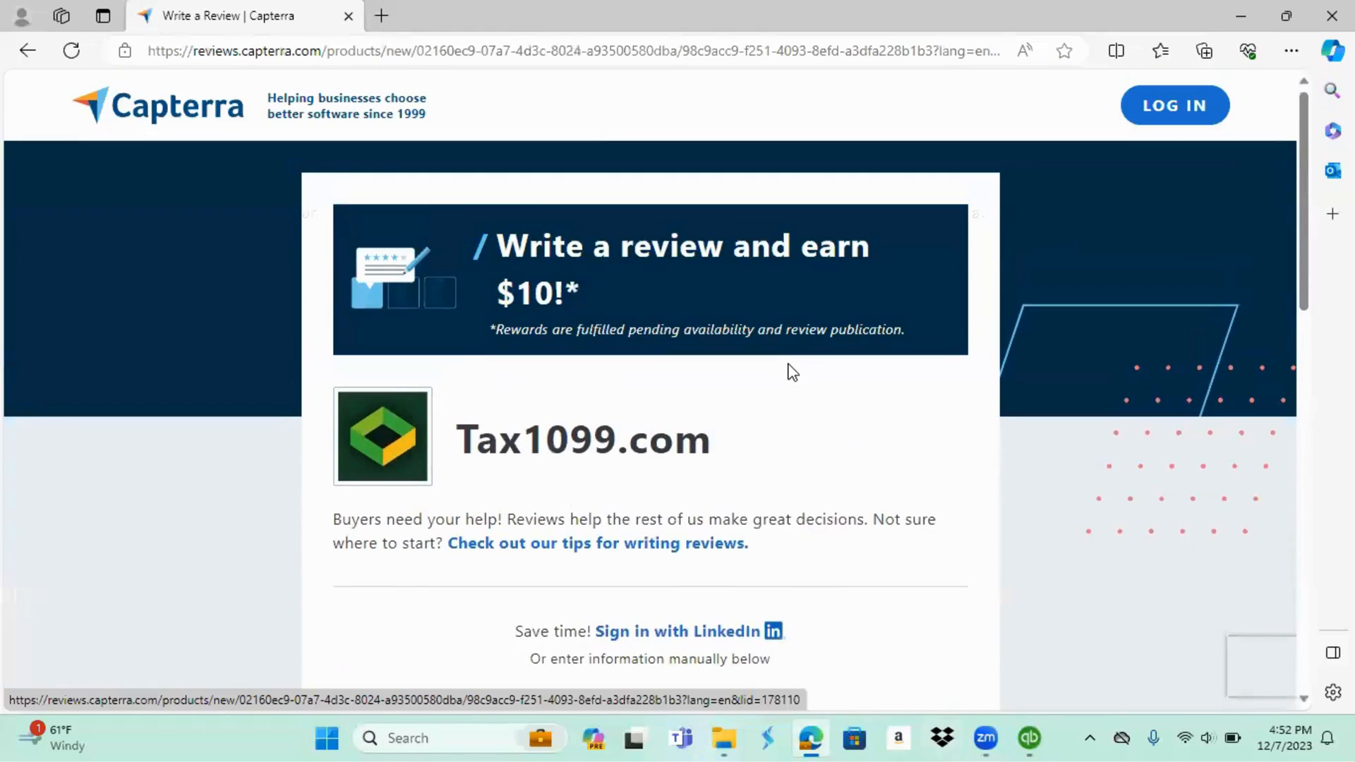
Navigate back from Capterra to Tax1099.com and bring up the filing dashboard's list of 2023 filings
click(26, 52)
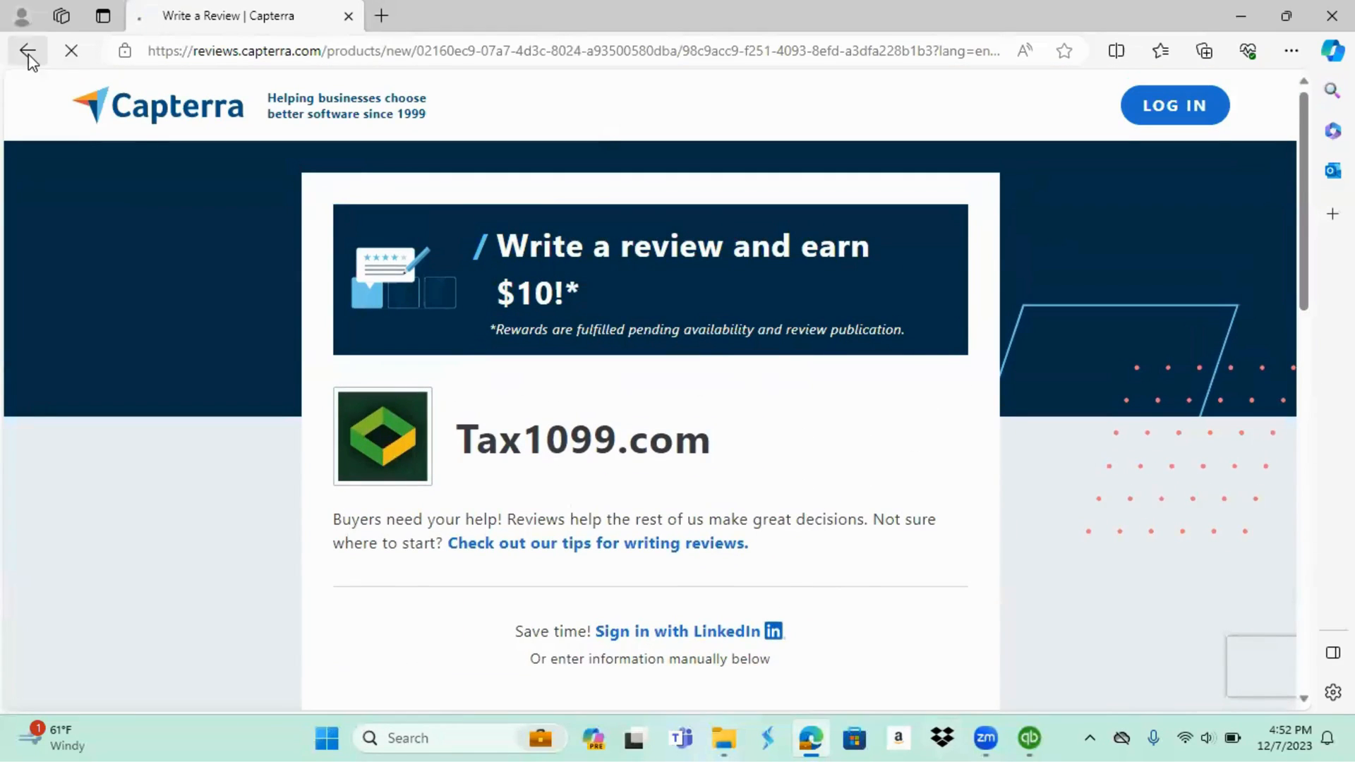
click(27, 52)
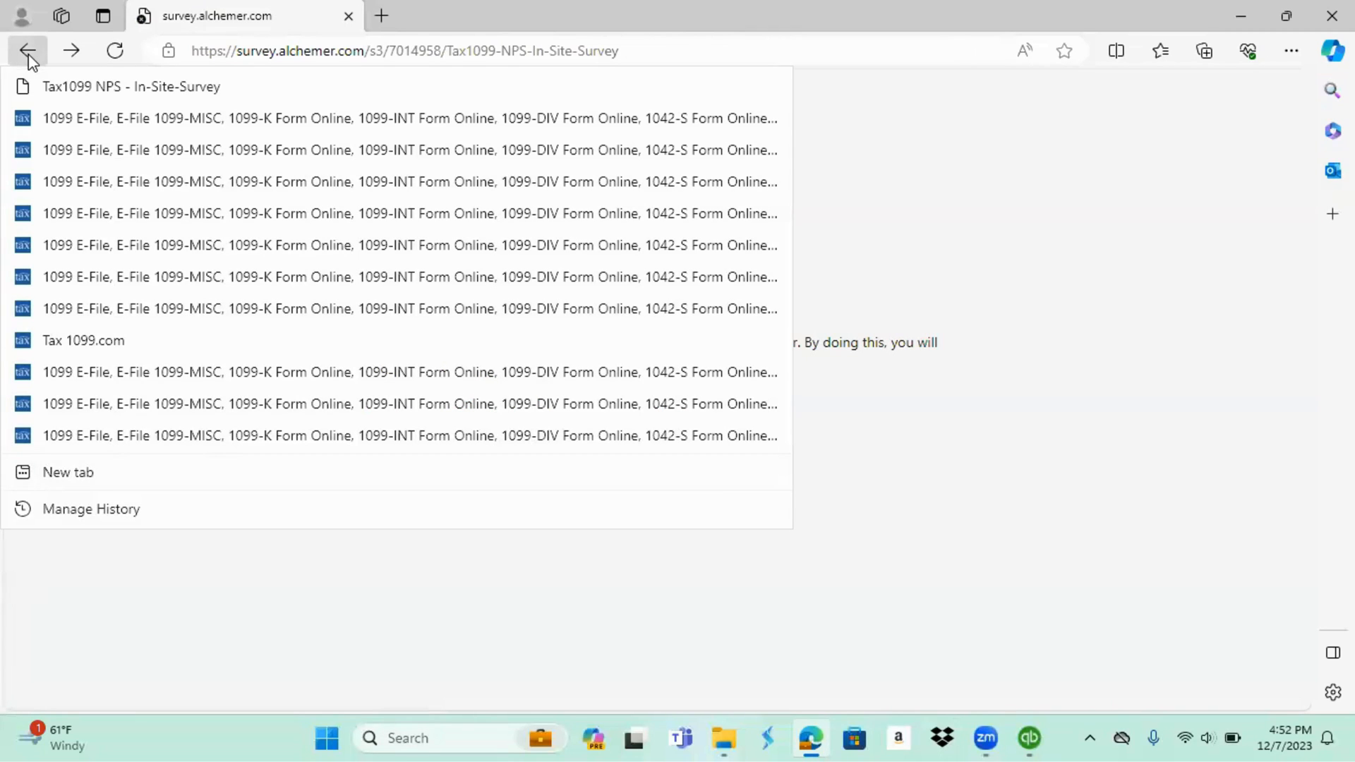
click(29, 51)
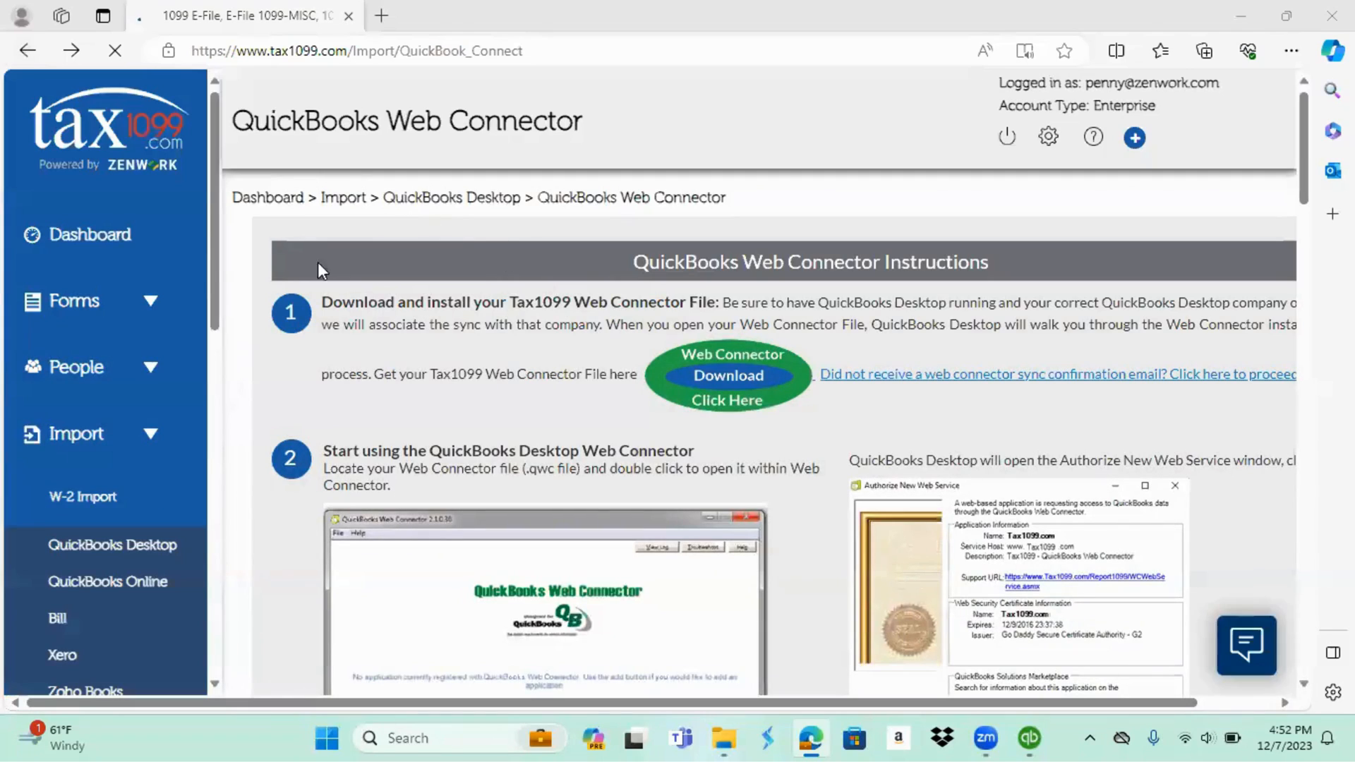
click(90, 235)
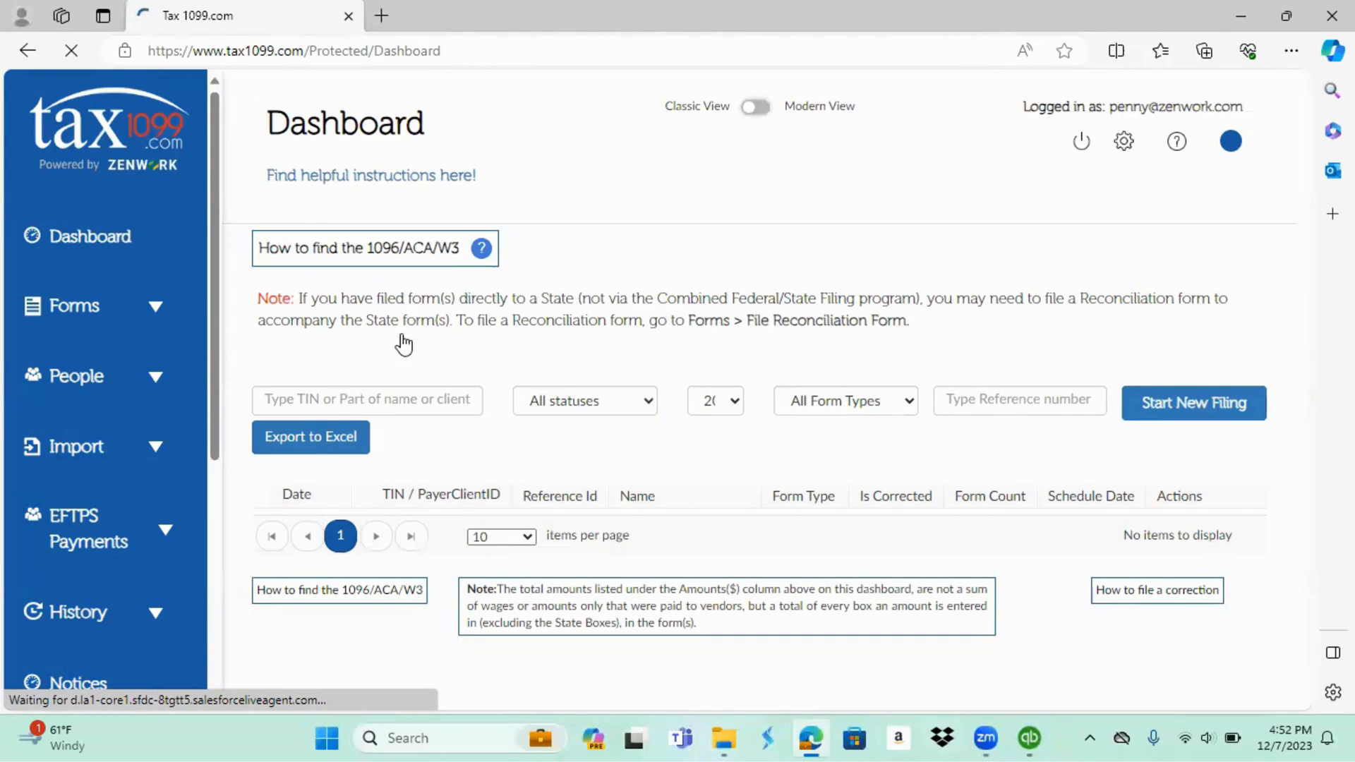
mouse_move(559, 302)
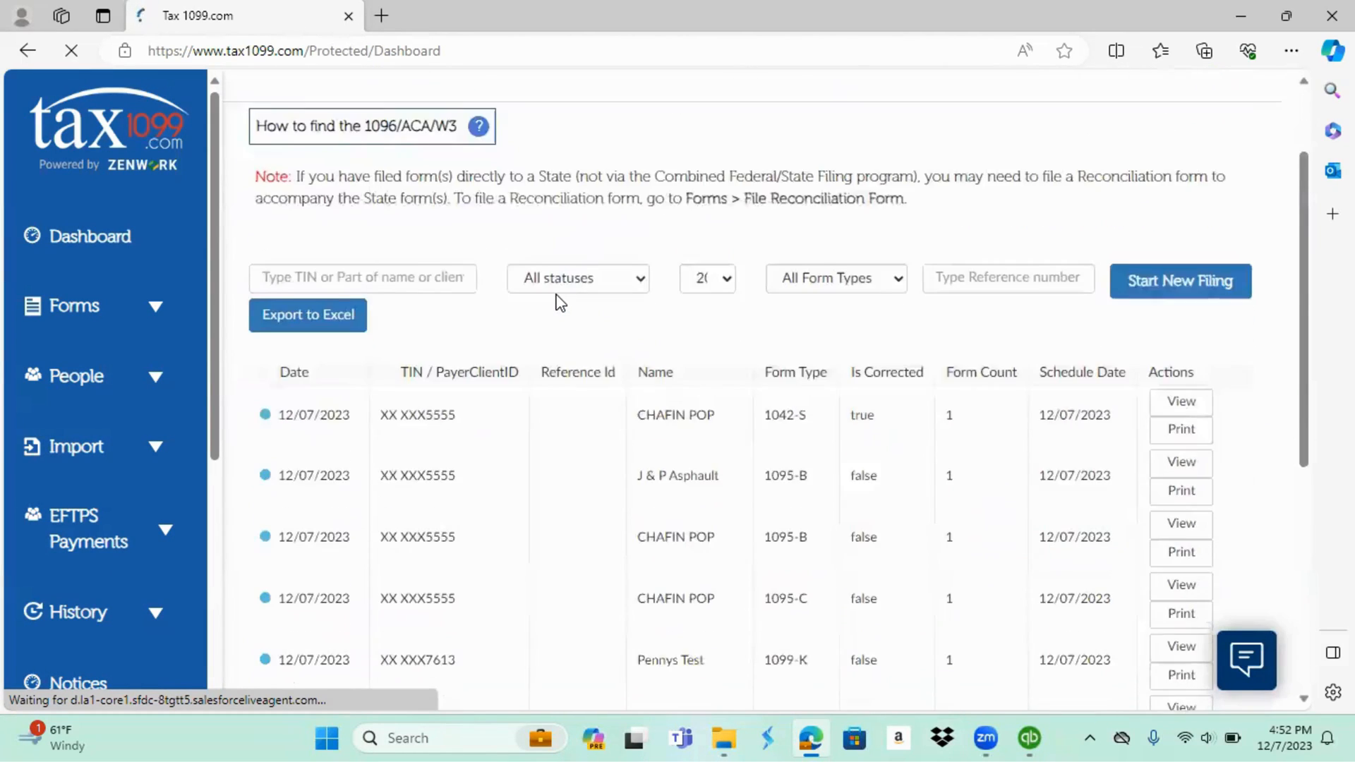
scroll(down, 3)
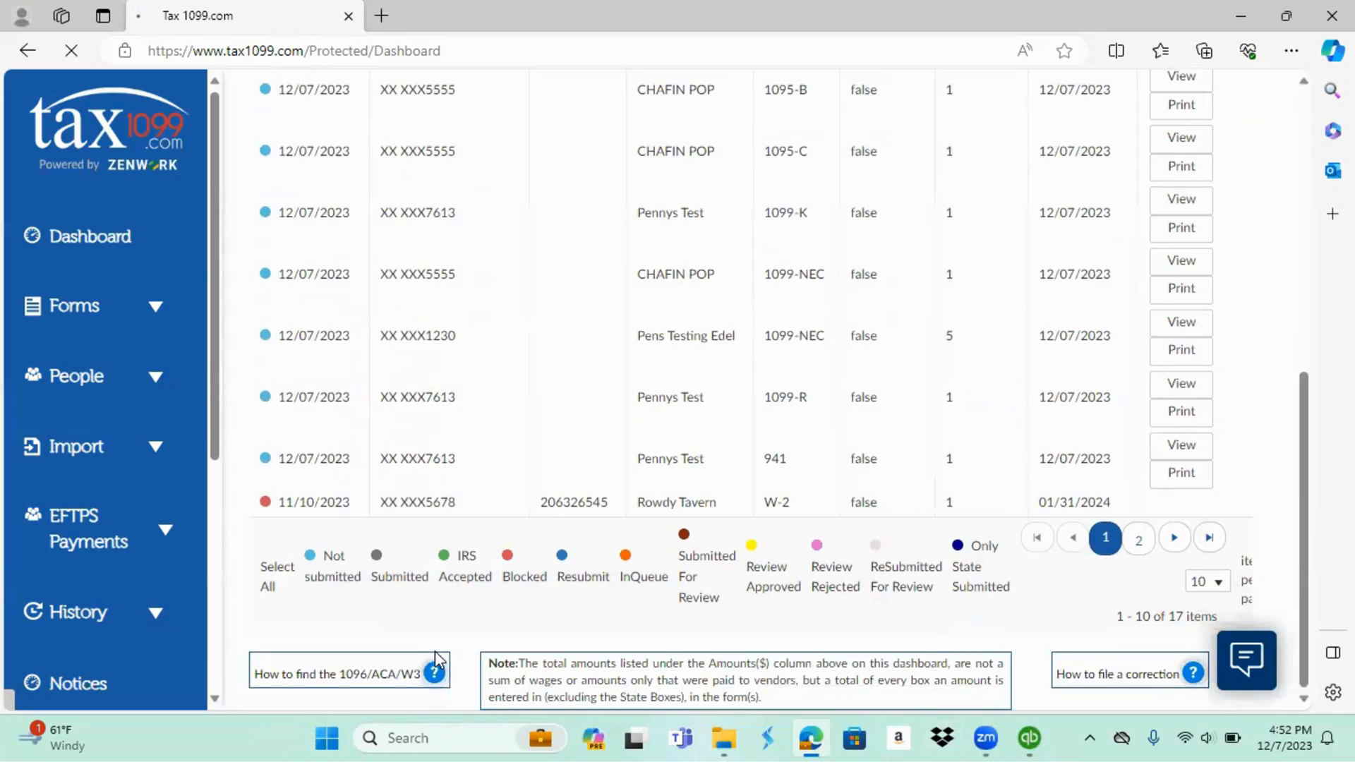
Show page 2 of filings, where the US Support 1099-NEC for 10 forms is marked Submitted
click(1138, 537)
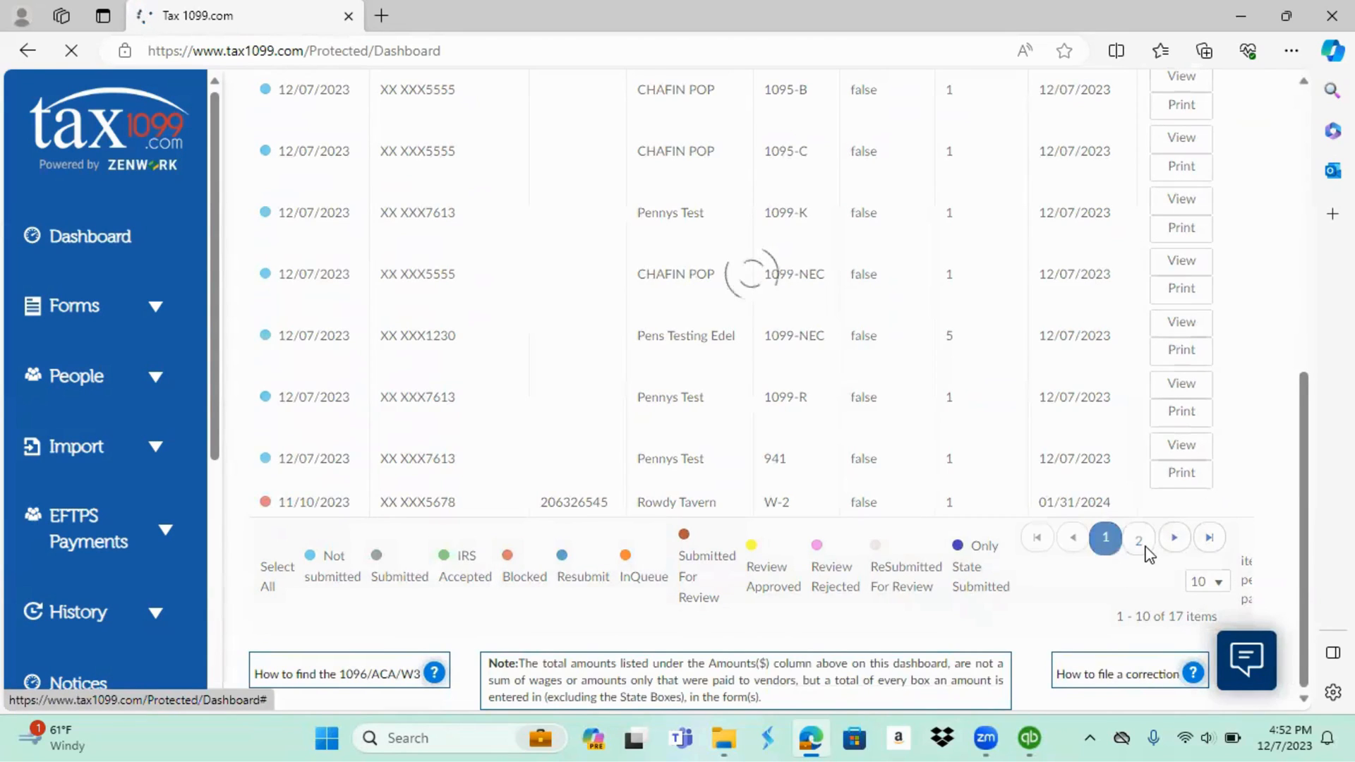
click(1138, 537)
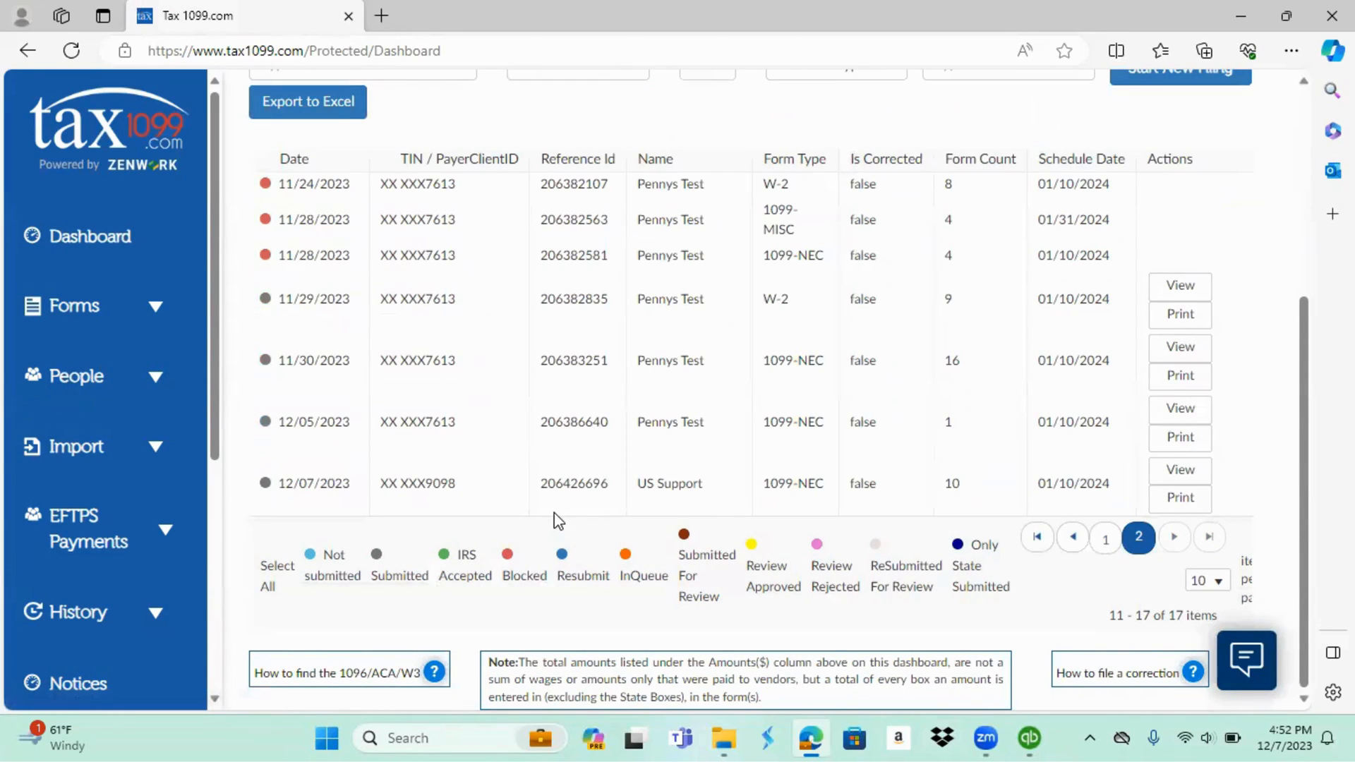
mouse_move(869, 519)
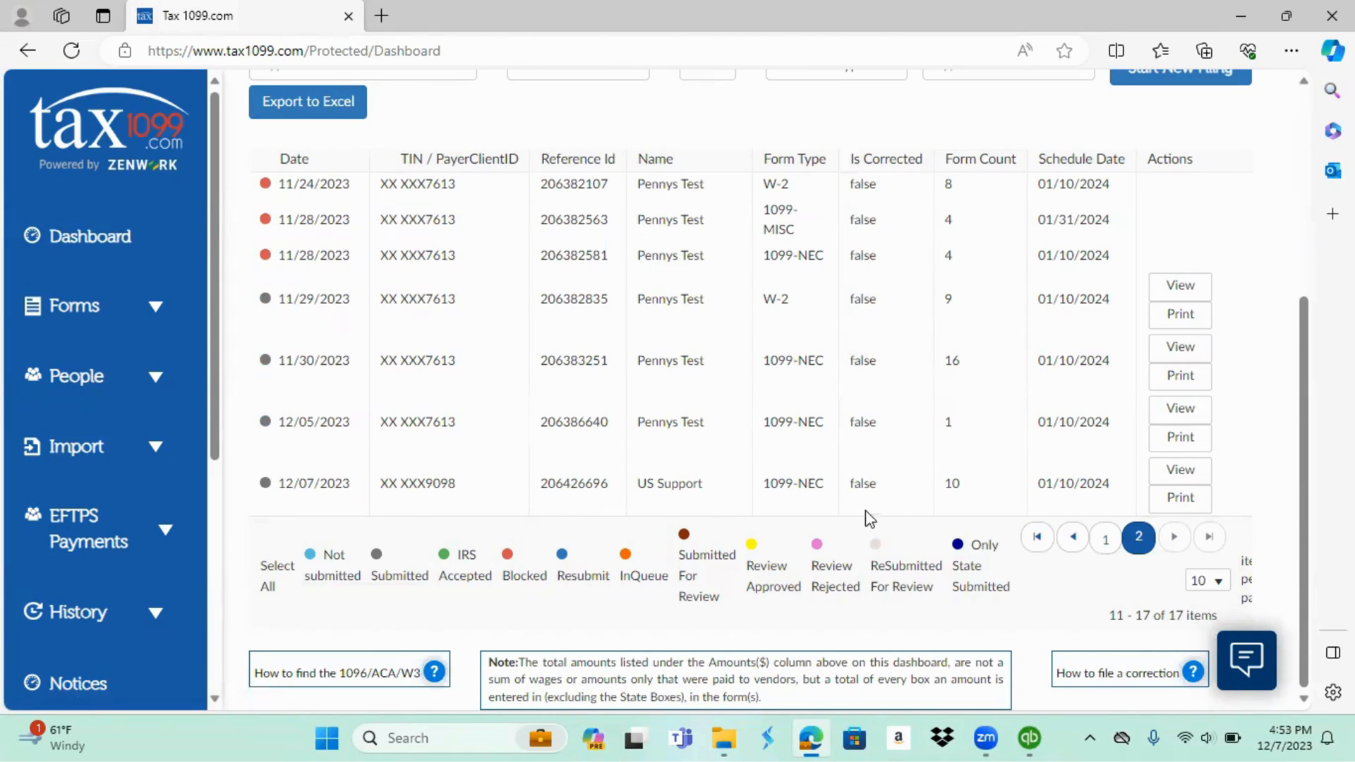
mouse_move(273, 491)
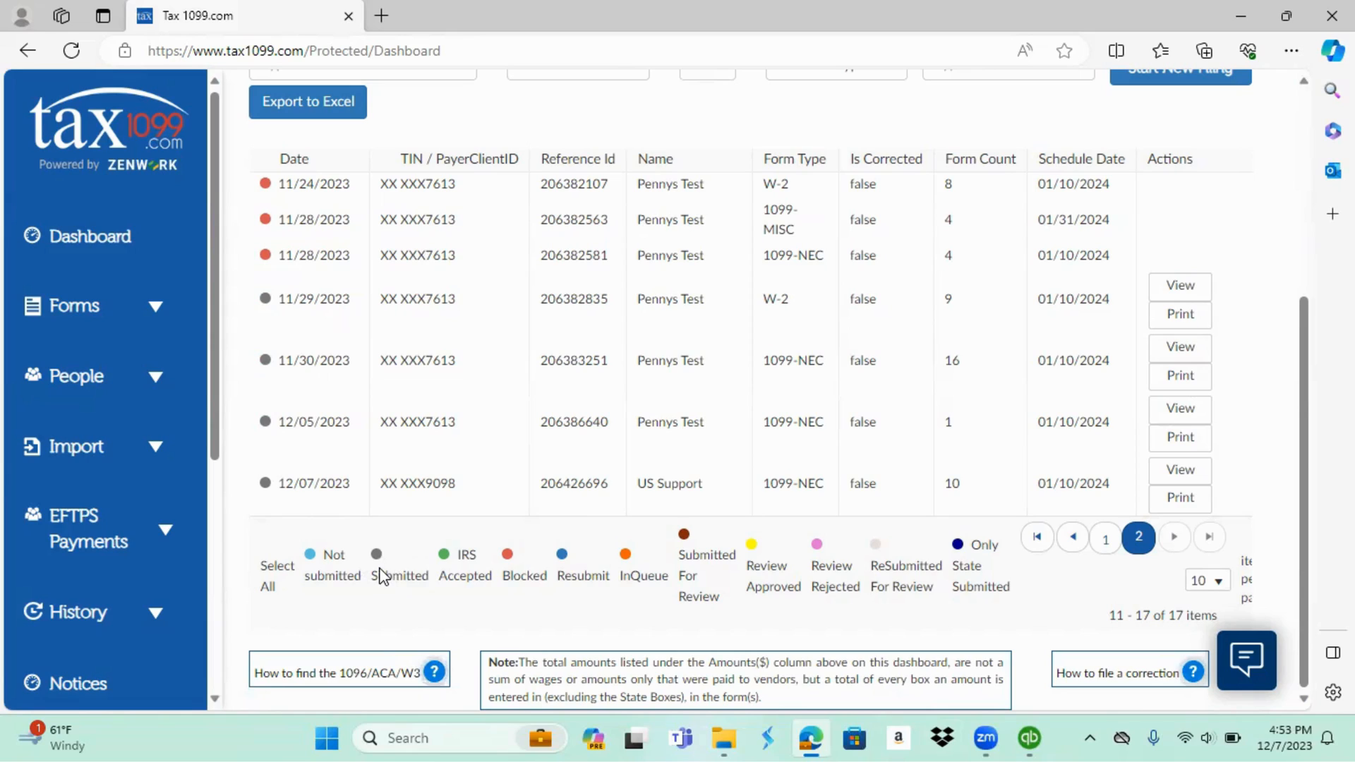
mouse_move(391, 551)
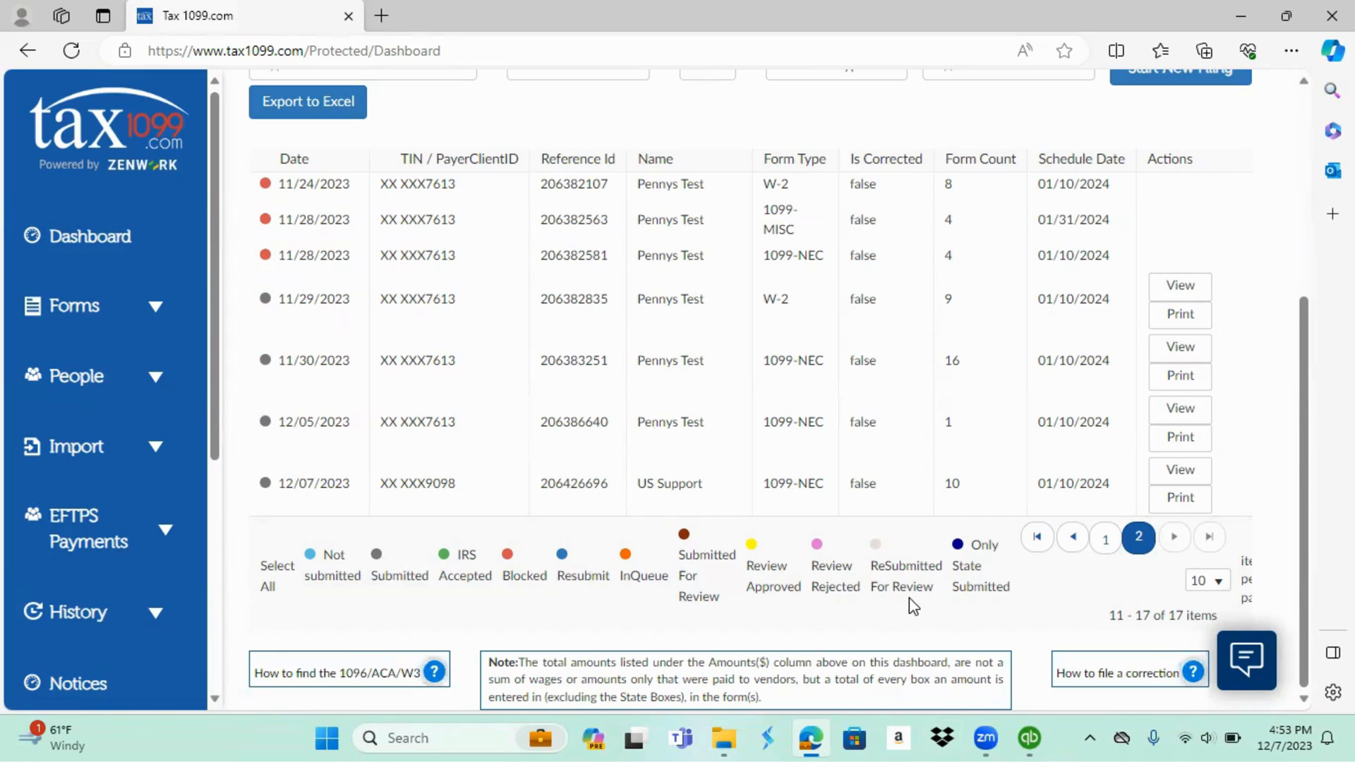
mouse_move(908, 674)
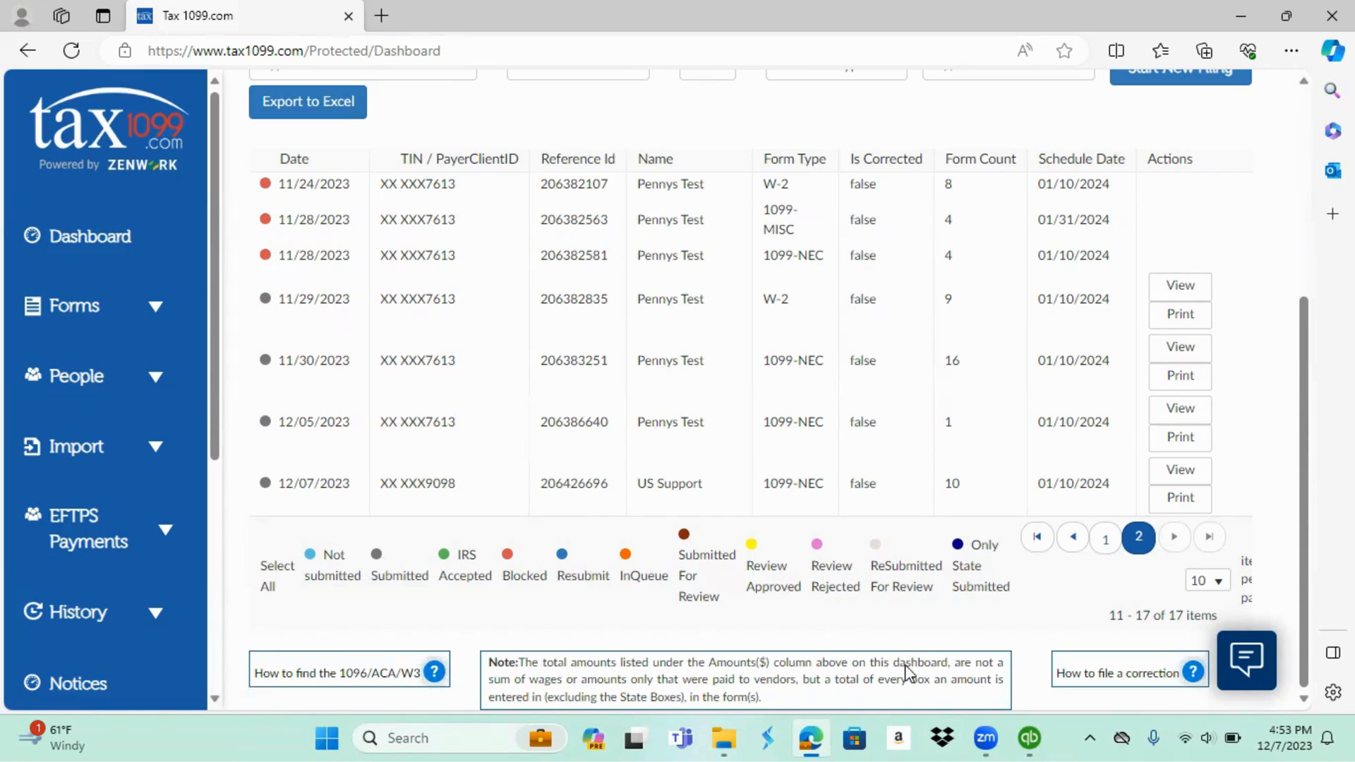
mouse_move(695, 392)
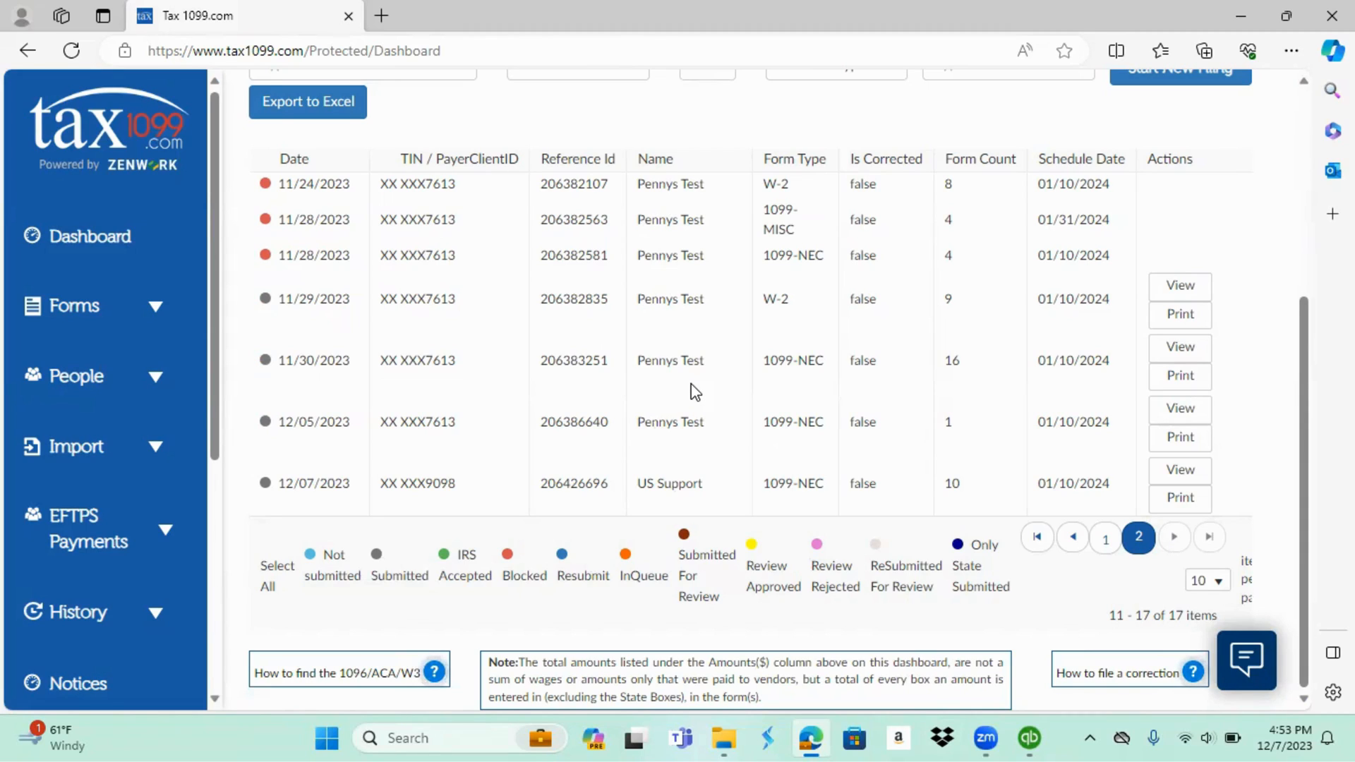
mouse_move(890, 429)
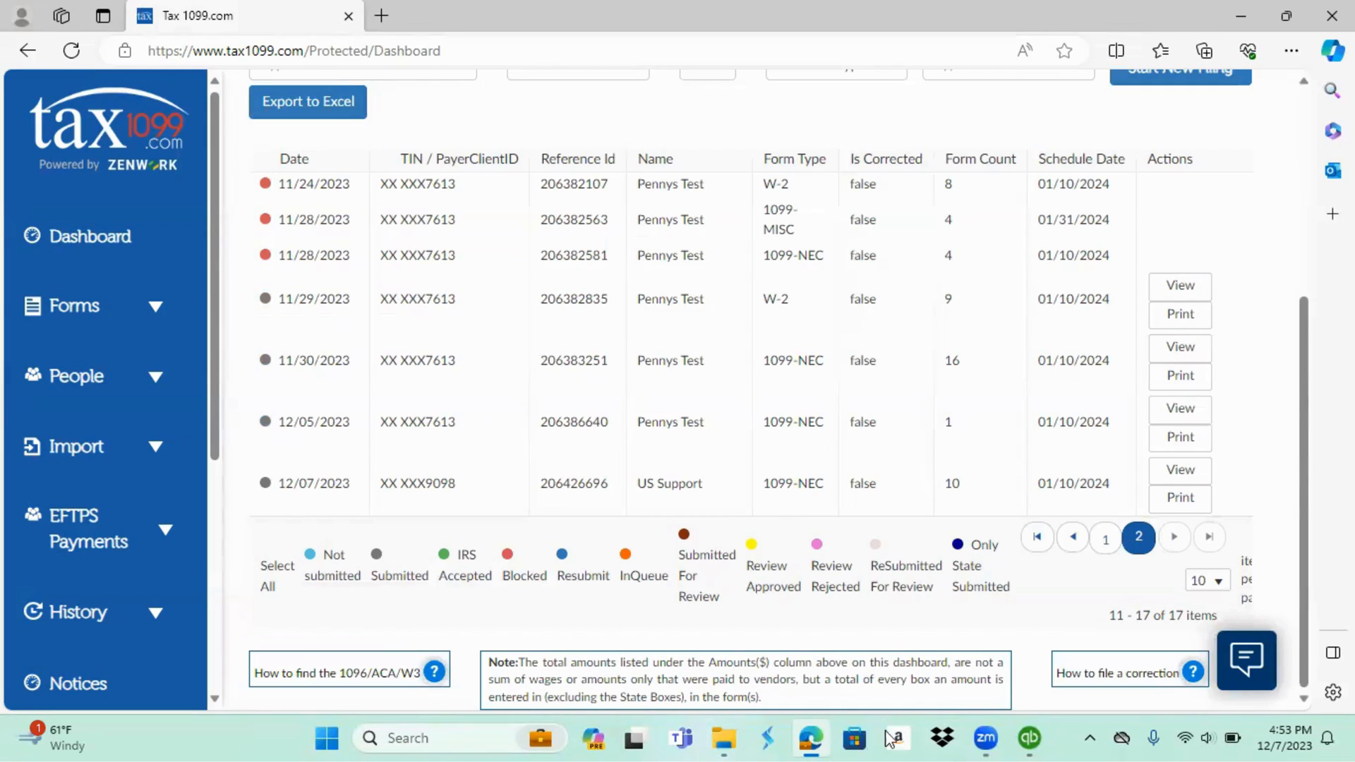
mouse_move(1000, 157)
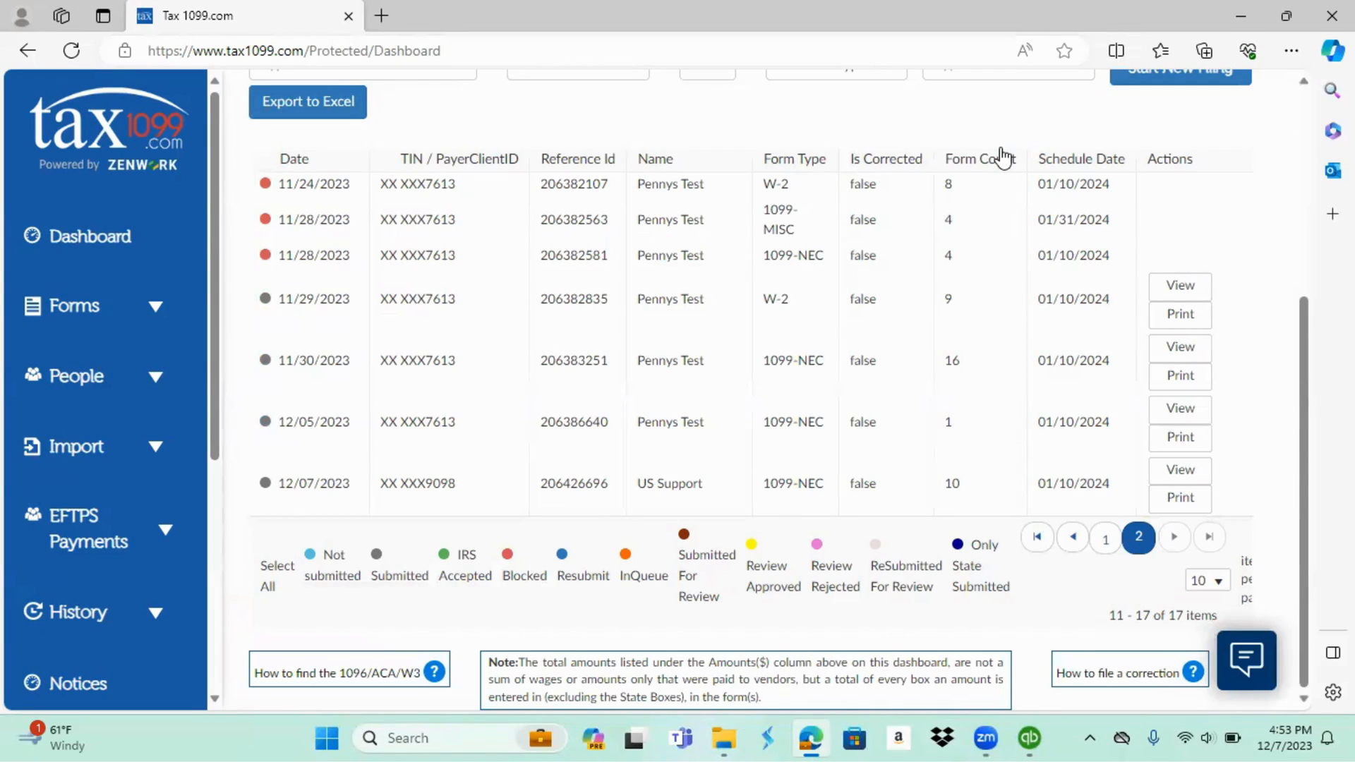